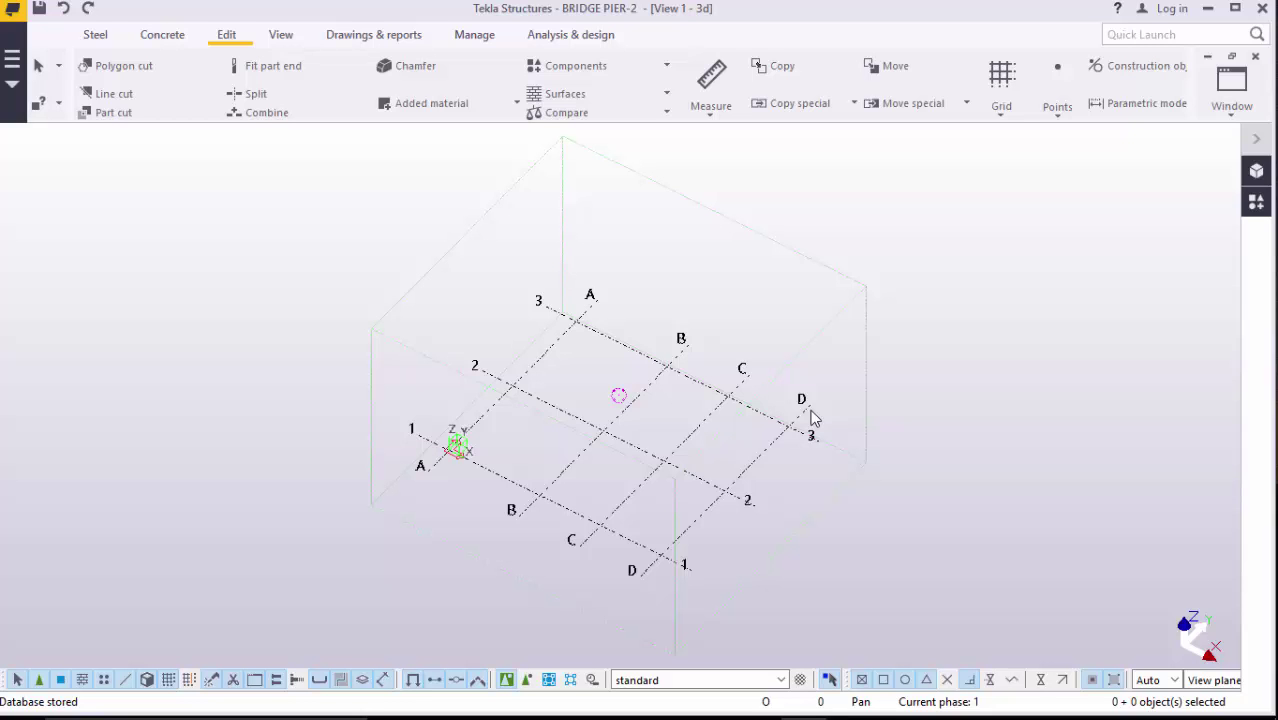
{"action": "mouse_move", "coordinate": [786, 398]}
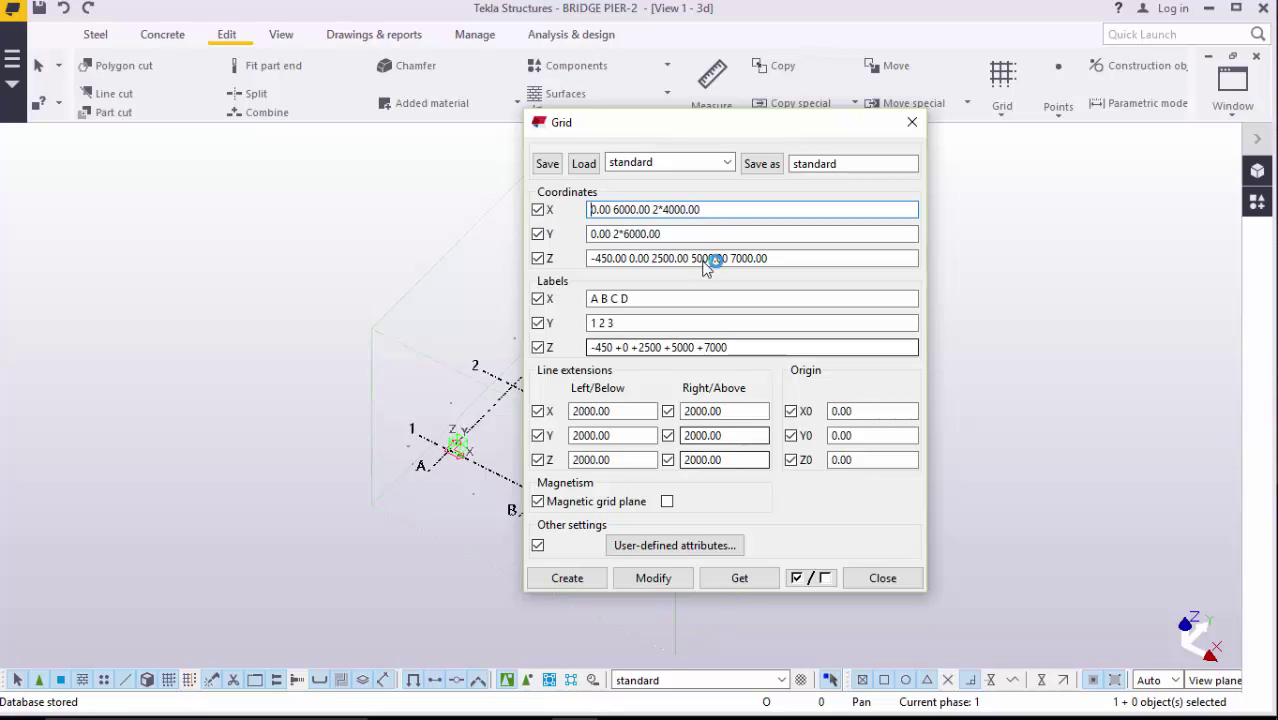
Step: Replace the grid X coordinates with 3*7000 and Y coordinates with 6*15000
{"action": "left_click", "coordinate": [700, 209]}
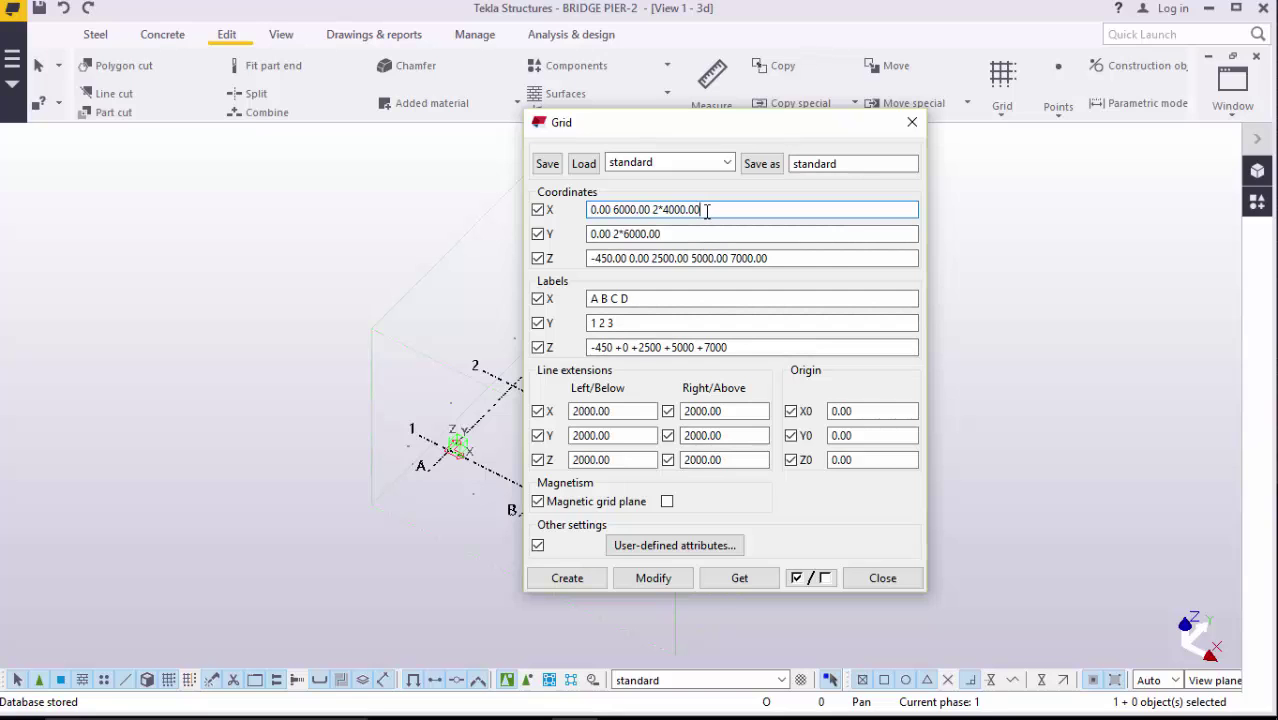
{"action": "key", "text": "BackSpace"}
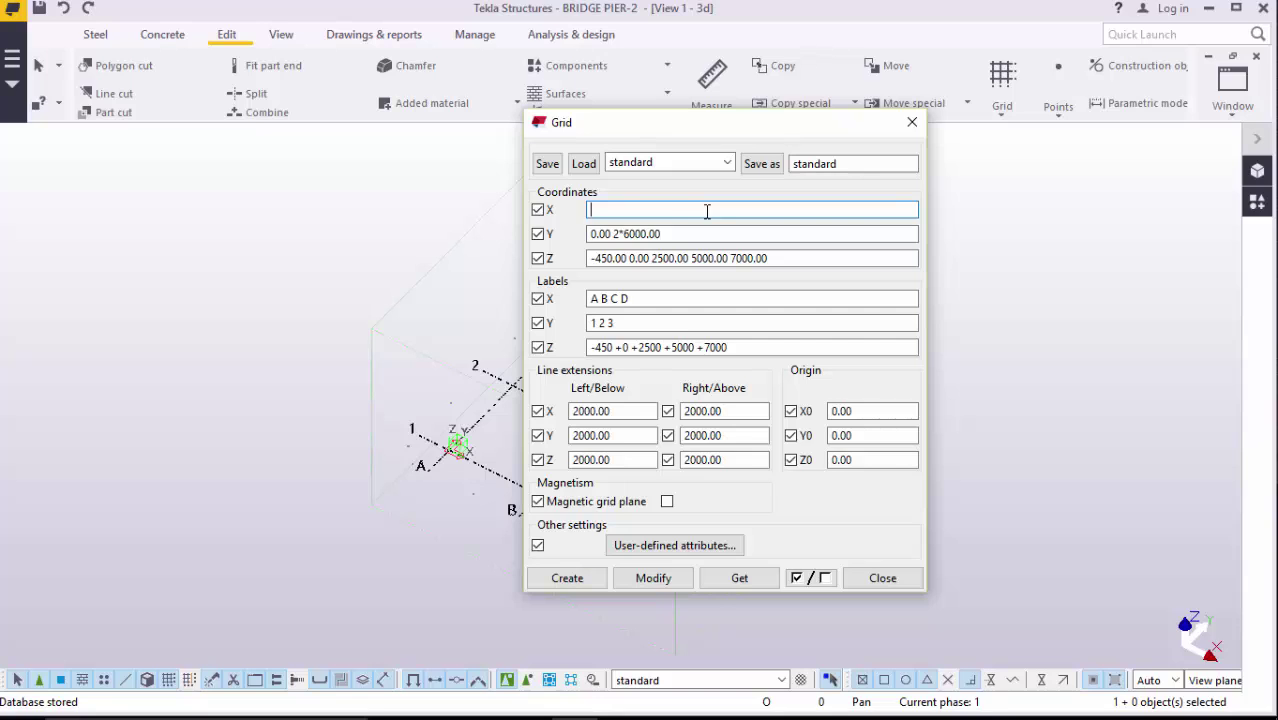
{"action": "type", "text": "3*7000.00"}
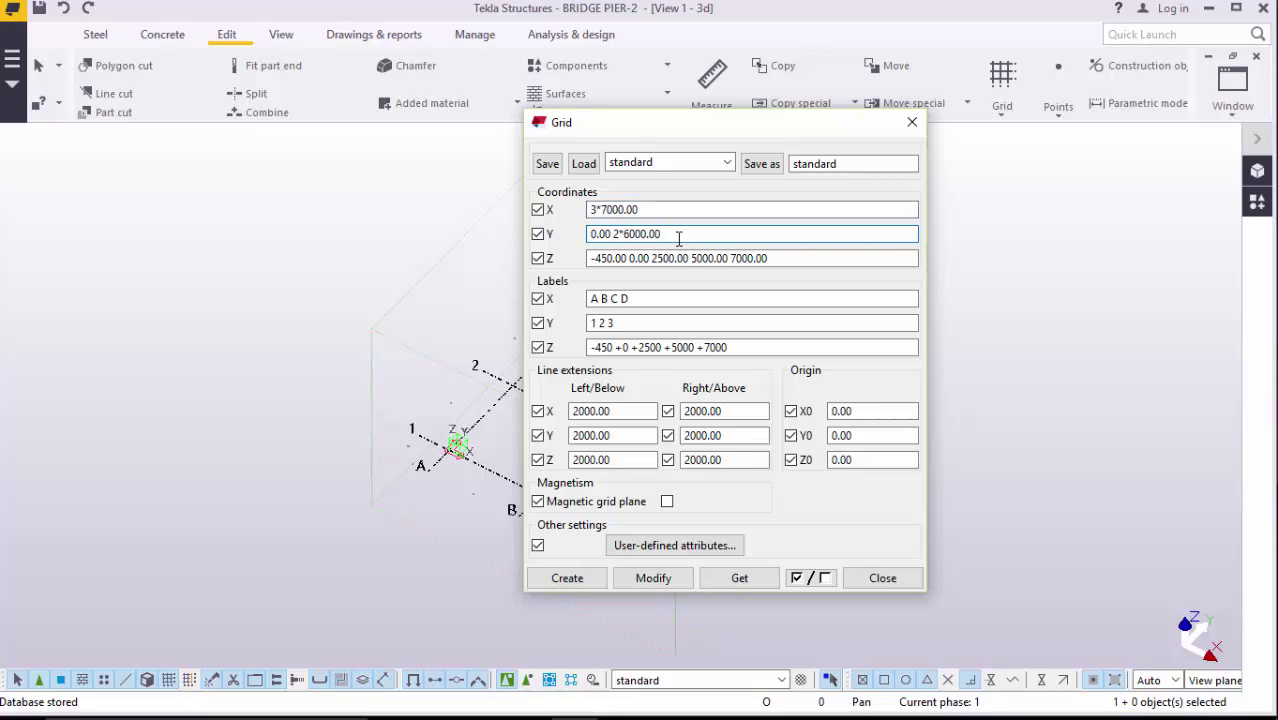
{"action": "key", "text": "BackSpace"}
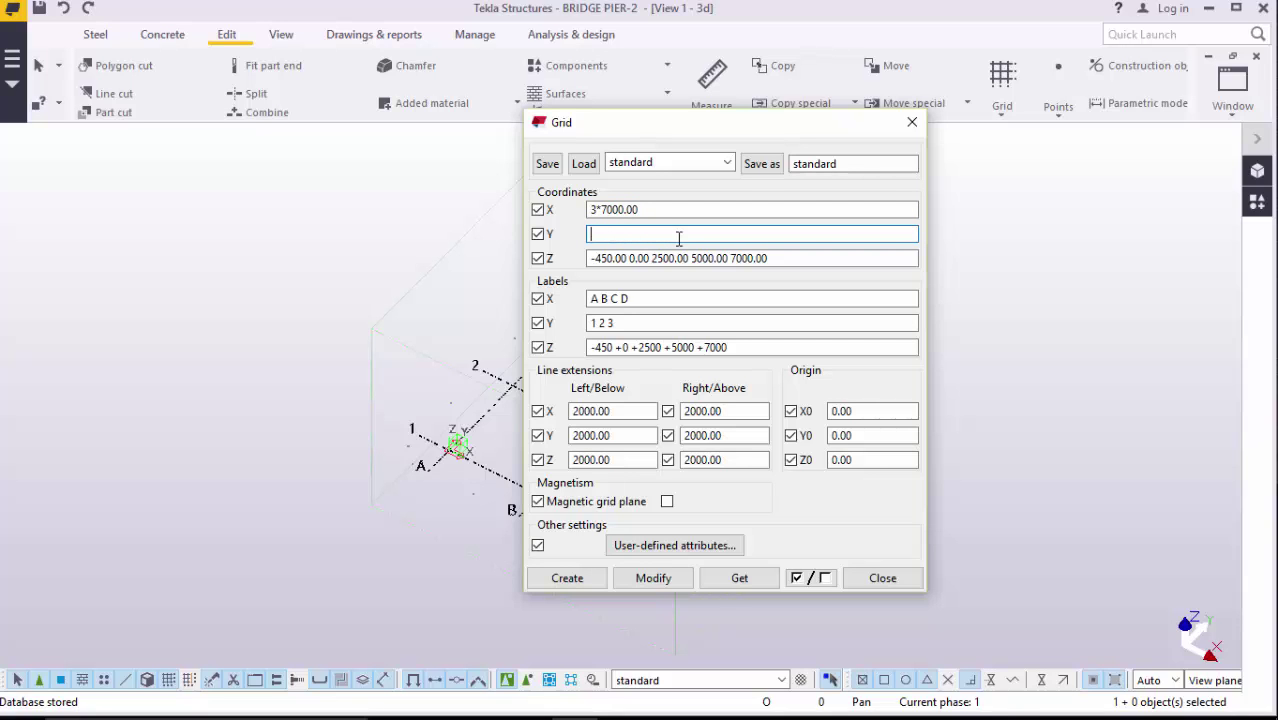
{"action": "type", "text": "6*"}
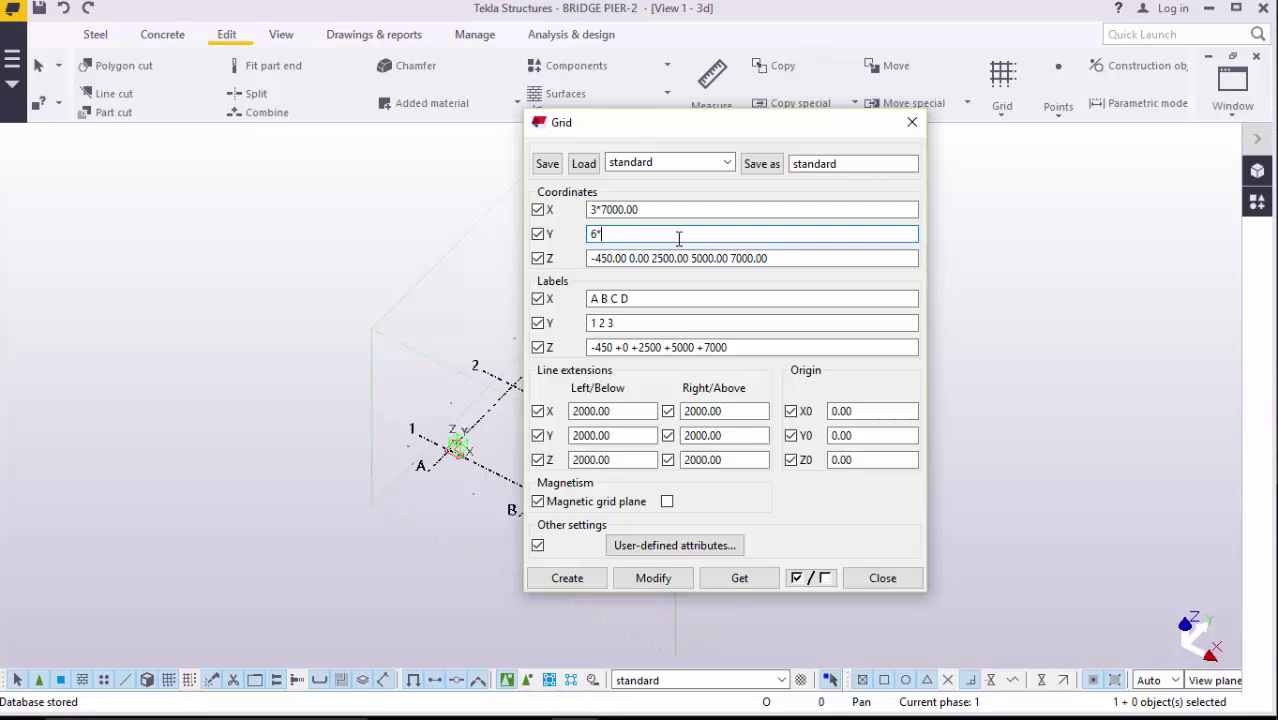
{"action": "type", "text": "15000"}
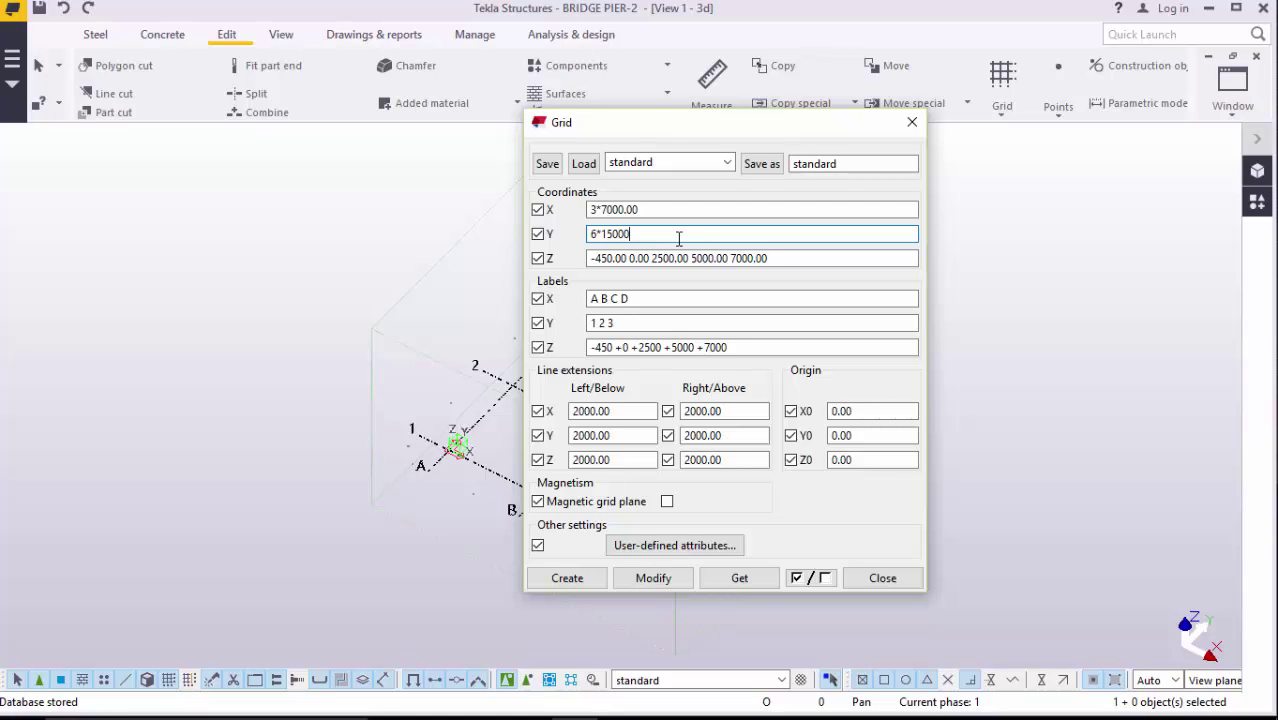
Step: Replace the grid Z coordinates with levels 0.00, 6400, 7900 and 8500
{"action": "left_click", "coordinate": [752, 258]}
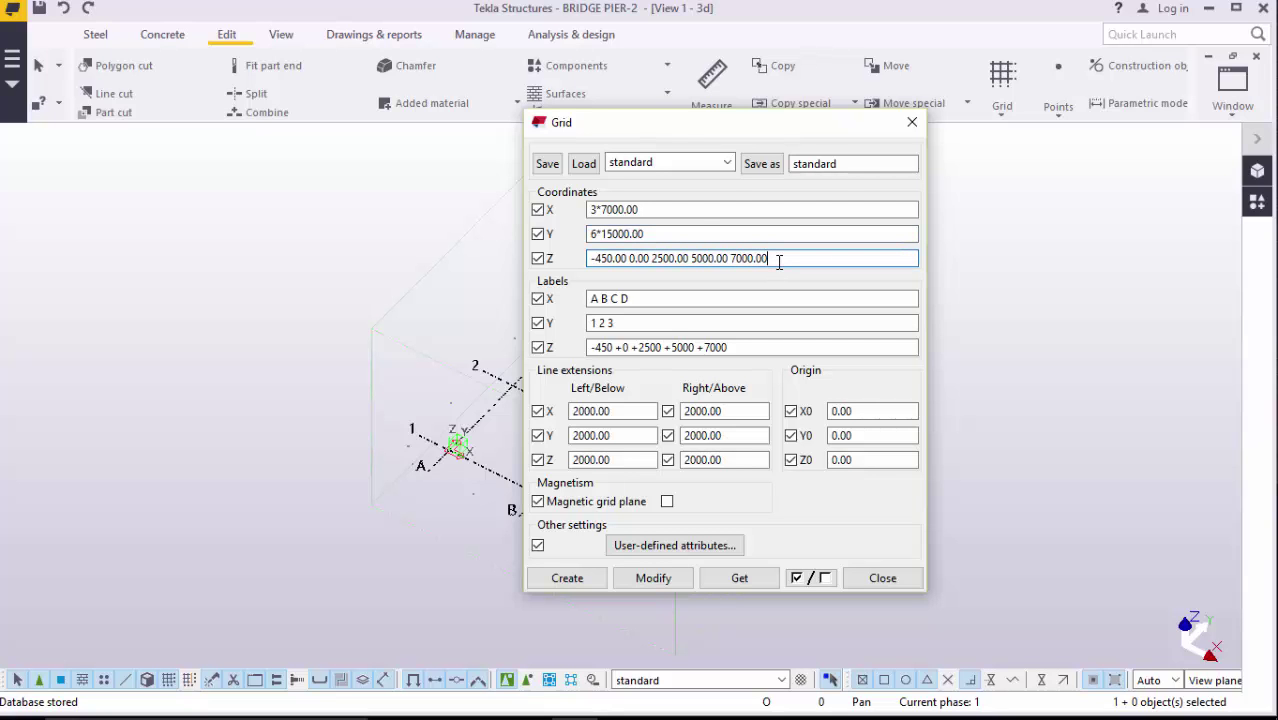
{"action": "key", "text": "BackSpace"}
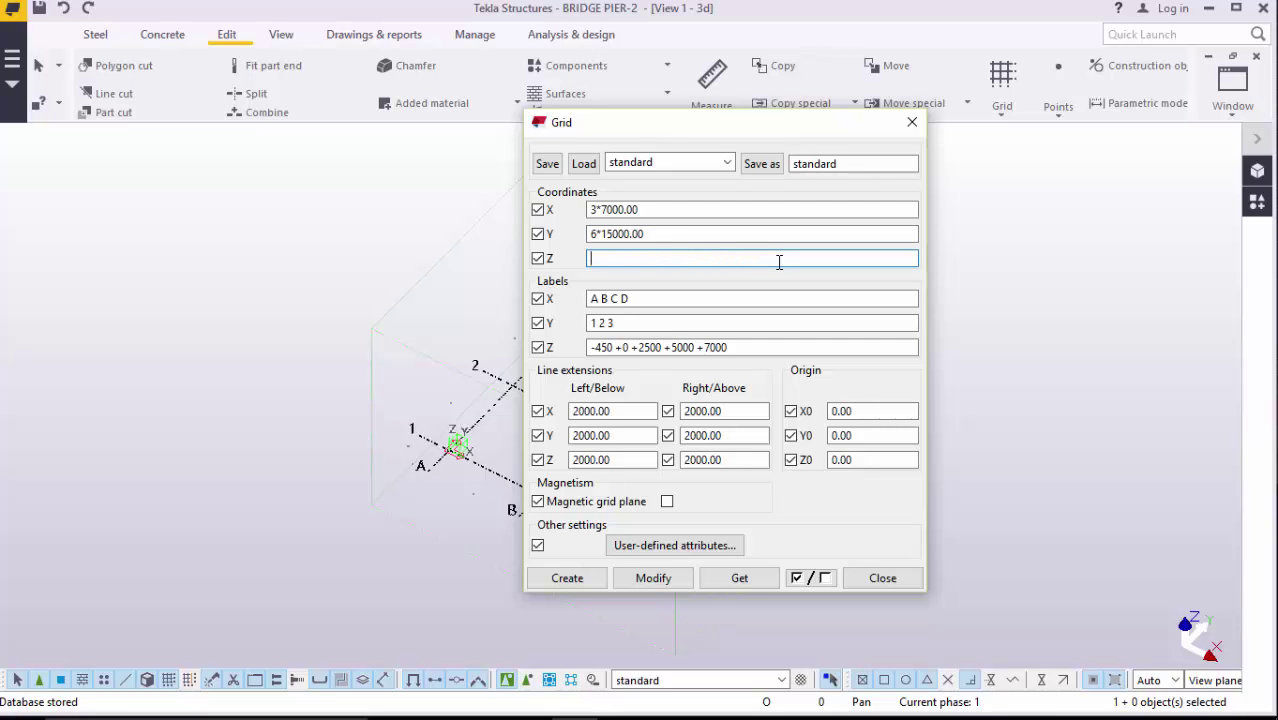
{"action": "type", "text": "00"}
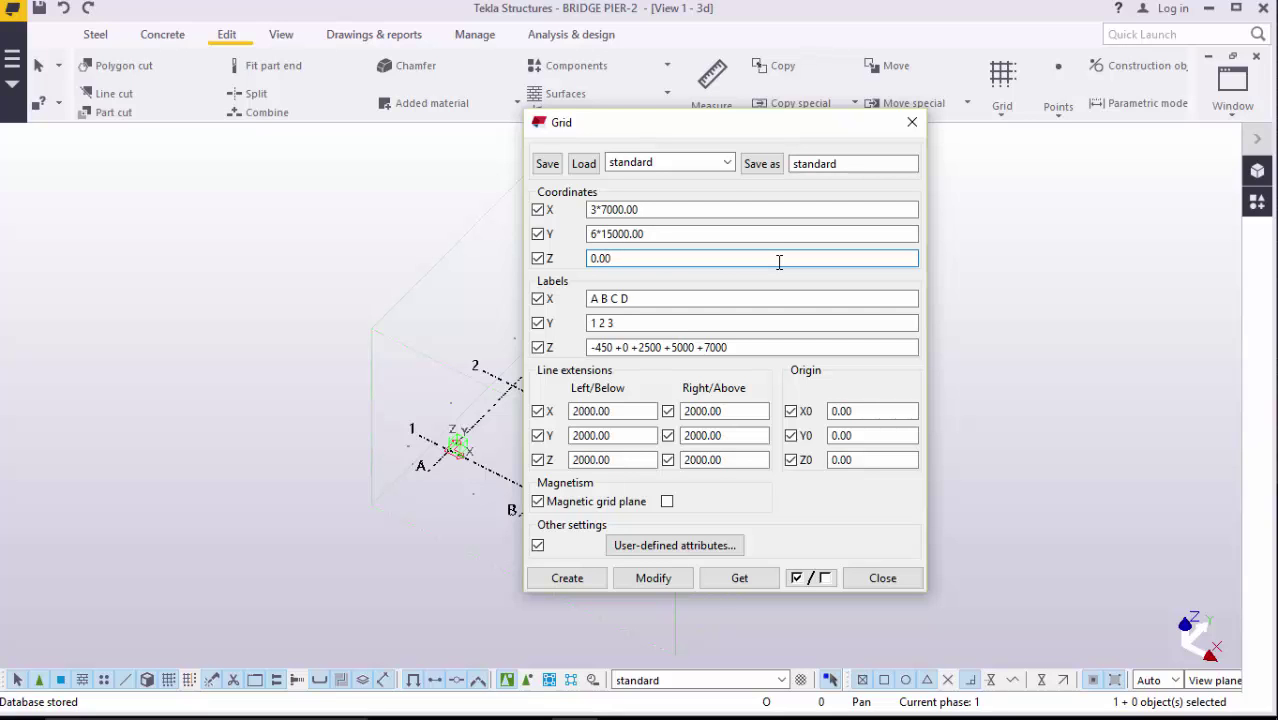
{"action": "type", "text": "6400"}
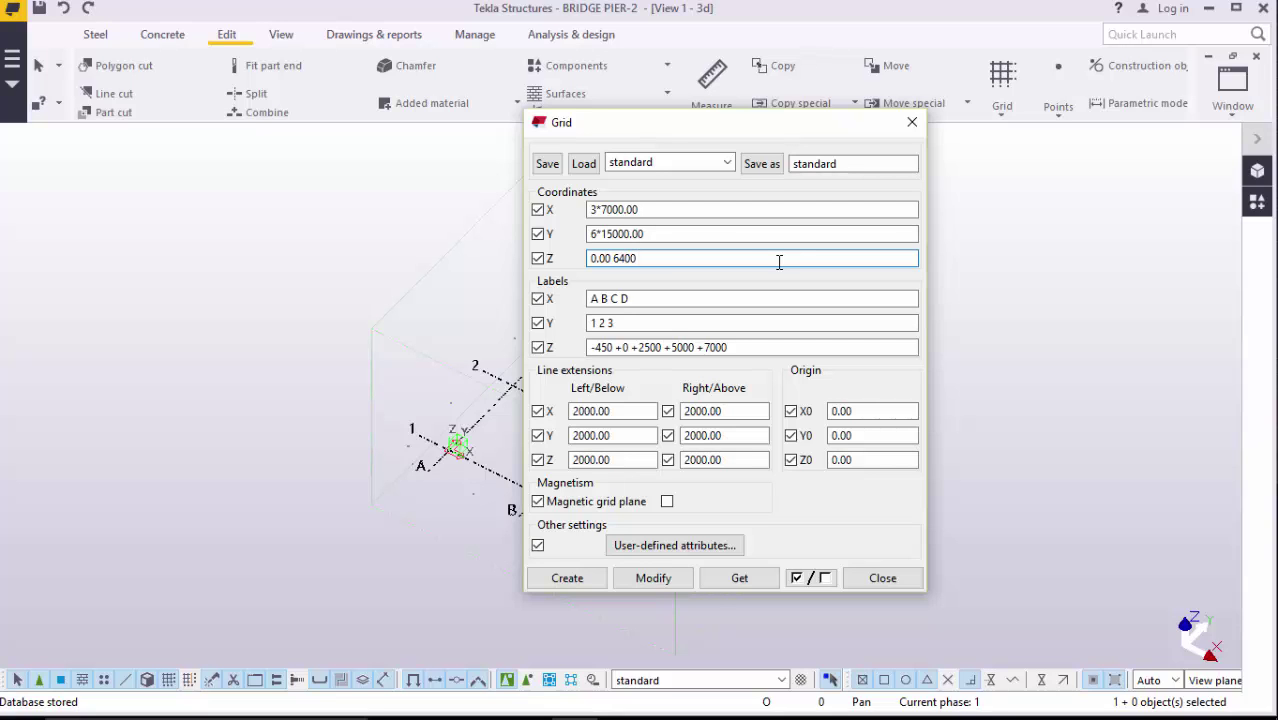
{"action": "type", "text": "7900"}
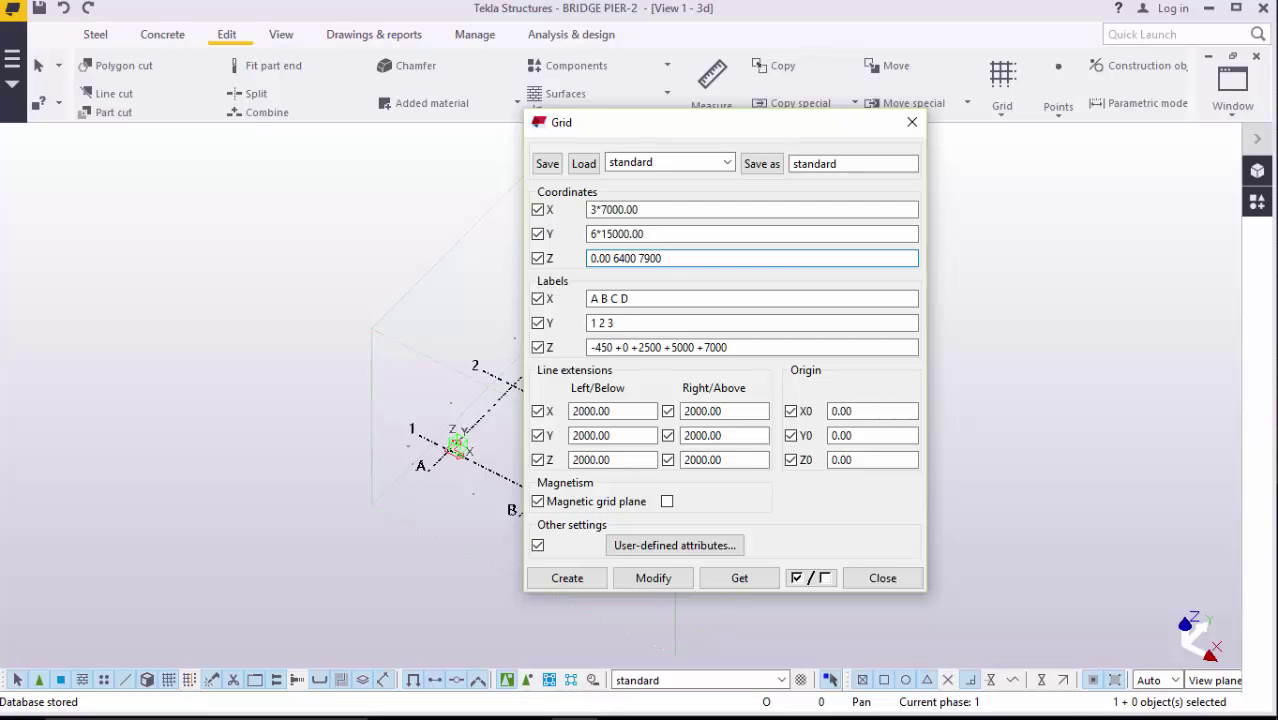
{"action": "type", "text": "8"}
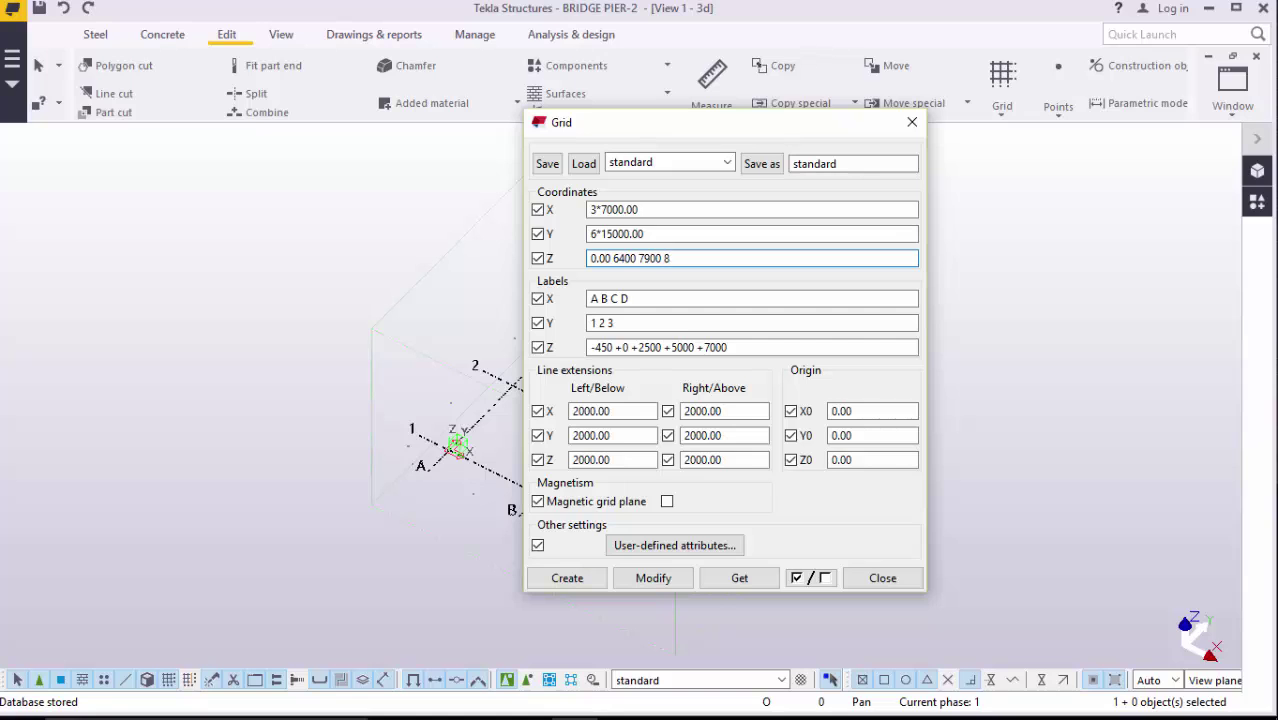
{"action": "type", "text": "500.00"}
{"action": "left_click", "coordinate": [752, 347]}
{"action": "type", "text": "+0 +6400 +7900 +"}
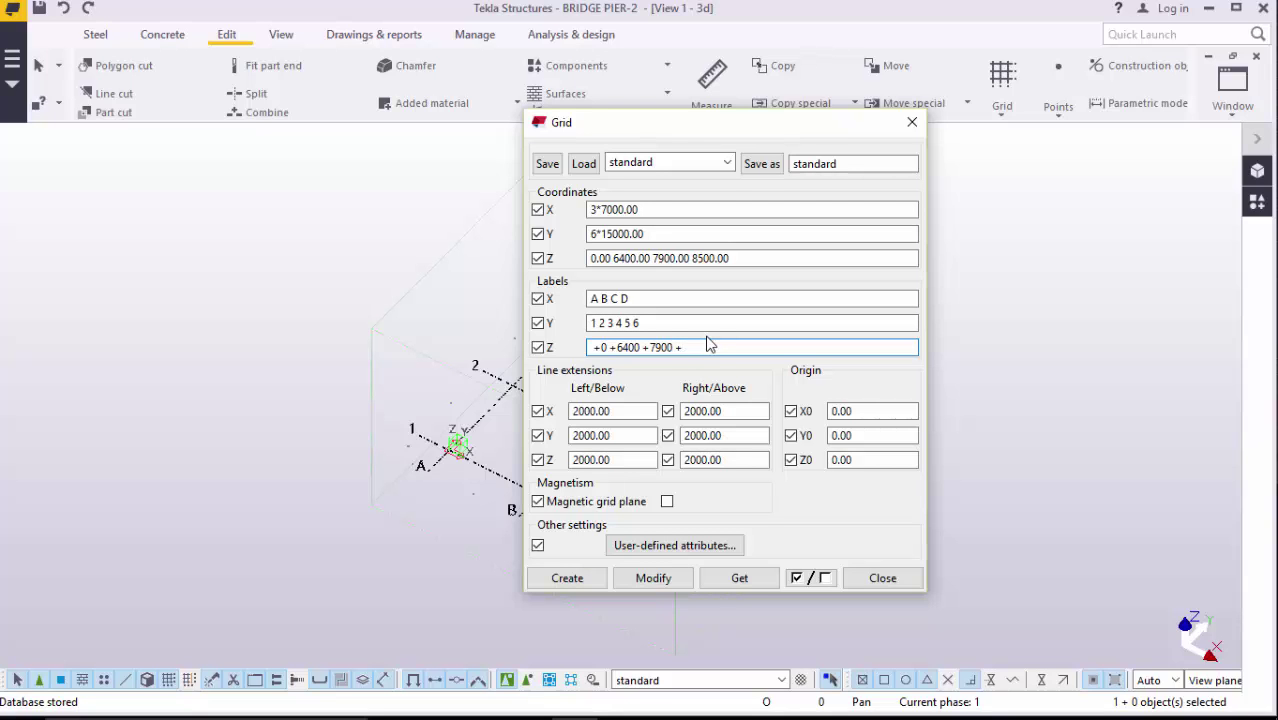
Step: Finish the Z level labels as +0, +6400, +7900, +8500
{"action": "type", "text": "8500"}
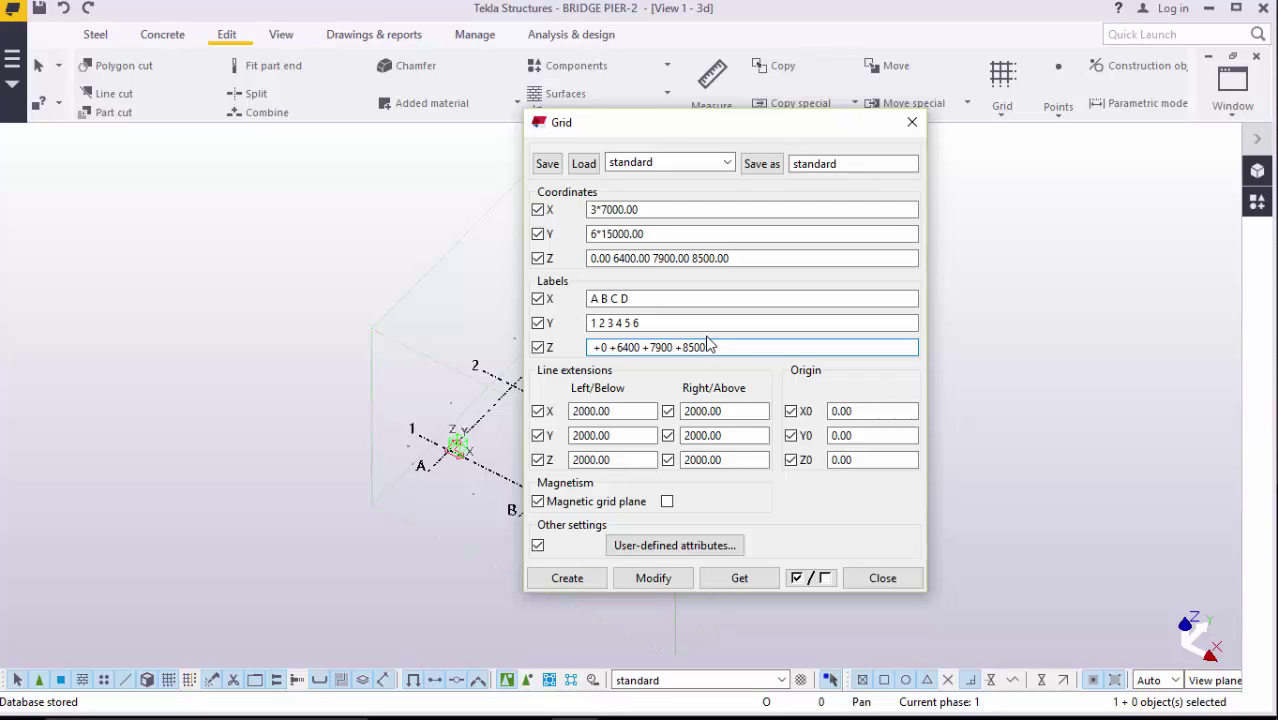
{"action": "left_click", "coordinate": [693, 347]}
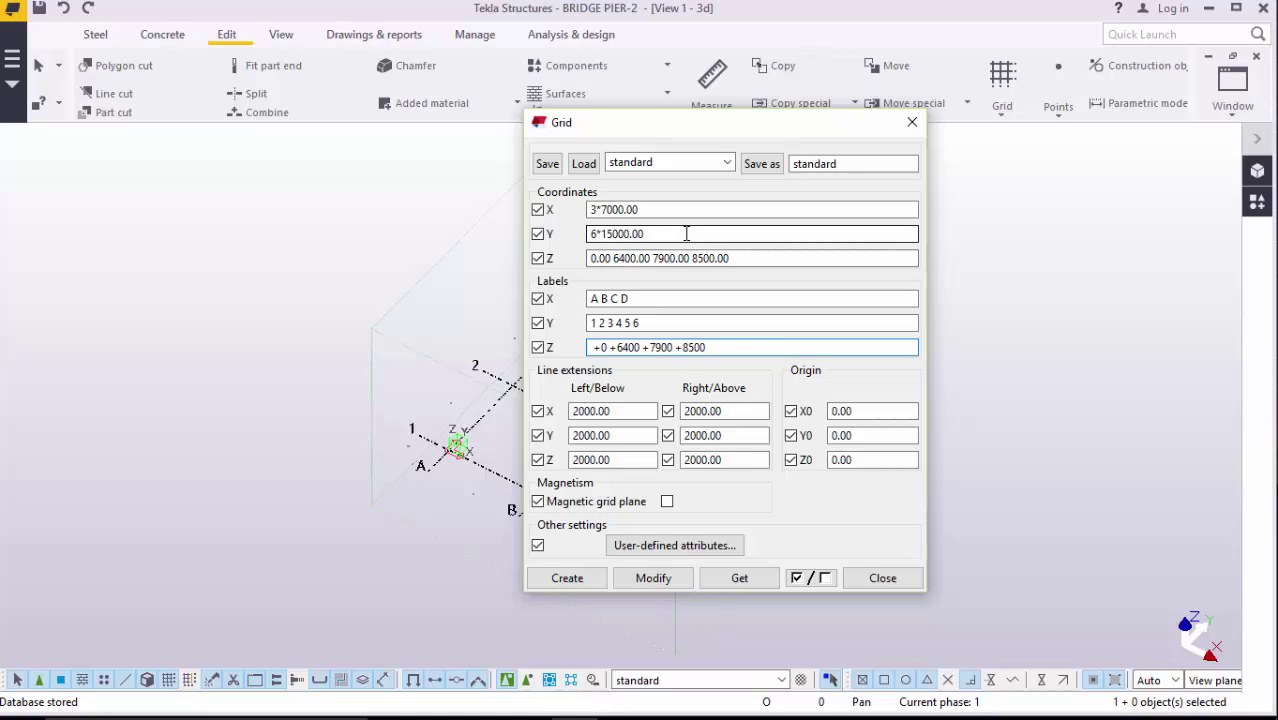
Step: Modify the grid with the new values, close the dialog, and fit the work area to the entire model
{"action": "left_click", "coordinate": [652, 578]}
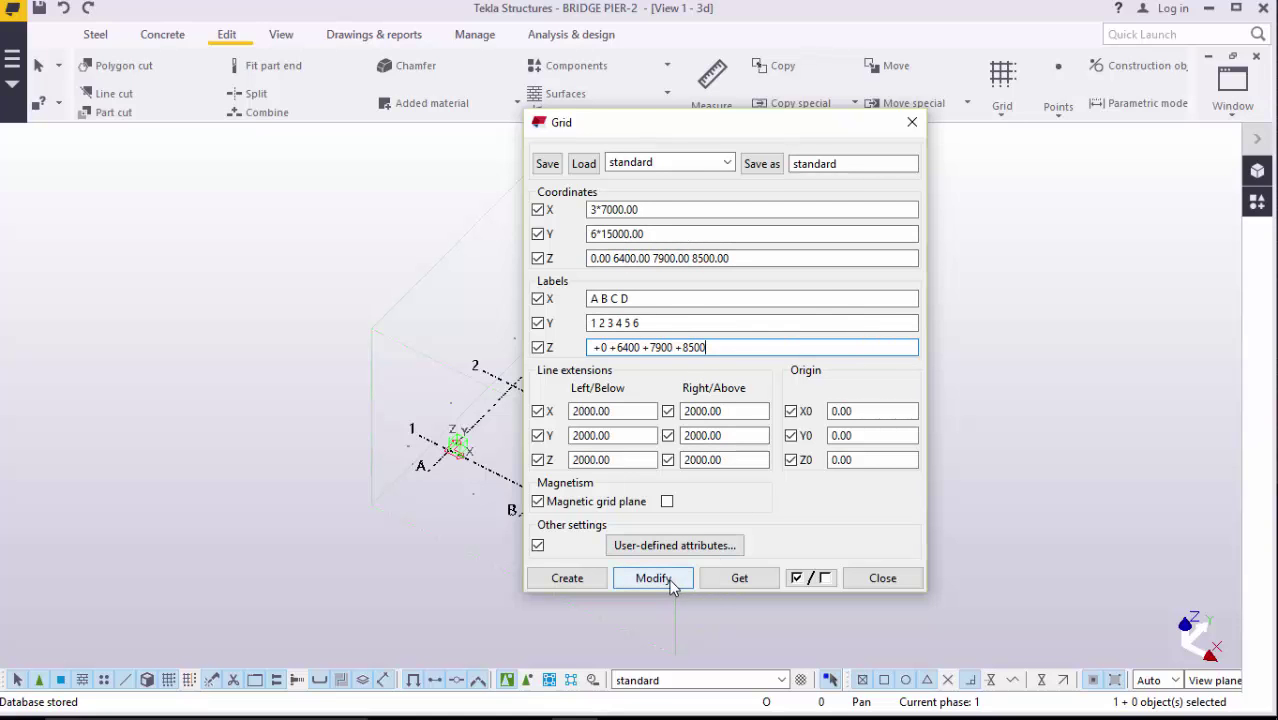
{"action": "left_click", "coordinate": [652, 578]}
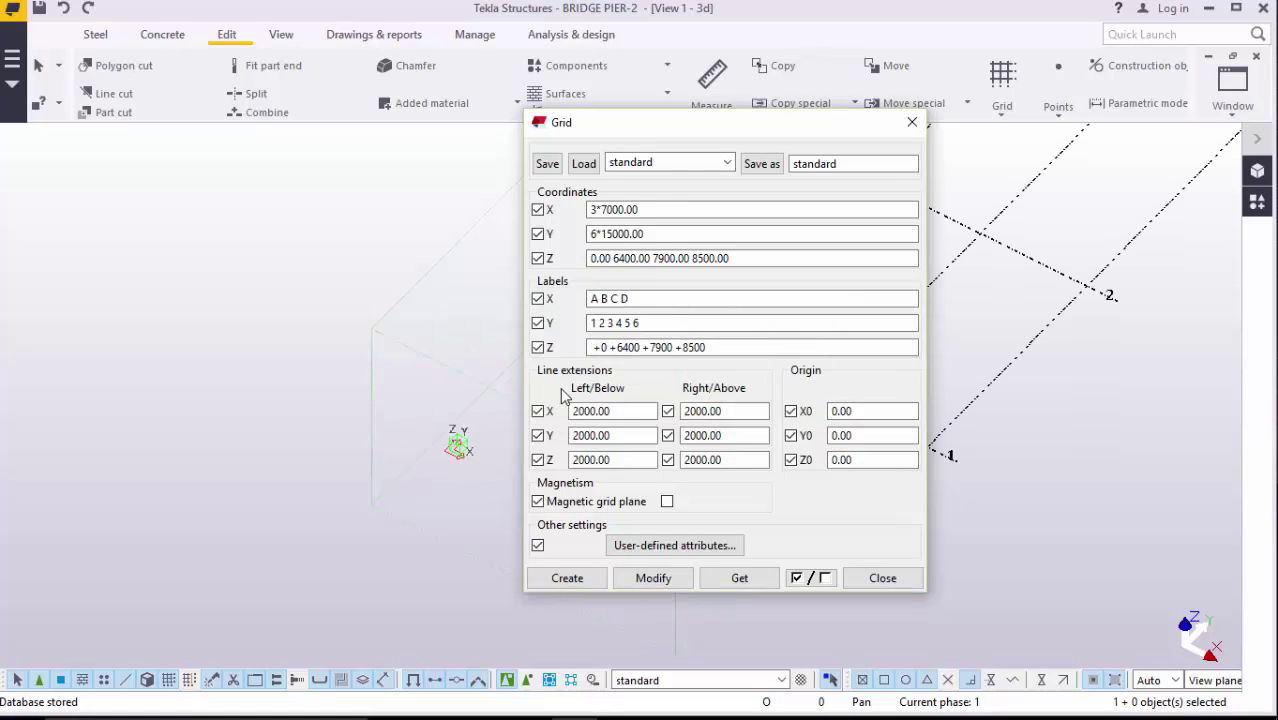
{"action": "left_click", "coordinate": [882, 578]}
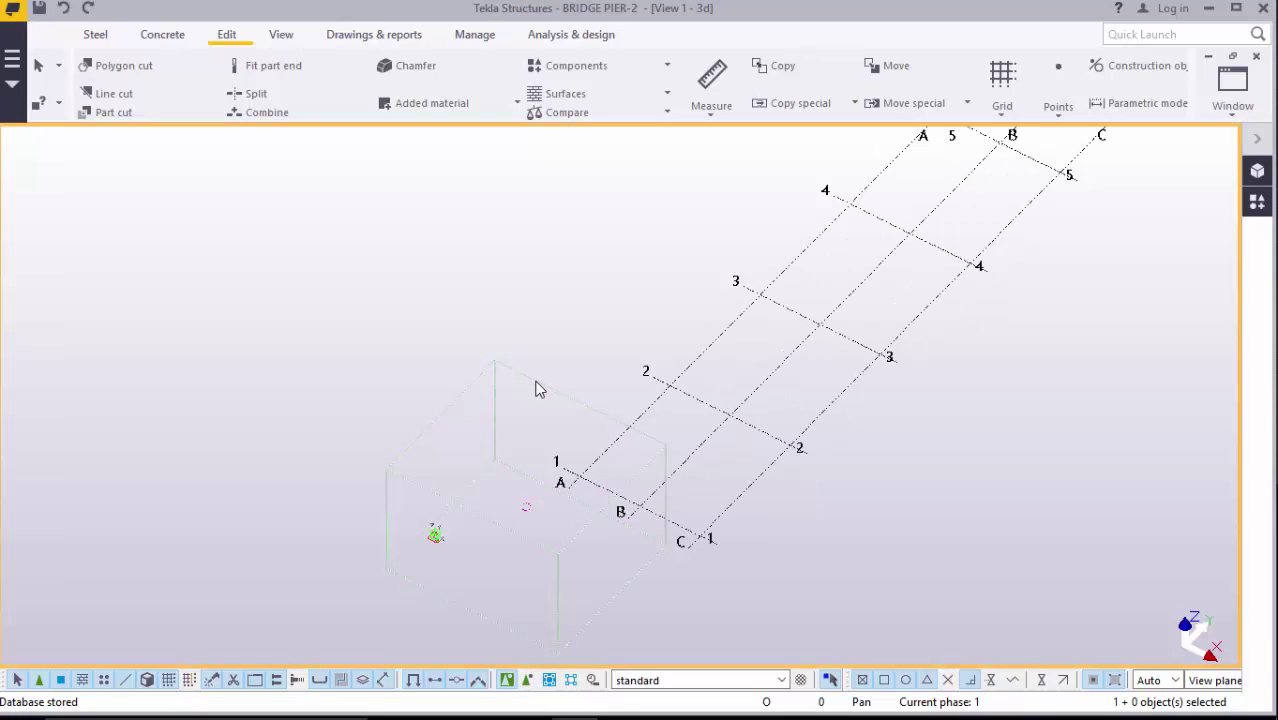
{"action": "right_click", "coordinate": [540, 388]}
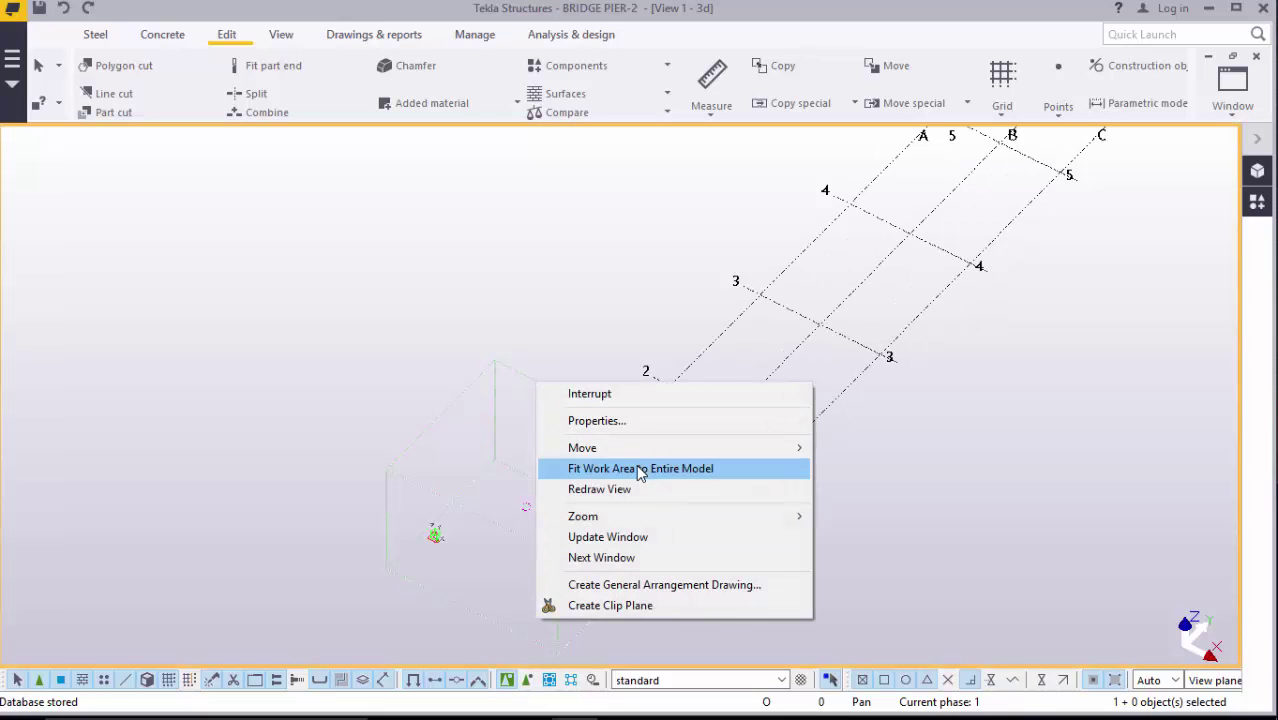
{"action": "left_click", "coordinate": [640, 468]}
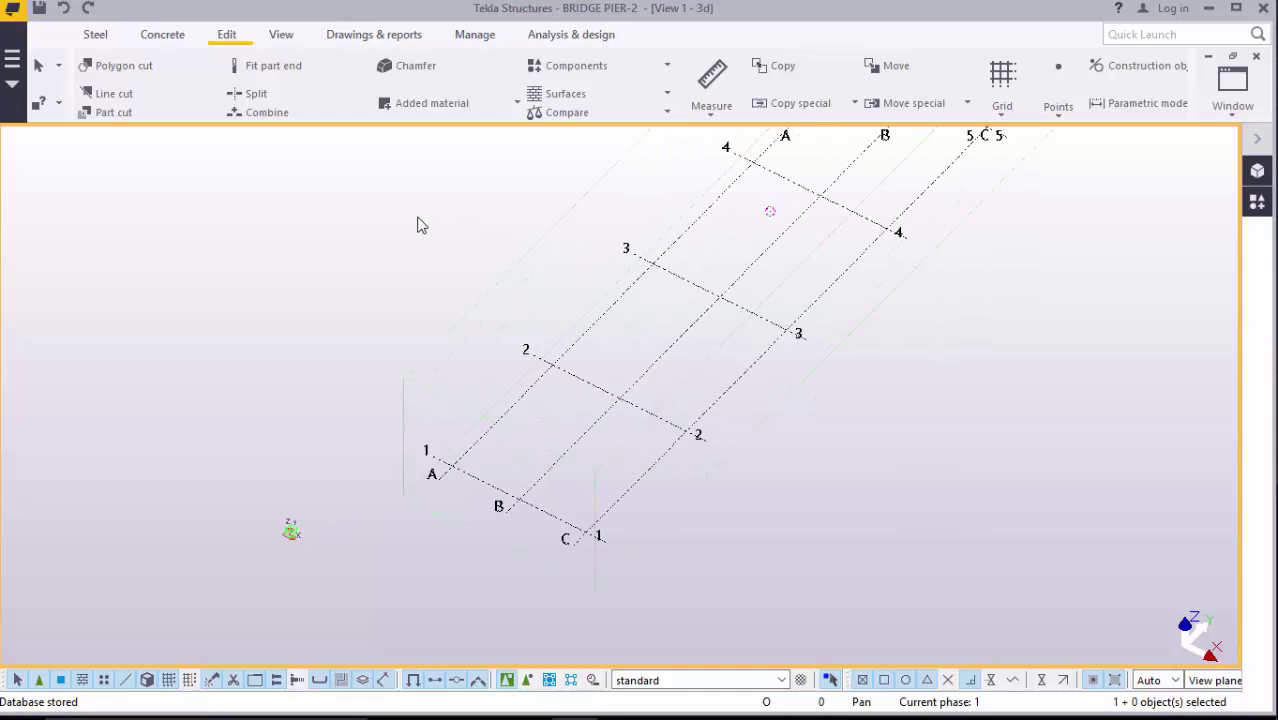
{"action": "mouse_move", "coordinate": [243, 116]}
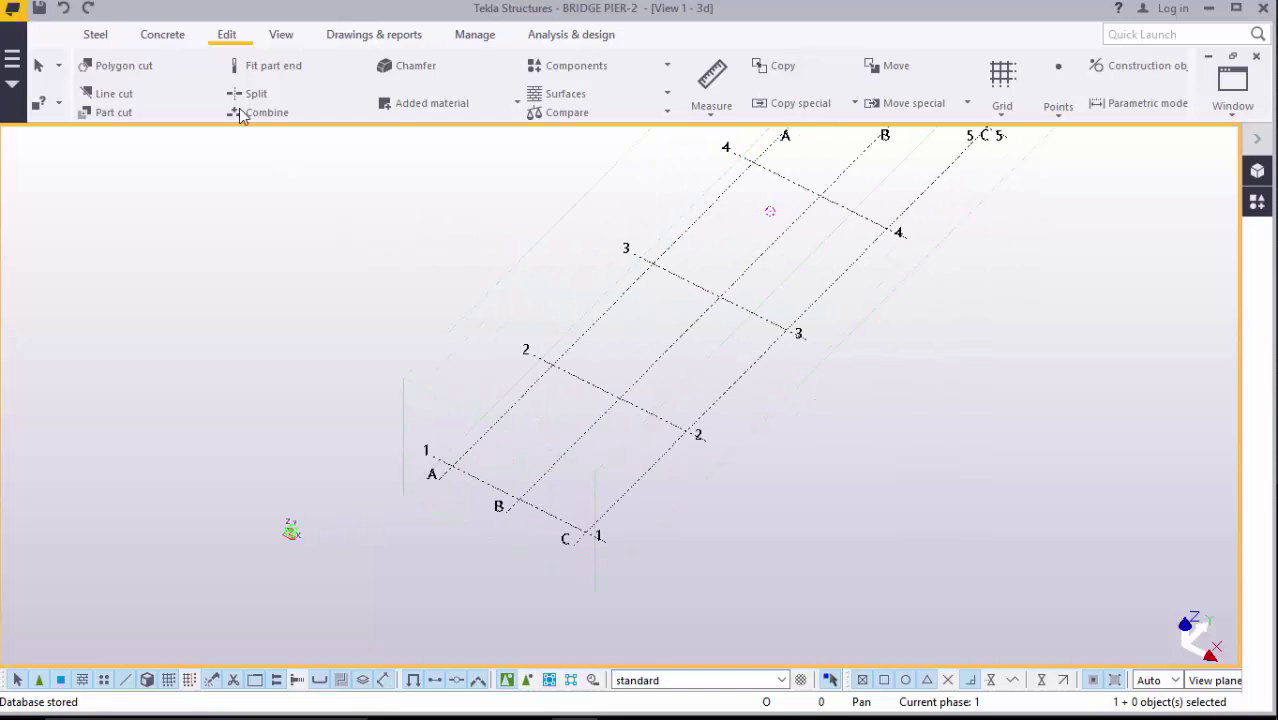
Step: Use the Concrete tab's Column tool to place a column at grid B/1
{"action": "left_click", "coordinate": [162, 34]}
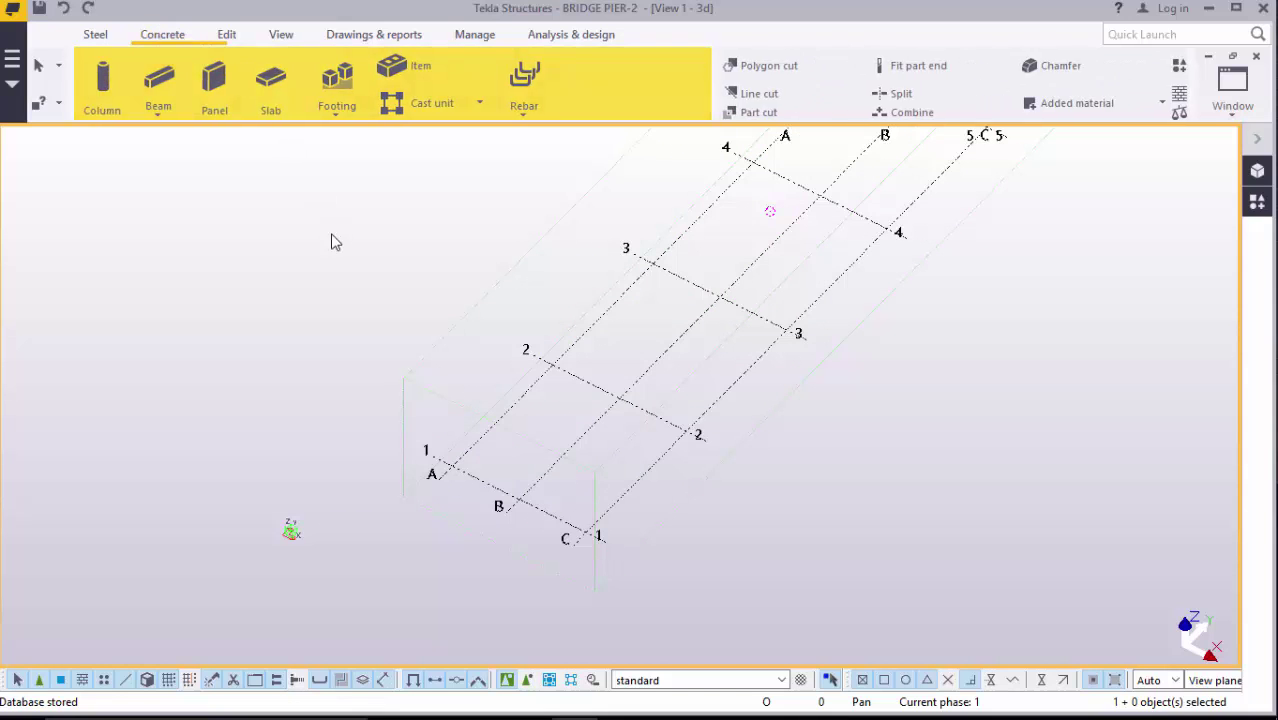
{"action": "mouse_move", "coordinate": [102, 90]}
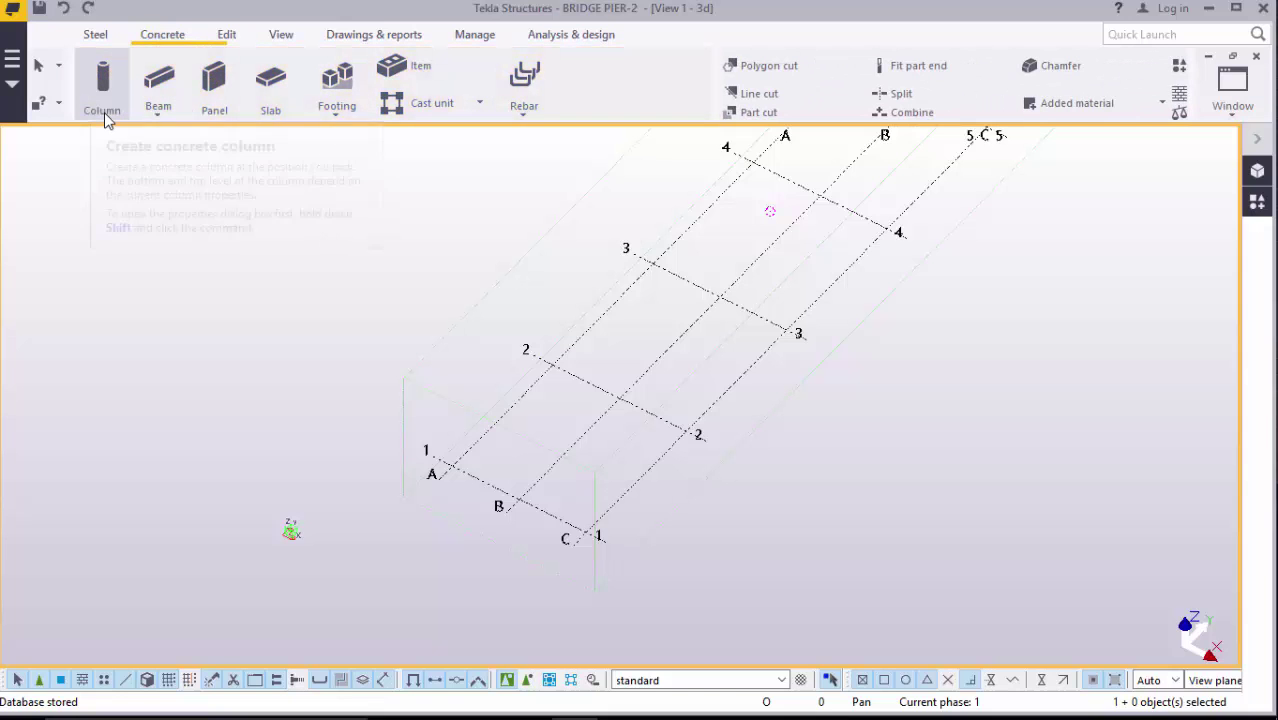
{"action": "left_click", "coordinate": [102, 85]}
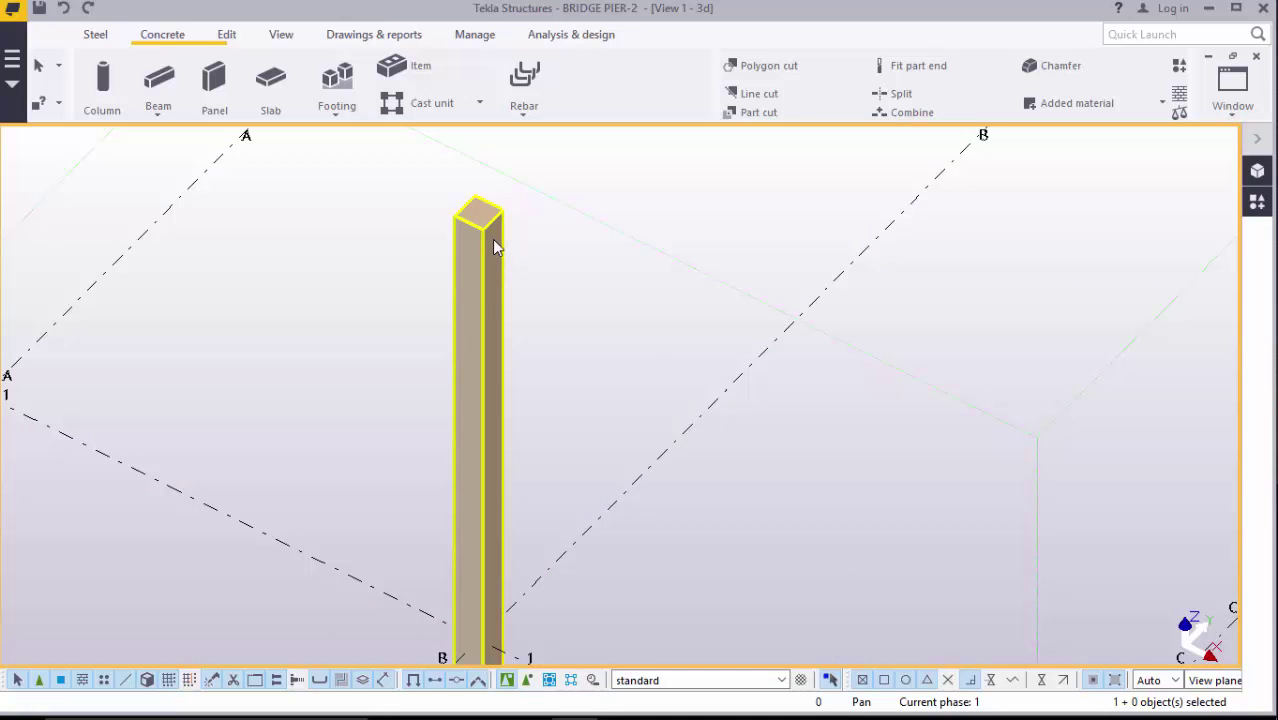
{"action": "mouse_move", "coordinate": [500, 327]}
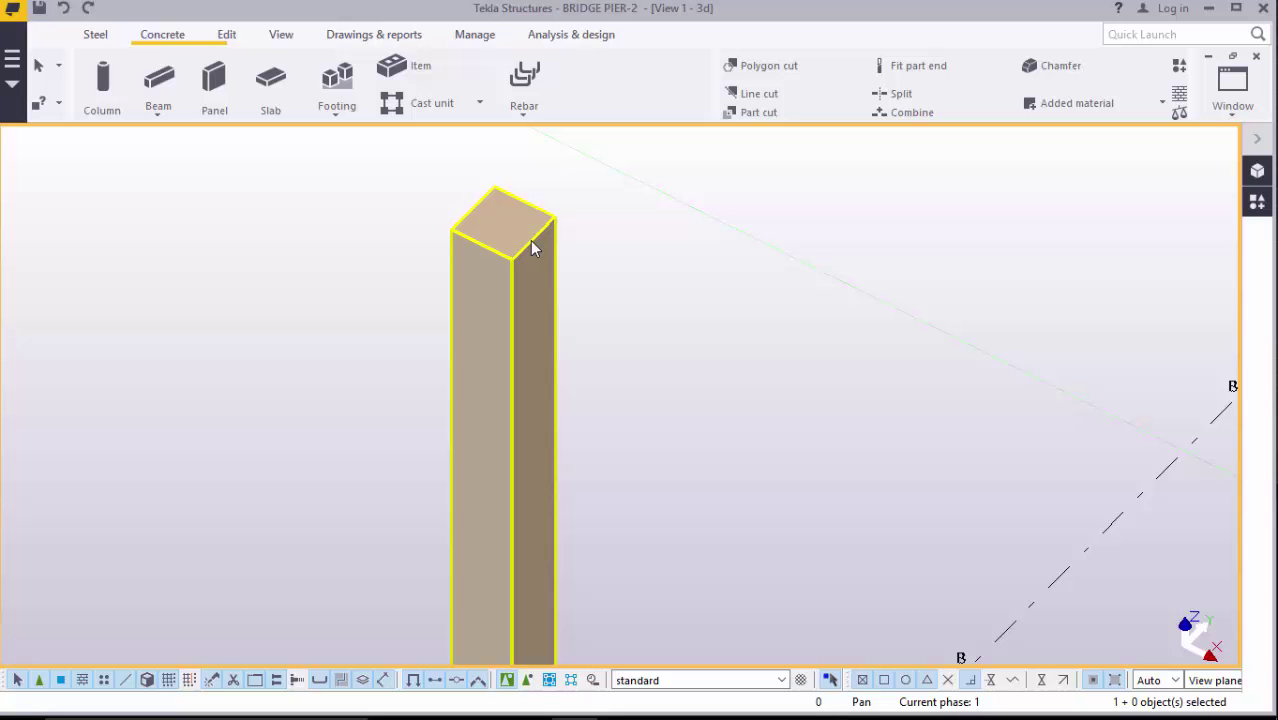
{"action": "mouse_move", "coordinate": [475, 281]}
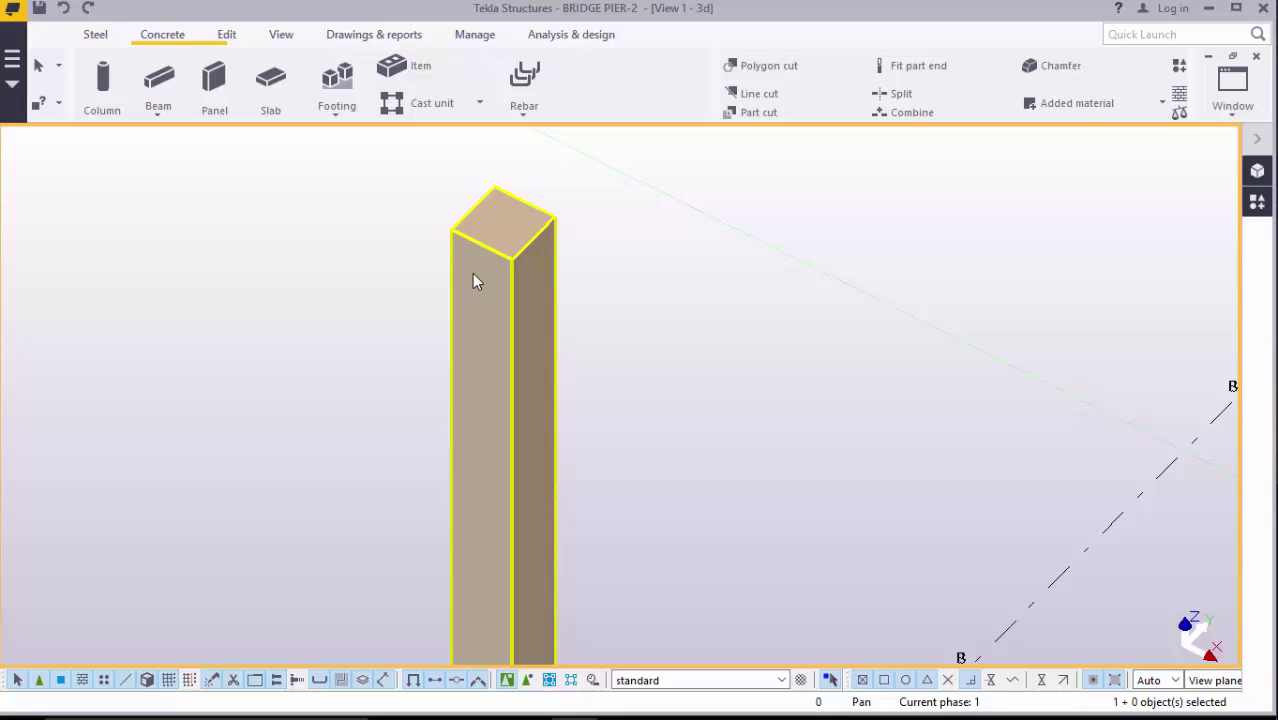
{"action": "mouse_move", "coordinate": [500, 218]}
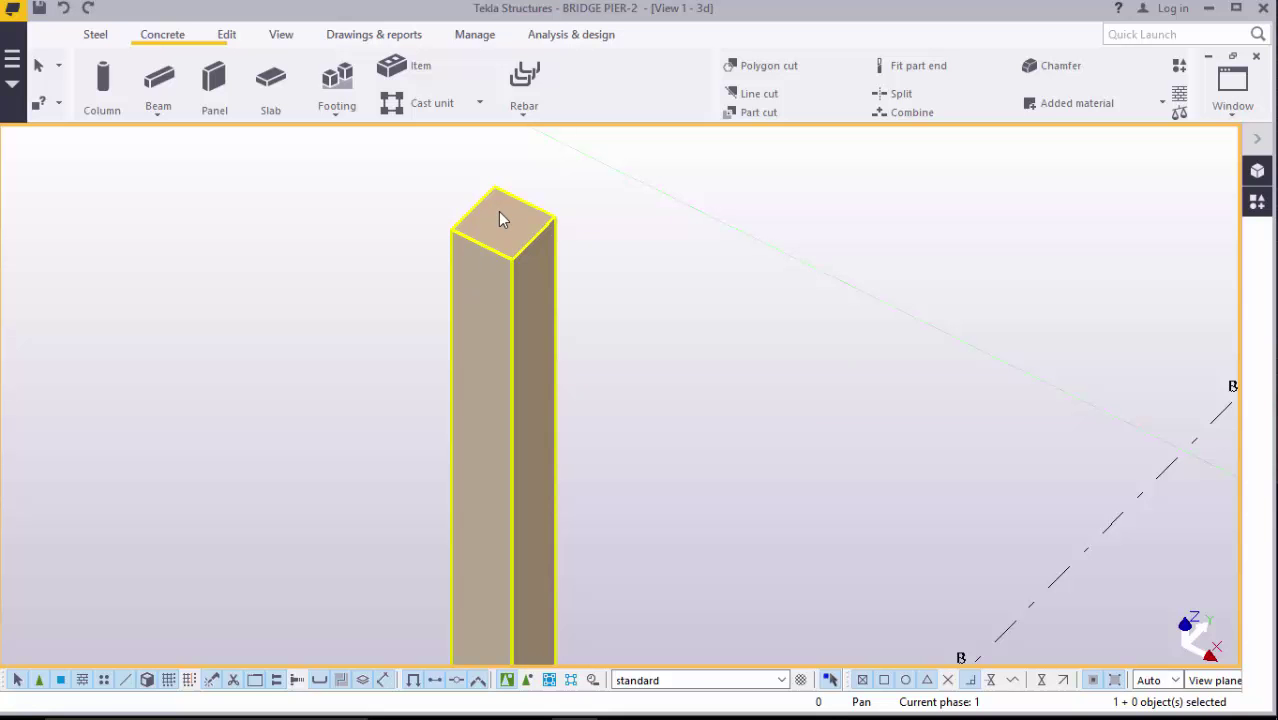
Step: Open the 400*400 column's properties and the profile catalogue via Select
{"action": "double_click", "coordinate": [500, 220]}
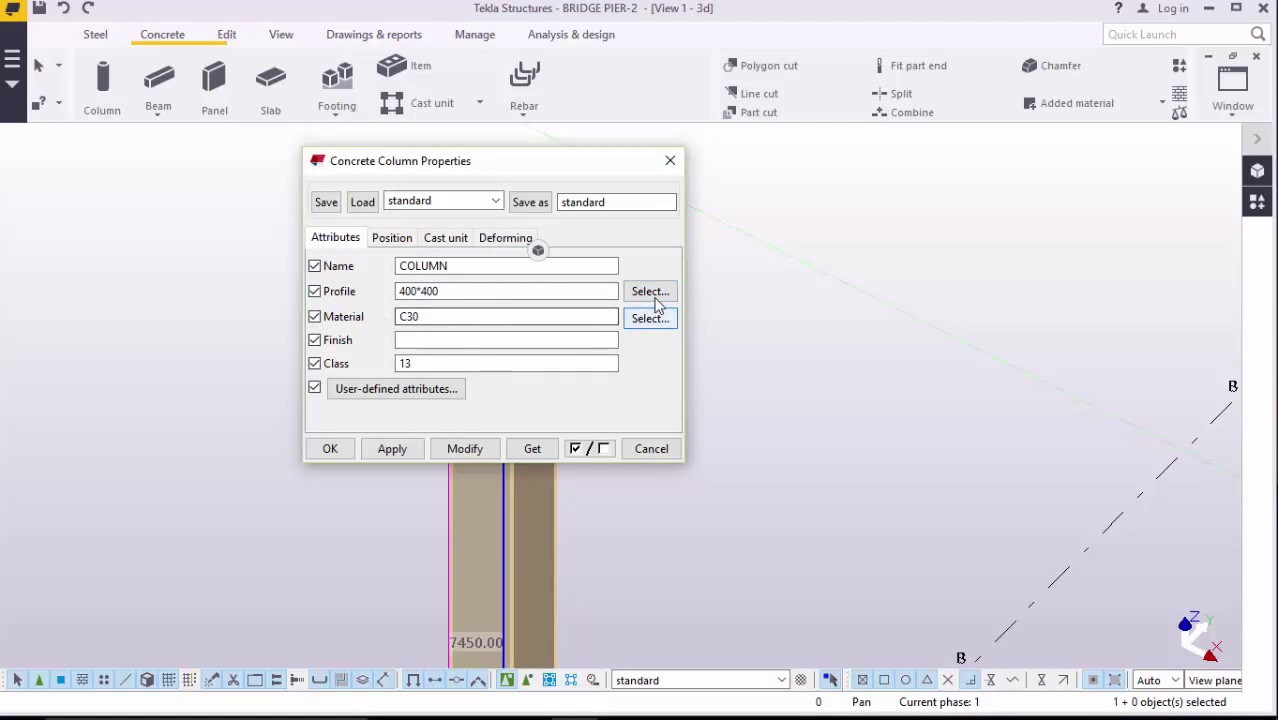
{"action": "left_click", "coordinate": [650, 291]}
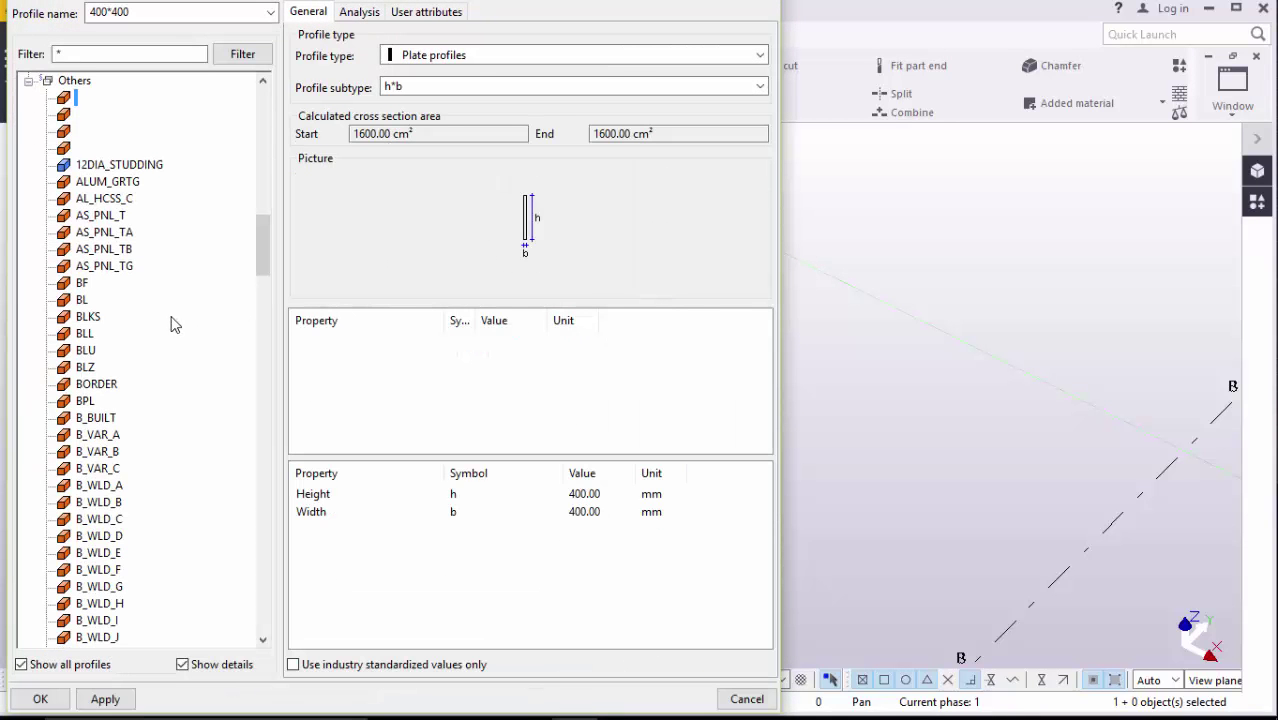
Step: Choose the solid round D profile with diameter 1600 and accept it
{"action": "scroll", "scroll_direction": "down", "scroll_amount": 3}
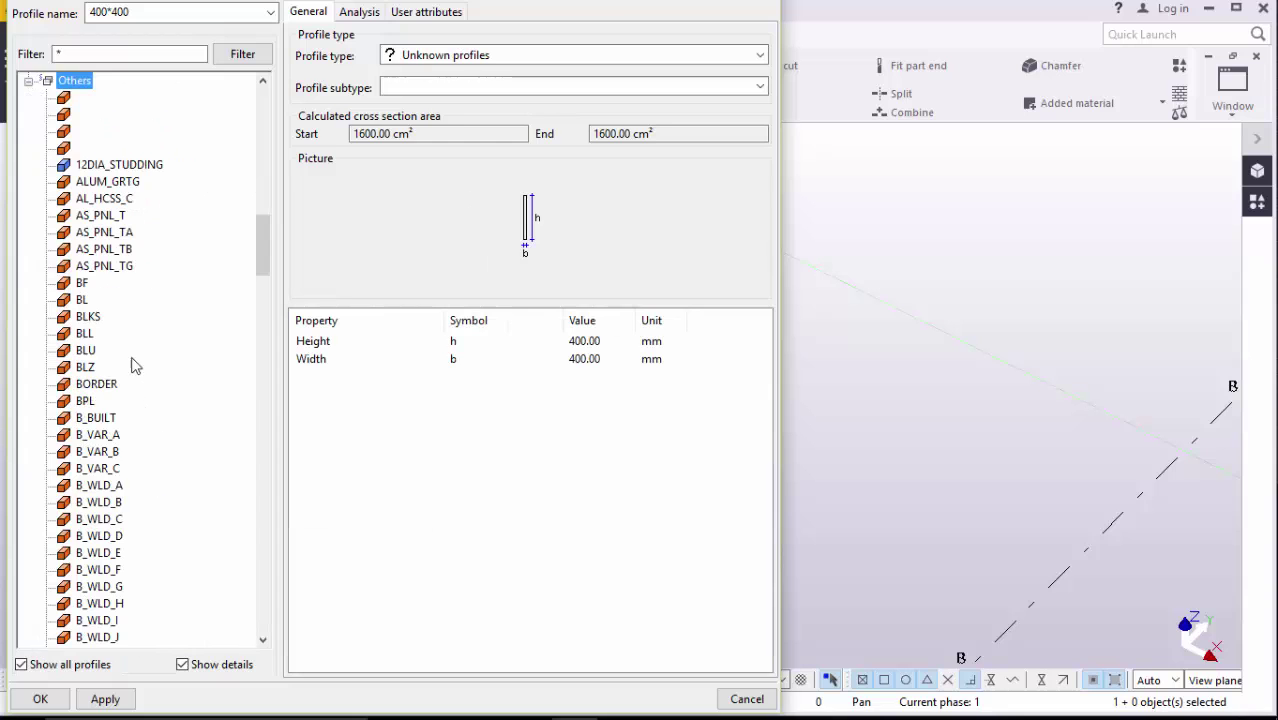
{"action": "scroll", "scroll_direction": "down", "scroll_amount": 3}
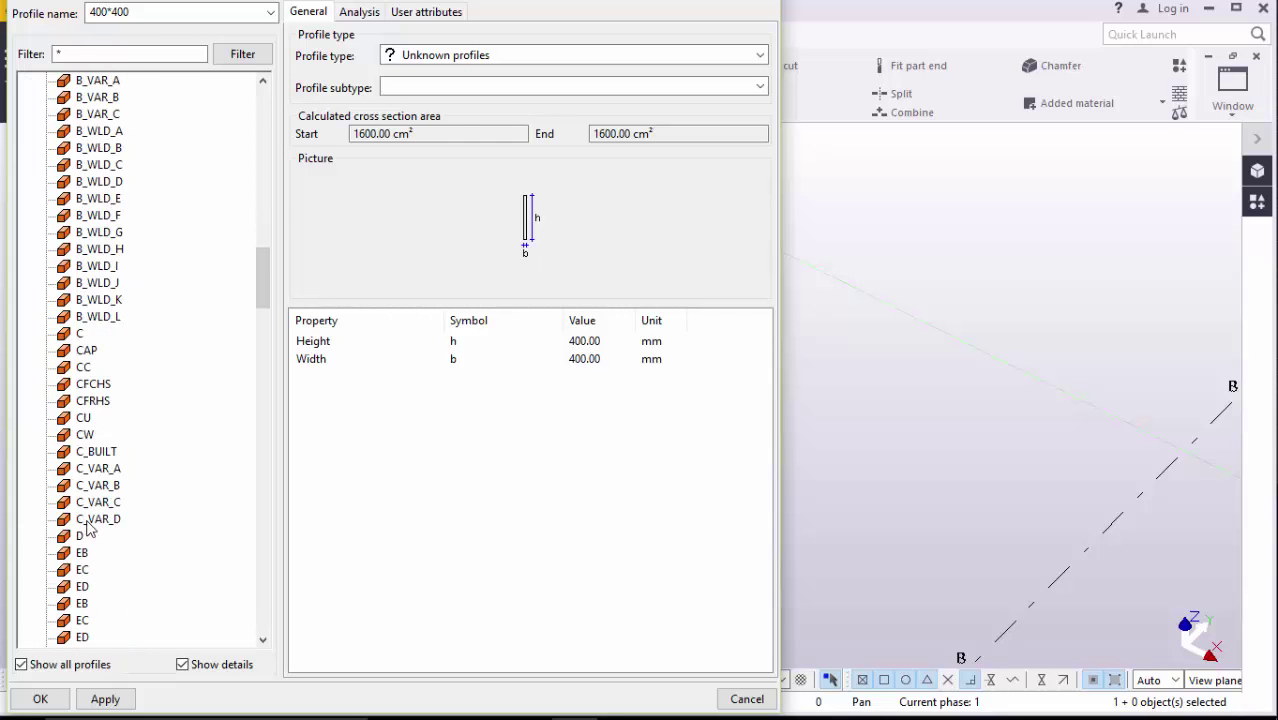
{"action": "left_click", "coordinate": [80, 536]}
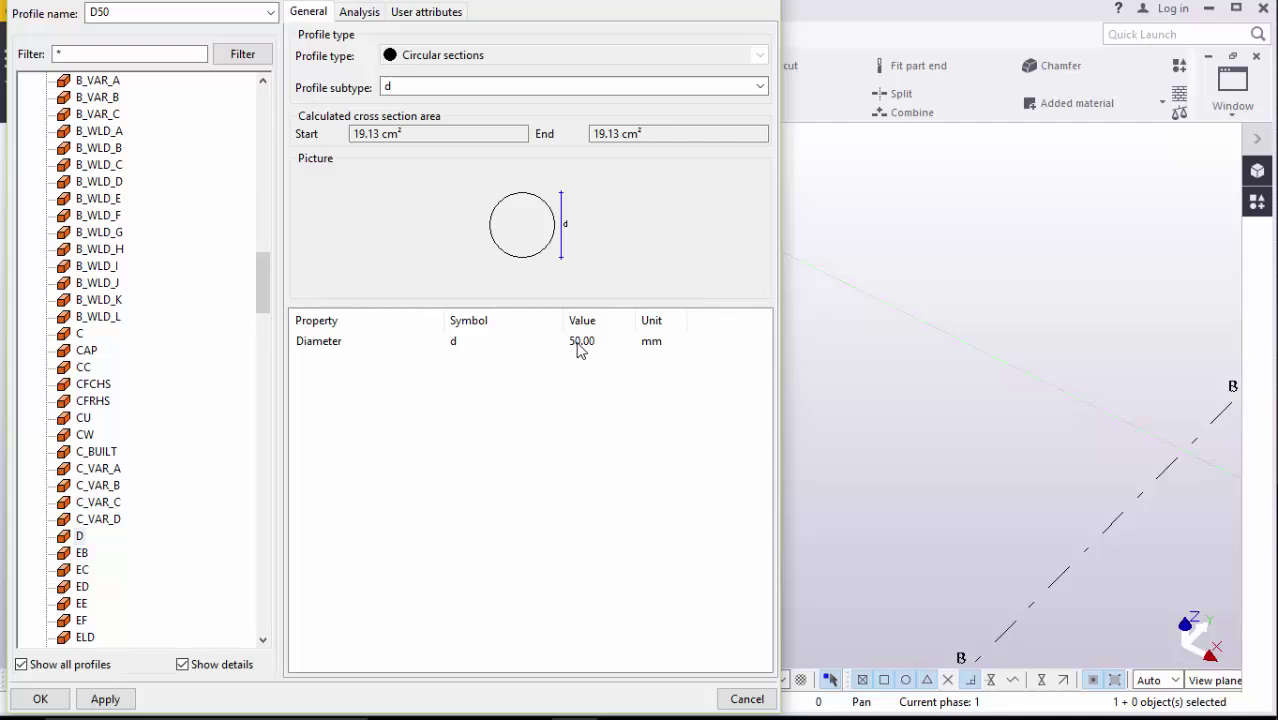
{"action": "left_click", "coordinate": [582, 341]}
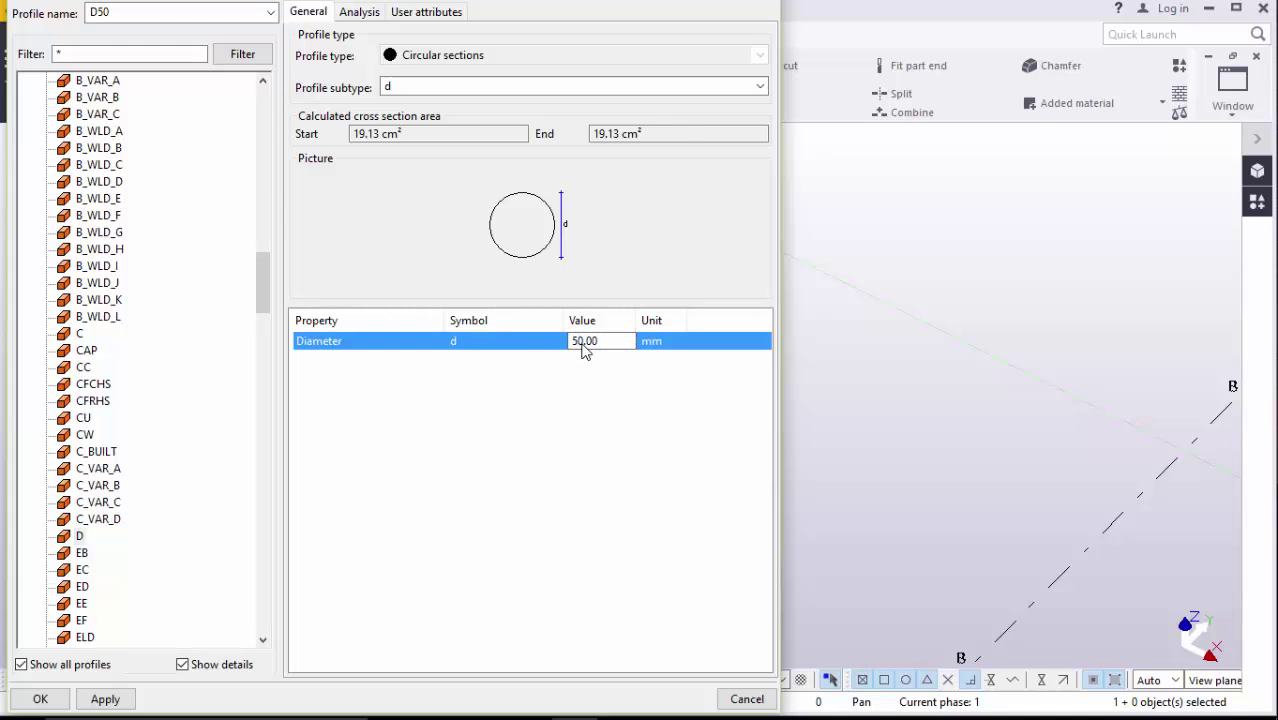
{"action": "type", "text": "100.00"}
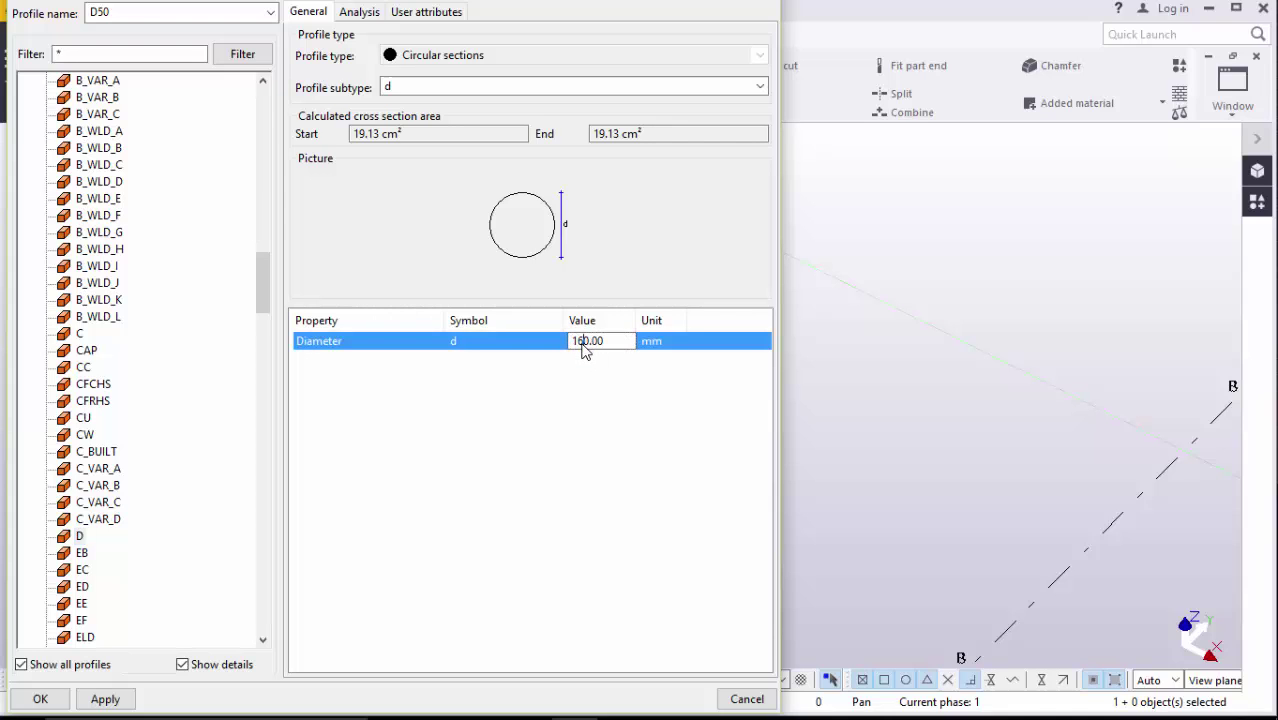
{"action": "type", "text": "1600.00"}
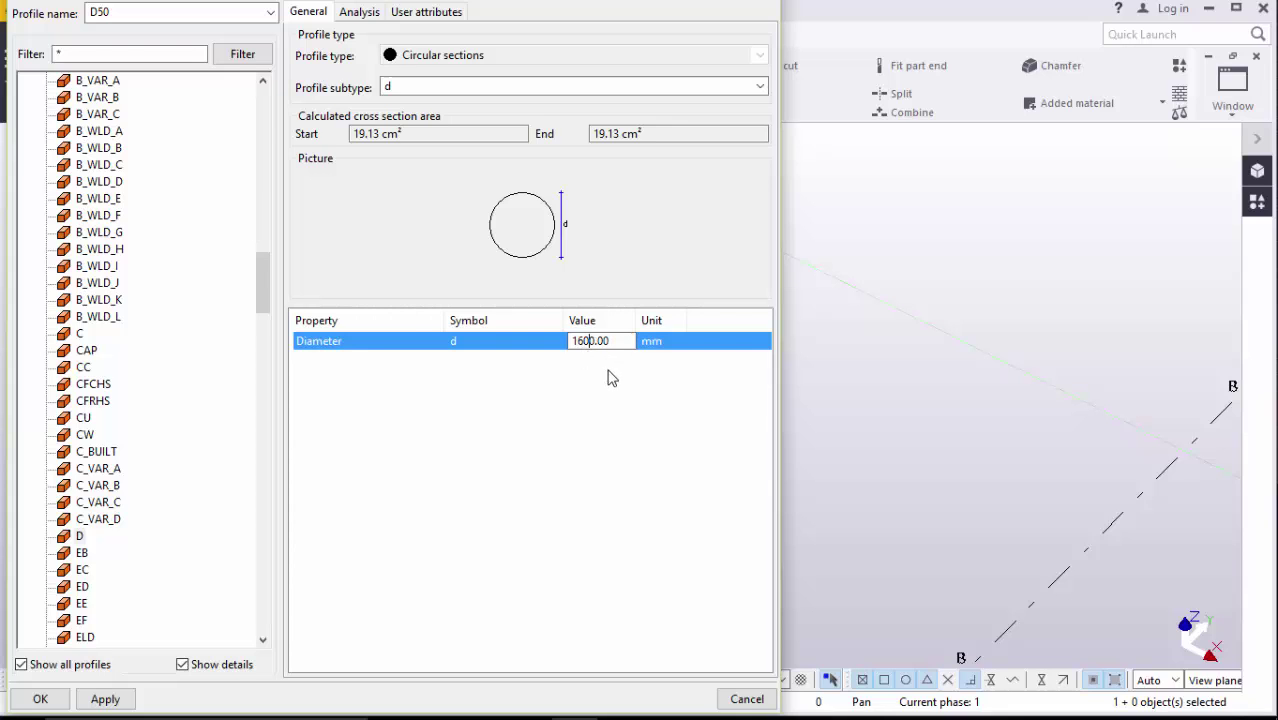
{"action": "left_click", "coordinate": [105, 698]}
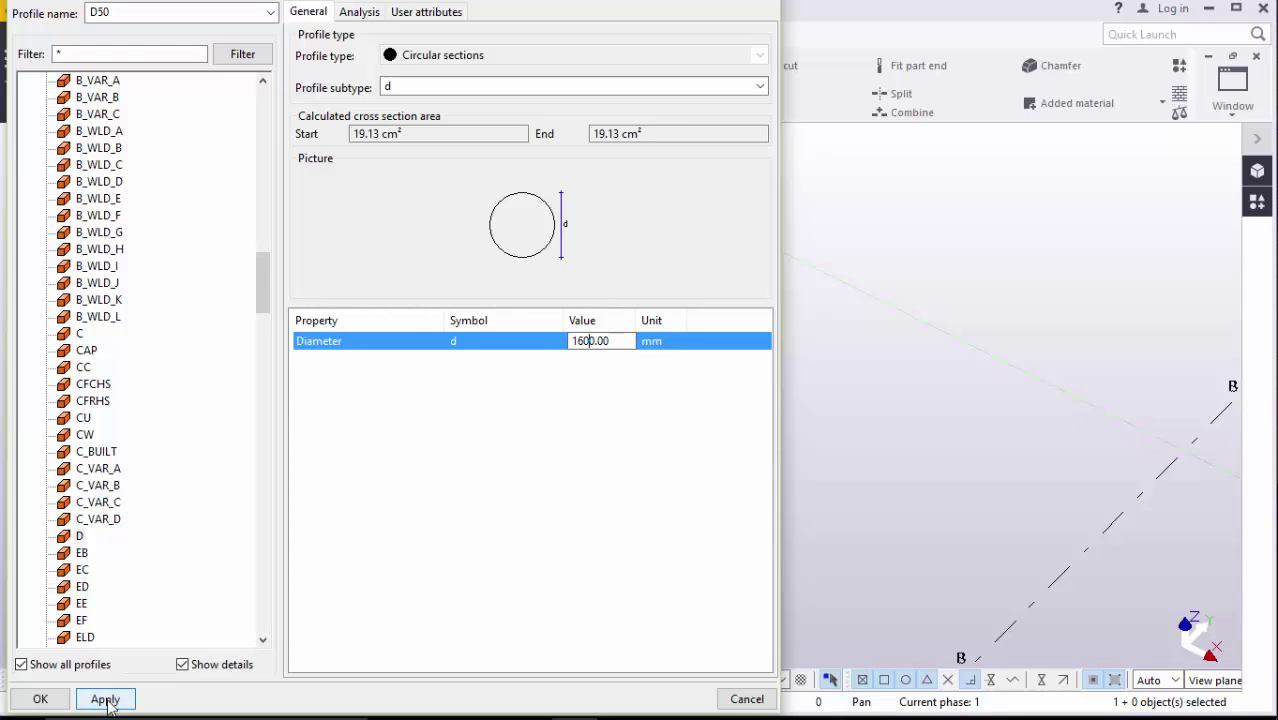
{"action": "left_click", "coordinate": [105, 699]}
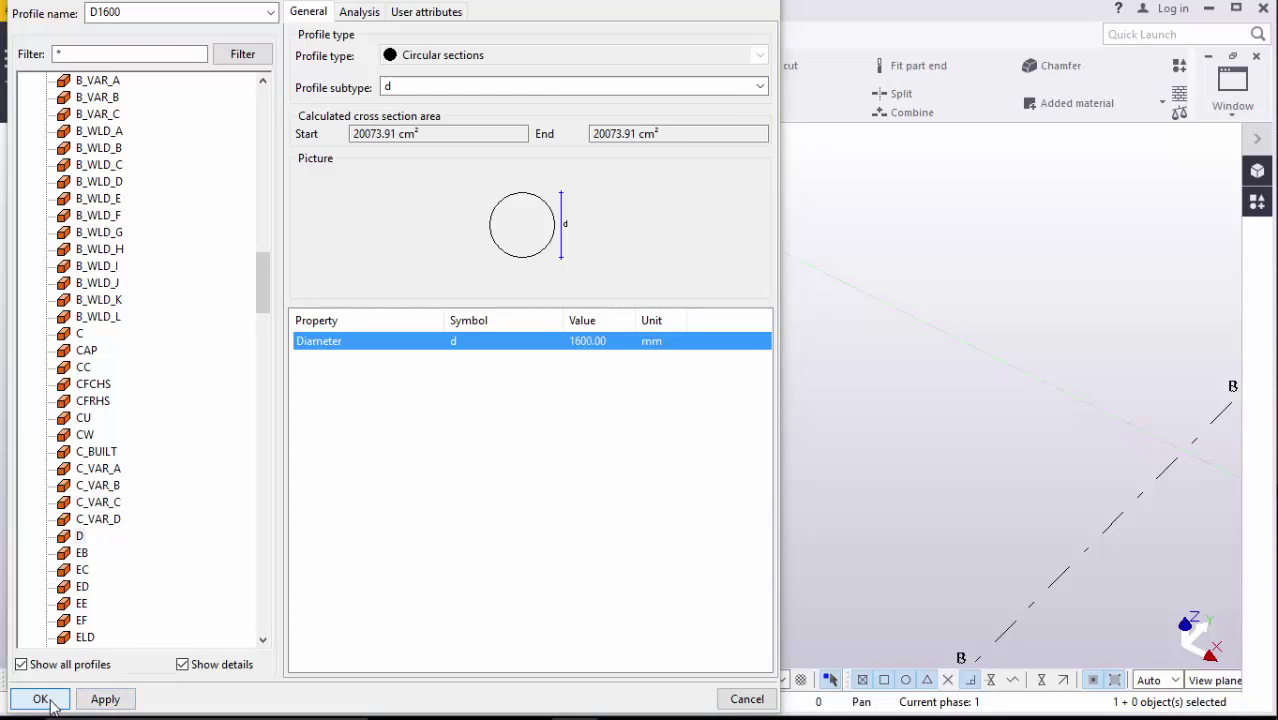
{"action": "left_click", "coordinate": [40, 699]}
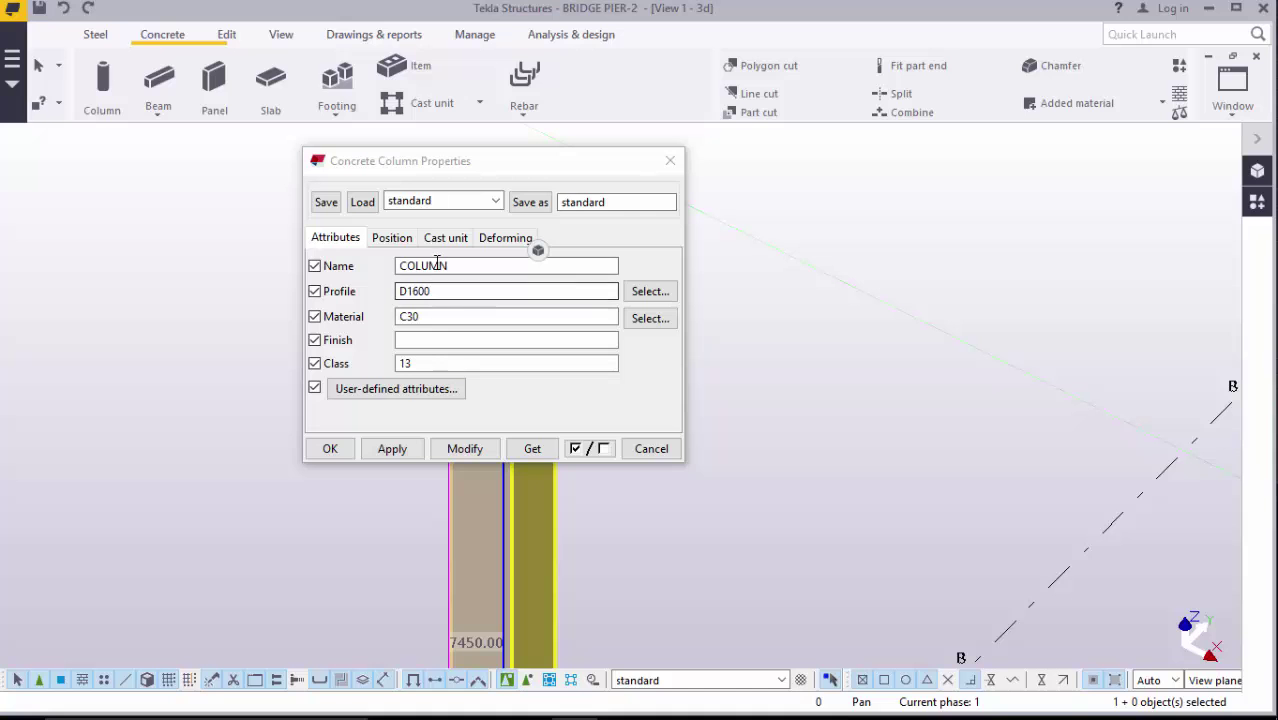
Step: Modify the existing column to the D1600 profile and close its properties
{"action": "left_click", "coordinate": [464, 448]}
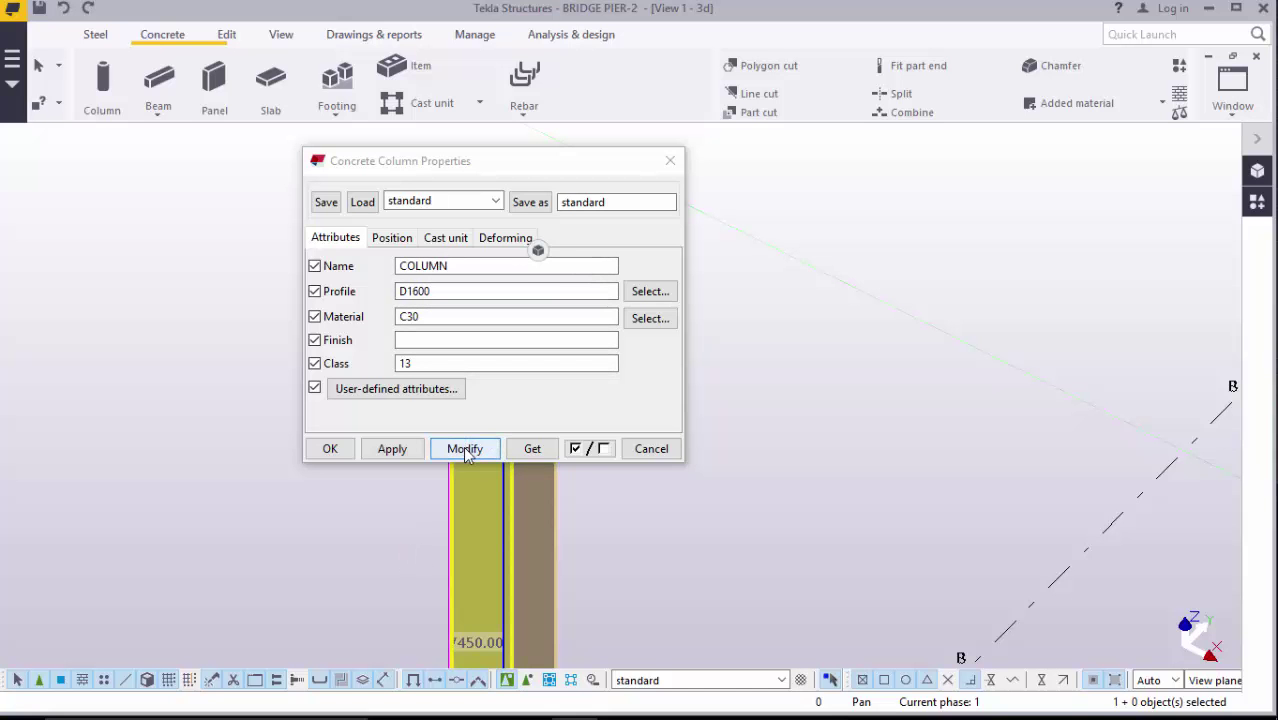
{"action": "left_click", "coordinate": [464, 448]}
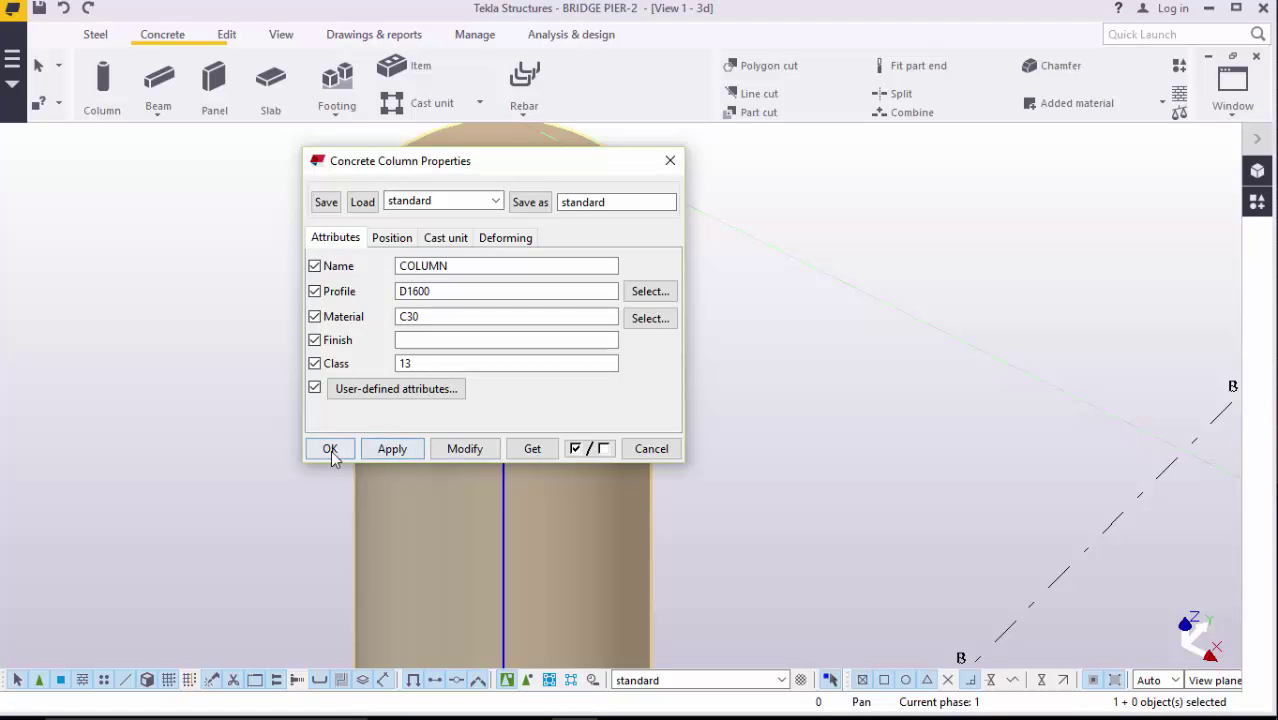
{"action": "left_click", "coordinate": [330, 448]}
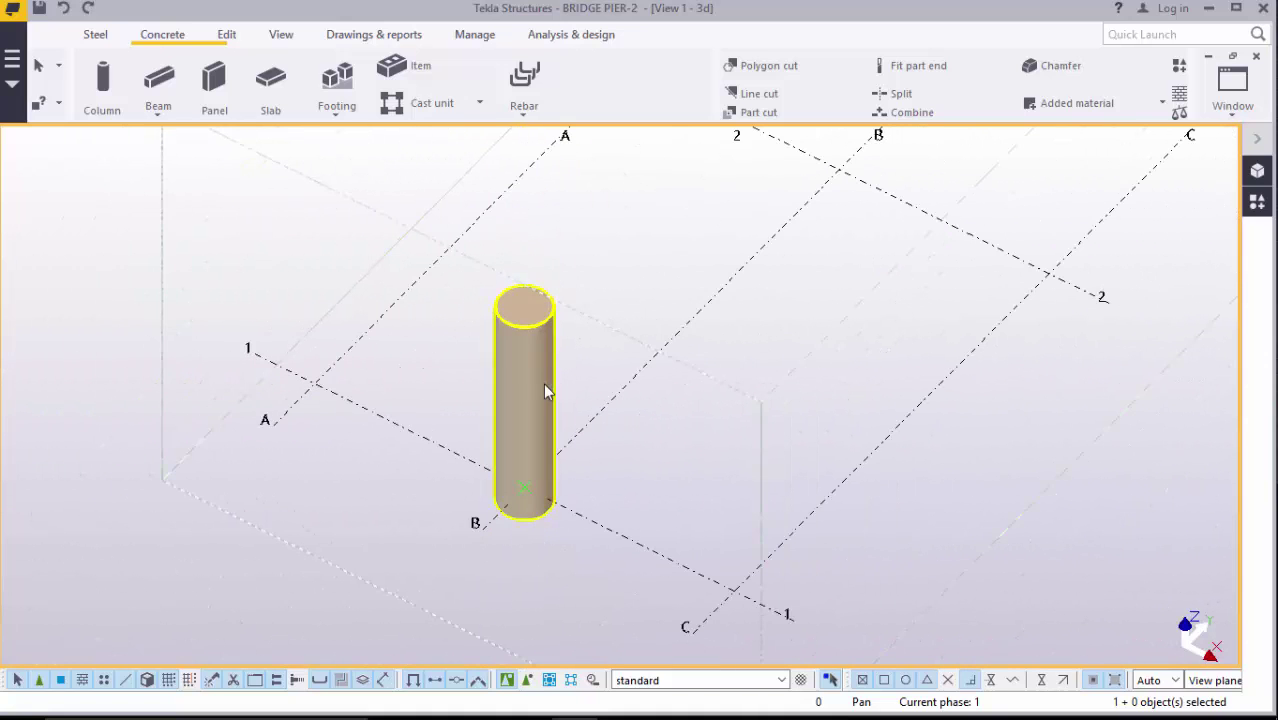
{"action": "double_click", "coordinate": [524, 400]}
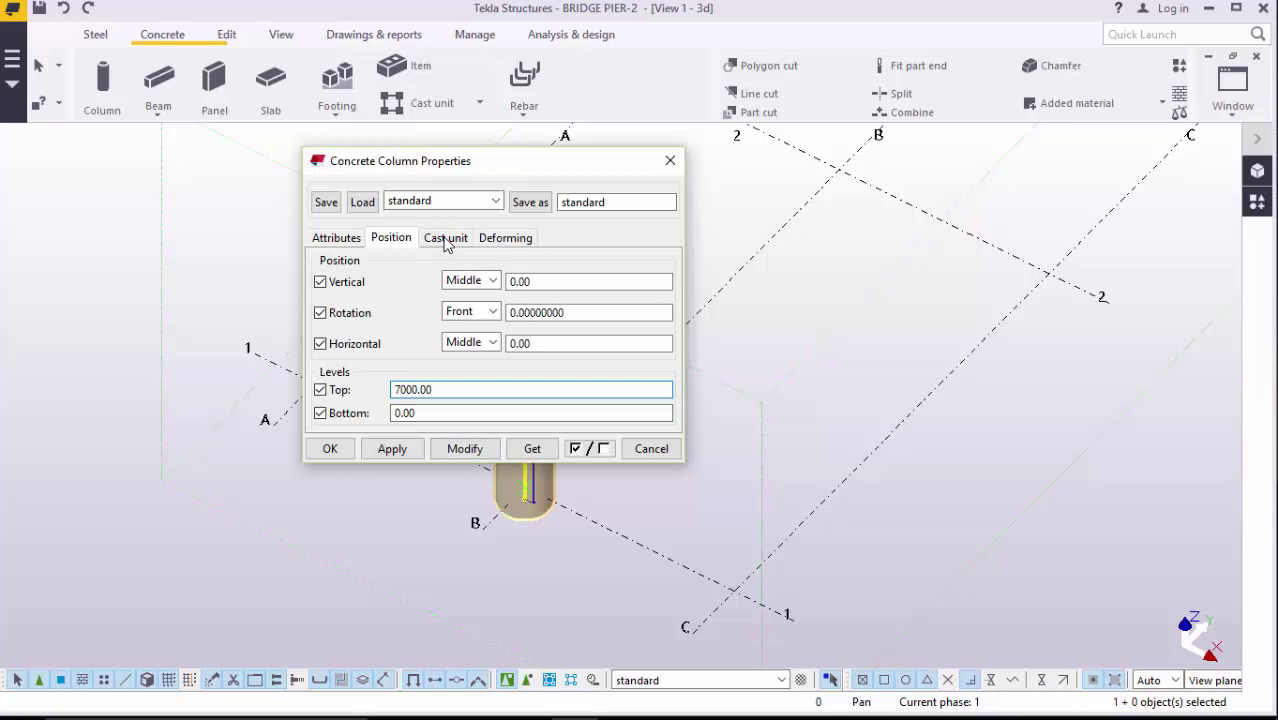
{"action": "left_click", "coordinate": [336, 237]}
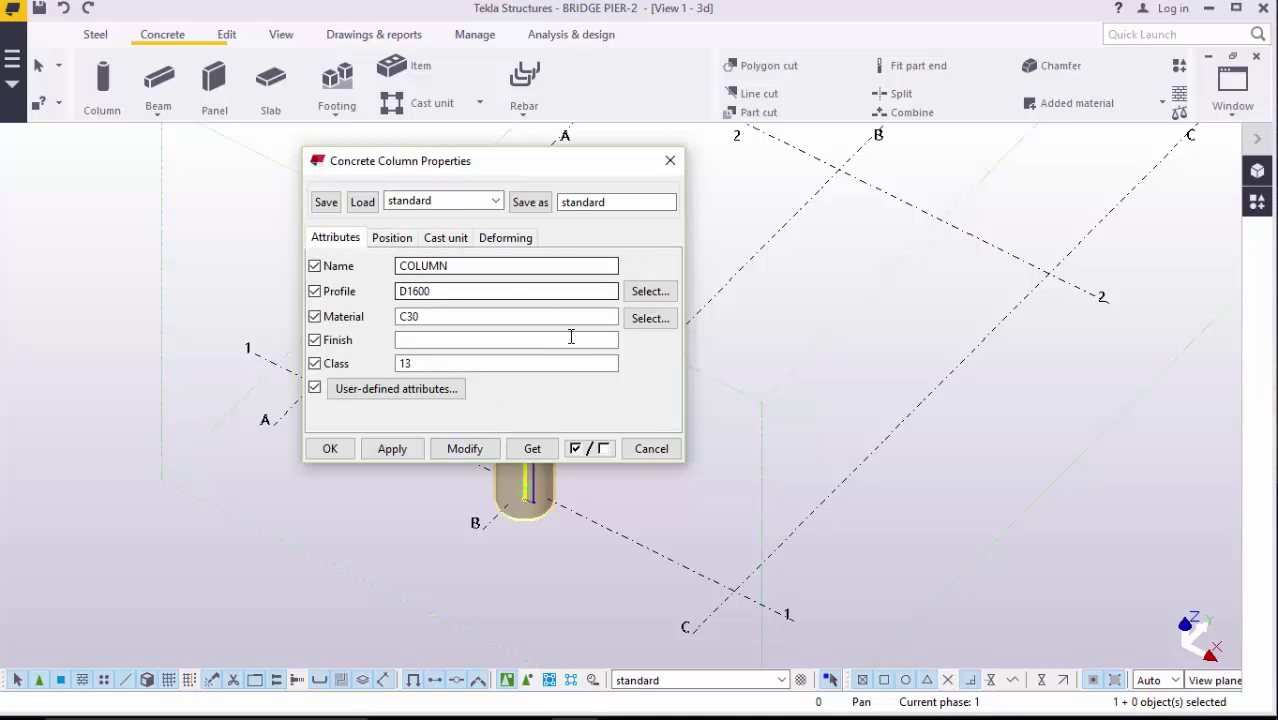
{"action": "left_click", "coordinate": [391, 448]}
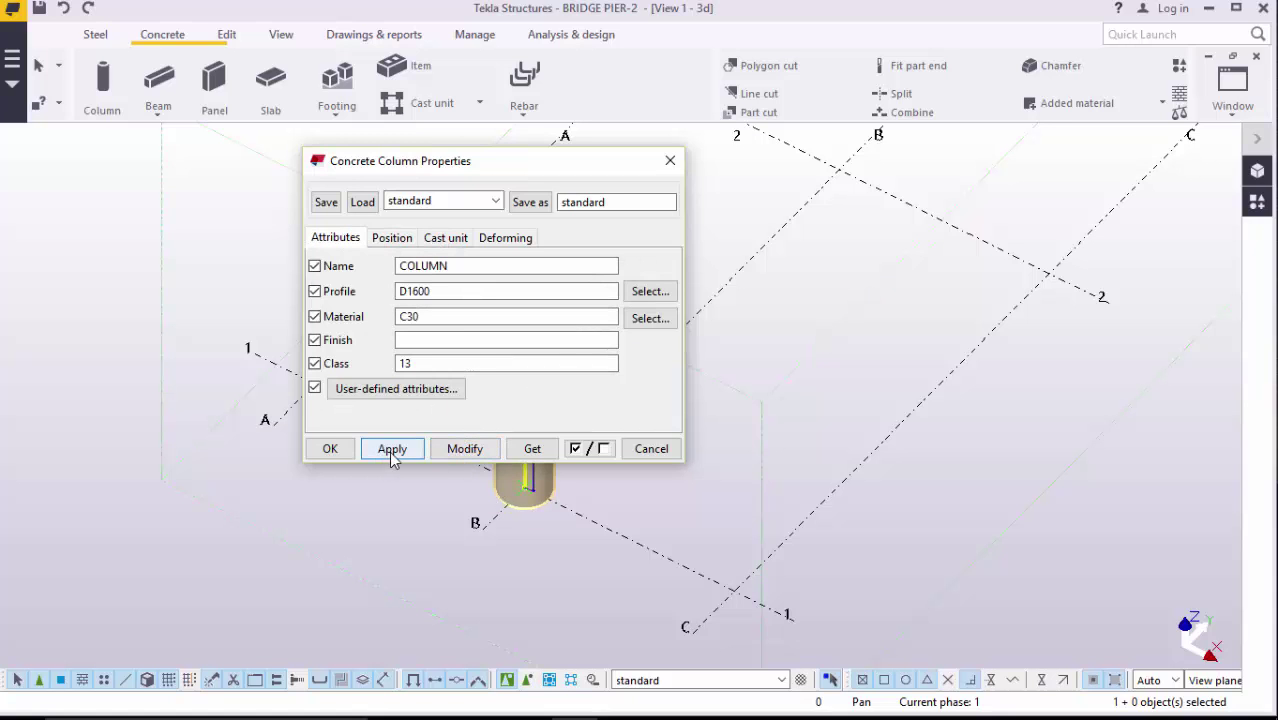
{"action": "mouse_move", "coordinate": [330, 448]}
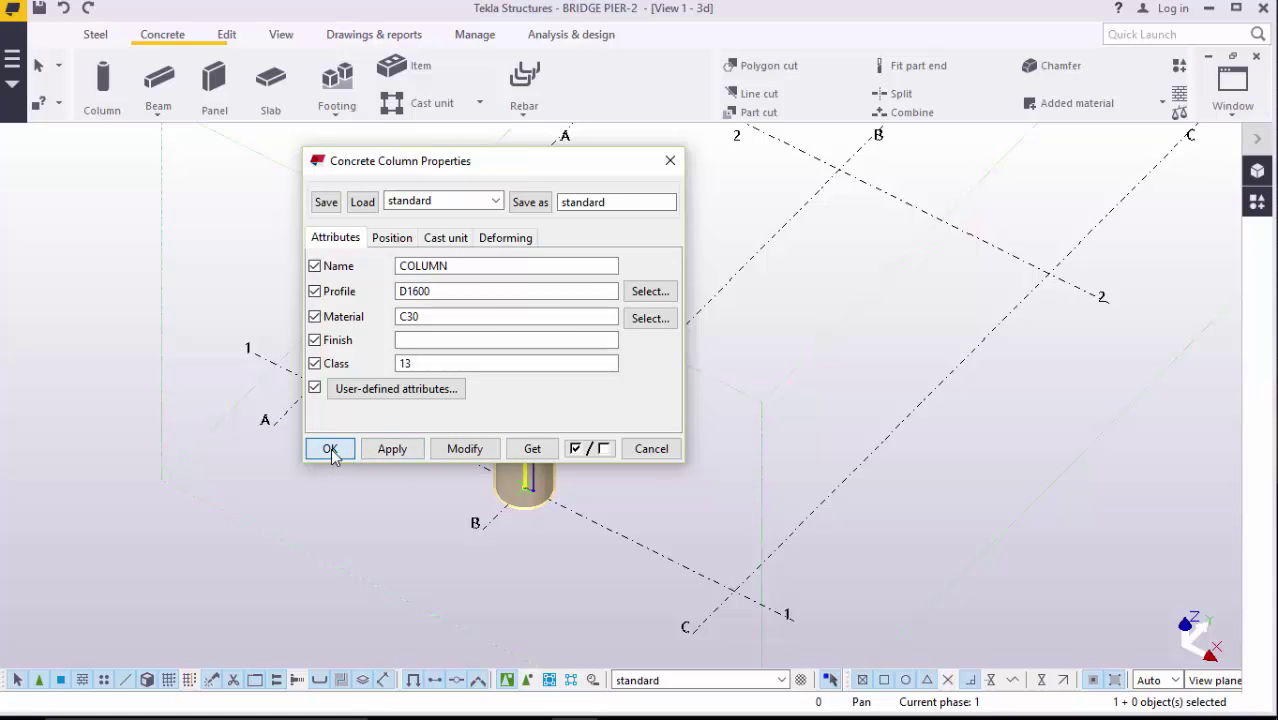
{"action": "left_click", "coordinate": [330, 448]}
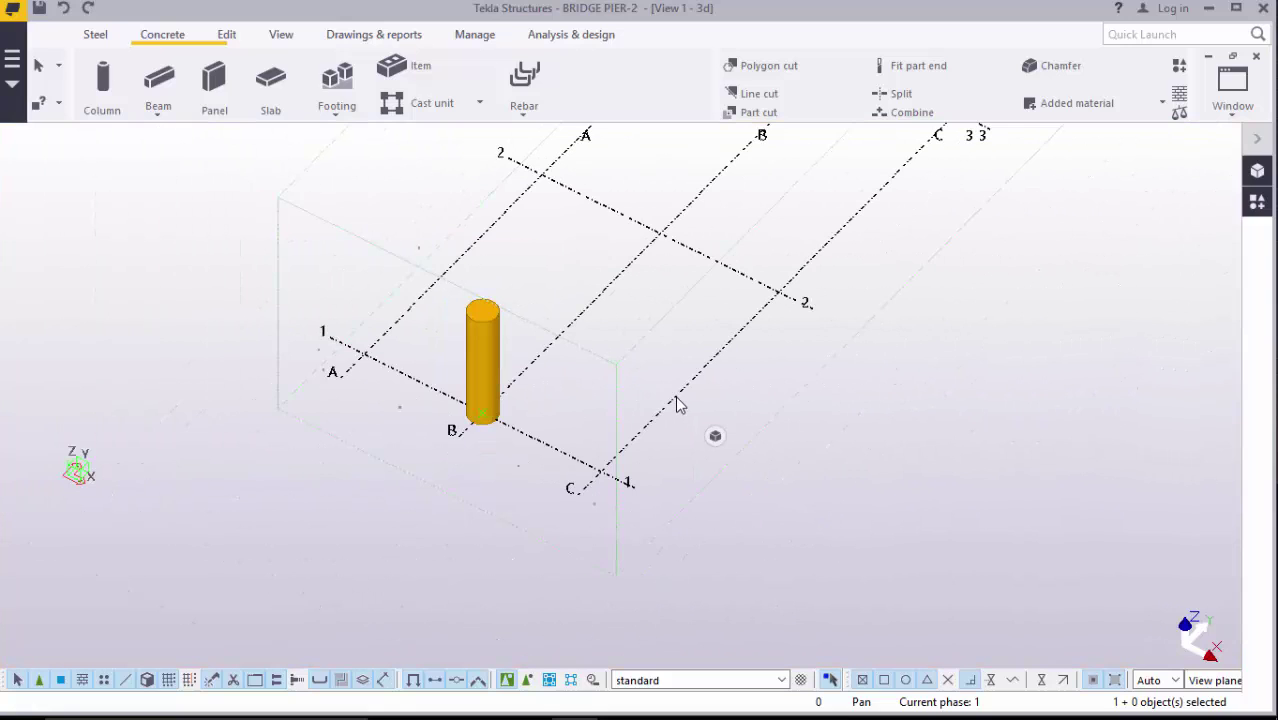
{"action": "right_click", "coordinate": [678, 405]}
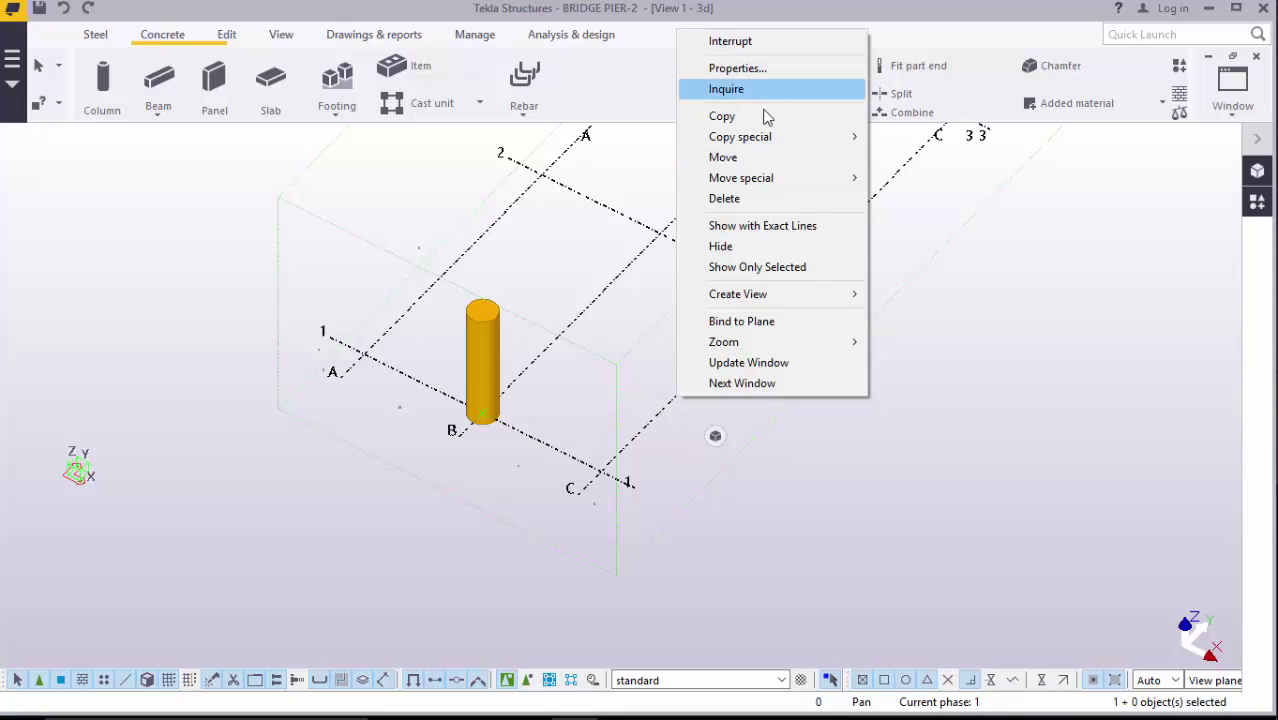
{"action": "left_click", "coordinate": [700, 453]}
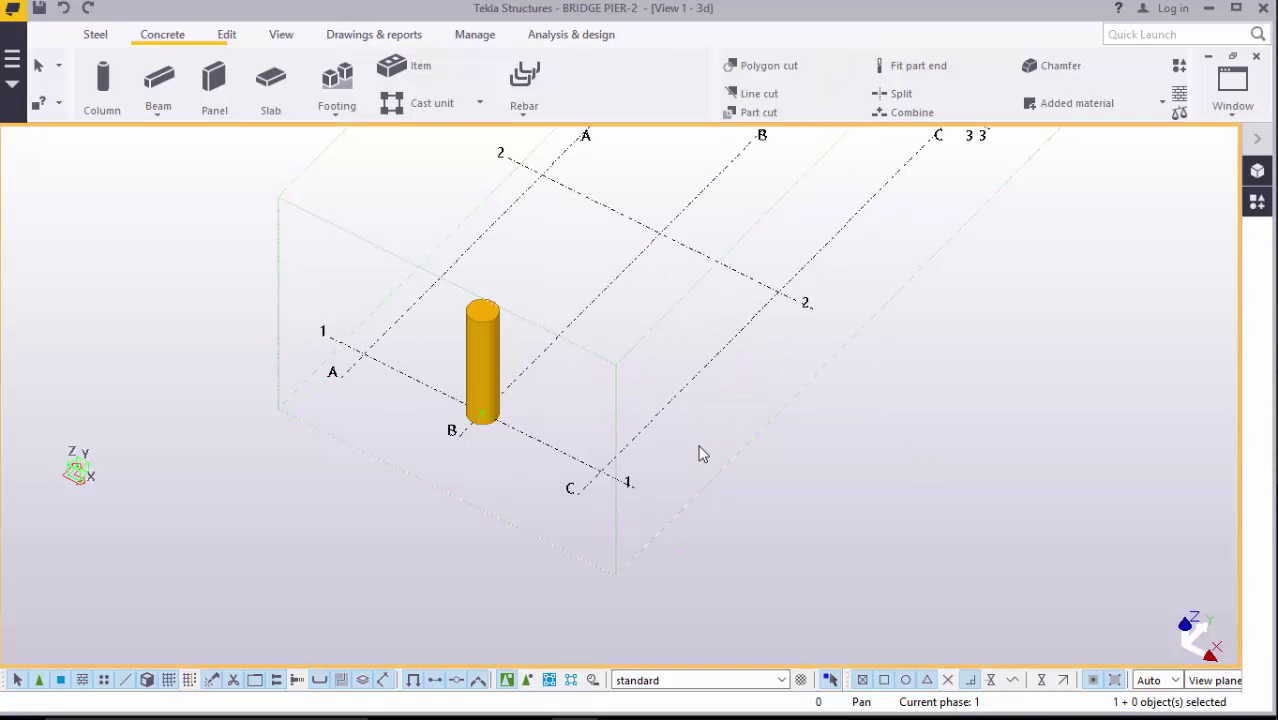
{"action": "right_click", "coordinate": [705, 445]}
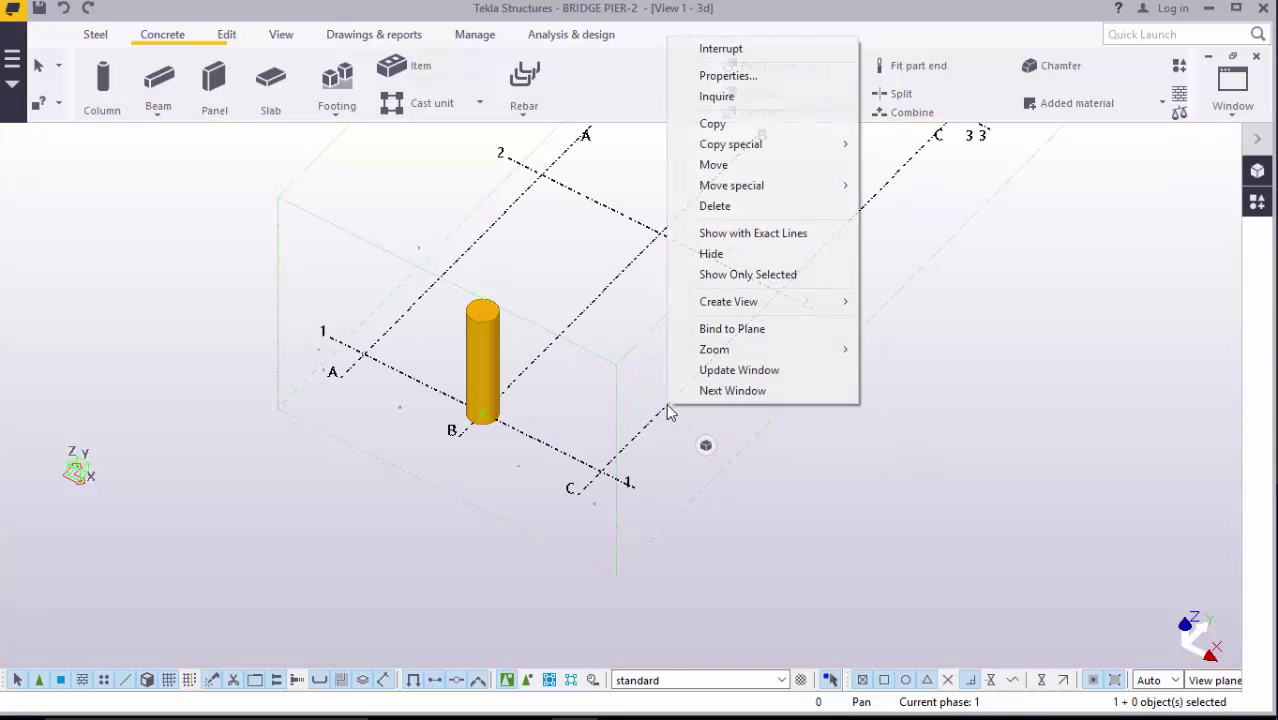
{"action": "mouse_move", "coordinate": [728, 301]}
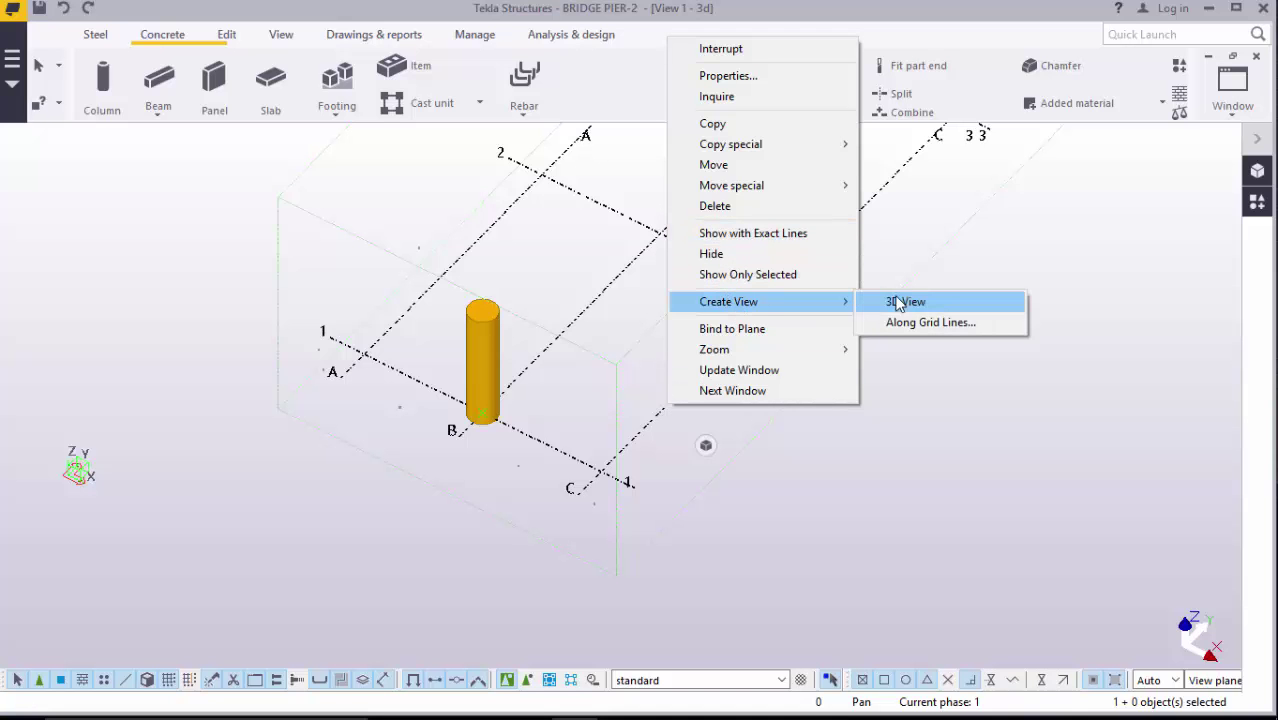
Step: Create views along all grid lines and open Grid 1, Grid B and Plan +8500
{"action": "left_click", "coordinate": [930, 322]}
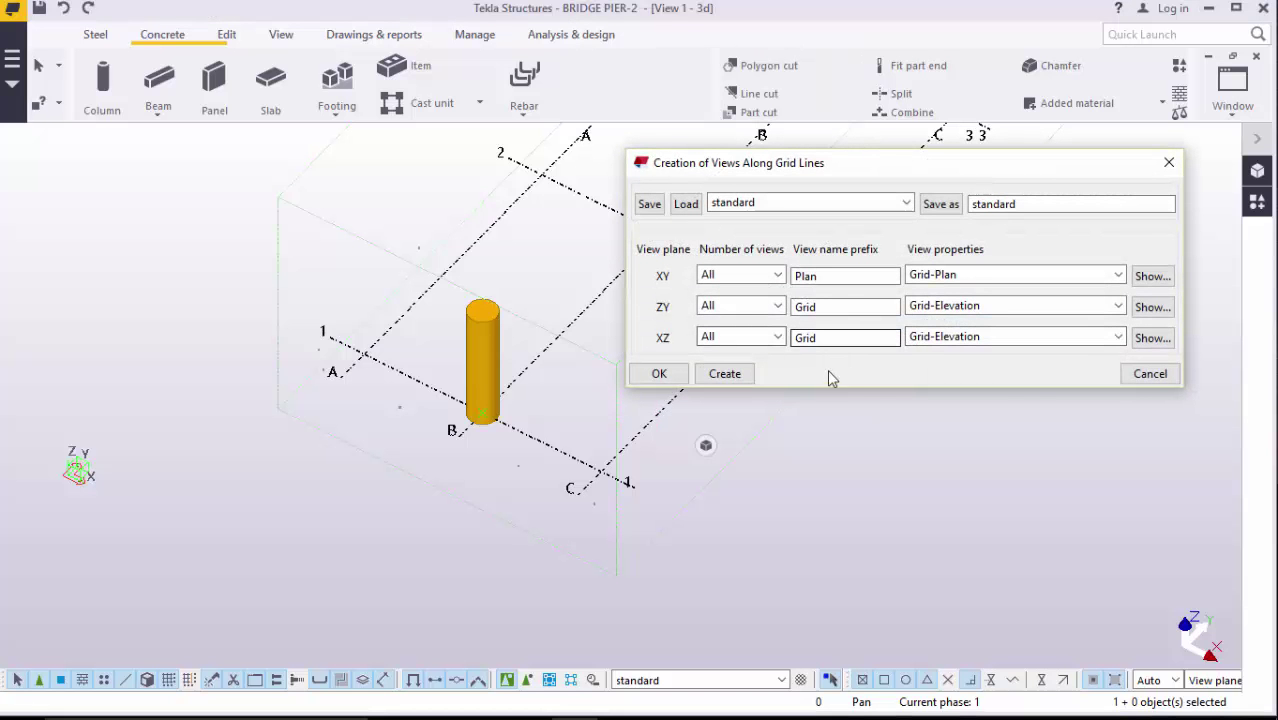
{"action": "left_click", "coordinate": [724, 373]}
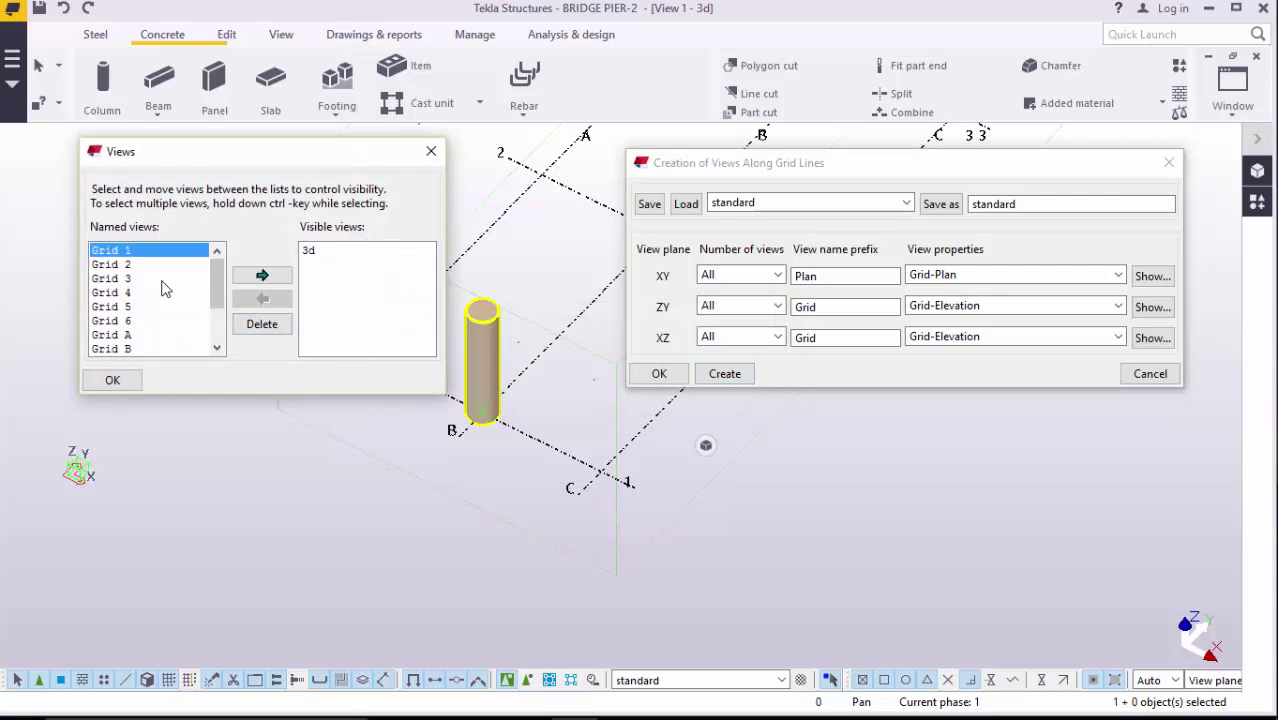
{"action": "mouse_move", "coordinate": [143, 291]}
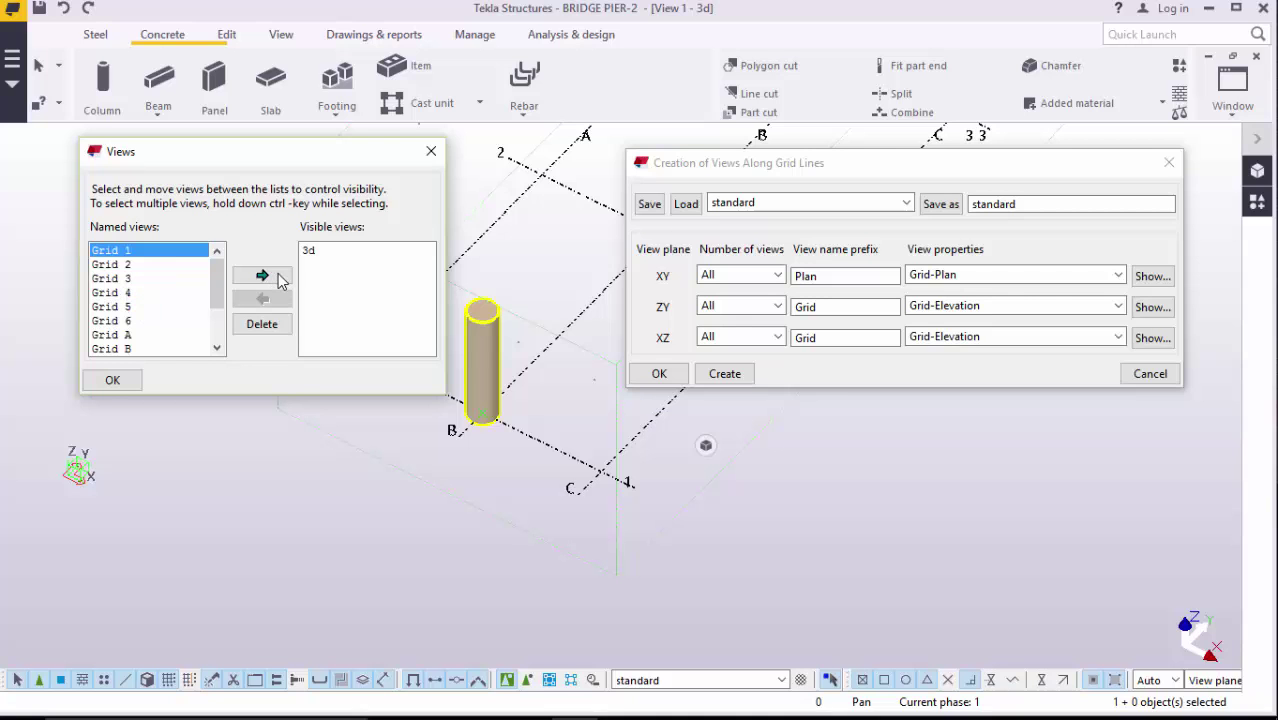
{"action": "left_click", "coordinate": [261, 276]}
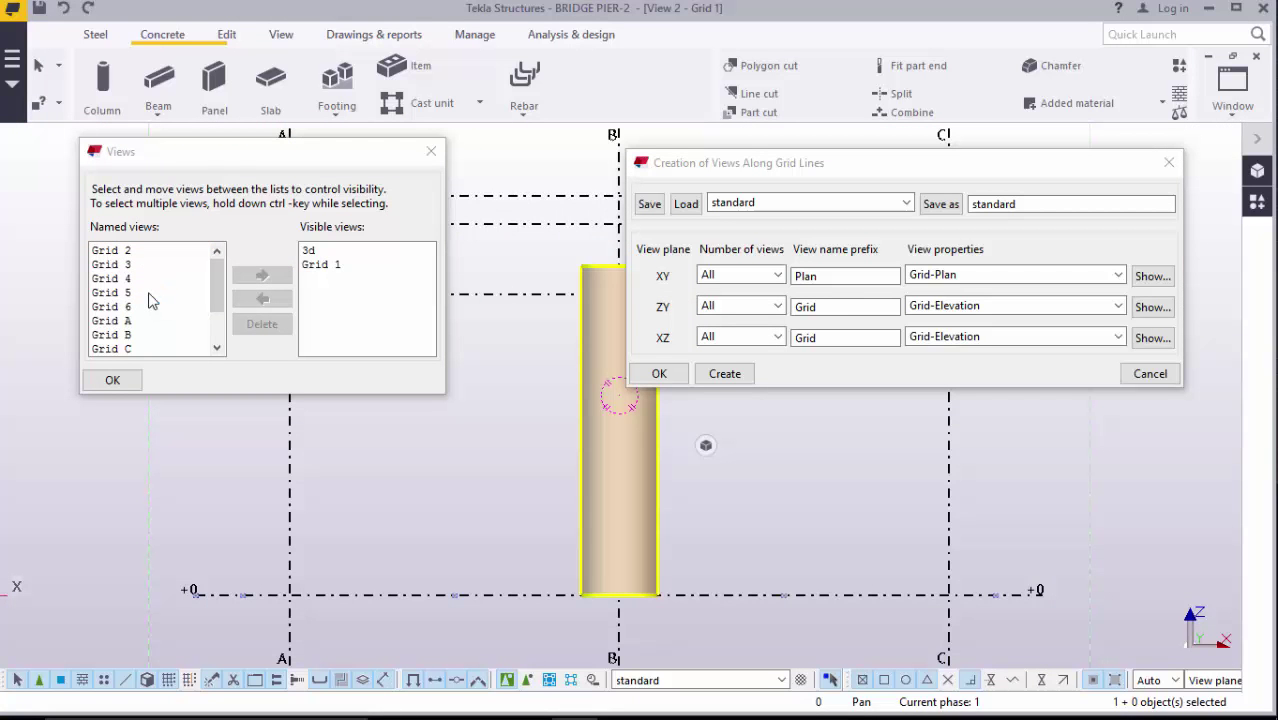
{"action": "mouse_move", "coordinate": [123, 347]}
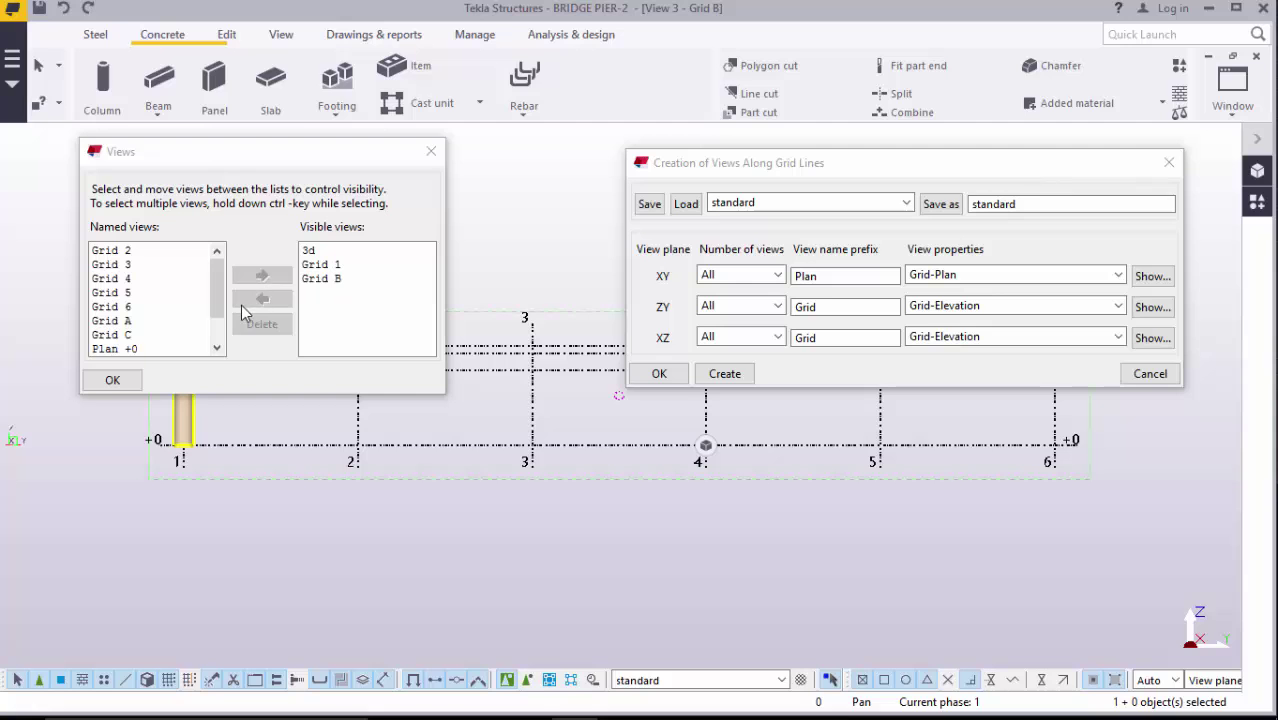
{"action": "scroll", "scroll_direction": "down", "scroll_amount": 3}
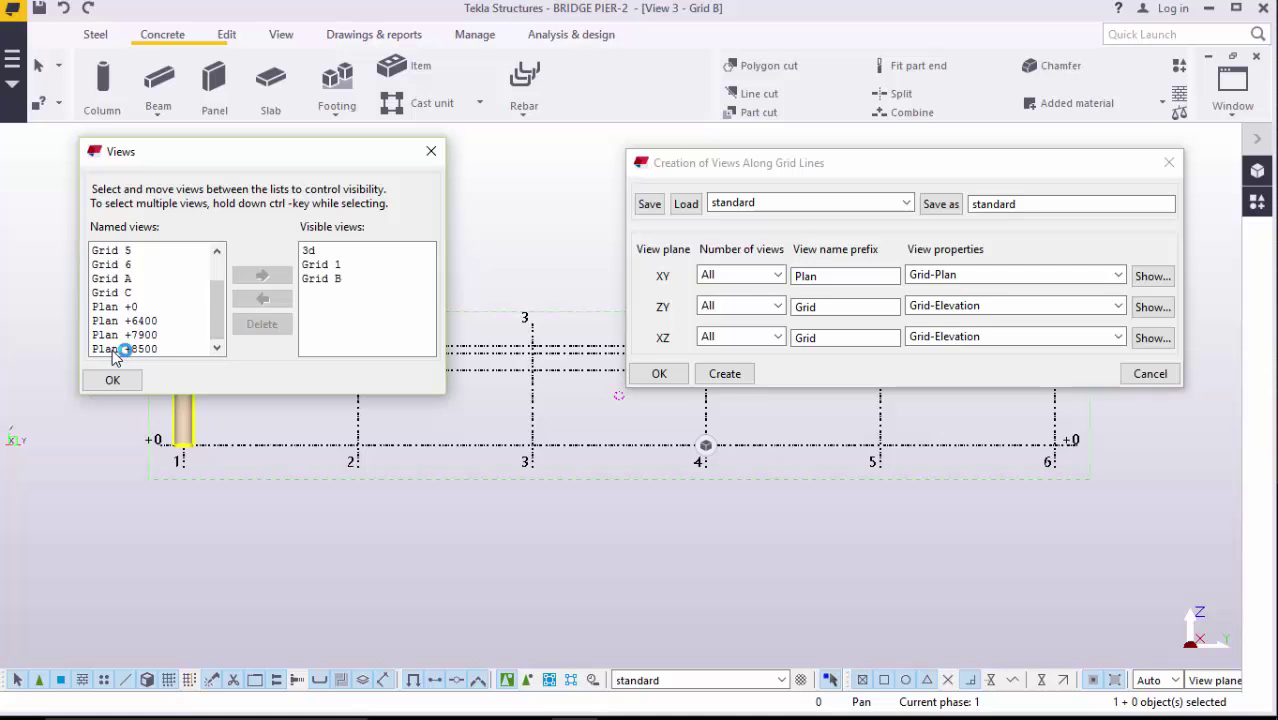
{"action": "left_click", "coordinate": [125, 348]}
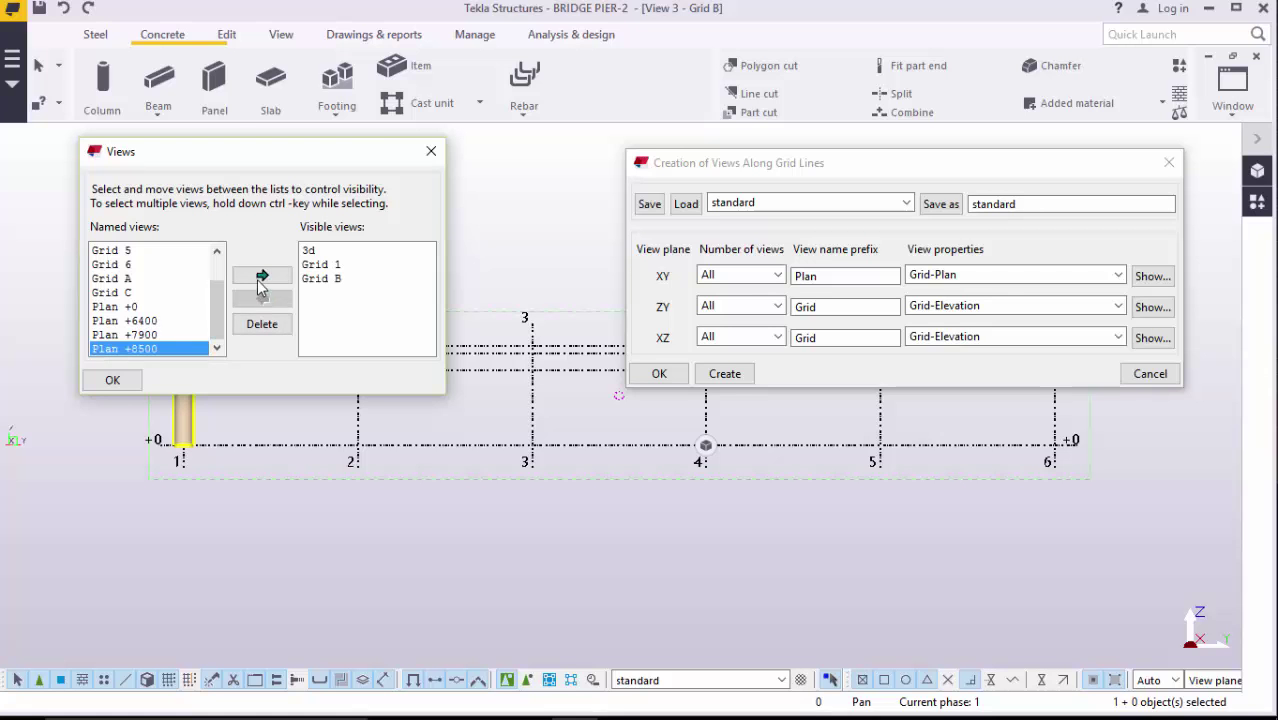
{"action": "left_click", "coordinate": [261, 275]}
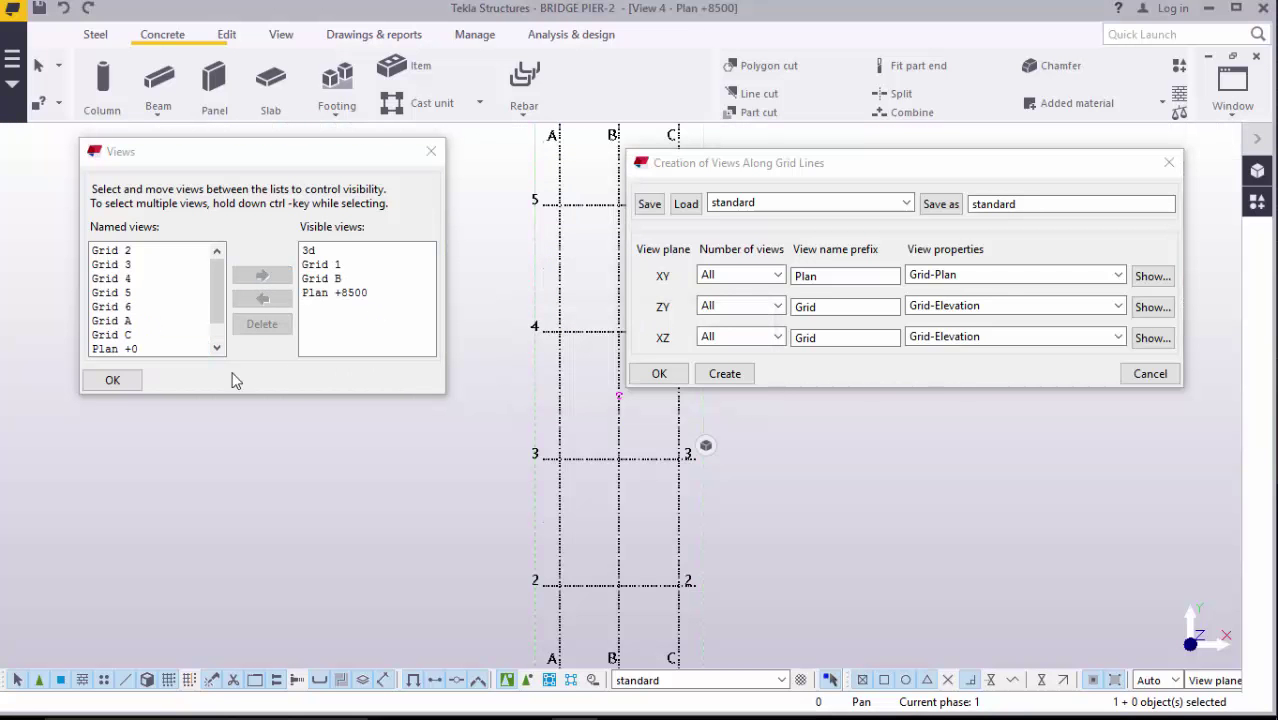
{"action": "left_click", "coordinate": [659, 373]}
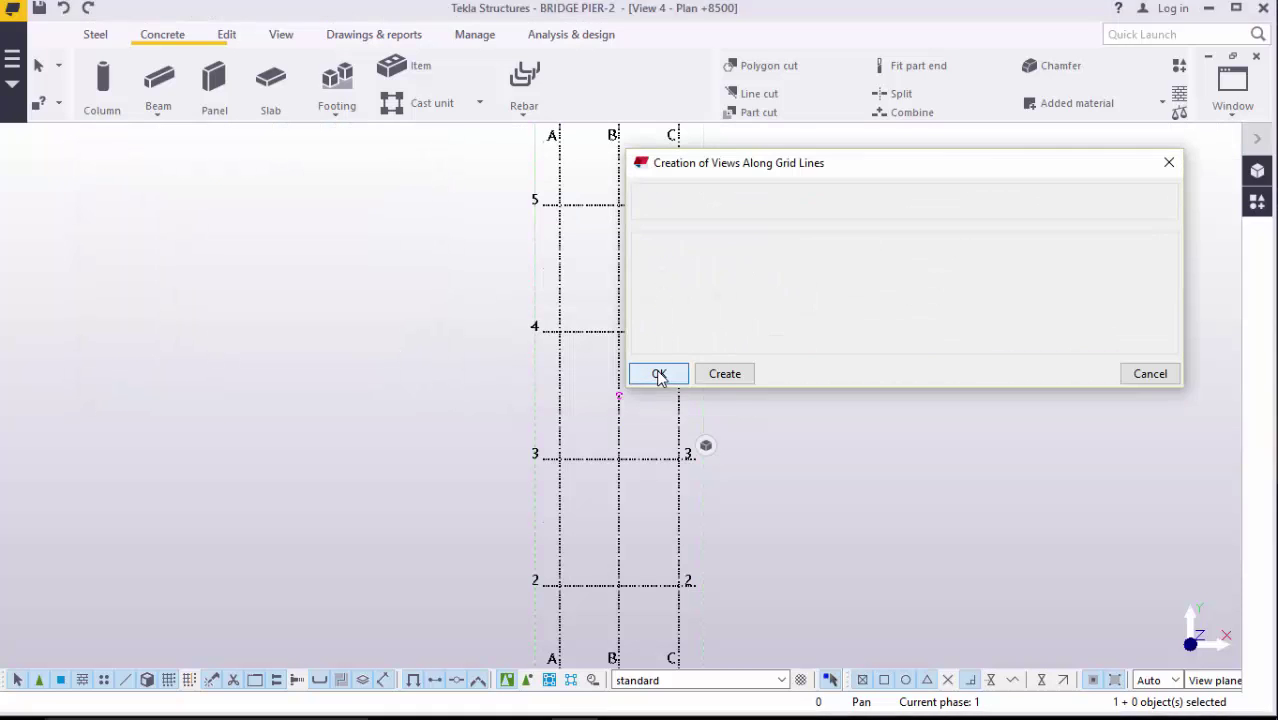
{"action": "left_click", "coordinate": [1232, 90]}
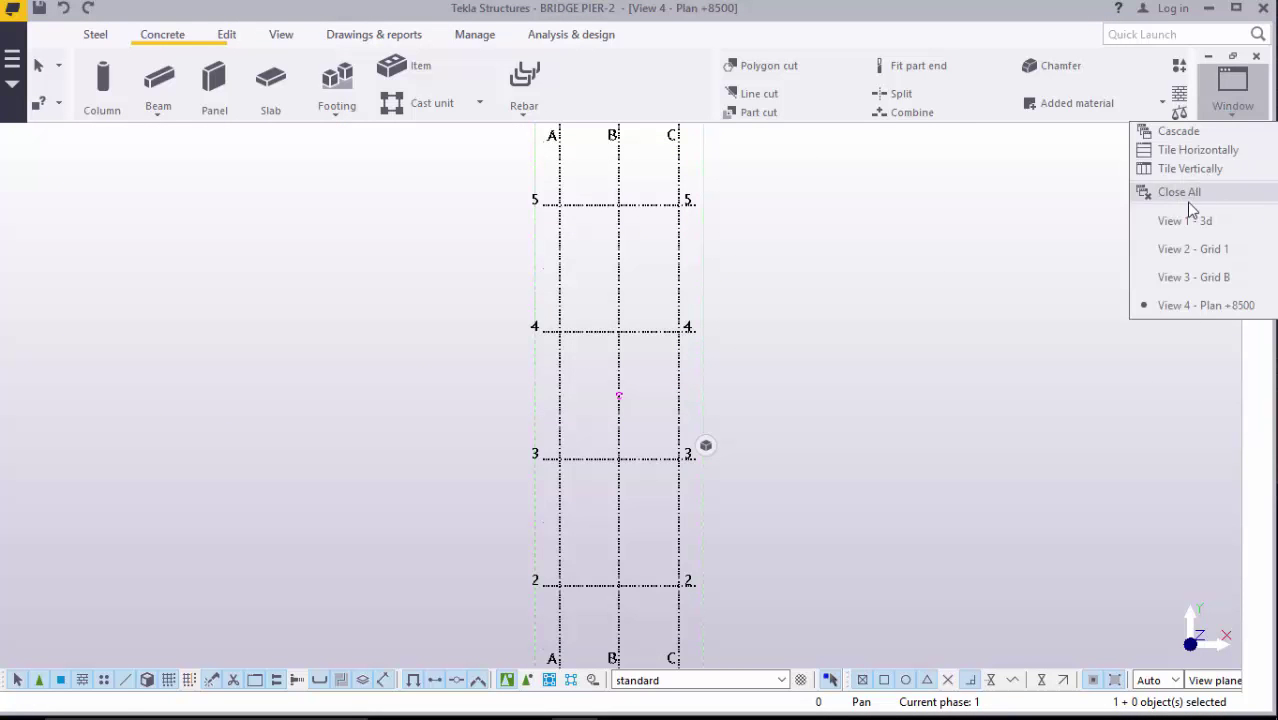
Step: End footing placement and open the PAD-FOOTING 1500*1500 C30 properties
{"action": "left_click", "coordinate": [1184, 220]}
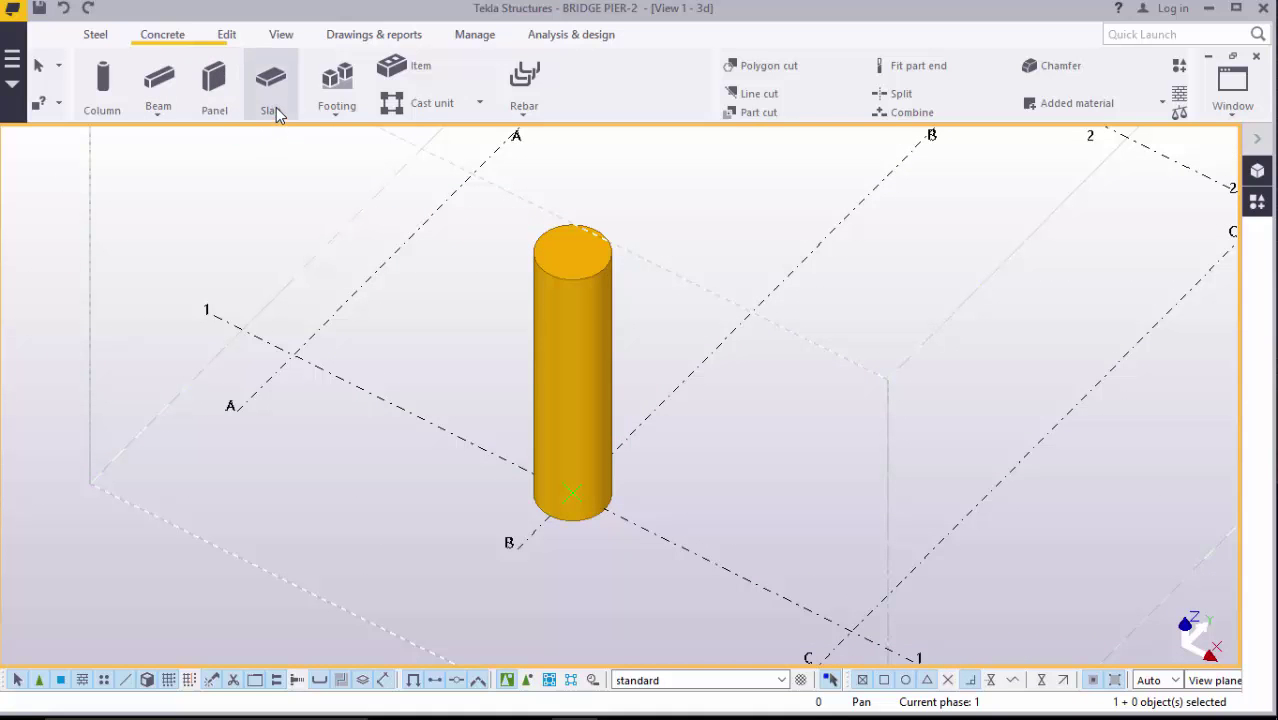
{"action": "left_click", "coordinate": [336, 105]}
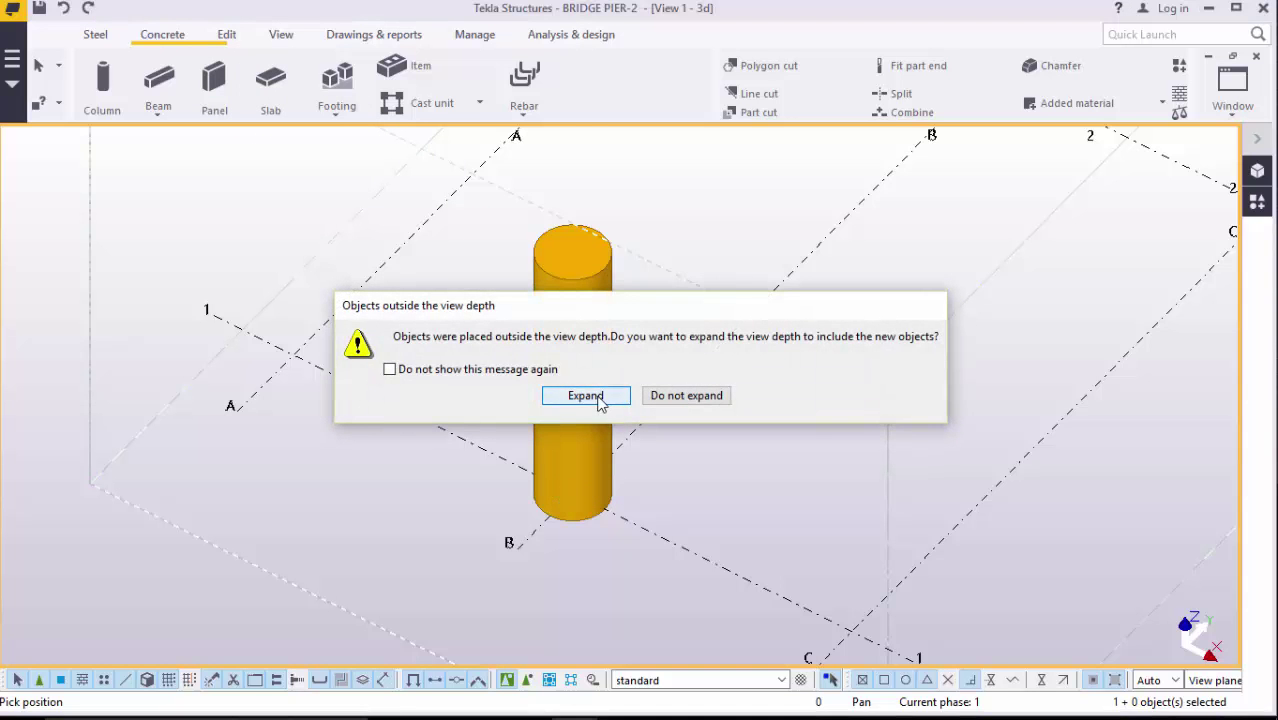
{"action": "left_click", "coordinate": [585, 395]}
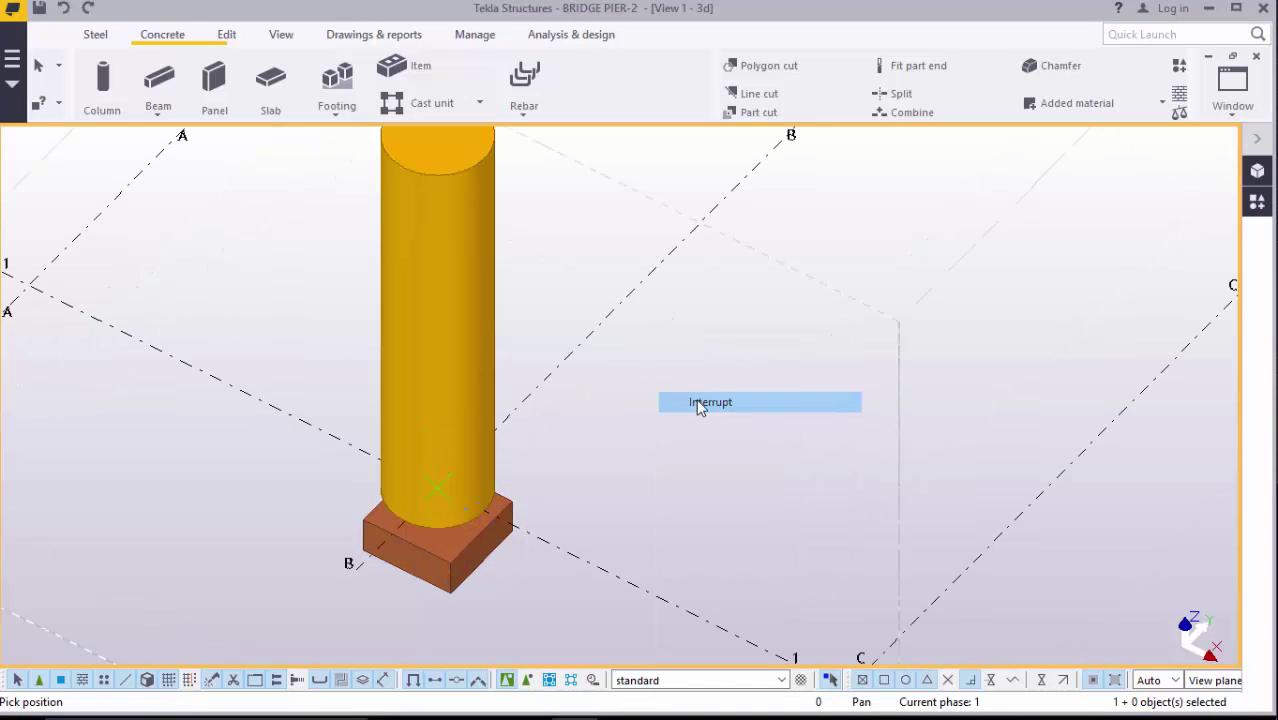
{"action": "left_click", "coordinate": [710, 401]}
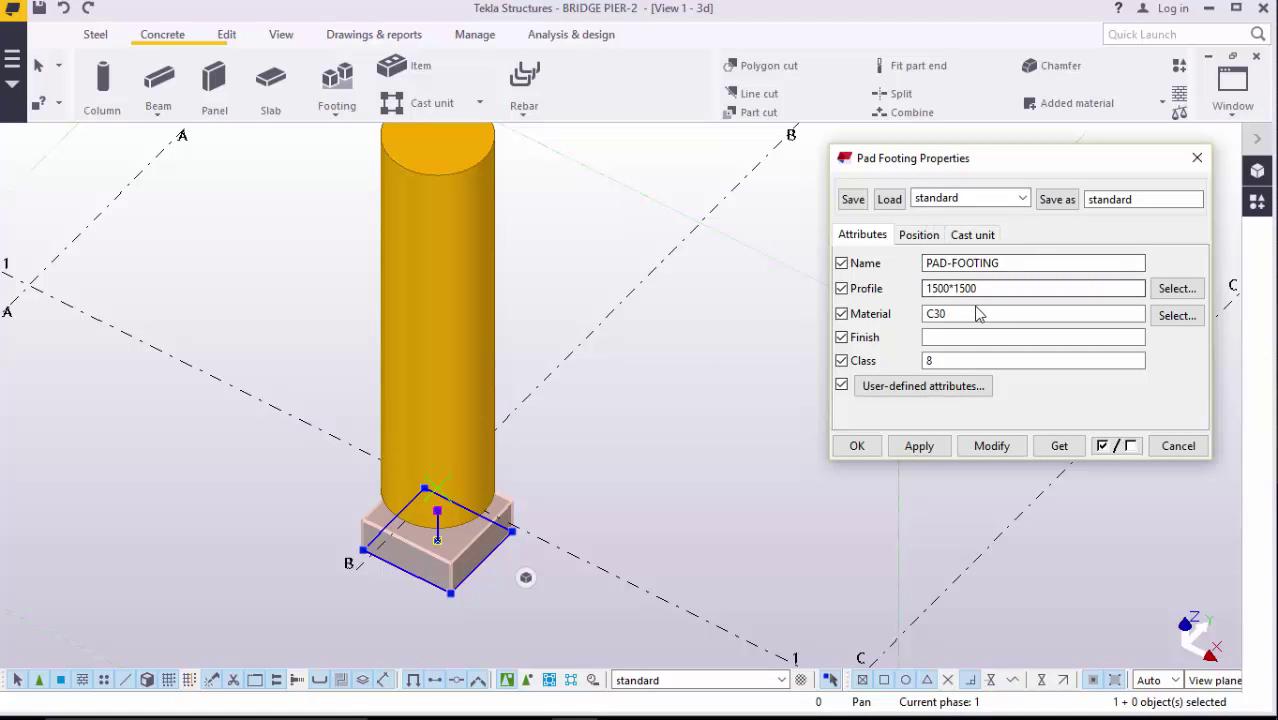
Step: Change the pad footing profile to 3000*6000, check its position levels, and accept
{"action": "left_click", "coordinate": [1032, 288]}
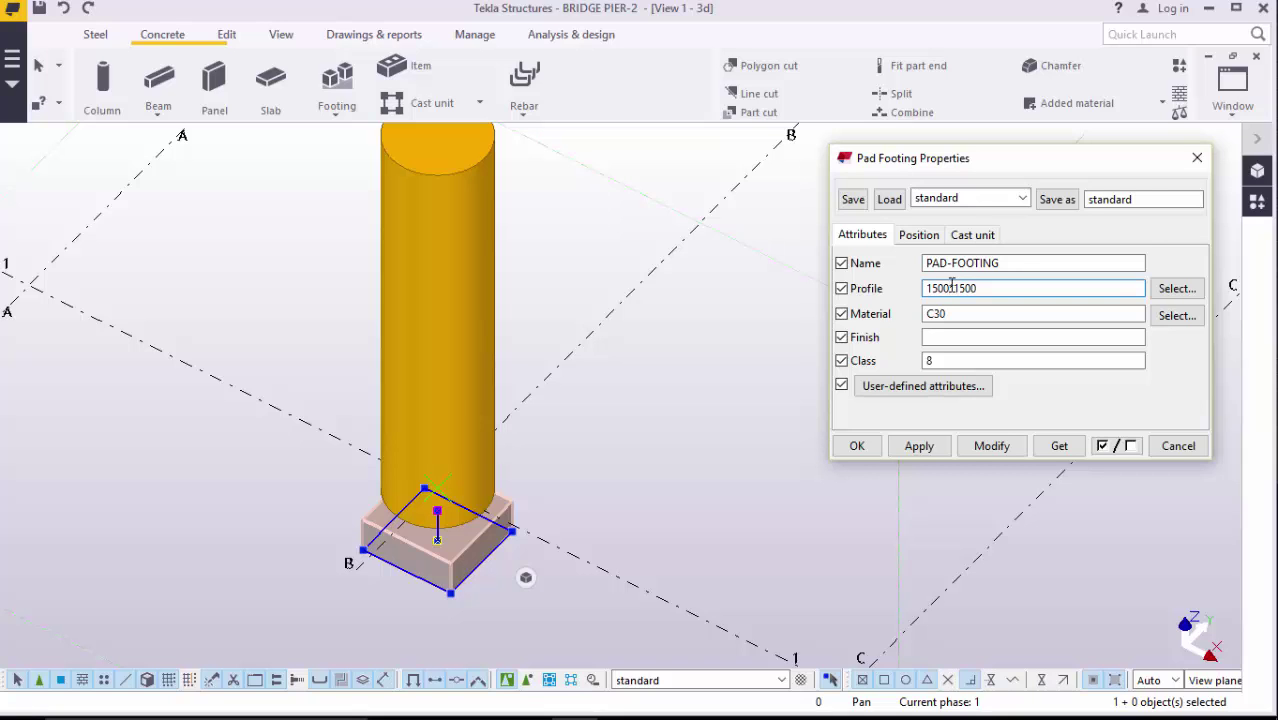
{"action": "type", "text": "*1500"}
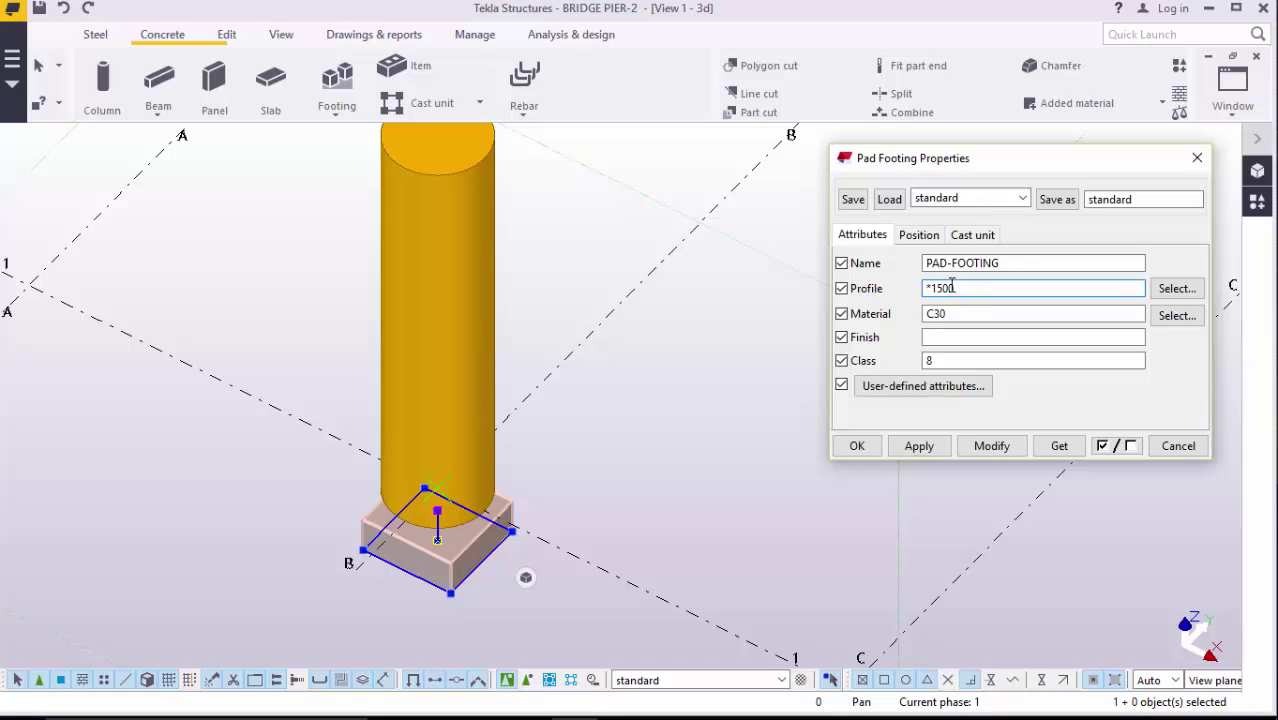
{"action": "type", "text": "3000*1500"}
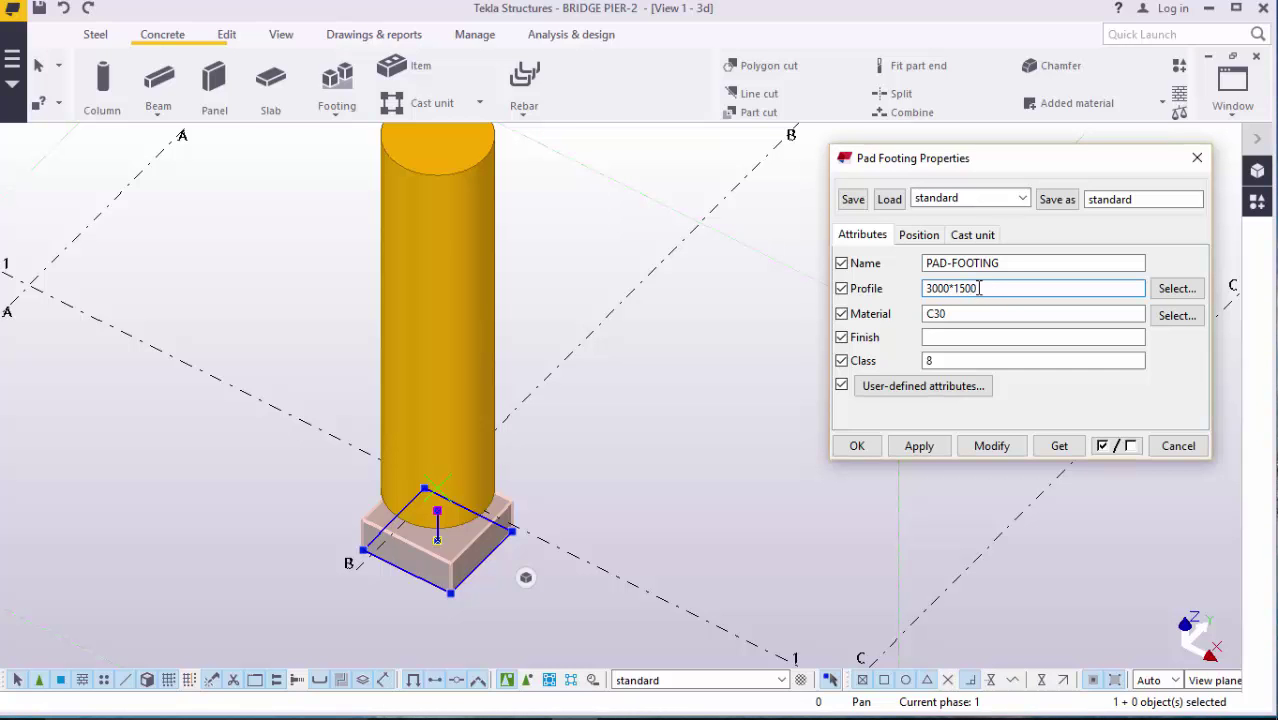
{"action": "key", "text": "Backspace"}
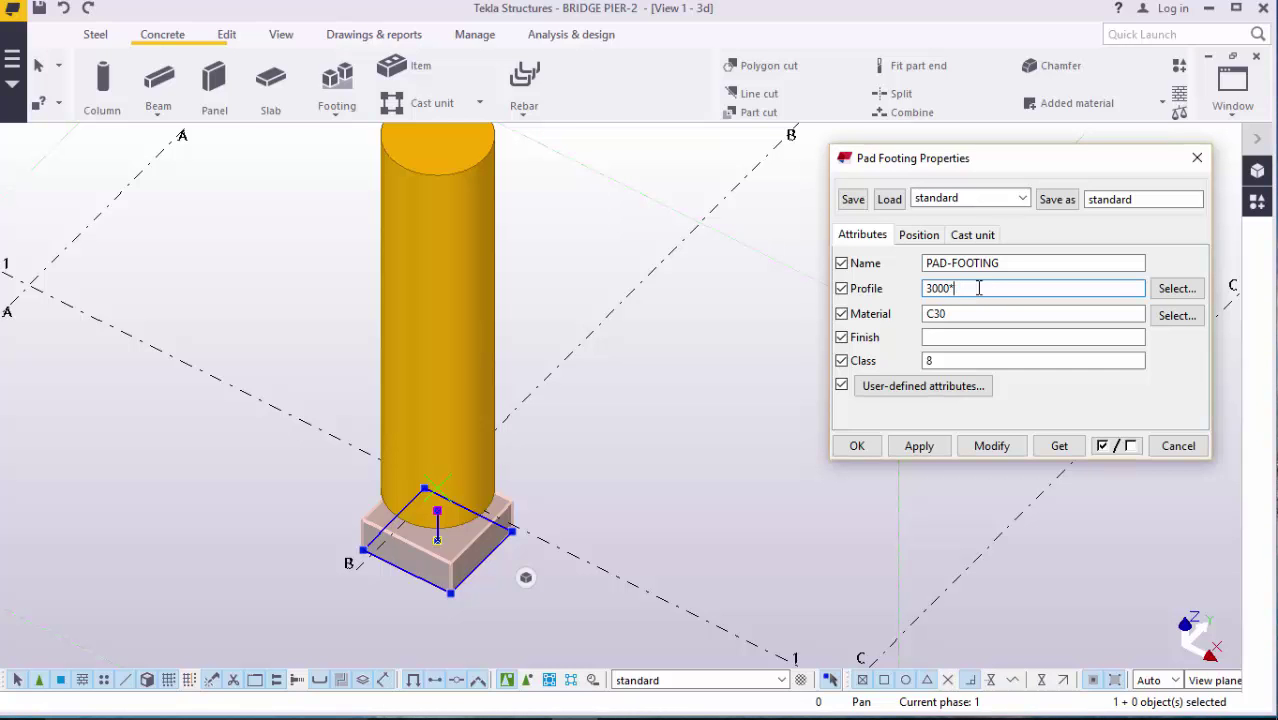
{"action": "type", "text": "6000"}
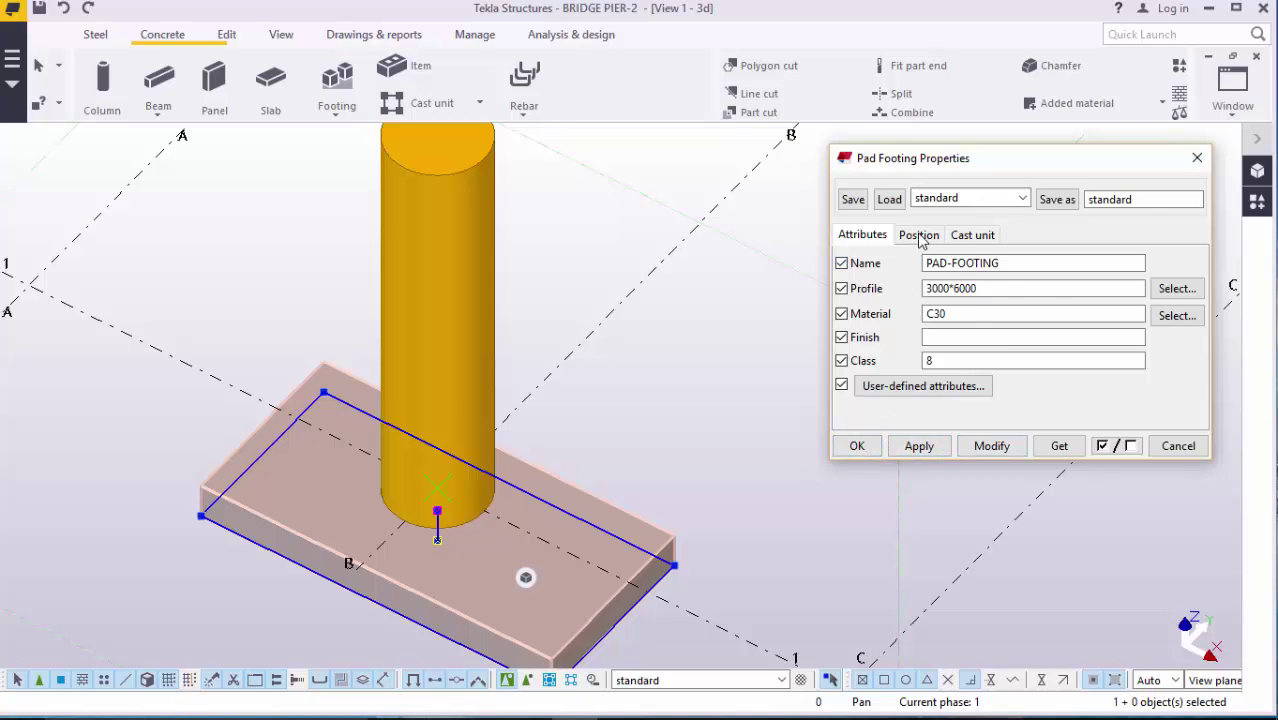
{"action": "left_click", "coordinate": [917, 234]}
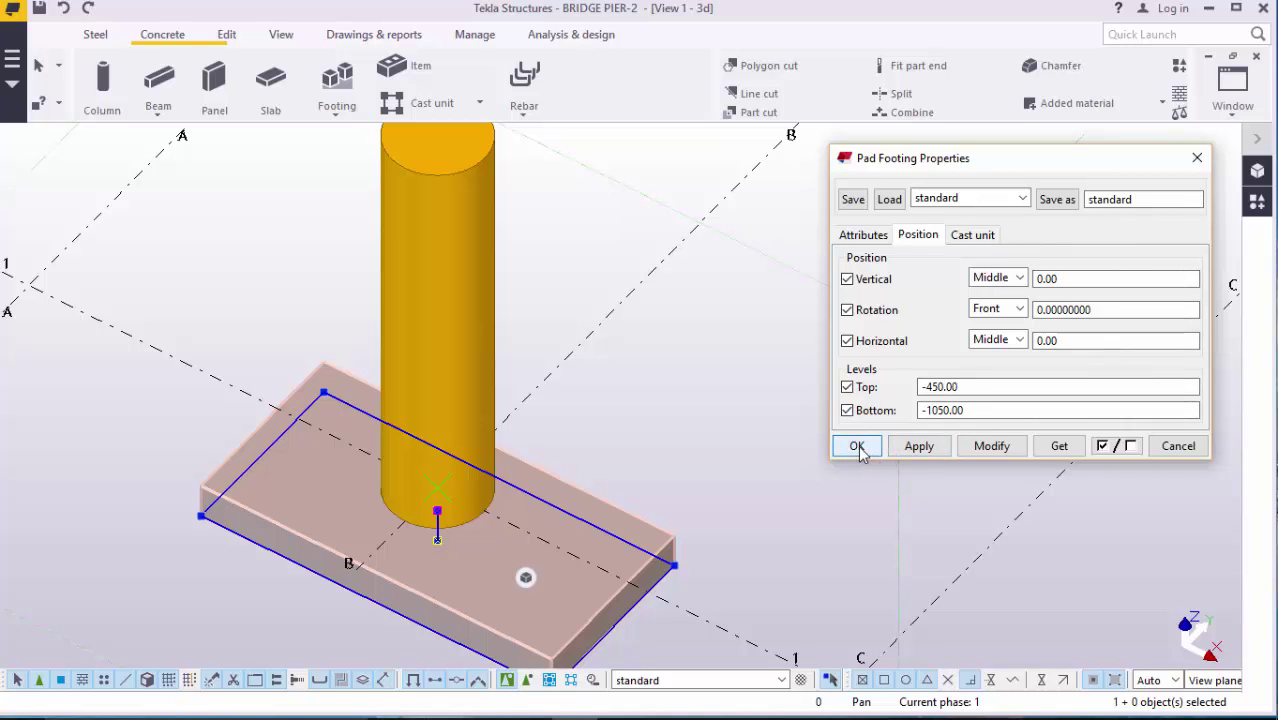
{"action": "left_click", "coordinate": [856, 446]}
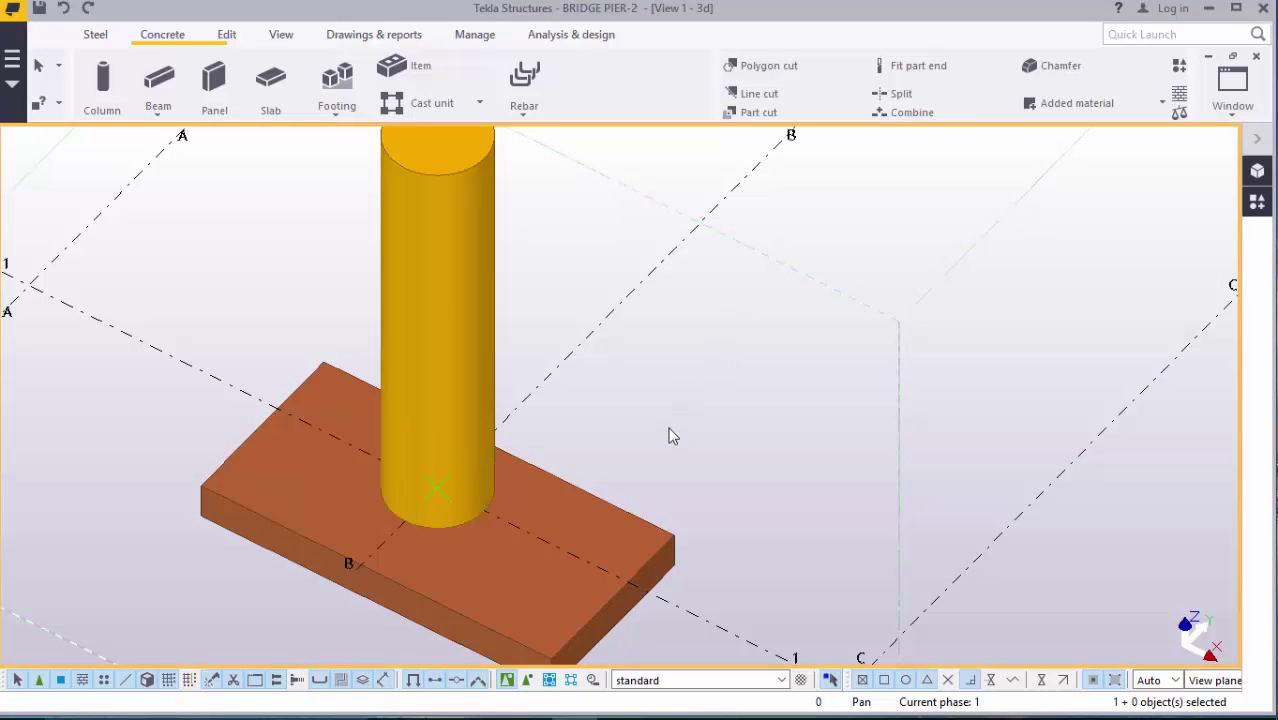
{"action": "left_click", "coordinate": [1232, 105]}
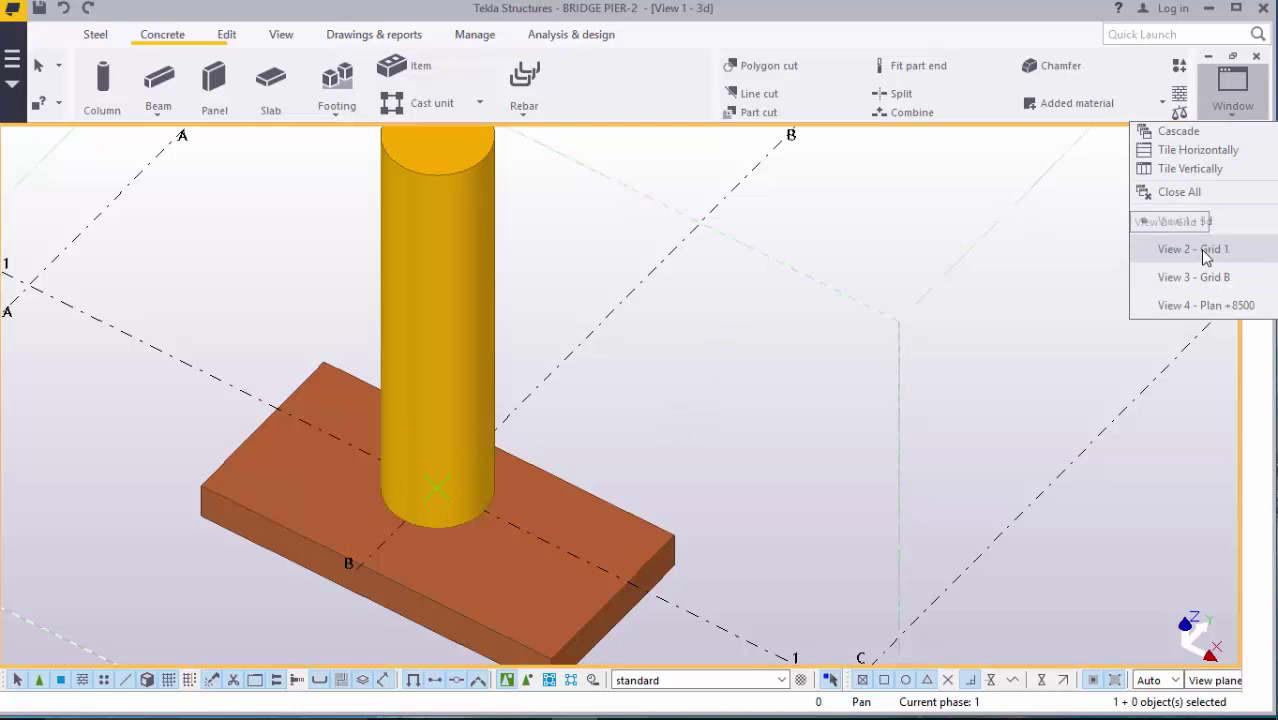
Step: In the Grid 1 elevation, measure the 450 mm gap from column base to footing top
{"action": "left_click", "coordinate": [1192, 249]}
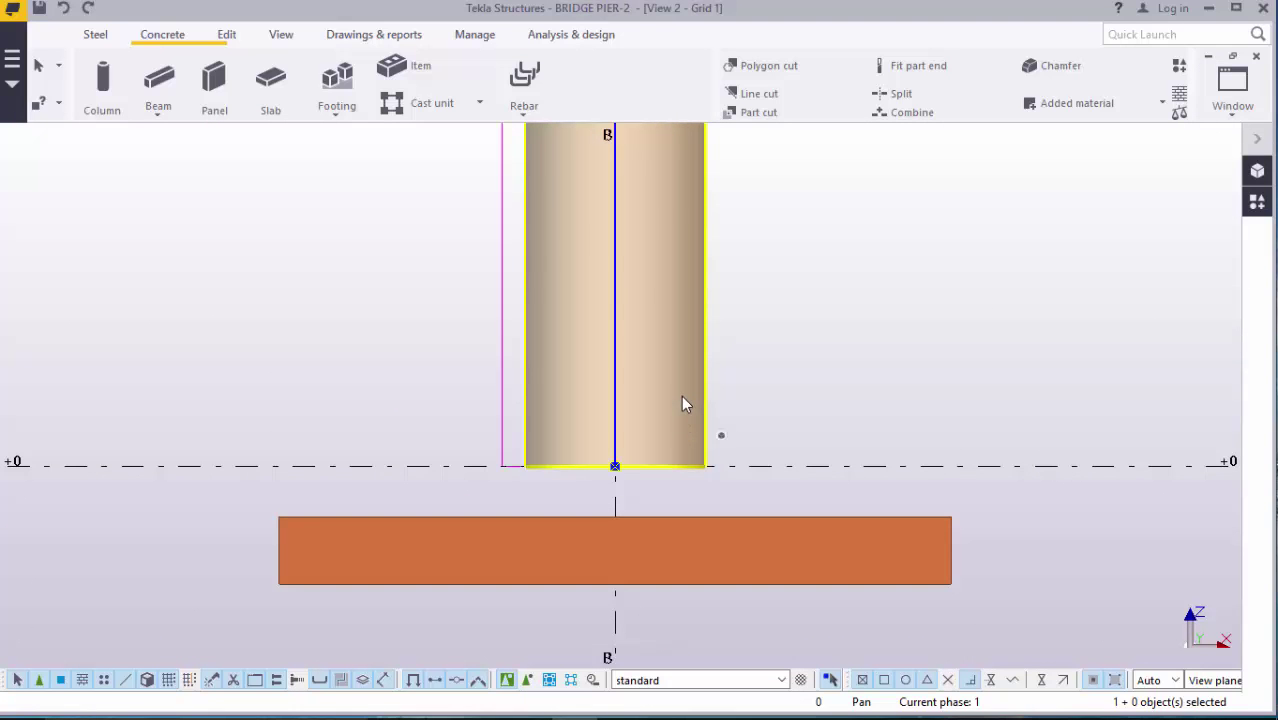
{"action": "double_click", "coordinate": [615, 300]}
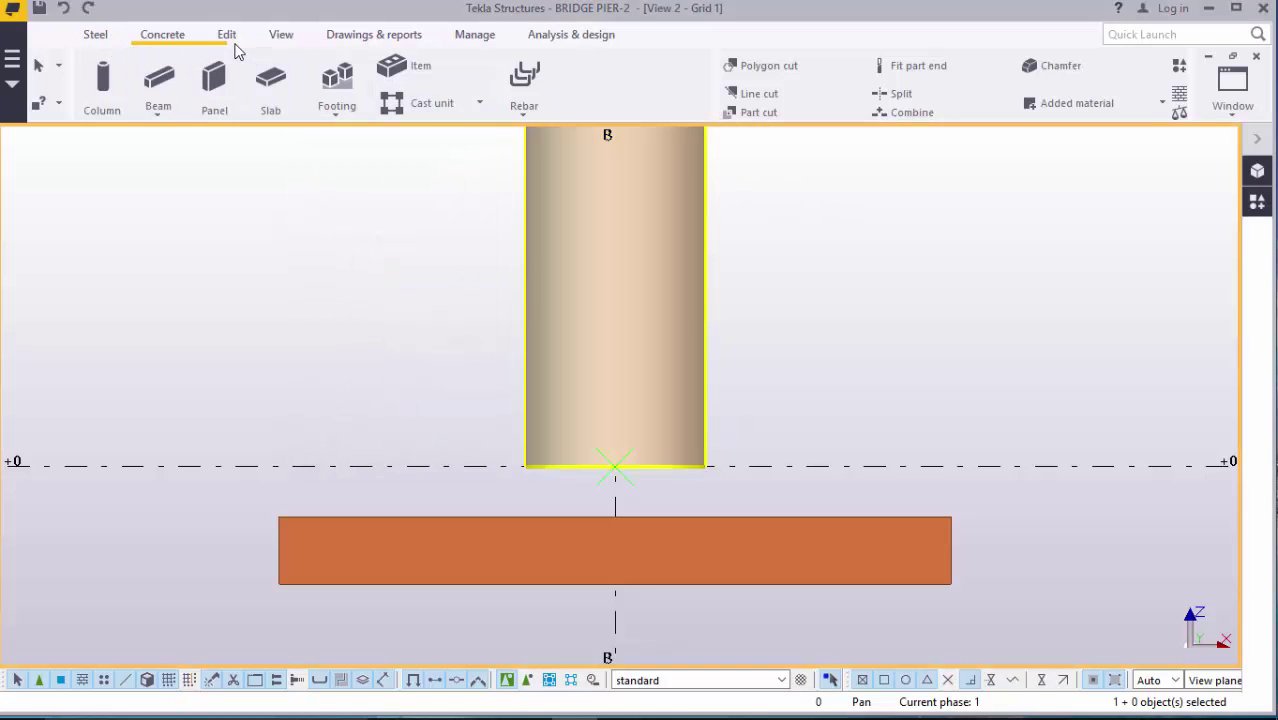
{"action": "left_click", "coordinate": [226, 34]}
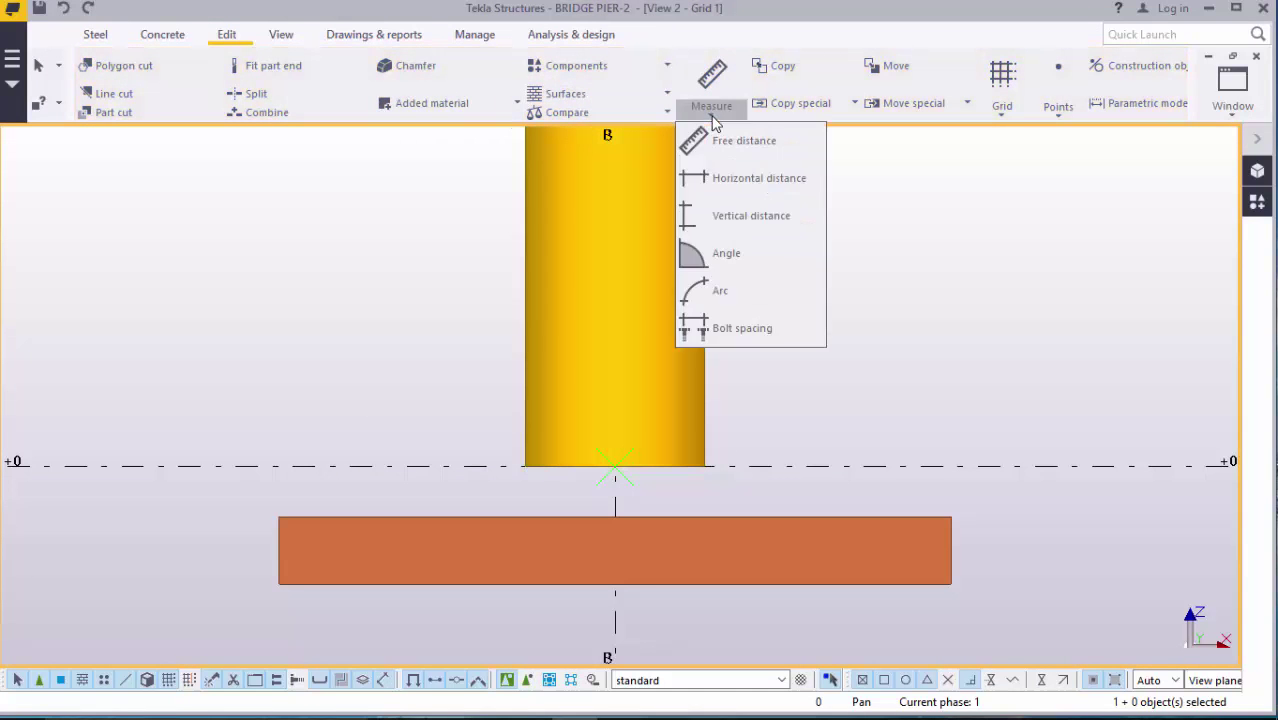
{"action": "mouse_move", "coordinate": [740, 178]}
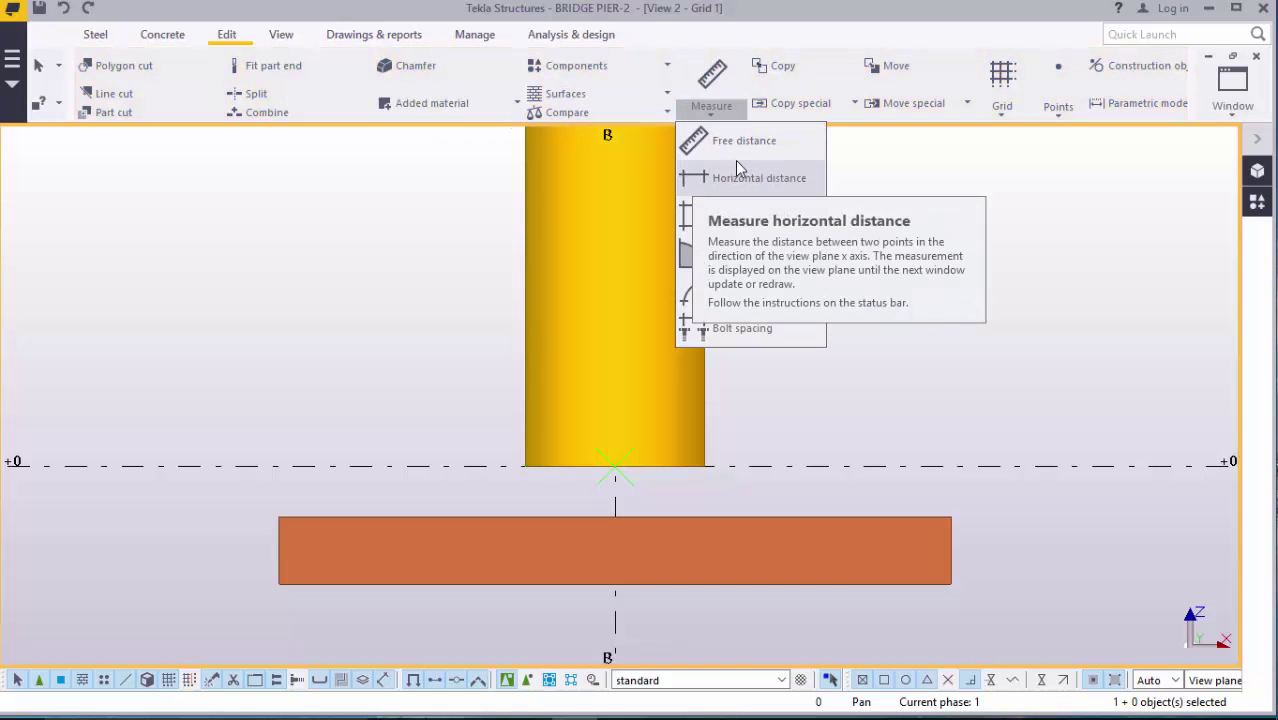
{"action": "mouse_move", "coordinate": [745, 141]}
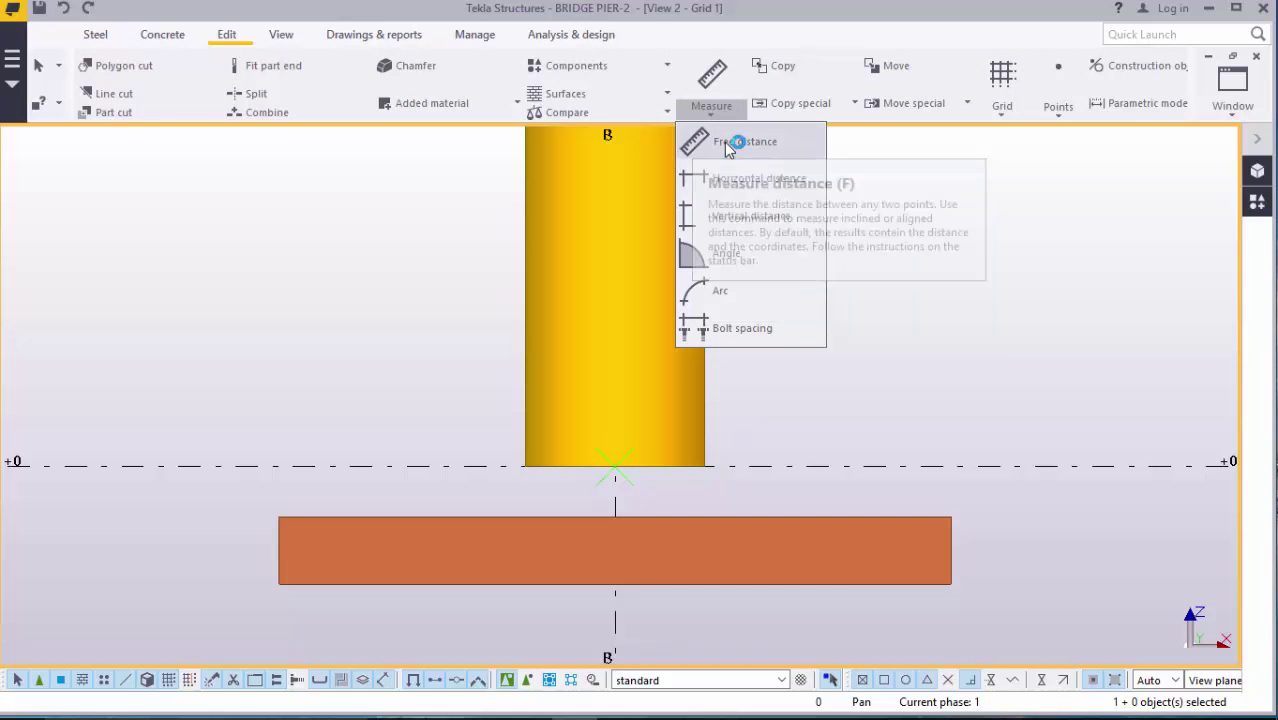
{"action": "left_click", "coordinate": [744, 141]}
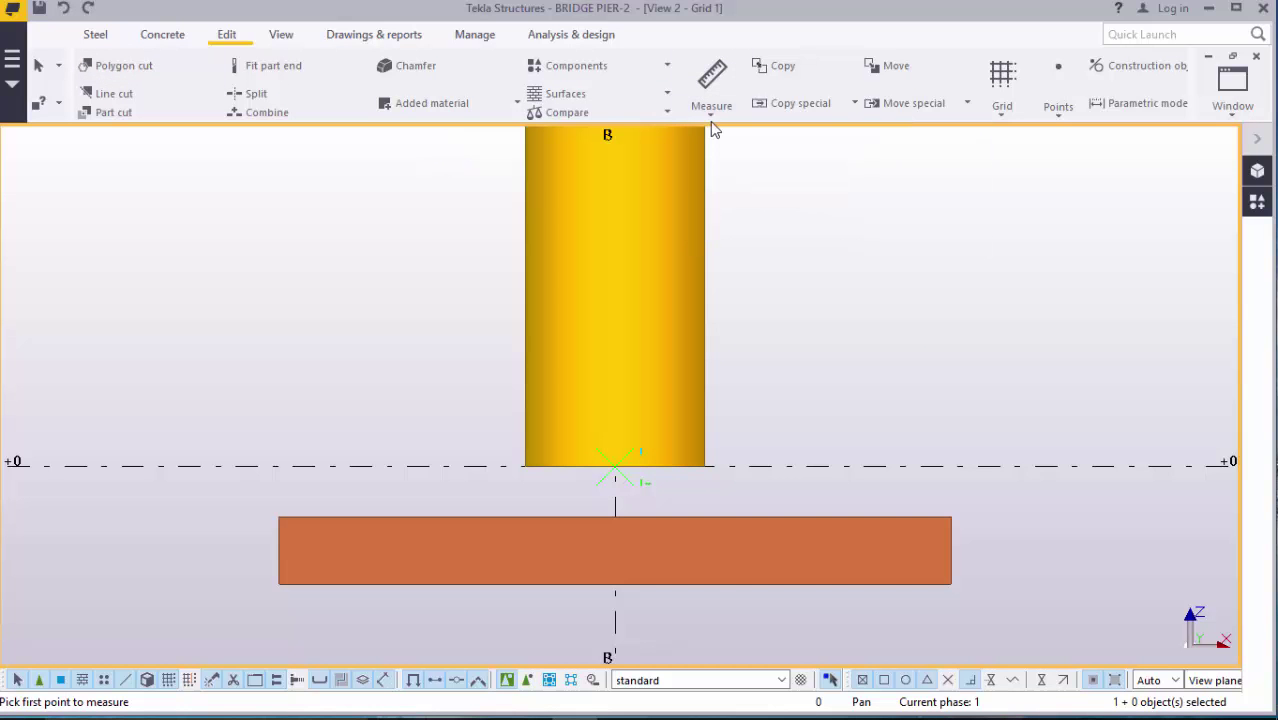
{"action": "left_click", "coordinate": [711, 105]}
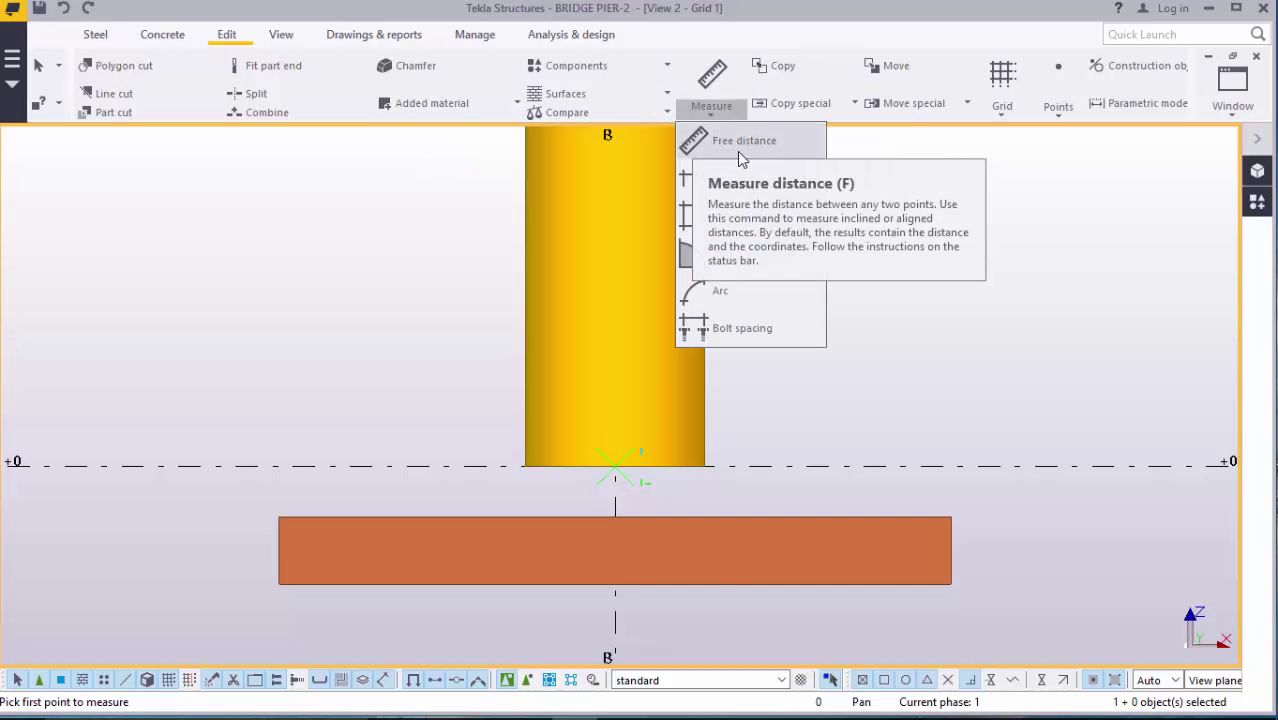
{"action": "mouse_move", "coordinate": [805, 278]}
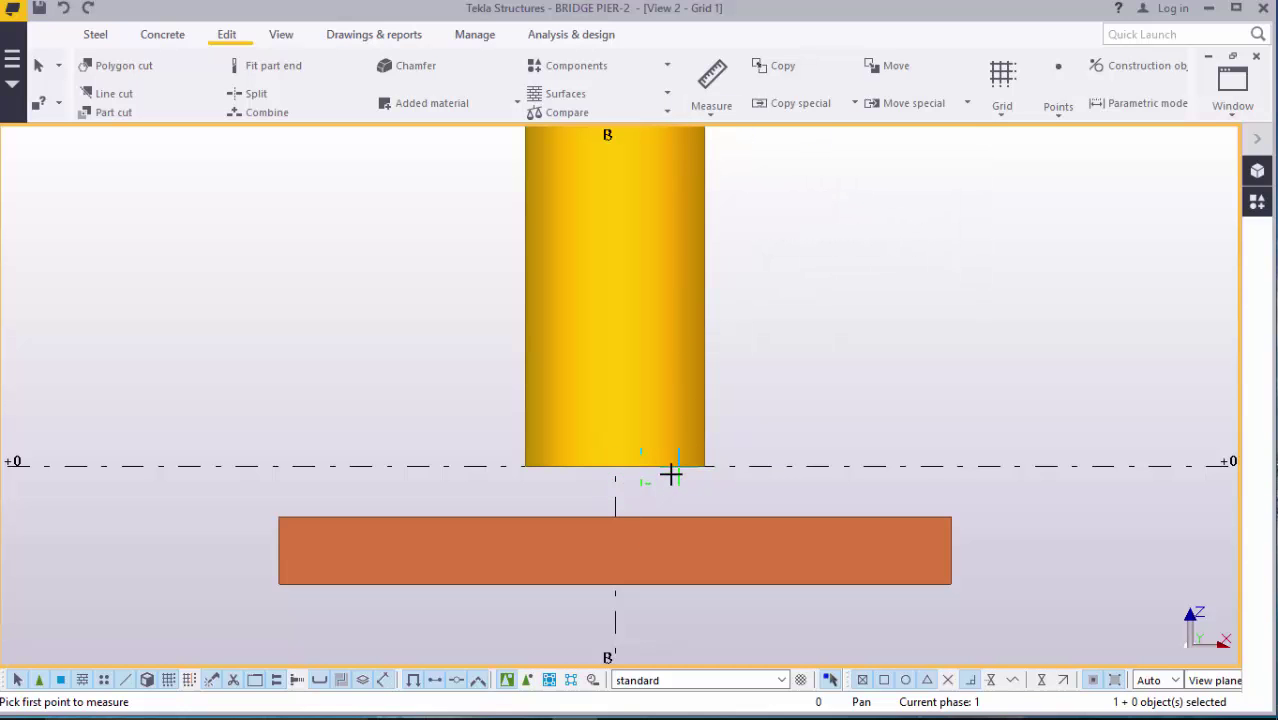
{"action": "left_click", "coordinate": [615, 465]}
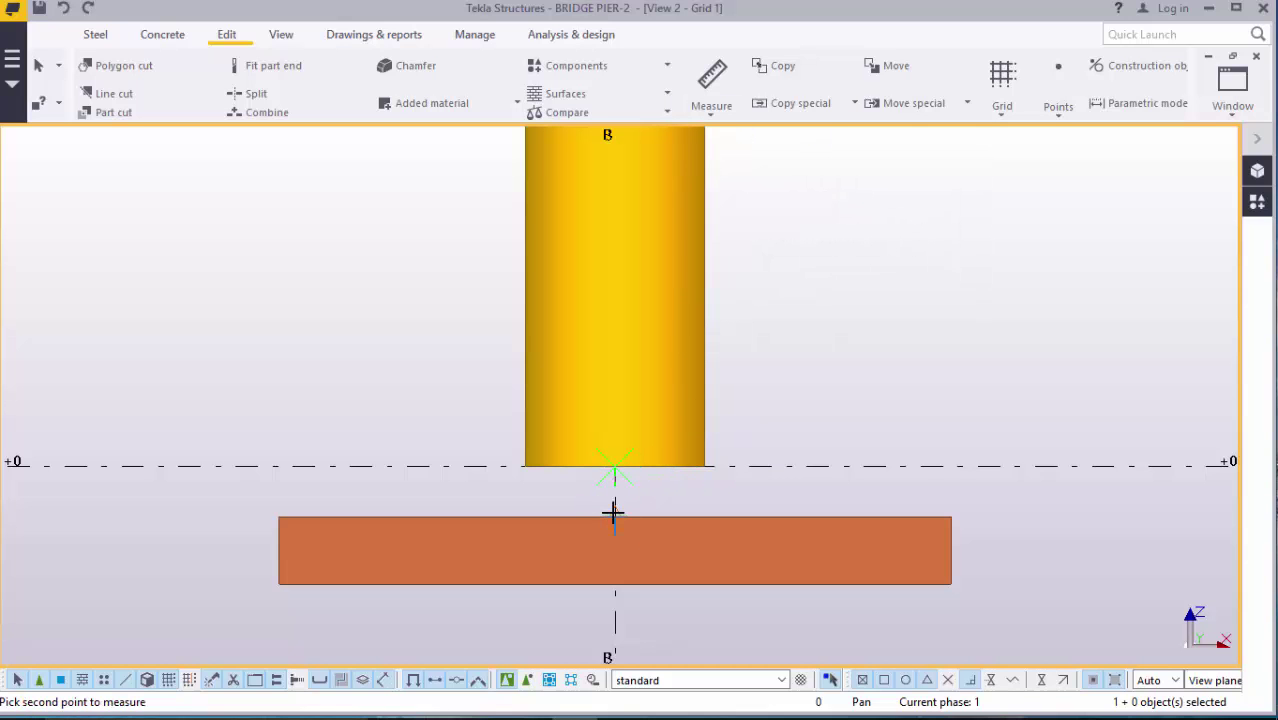
{"action": "right_click", "coordinate": [862, 241]}
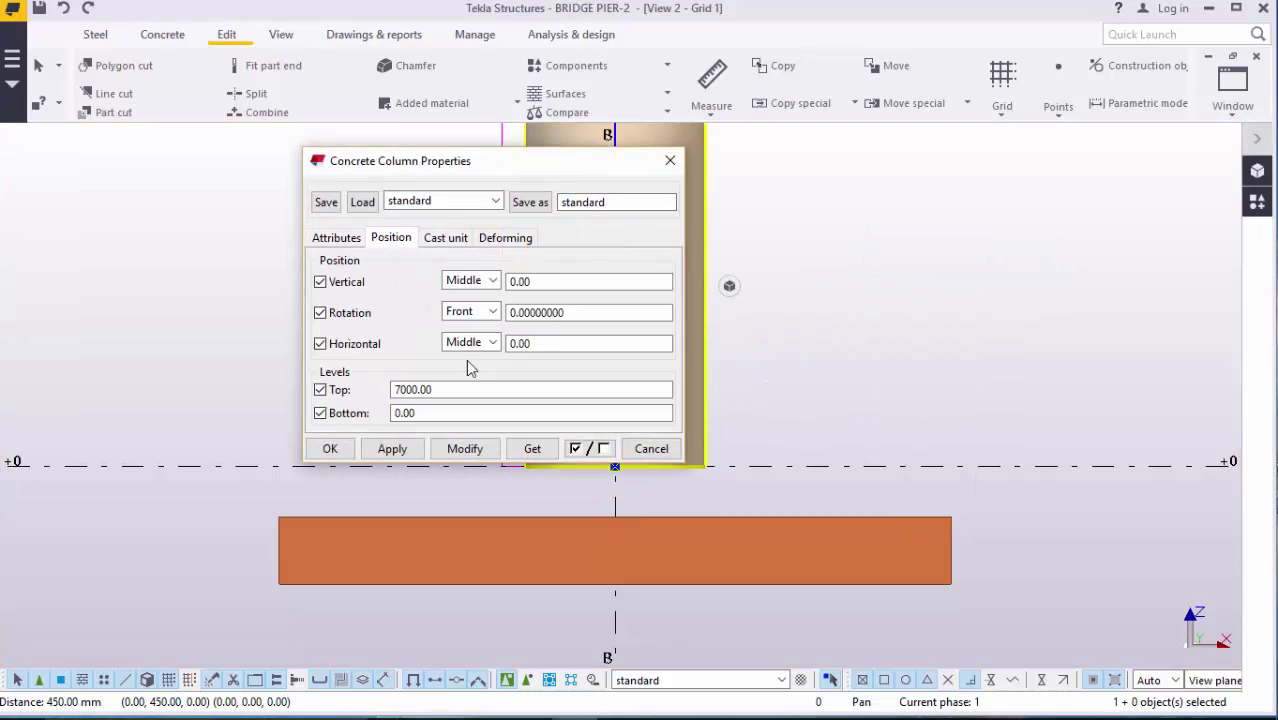
Step: Set the column's bottom level to -450 and apply the change
{"action": "left_click", "coordinate": [530, 412]}
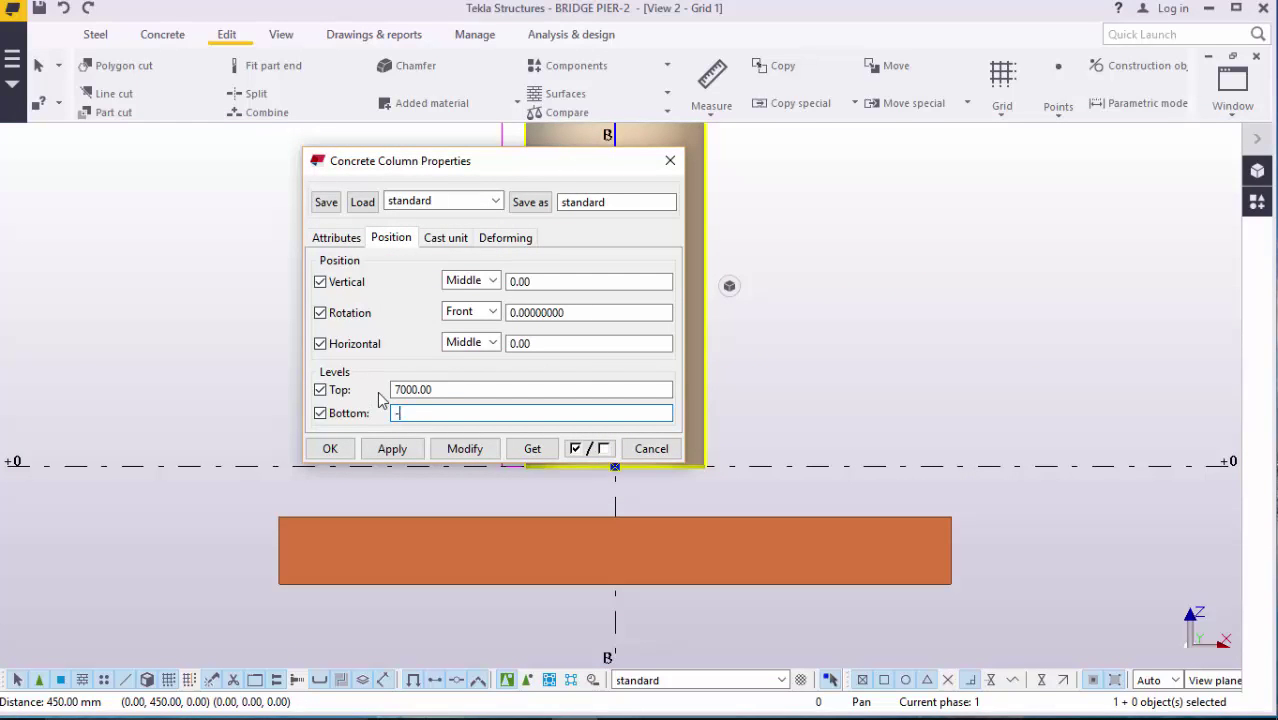
{"action": "type", "text": "-450"}
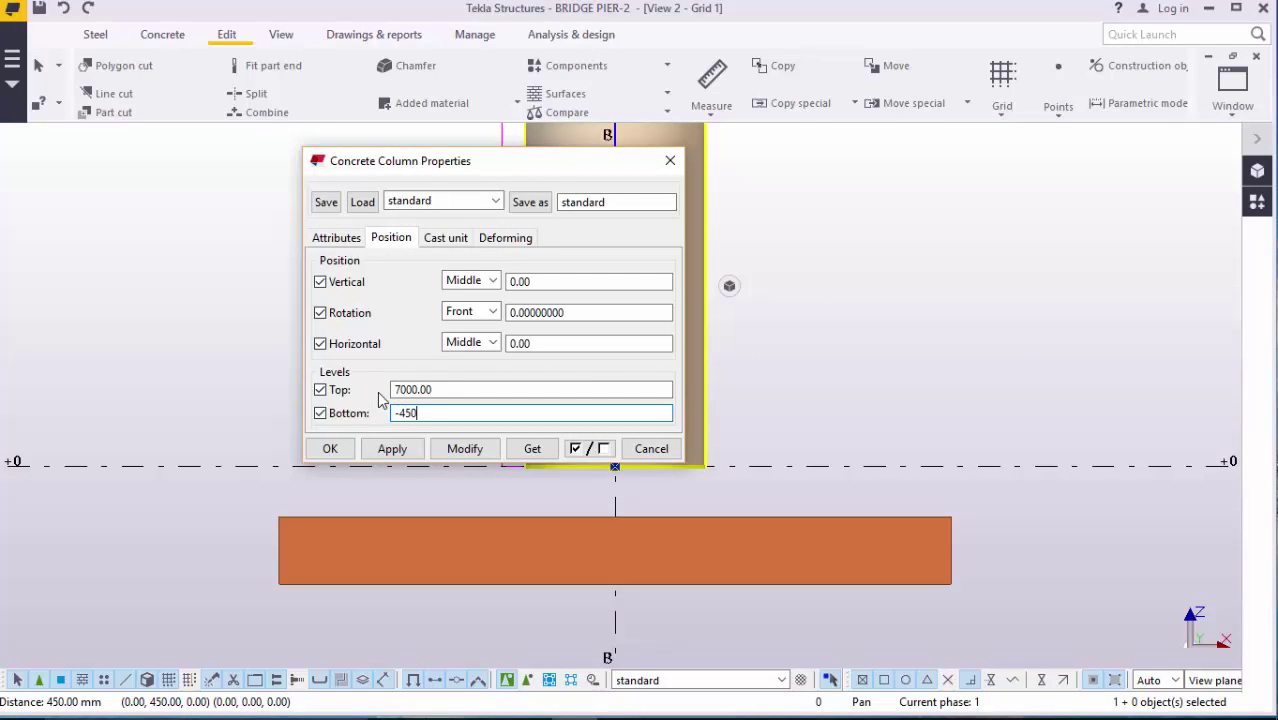
{"action": "left_click", "coordinate": [392, 448]}
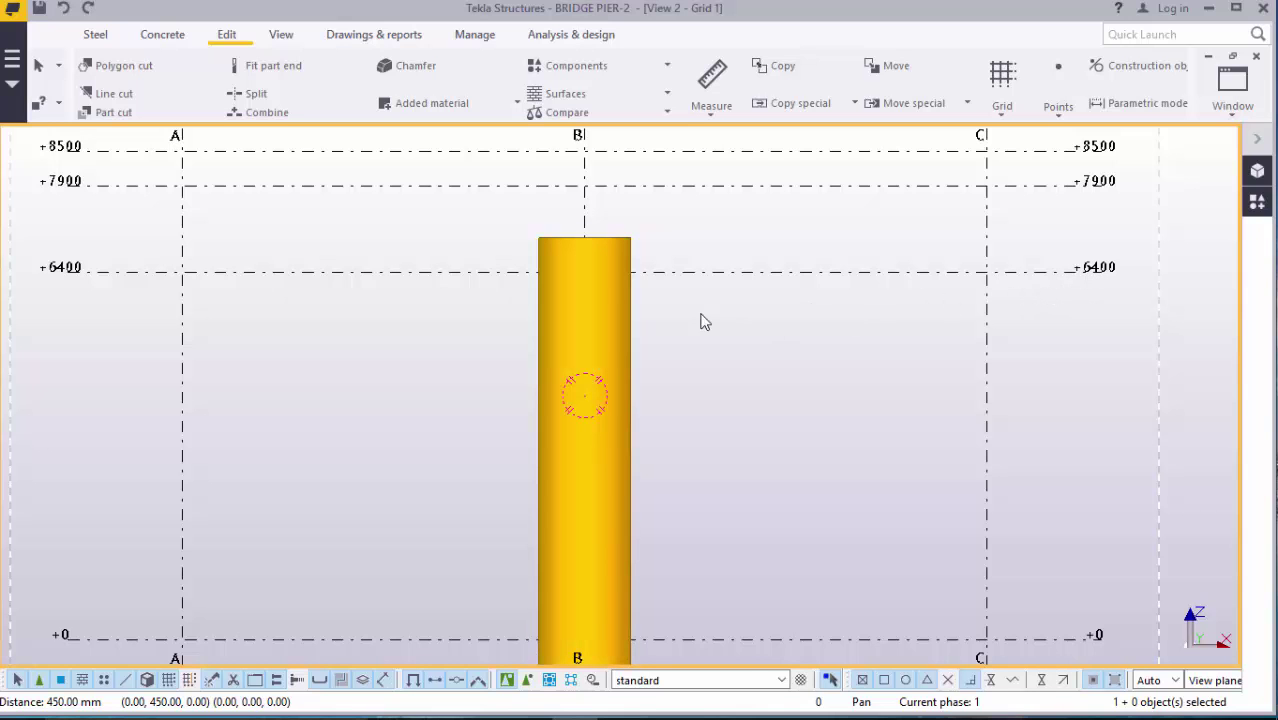
Step: Change the column's top level to 6400, apply it and close the properties
{"action": "double_click", "coordinate": [584, 395]}
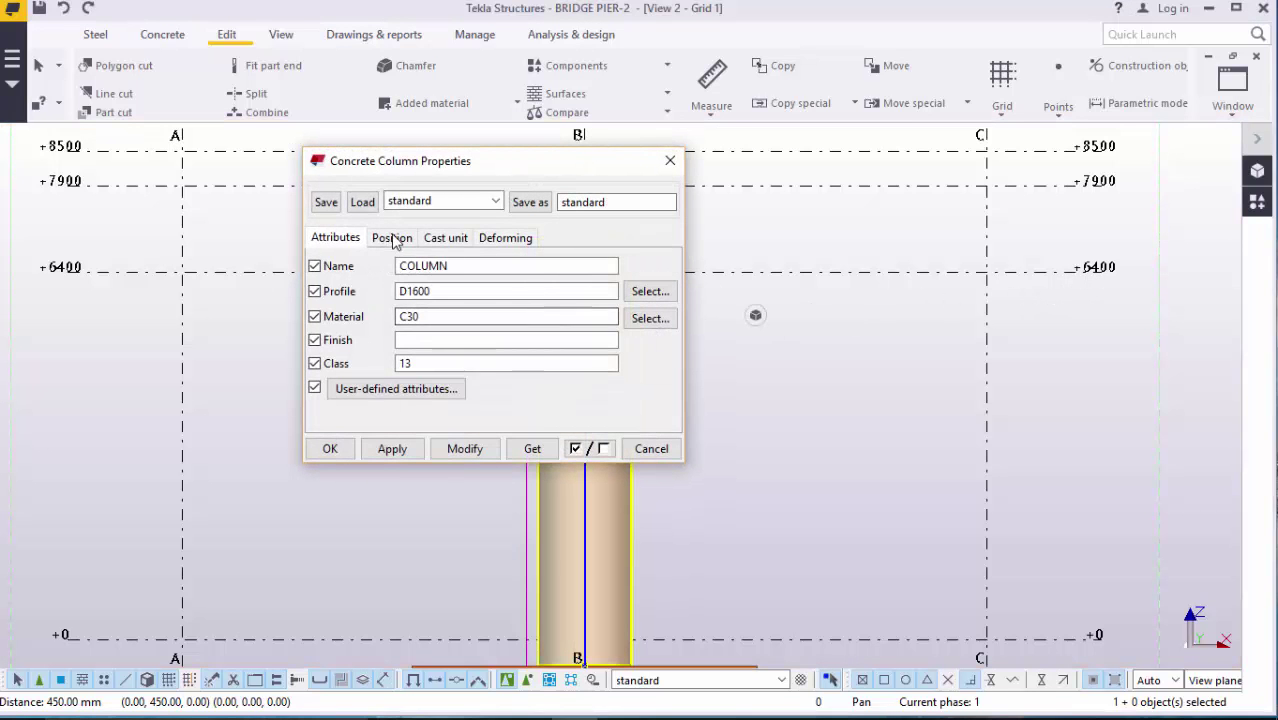
{"action": "left_click", "coordinate": [391, 237]}
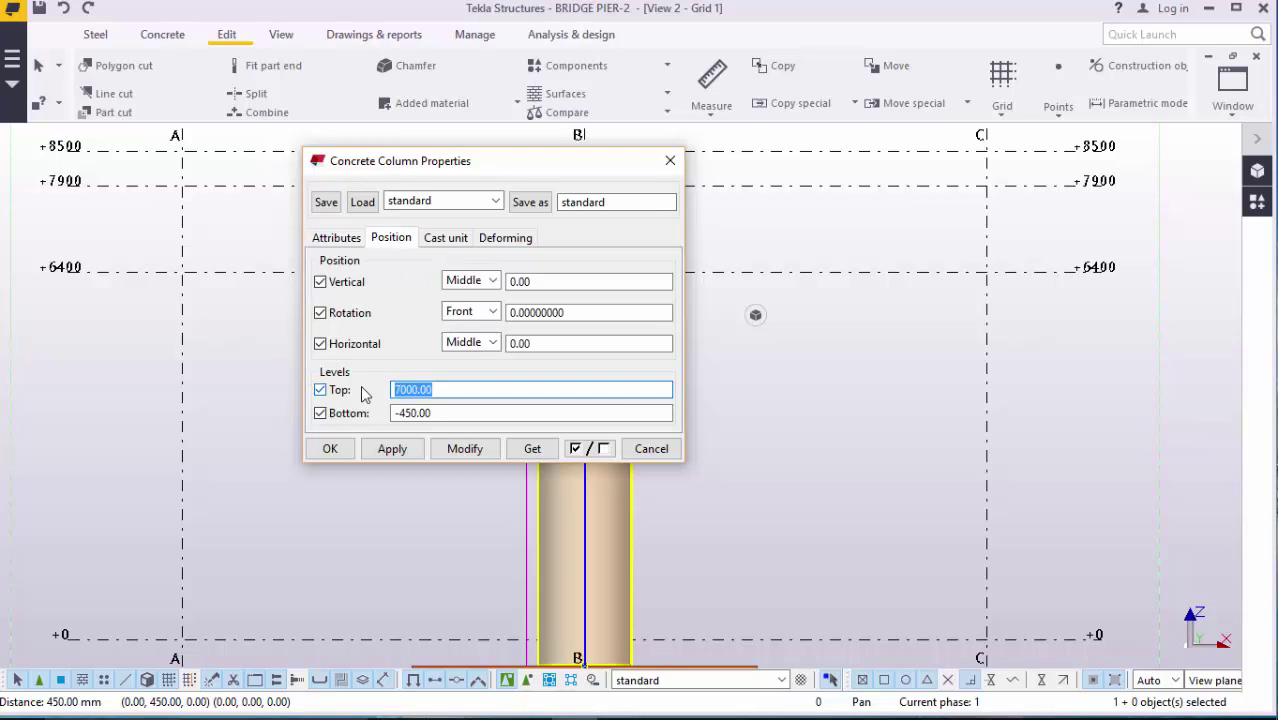
{"action": "type", "text": "6400"}
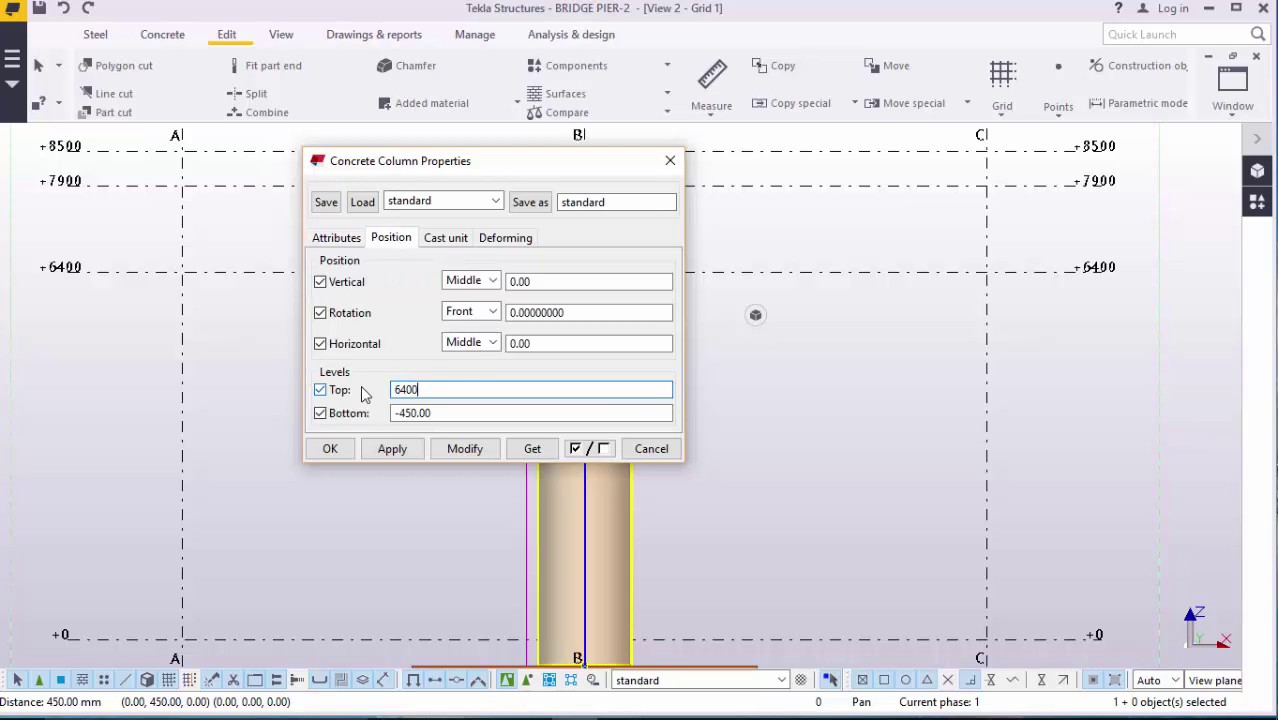
{"action": "left_click", "coordinate": [392, 448]}
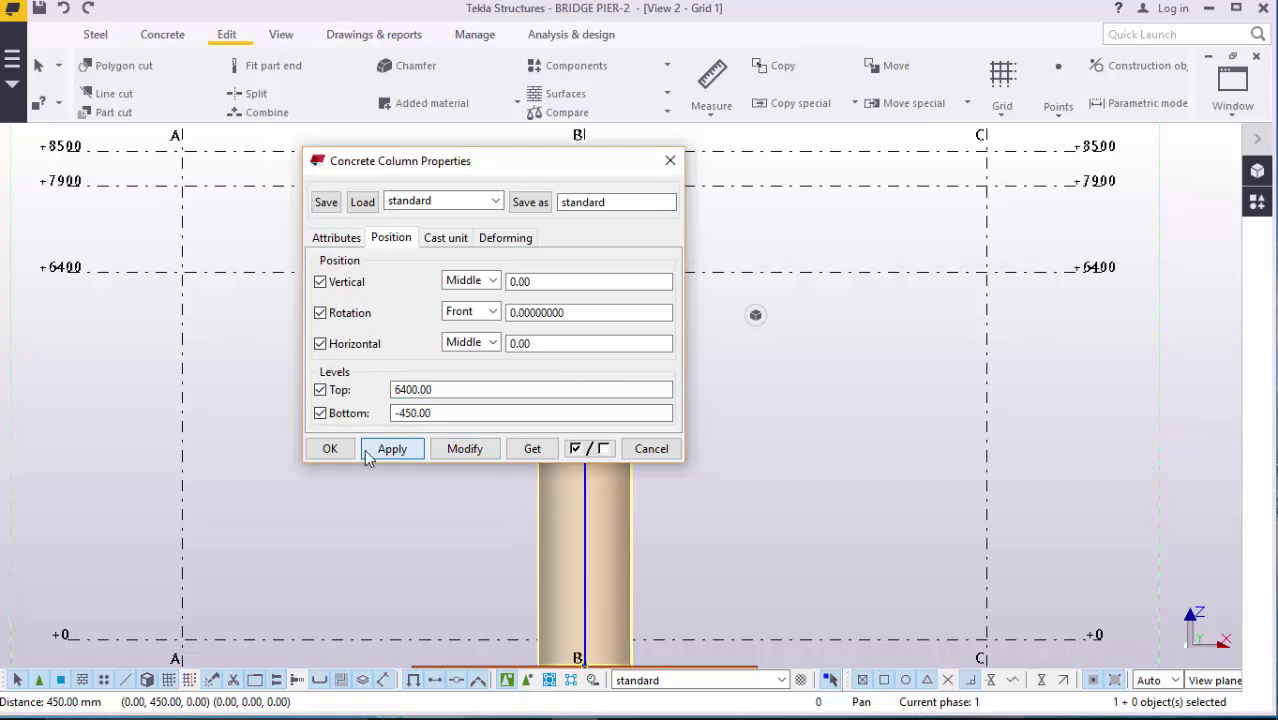
{"action": "left_click", "coordinate": [330, 448]}
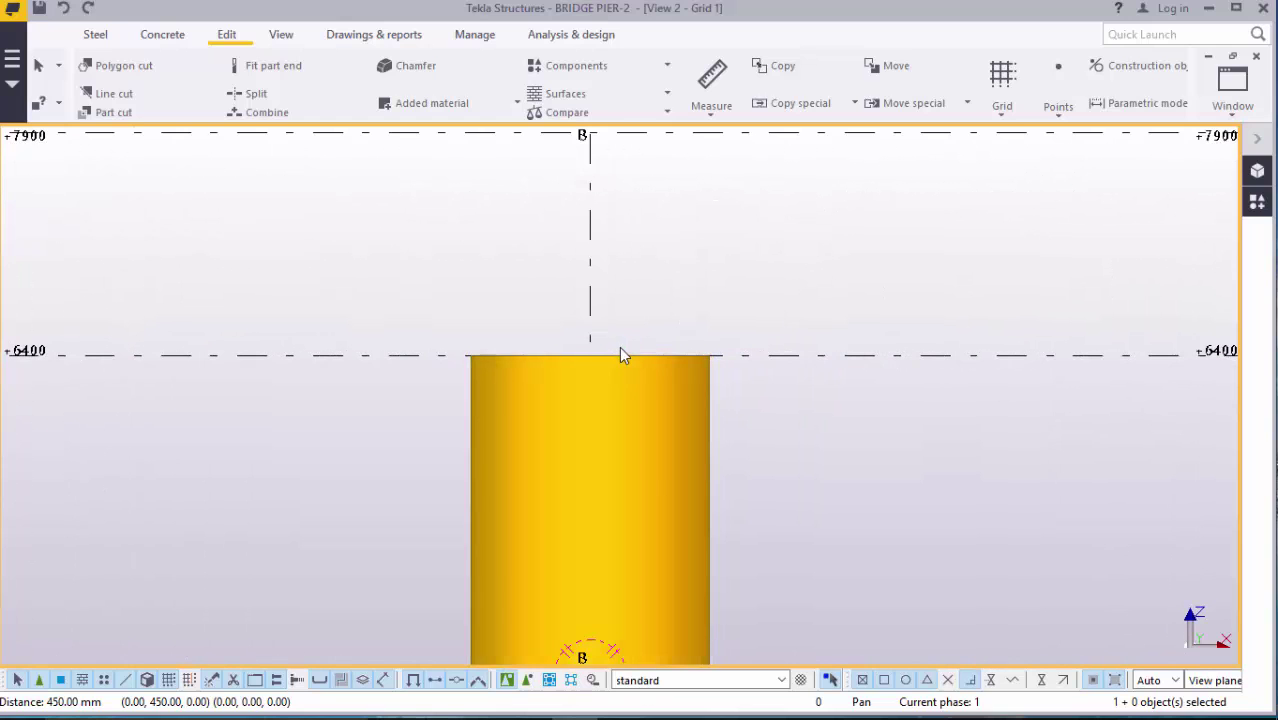
{"action": "mouse_move", "coordinate": [515, 140]}
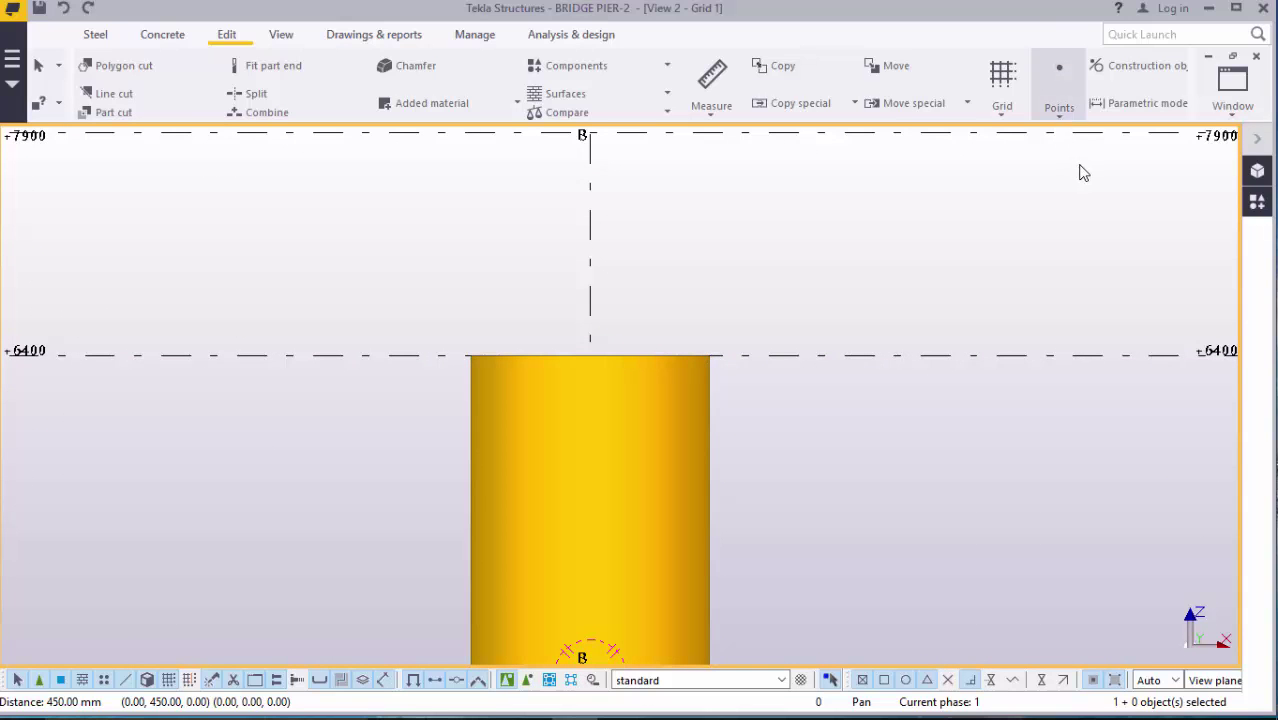
Step: Start the Points 'Along extension of two points' tool
{"action": "left_click", "coordinate": [1058, 85]}
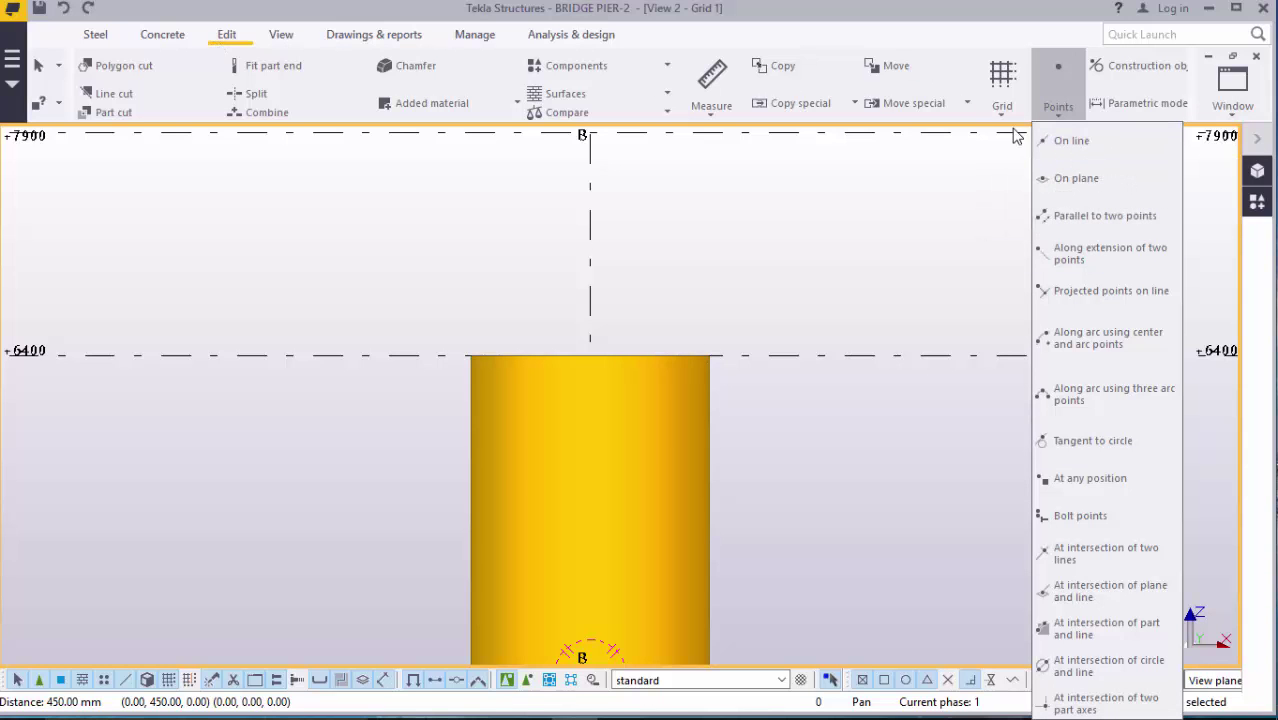
{"action": "mouse_move", "coordinate": [1090, 478]}
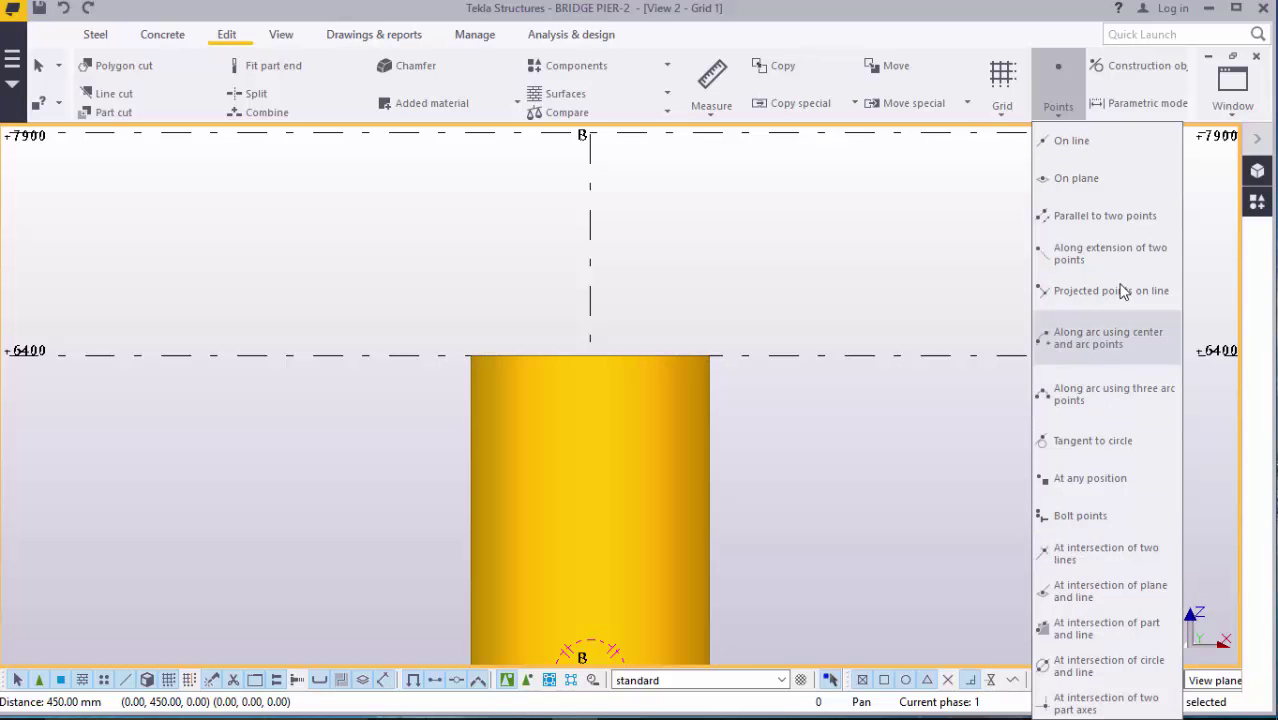
{"action": "mouse_move", "coordinate": [1090, 270]}
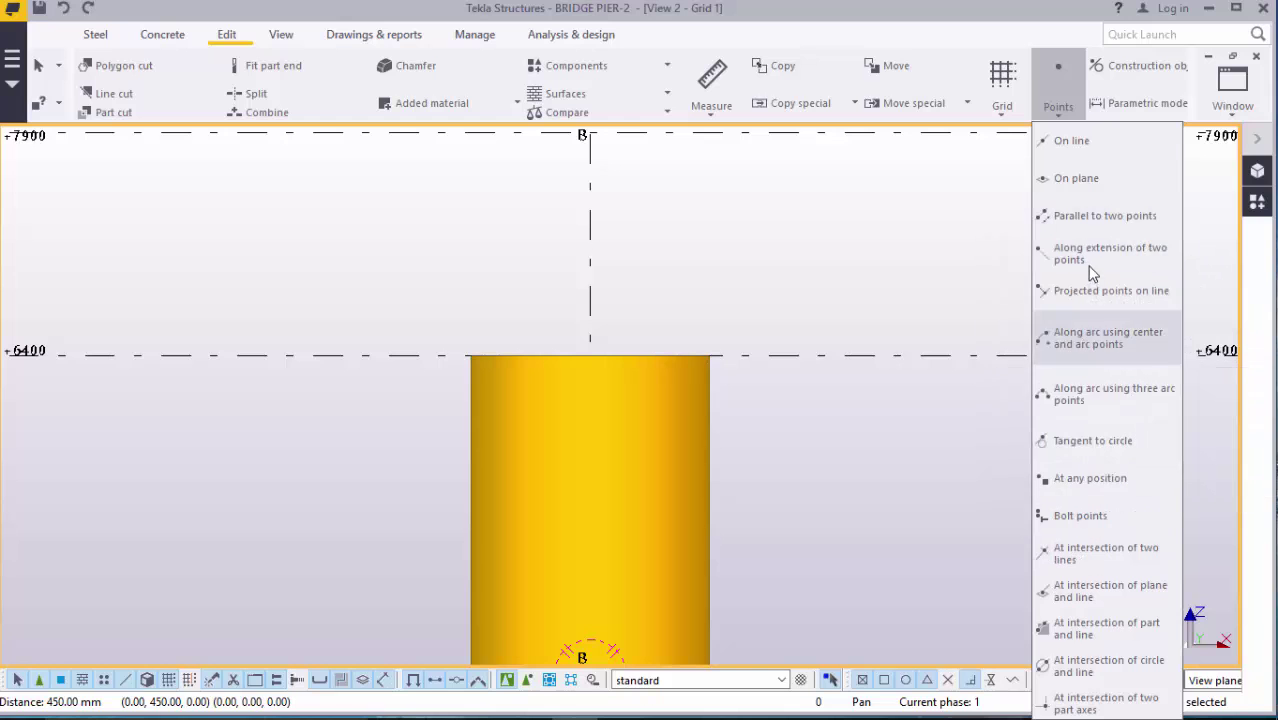
{"action": "mouse_move", "coordinate": [1082, 253]}
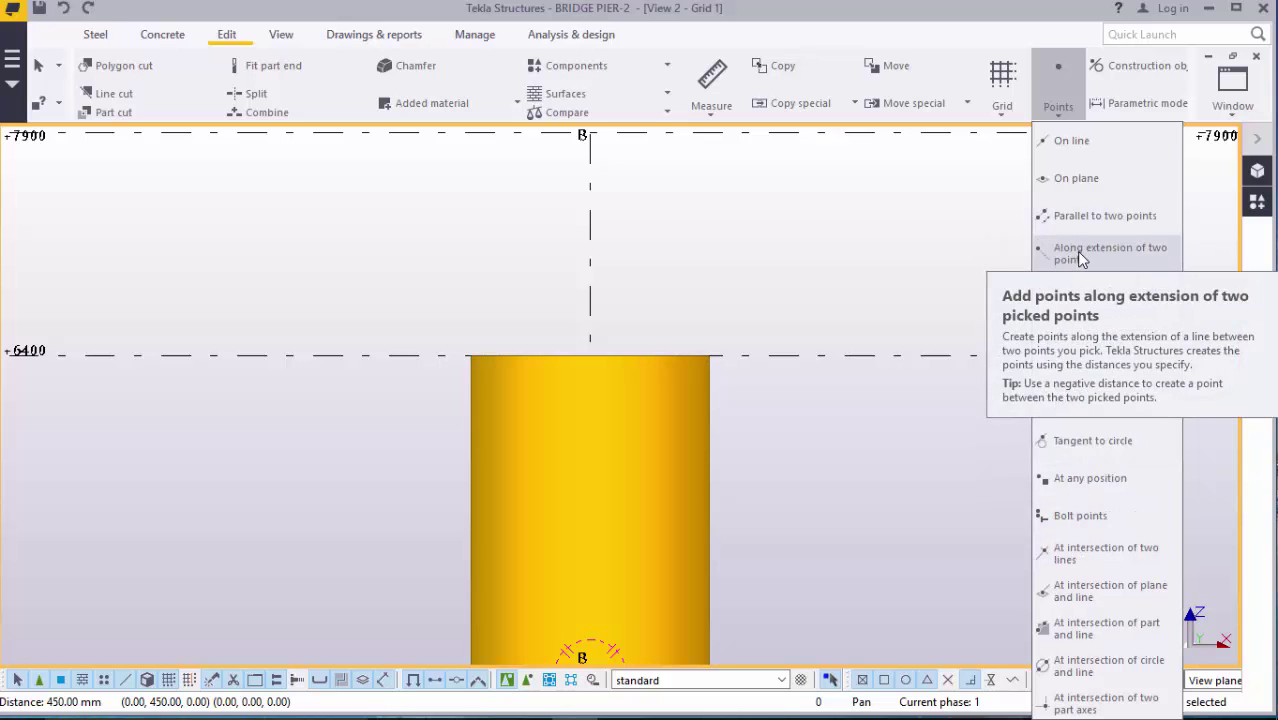
{"action": "left_click", "coordinate": [1109, 247]}
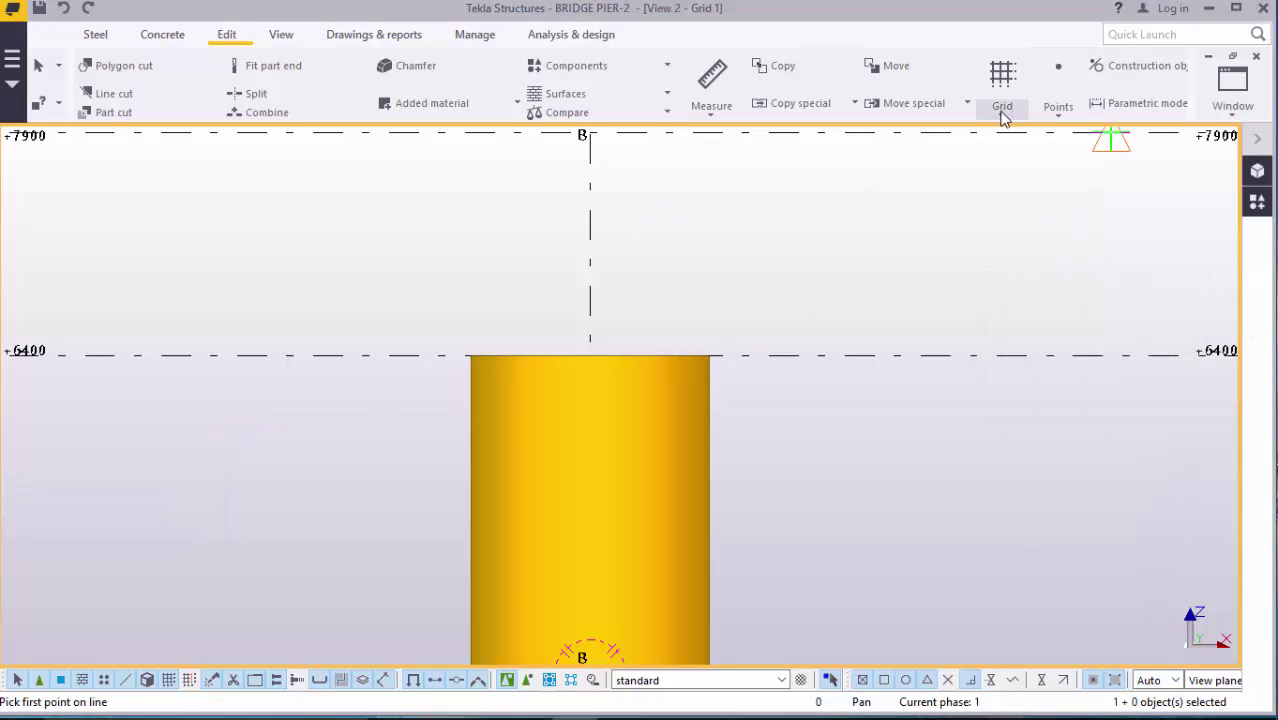
{"action": "left_click", "coordinate": [1057, 85]}
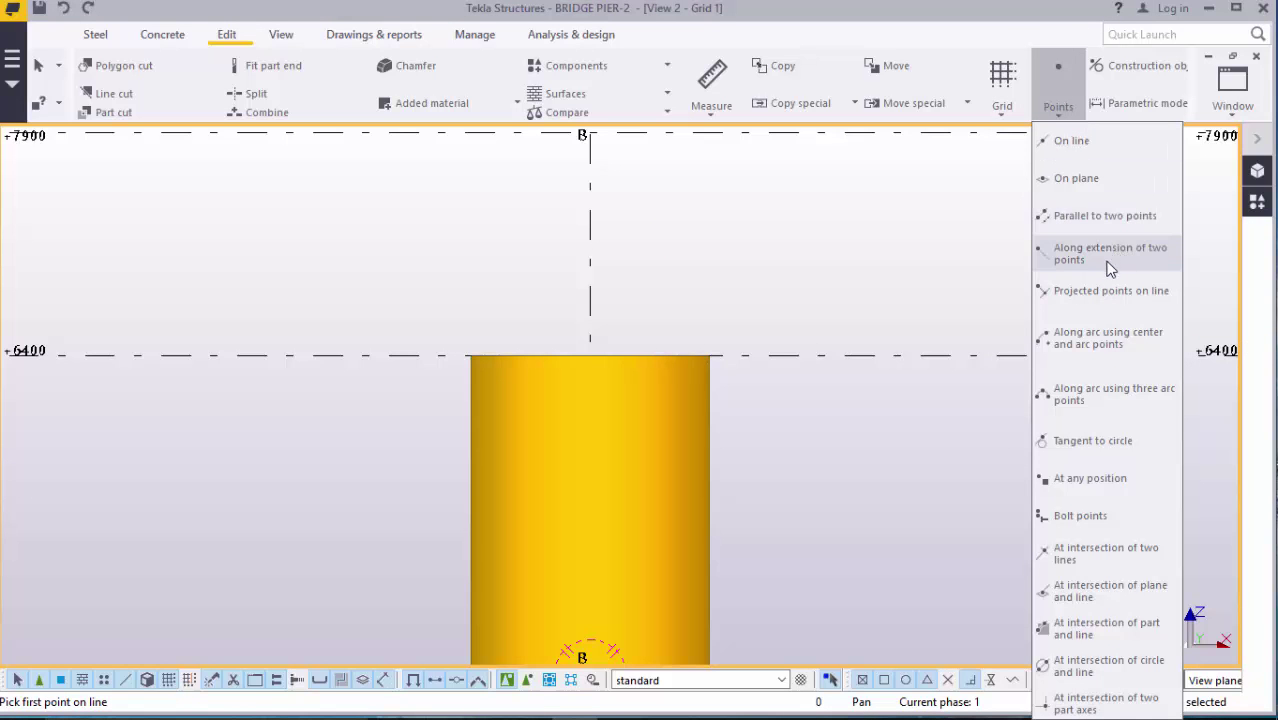
{"action": "mouse_move", "coordinate": [1092, 394]}
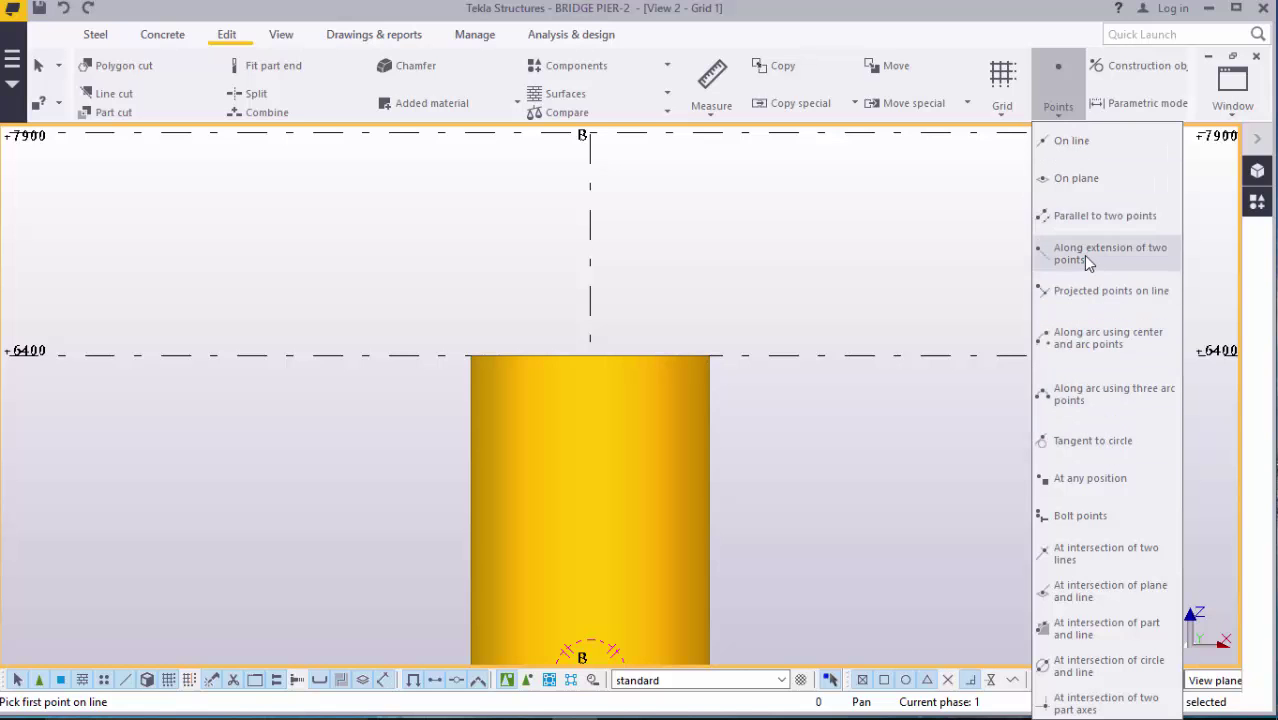
{"action": "left_click", "coordinate": [1109, 253]}
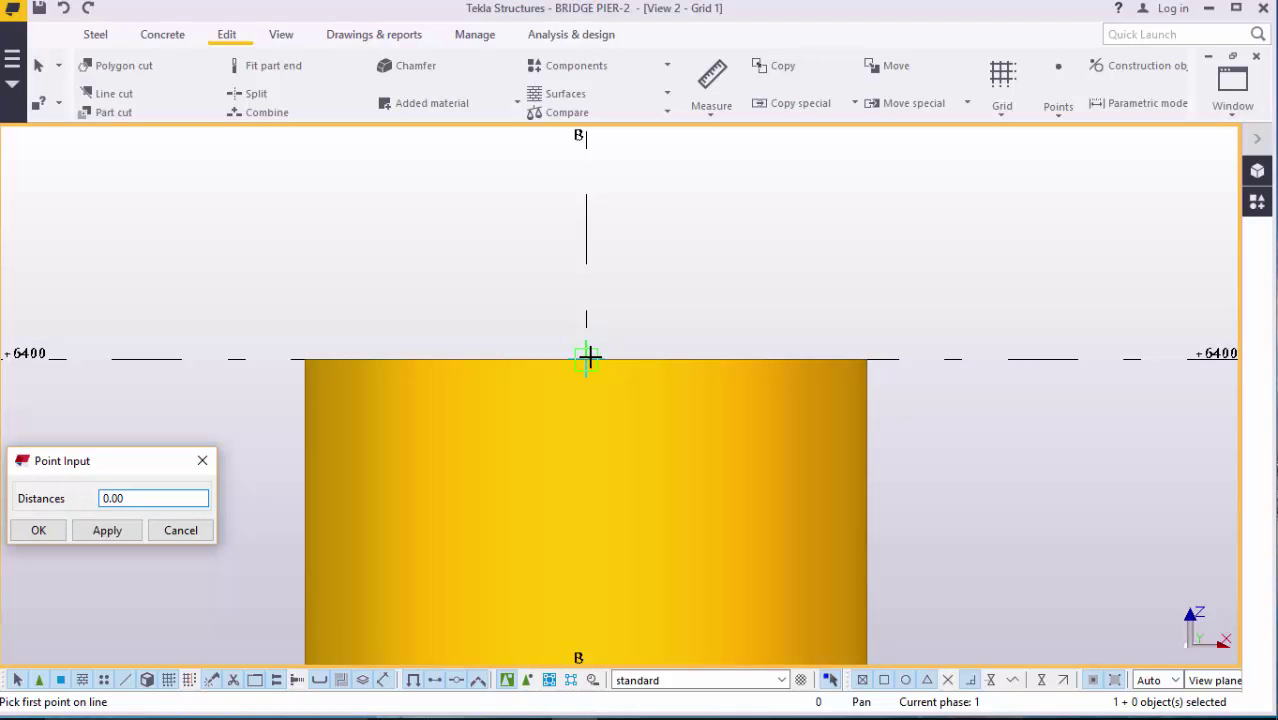
Step: Place reference points on the +6400 line from the column top centre, then close Point Input
{"action": "left_click", "coordinate": [586, 358]}
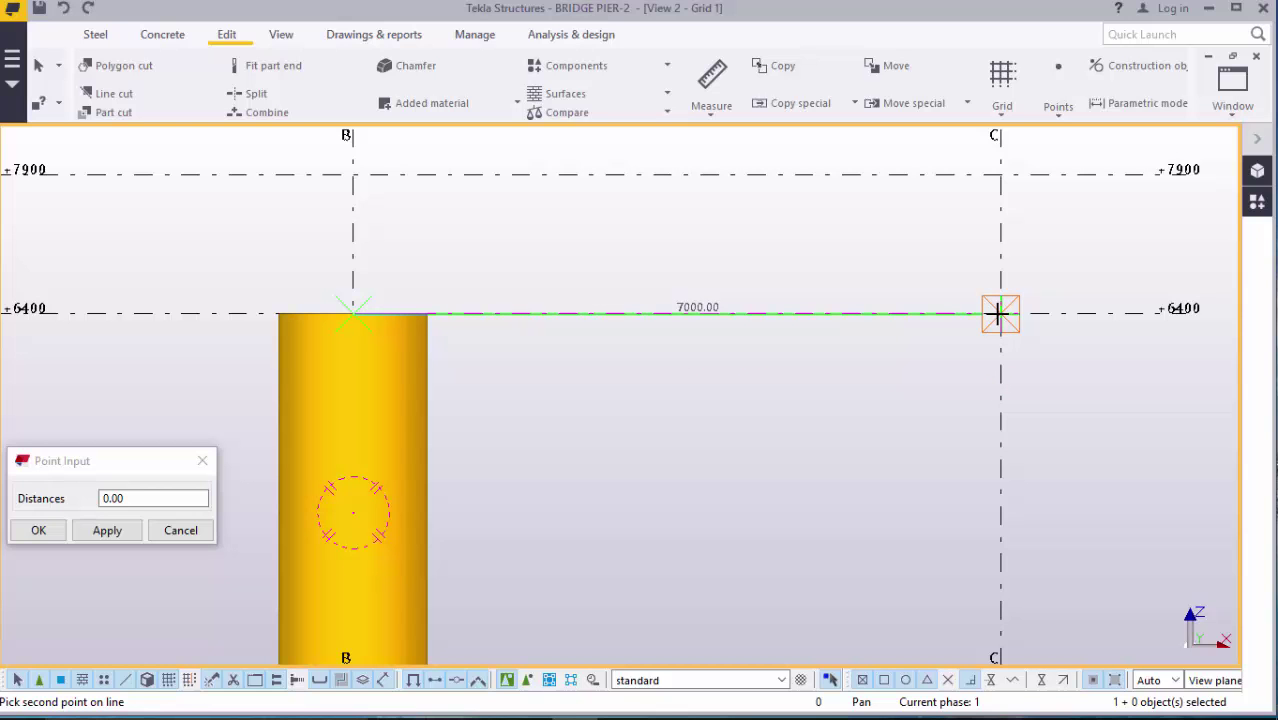
{"action": "type", "text": "116"}
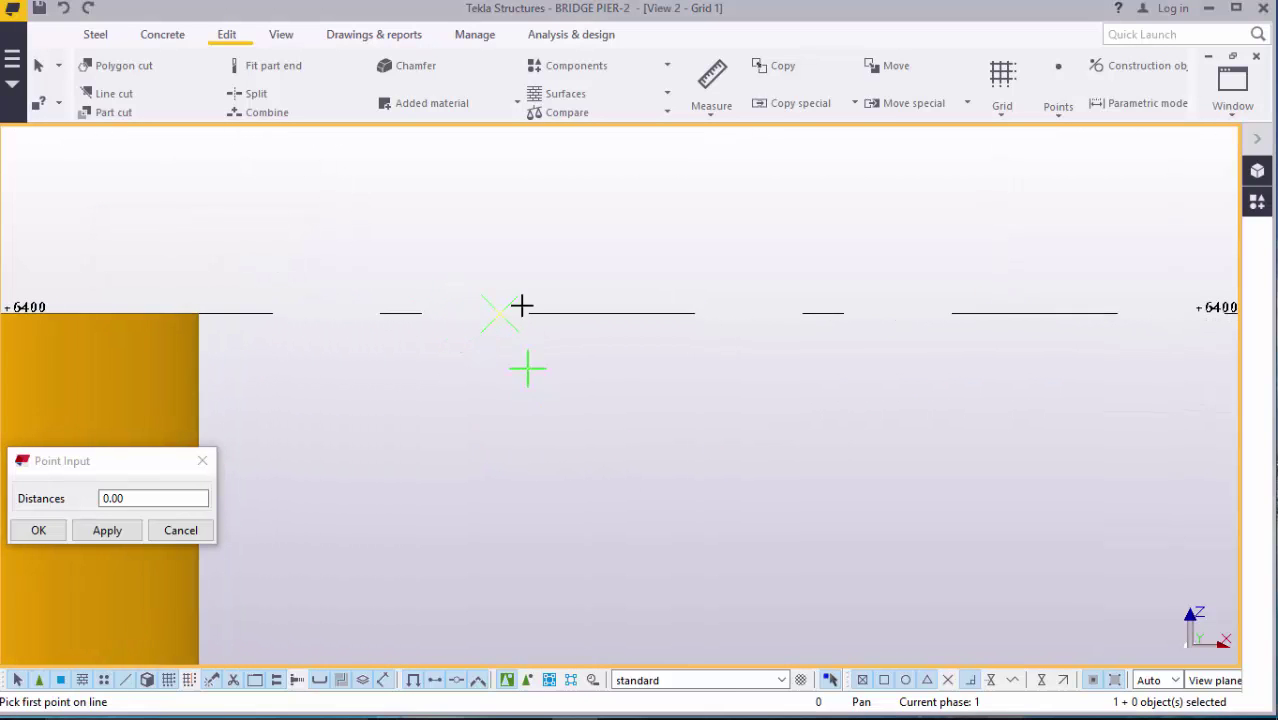
{"action": "right_click", "coordinate": [600, 250]}
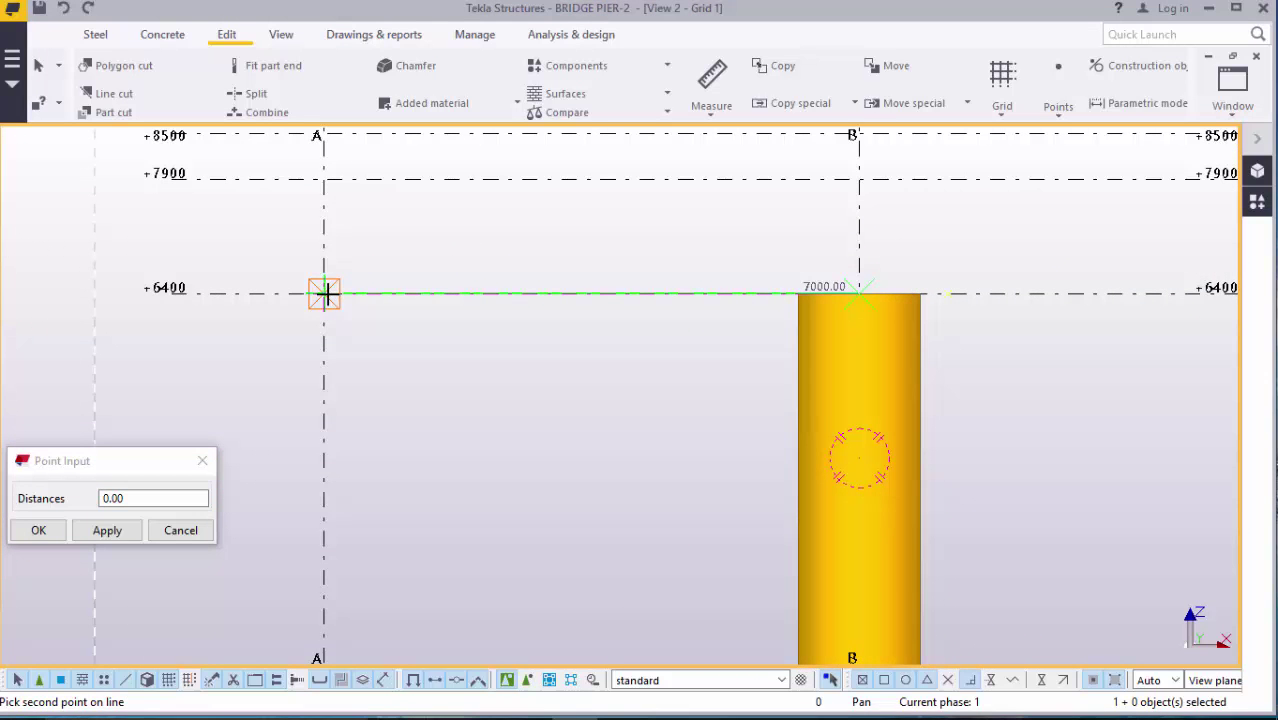
{"action": "type", "text": "111"}
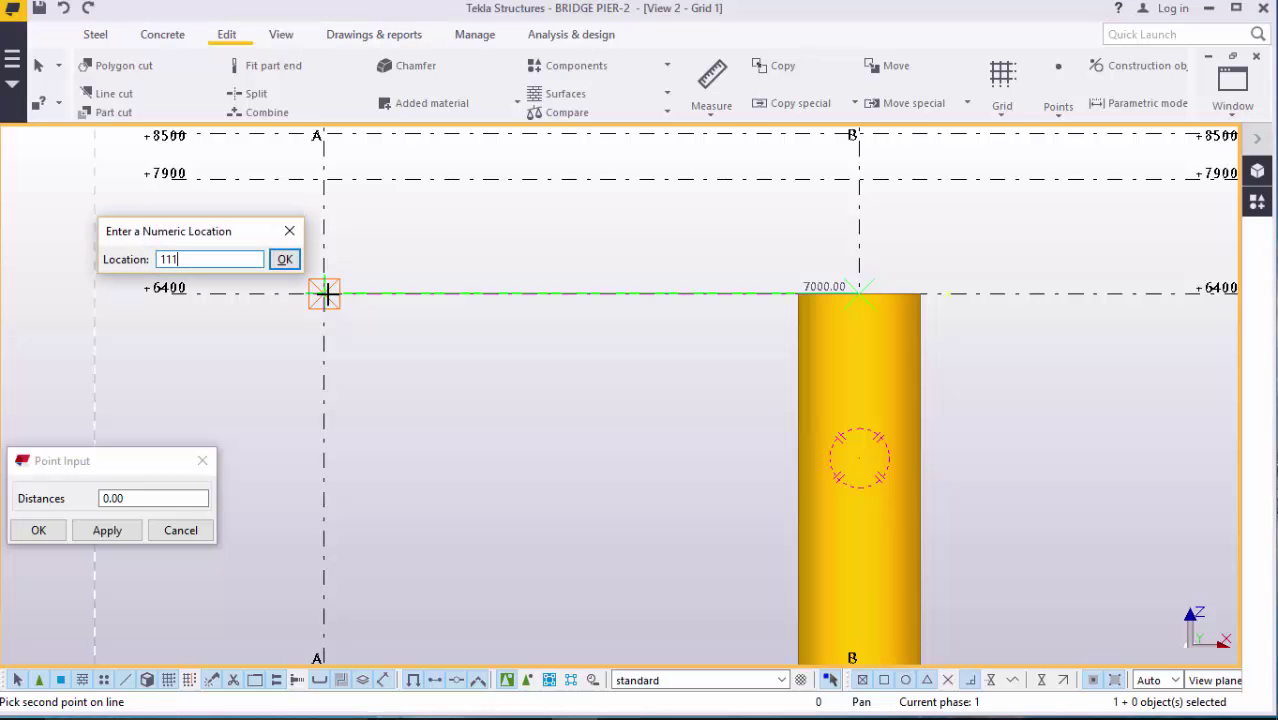
{"action": "left_click", "coordinate": [285, 259]}
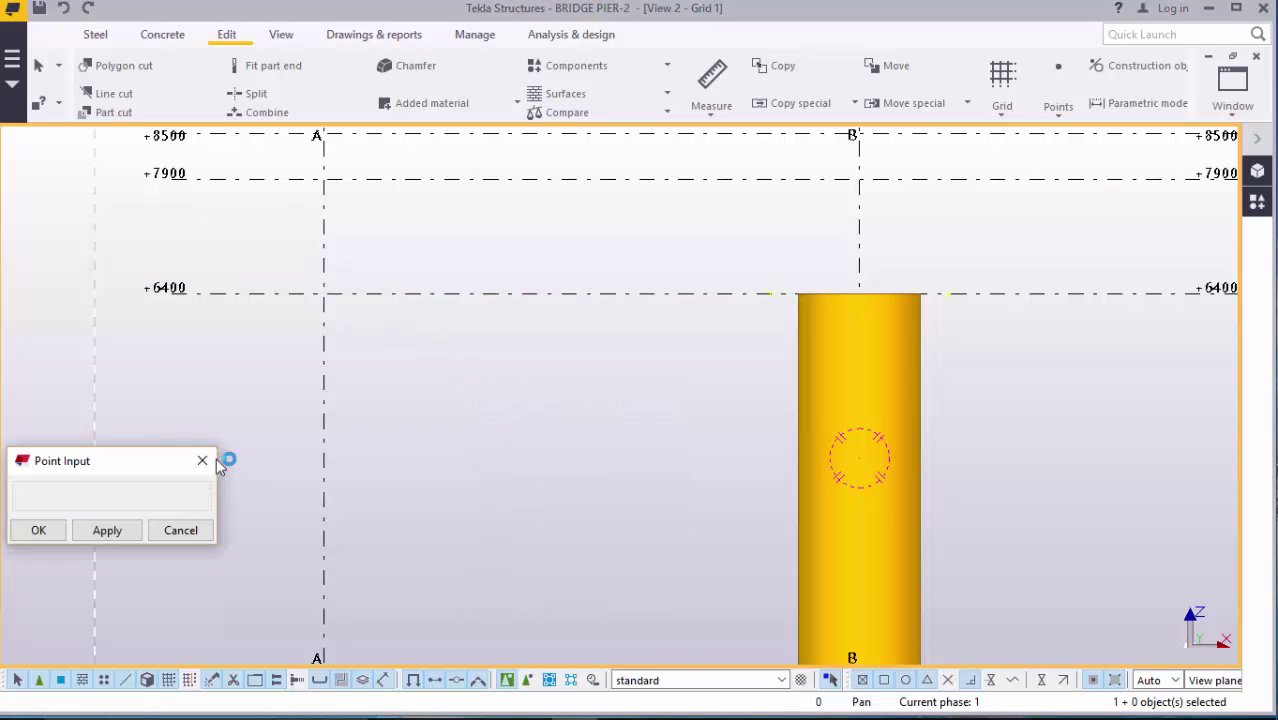
{"action": "left_click", "coordinate": [203, 461]}
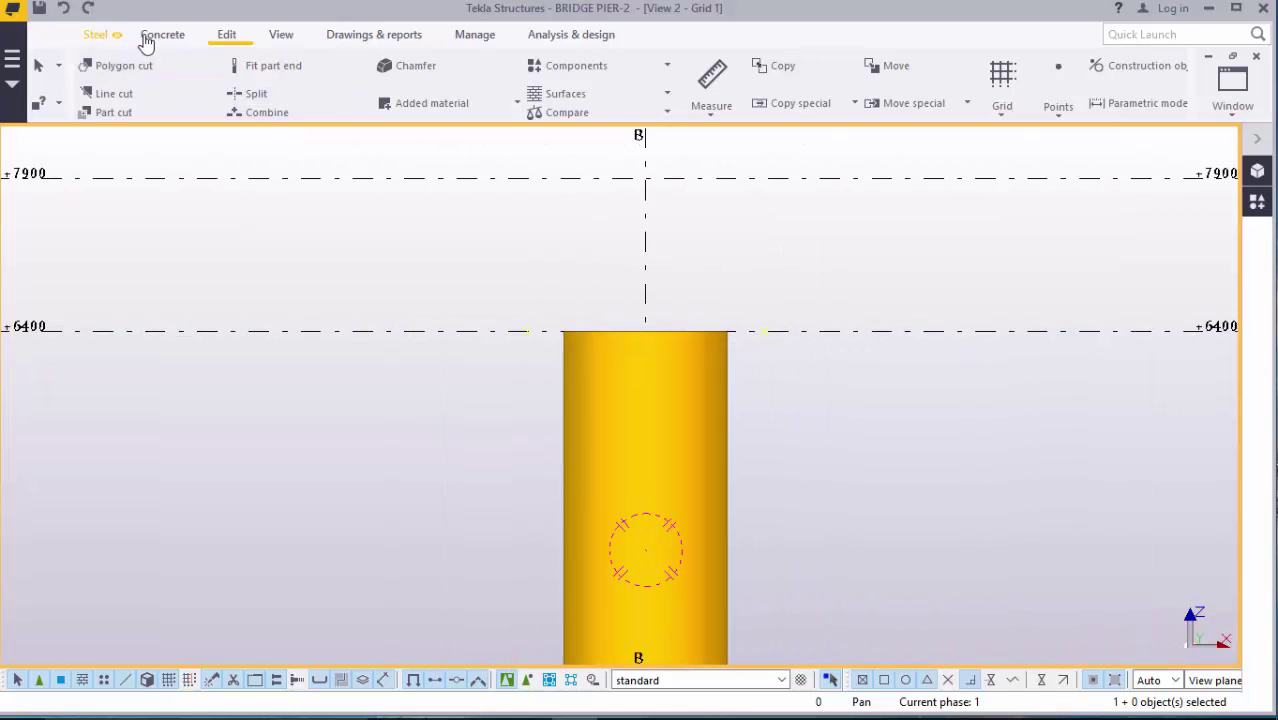
Step: Launch the concrete Slab tool to model the cap over the column
{"action": "left_click", "coordinate": [162, 34]}
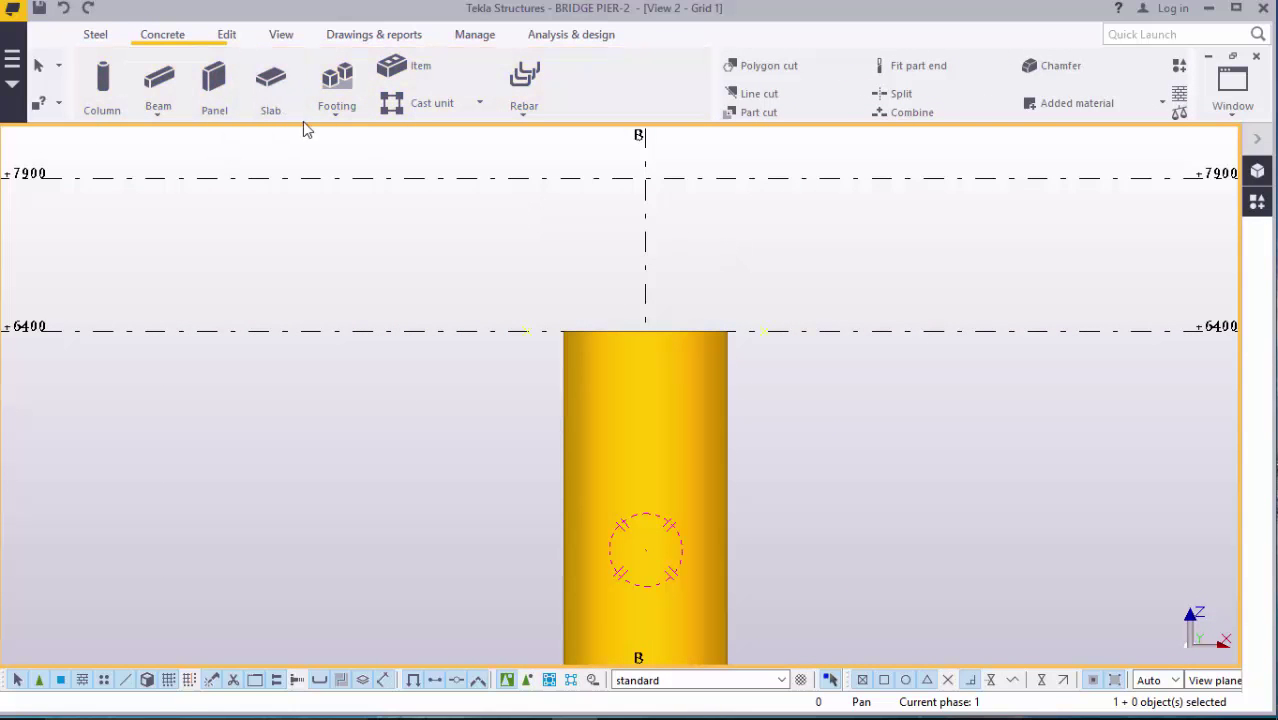
{"action": "left_click", "coordinate": [270, 85]}
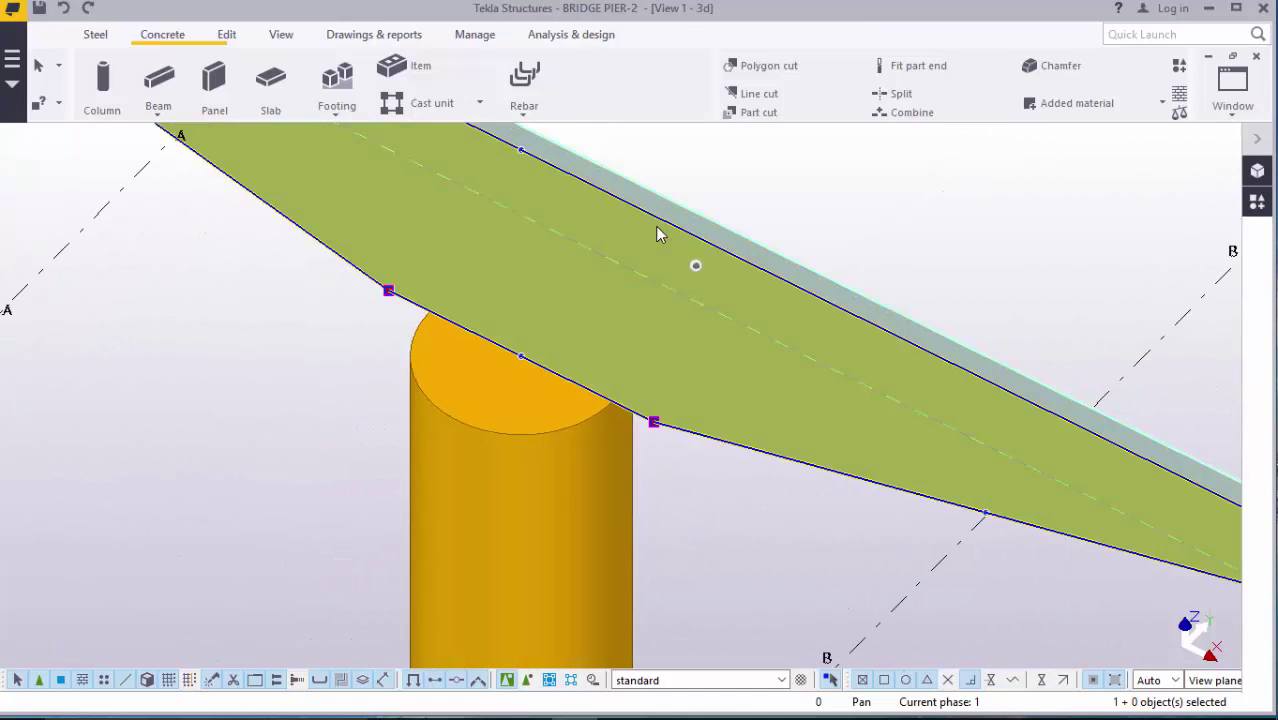
Step: Make the slab 1500 thick and centred (Middle) in depth
{"action": "double_click", "coordinate": [660, 235]}
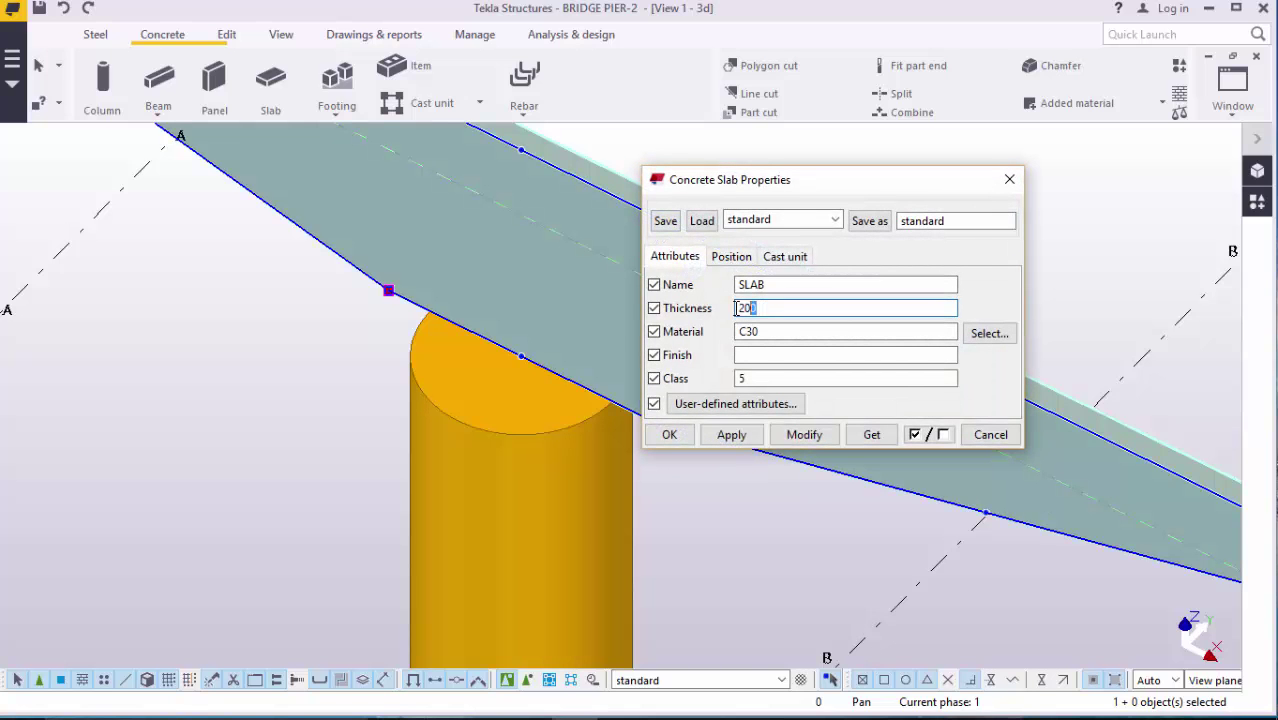
{"action": "type", "text": "300"}
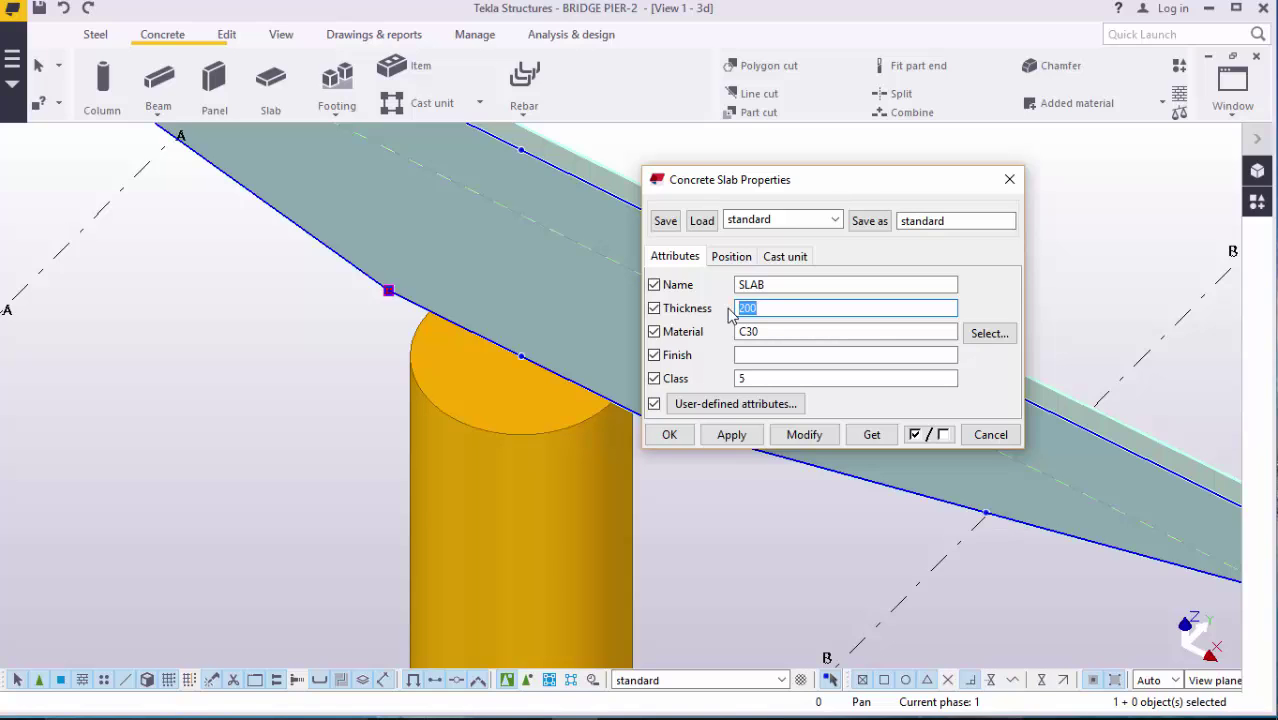
{"action": "type", "text": "1500"}
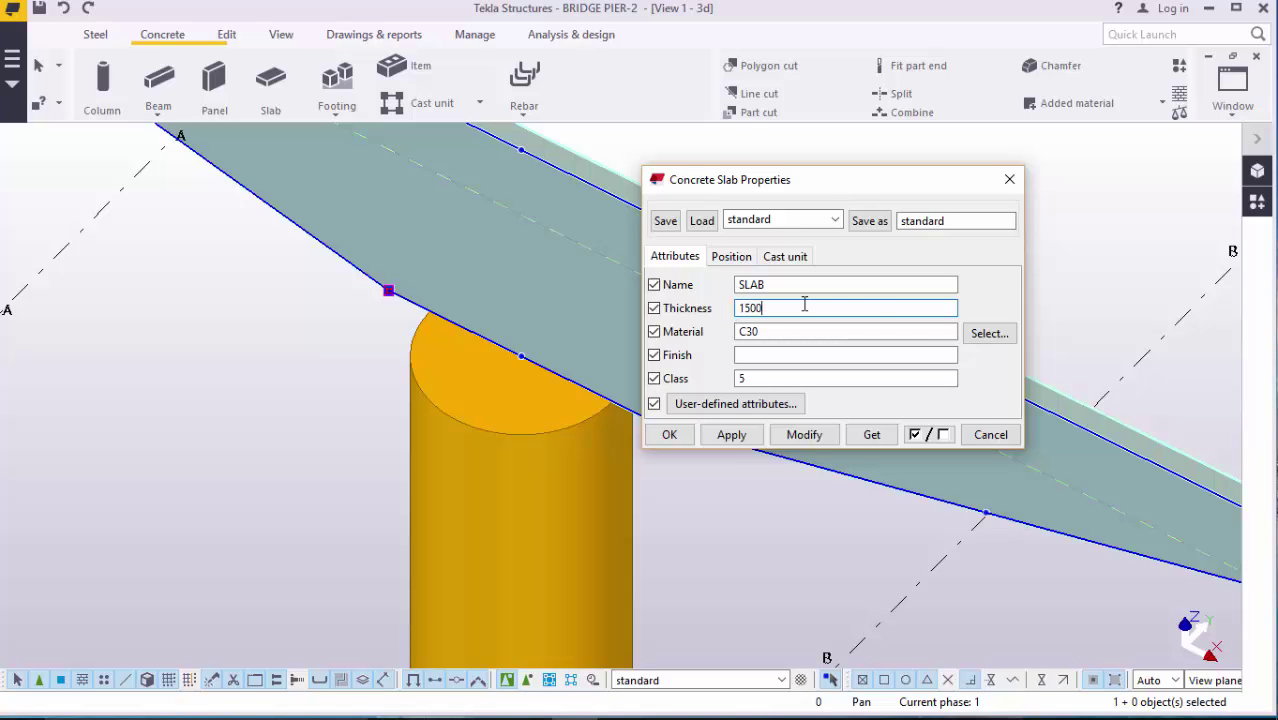
{"action": "left_click", "coordinate": [804, 434]}
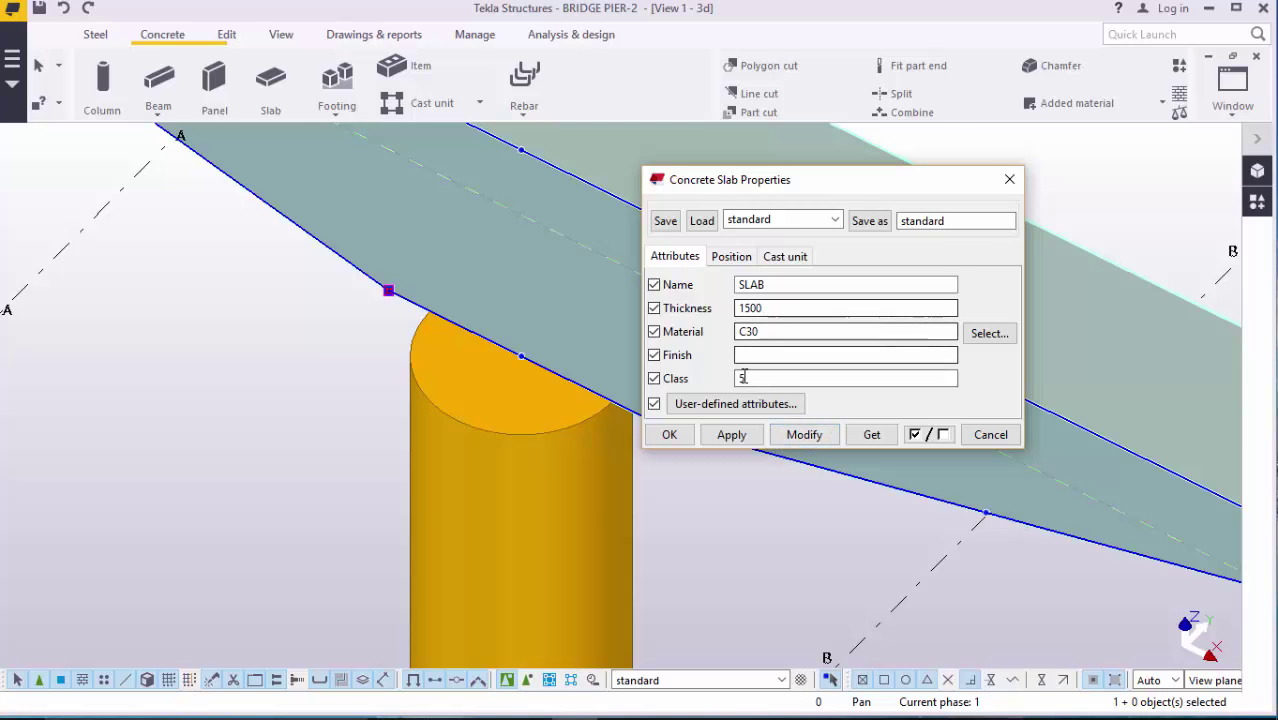
{"action": "left_click", "coordinate": [730, 256]}
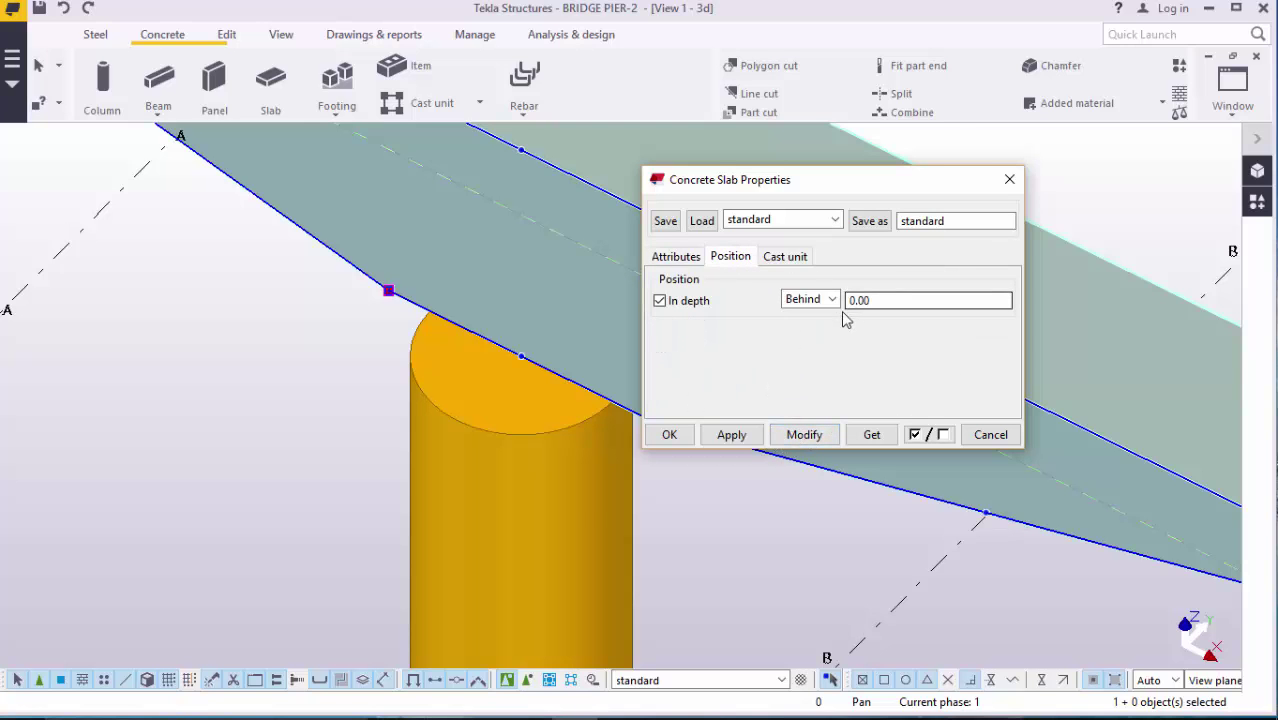
{"action": "left_click", "coordinate": [832, 299]}
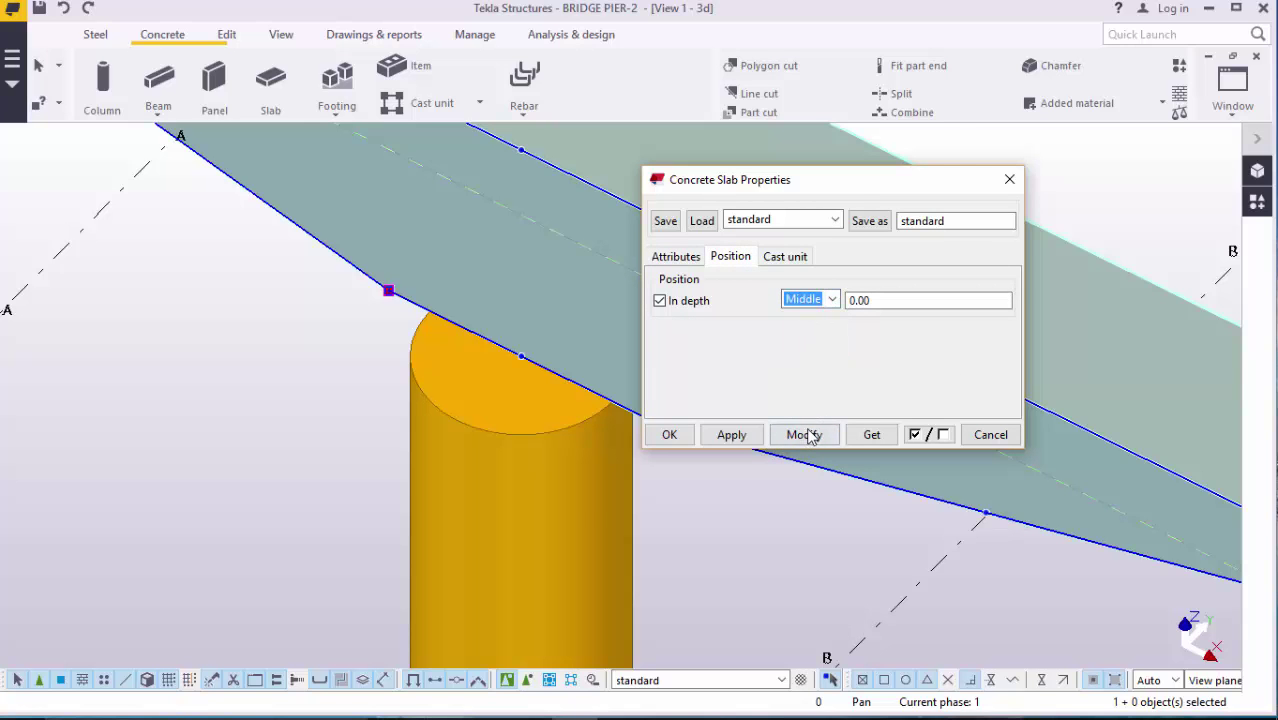
{"action": "left_click", "coordinate": [804, 434]}
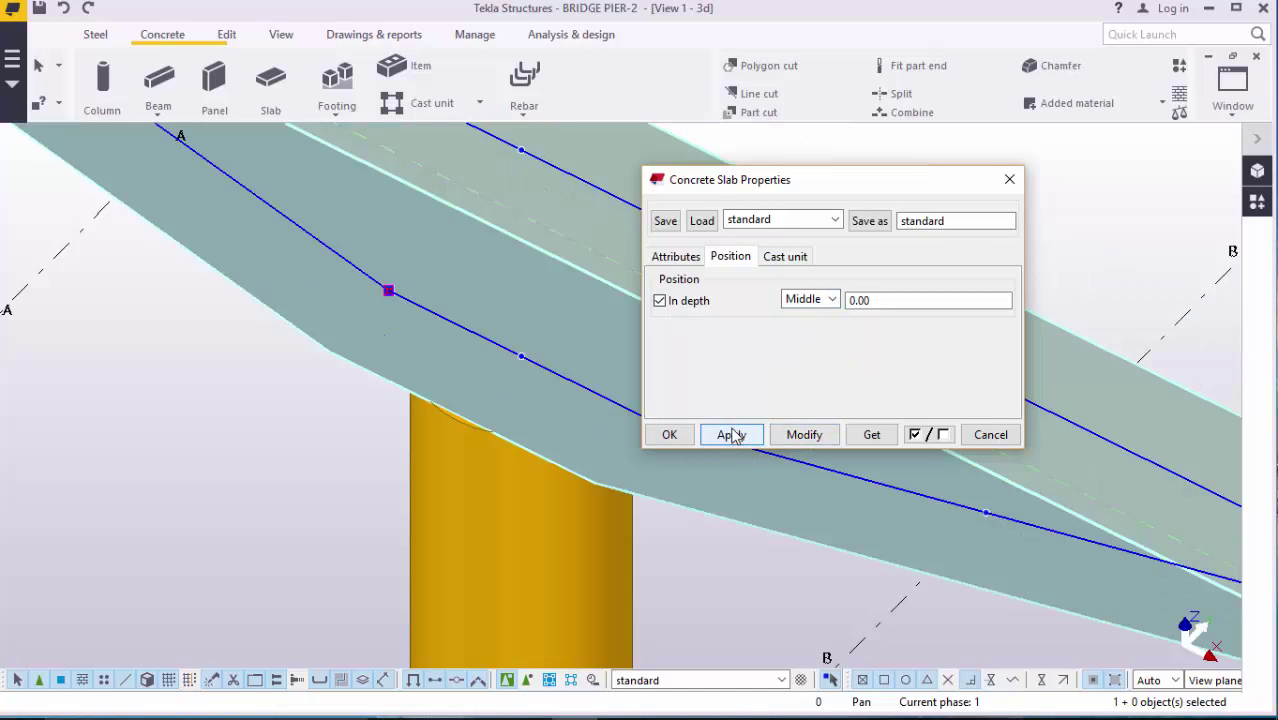
Step: Set the slab's cast unit type to Precast
{"action": "left_click", "coordinate": [785, 256]}
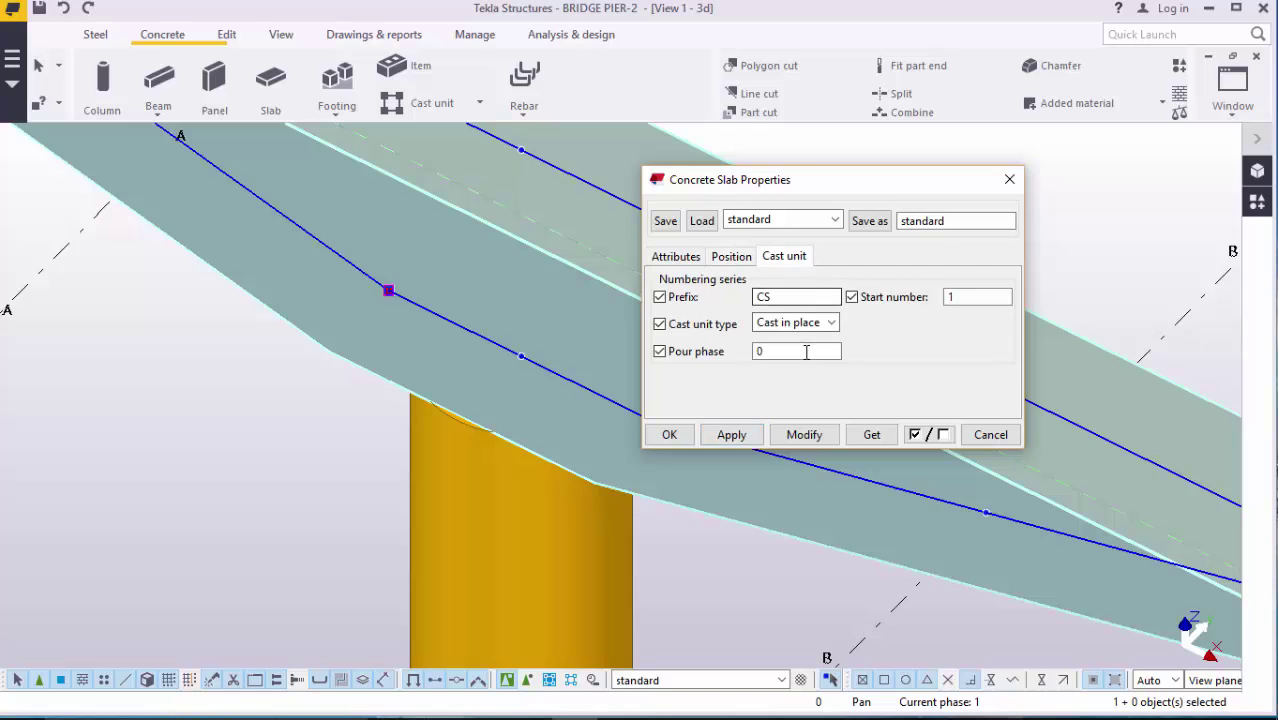
{"action": "left_click", "coordinate": [831, 322]}
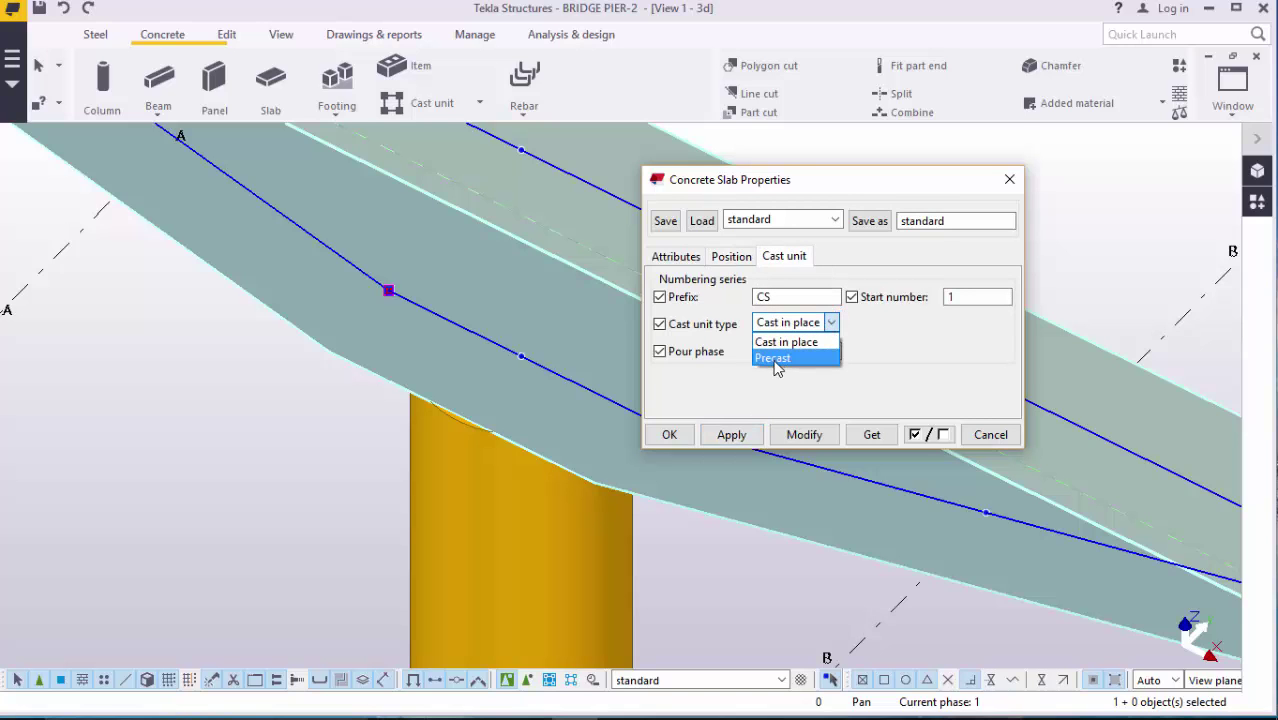
{"action": "left_click", "coordinate": [786, 342]}
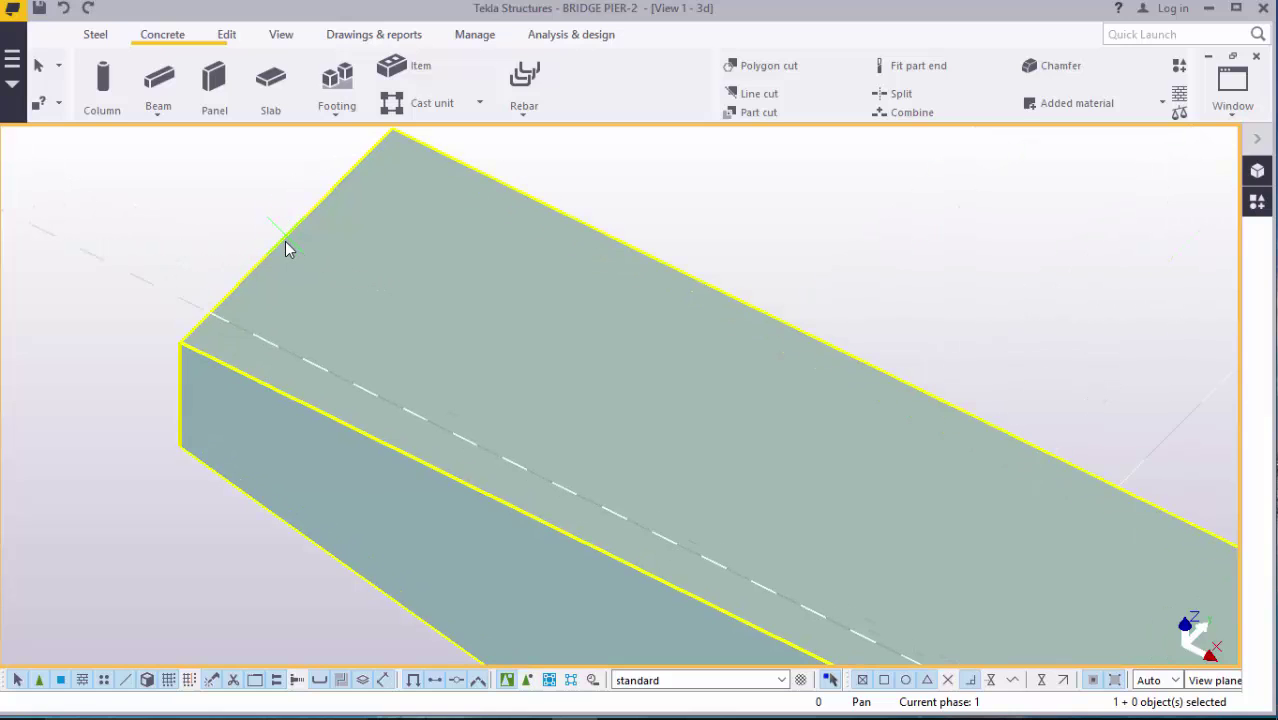
{"action": "mouse_move", "coordinate": [290, 246]}
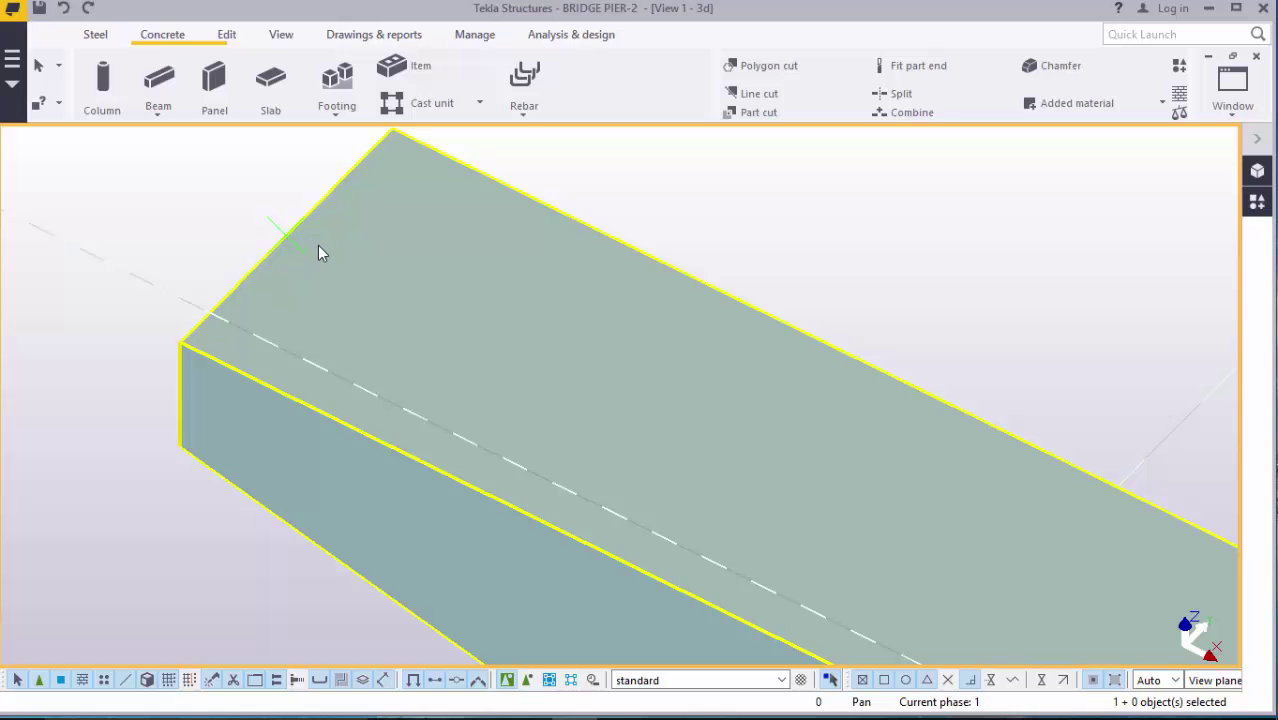
{"action": "mouse_move", "coordinate": [420, 276]}
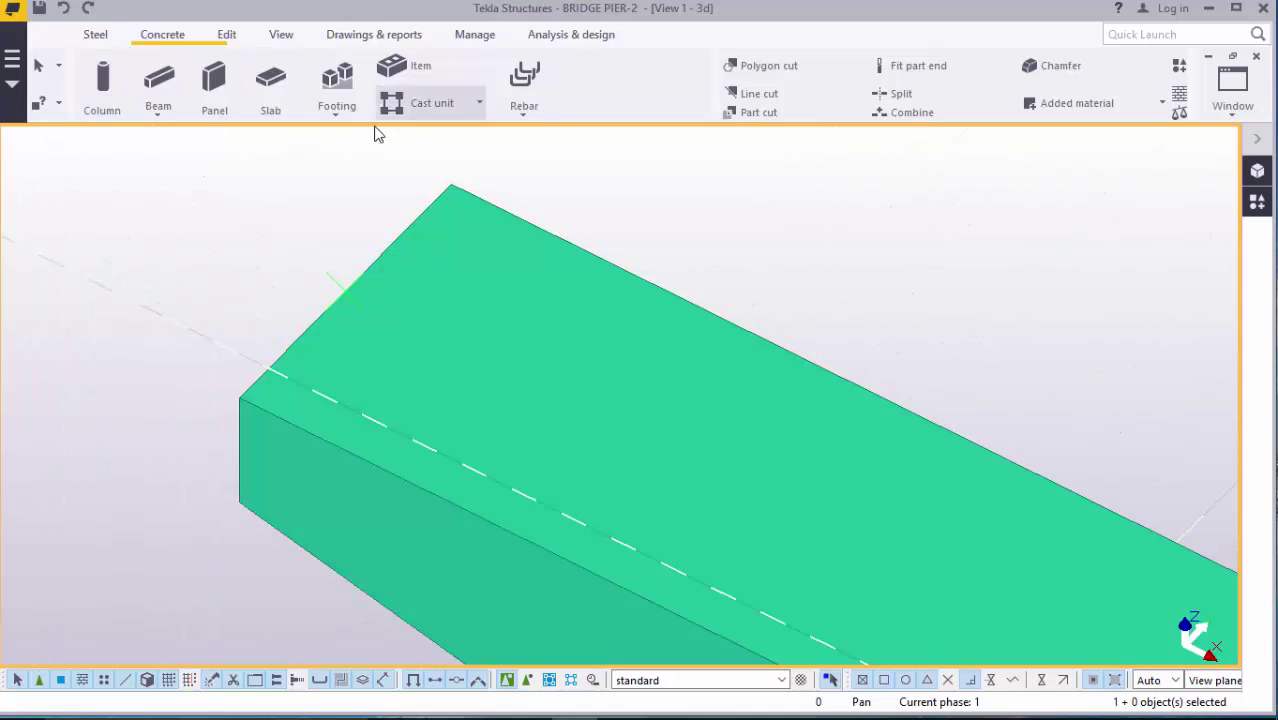
{"action": "mouse_move", "coordinate": [1115, 125]}
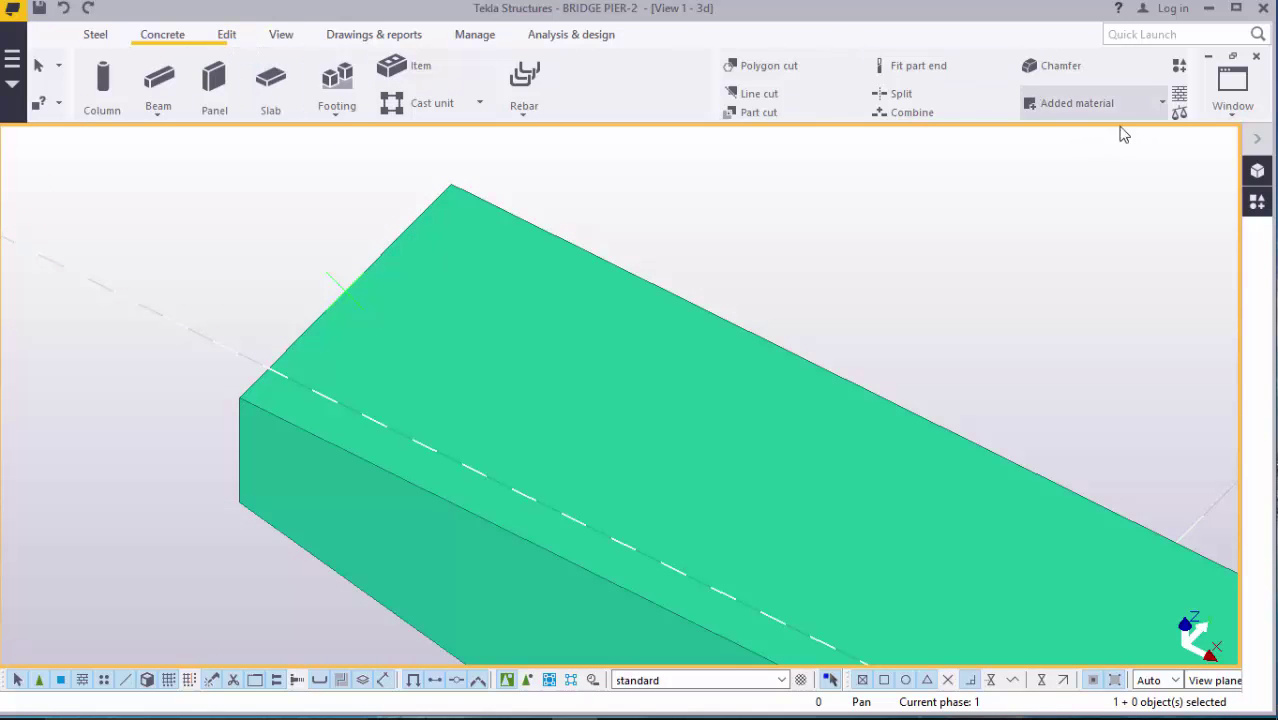
Step: Place a point on the cap top about 2000 mm in from one end
{"action": "left_click", "coordinate": [227, 34]}
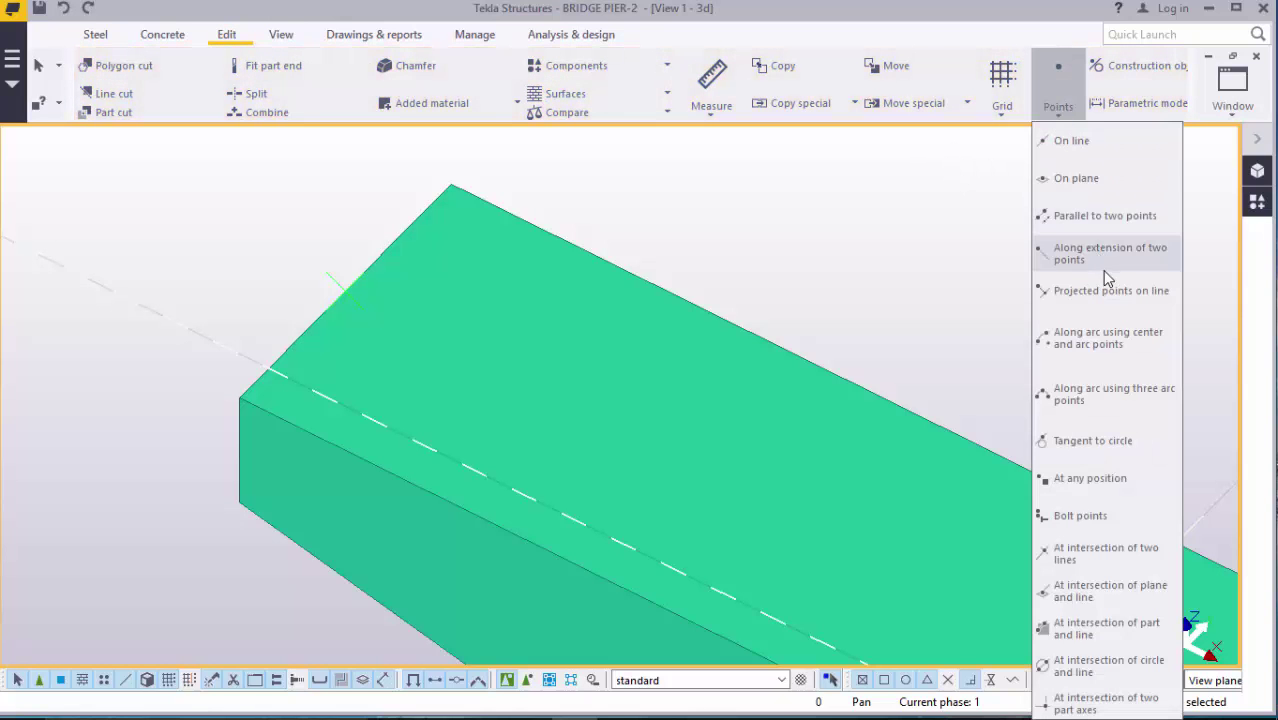
{"action": "mouse_move", "coordinate": [1071, 141]}
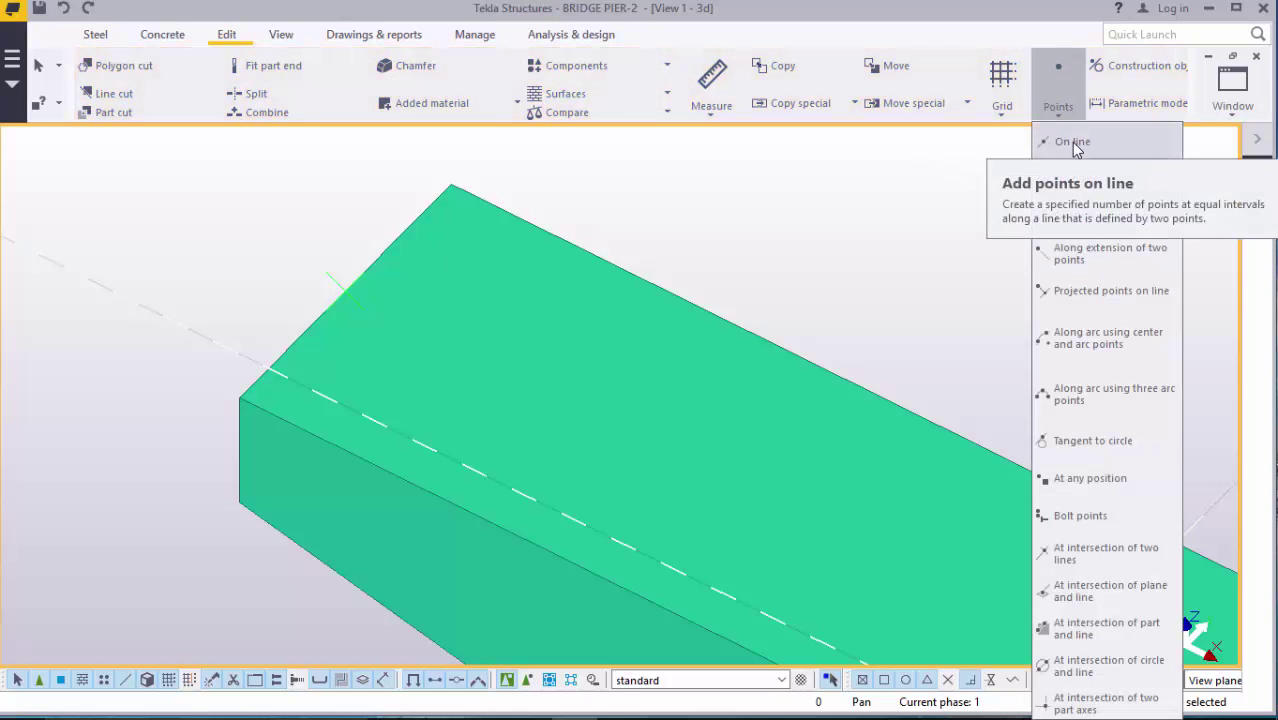
{"action": "left_click", "coordinate": [1072, 141]}
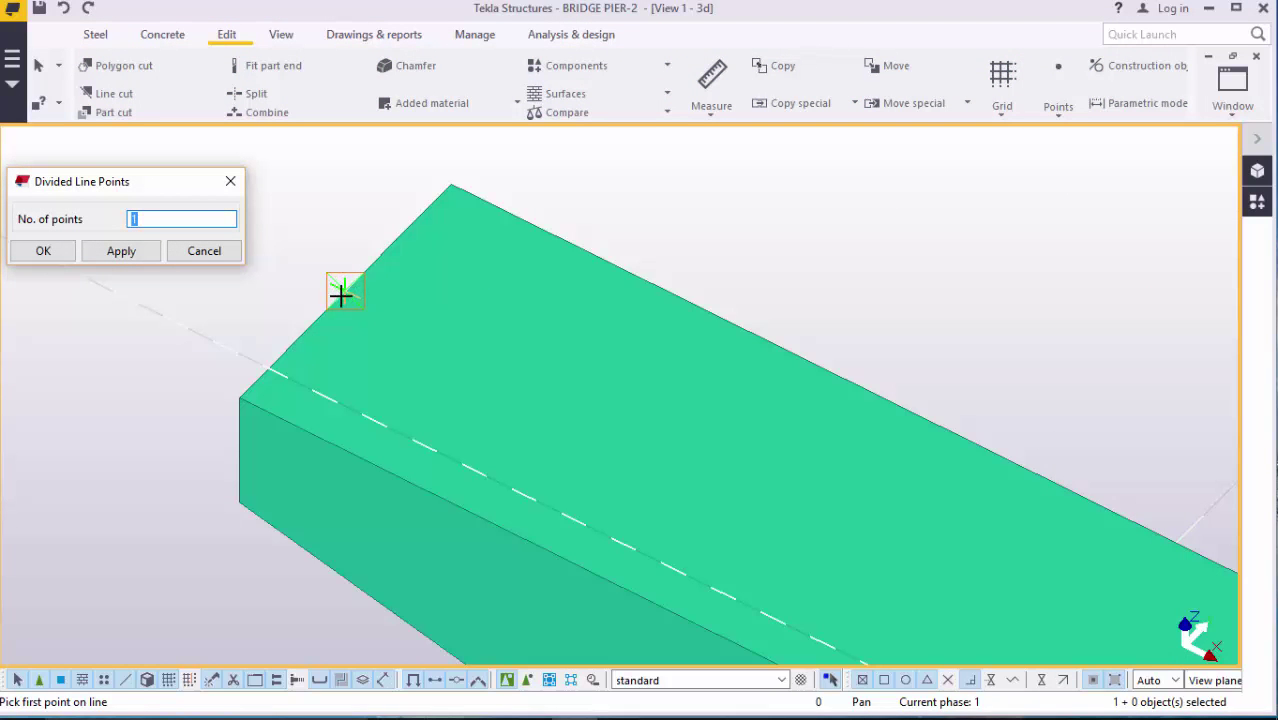
{"action": "mouse_move", "coordinate": [348, 285]}
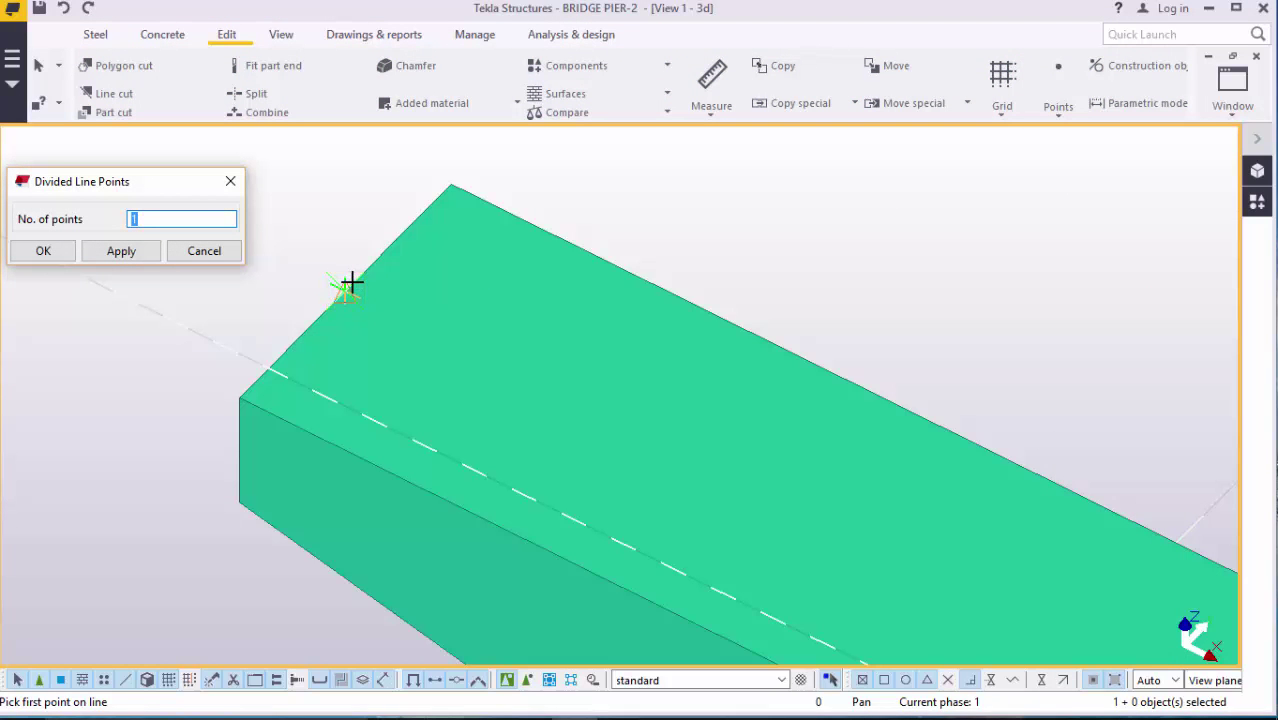
{"action": "left_click", "coordinate": [345, 288]}
{"action": "type", "text": "2000"}
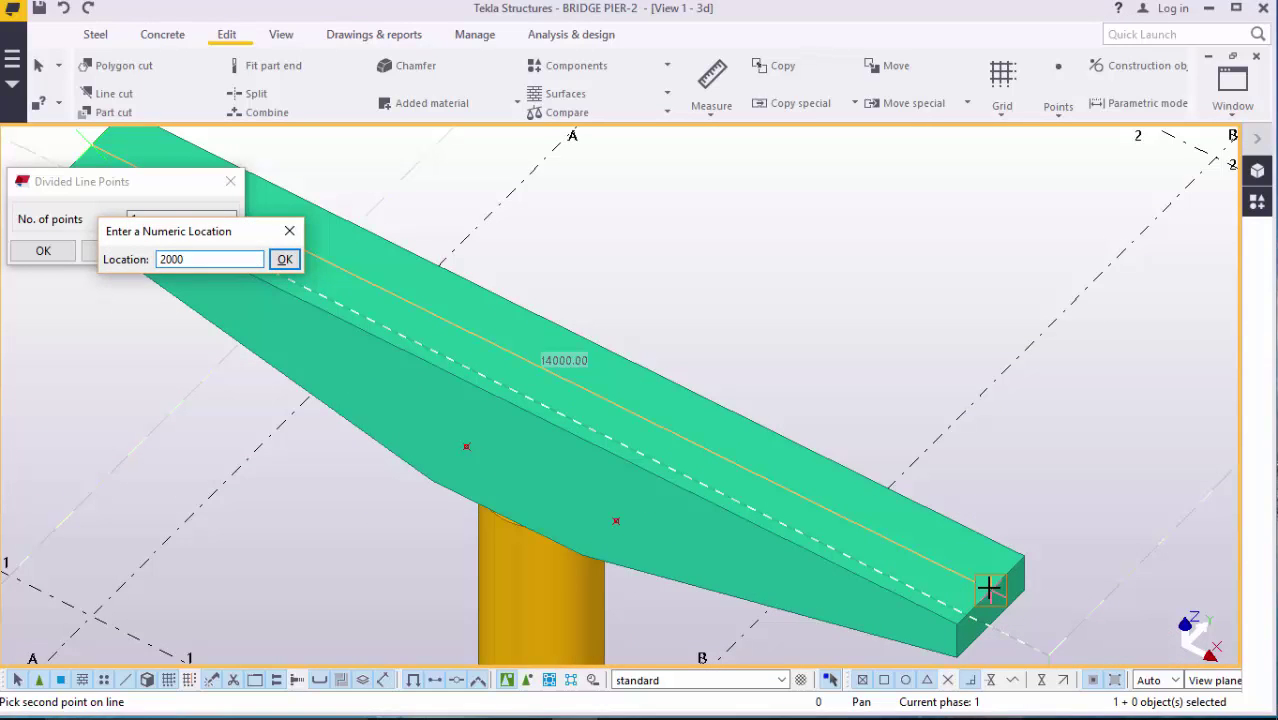
{"action": "left_click", "coordinate": [285, 259]}
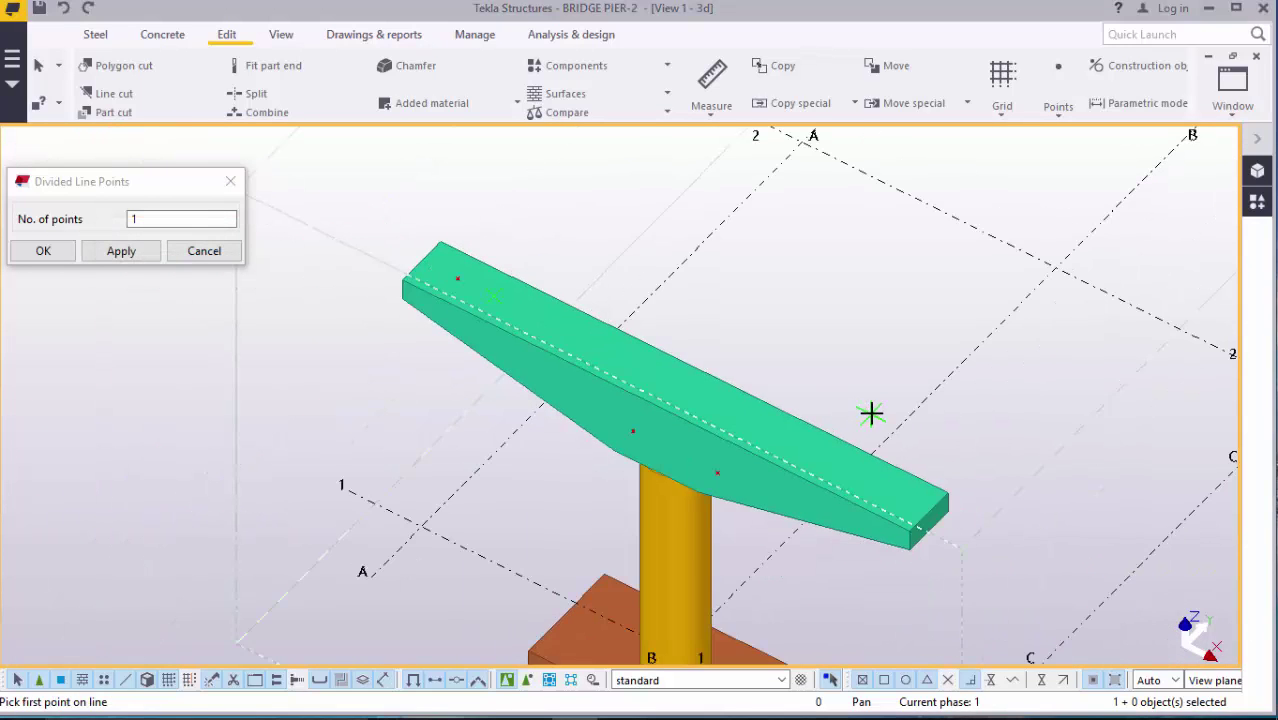
{"action": "right_click", "coordinate": [620, 210]}
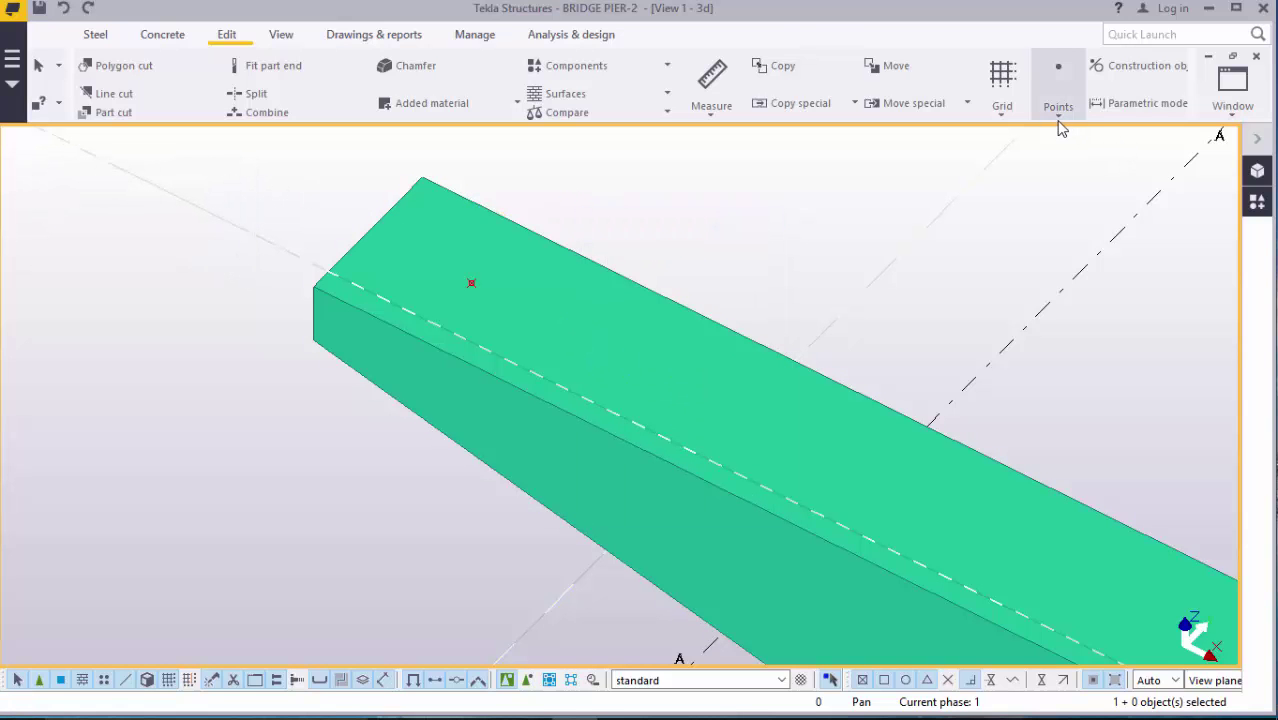
Step: Add a point 400 mm from the first, toward the cap's far long edge
{"action": "left_click", "coordinate": [1058, 85]}
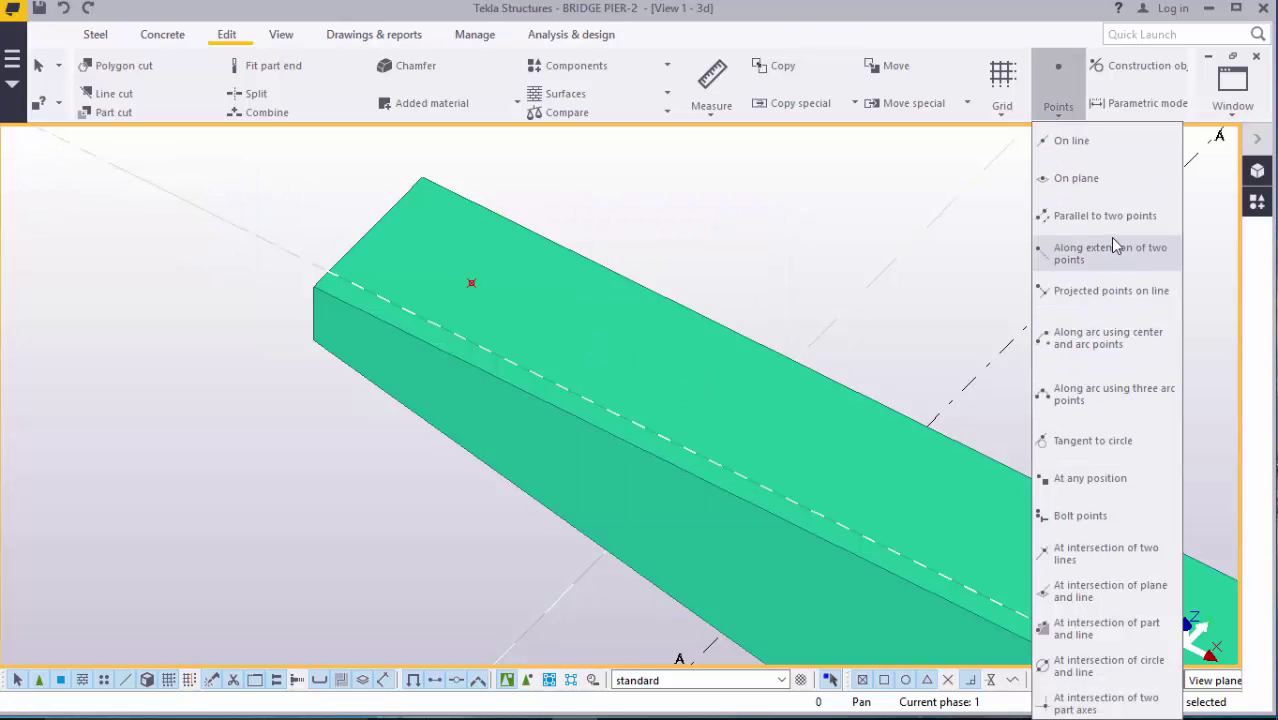
{"action": "mouse_move", "coordinate": [1115, 394]}
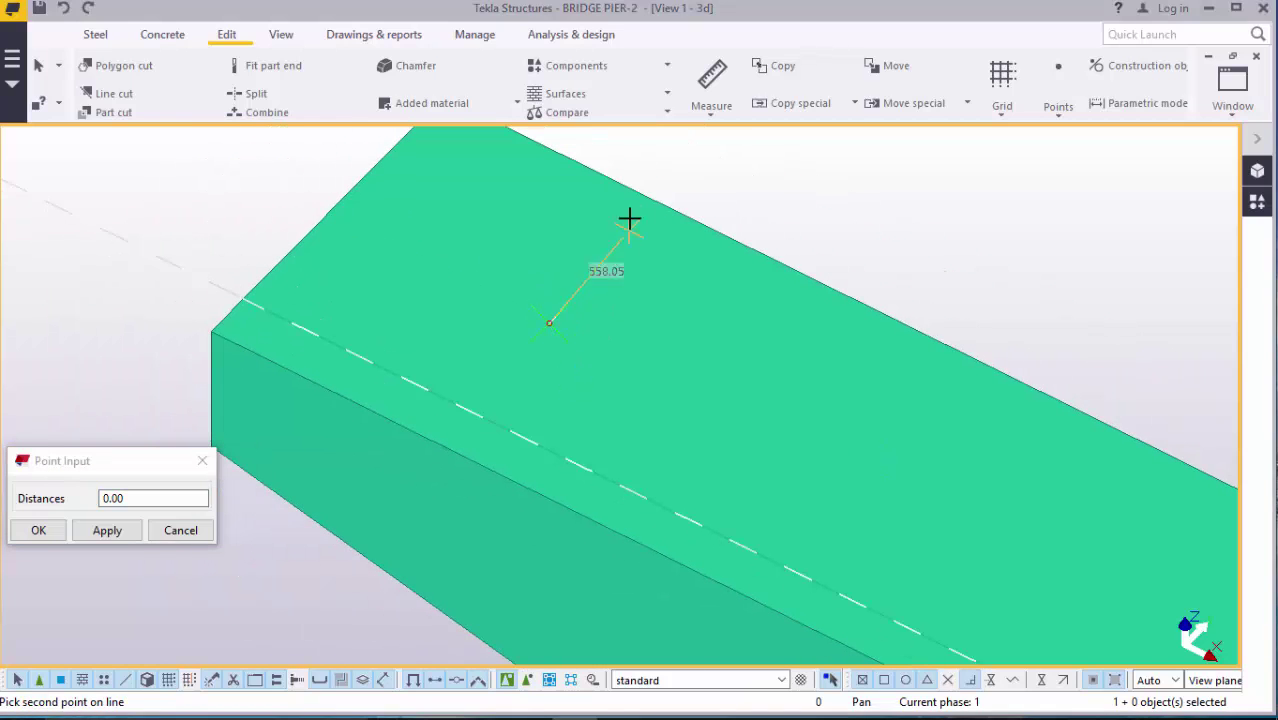
{"action": "mouse_move", "coordinate": [668, 203]}
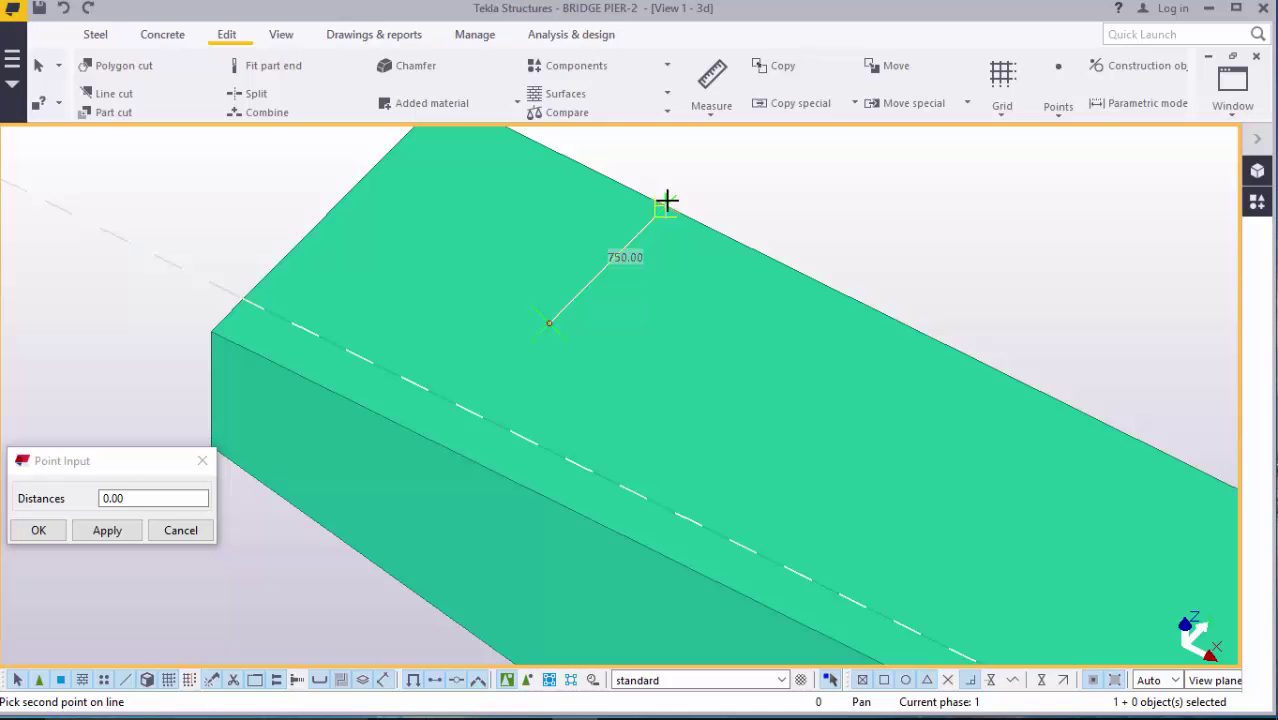
{"action": "type", "text": "4"}
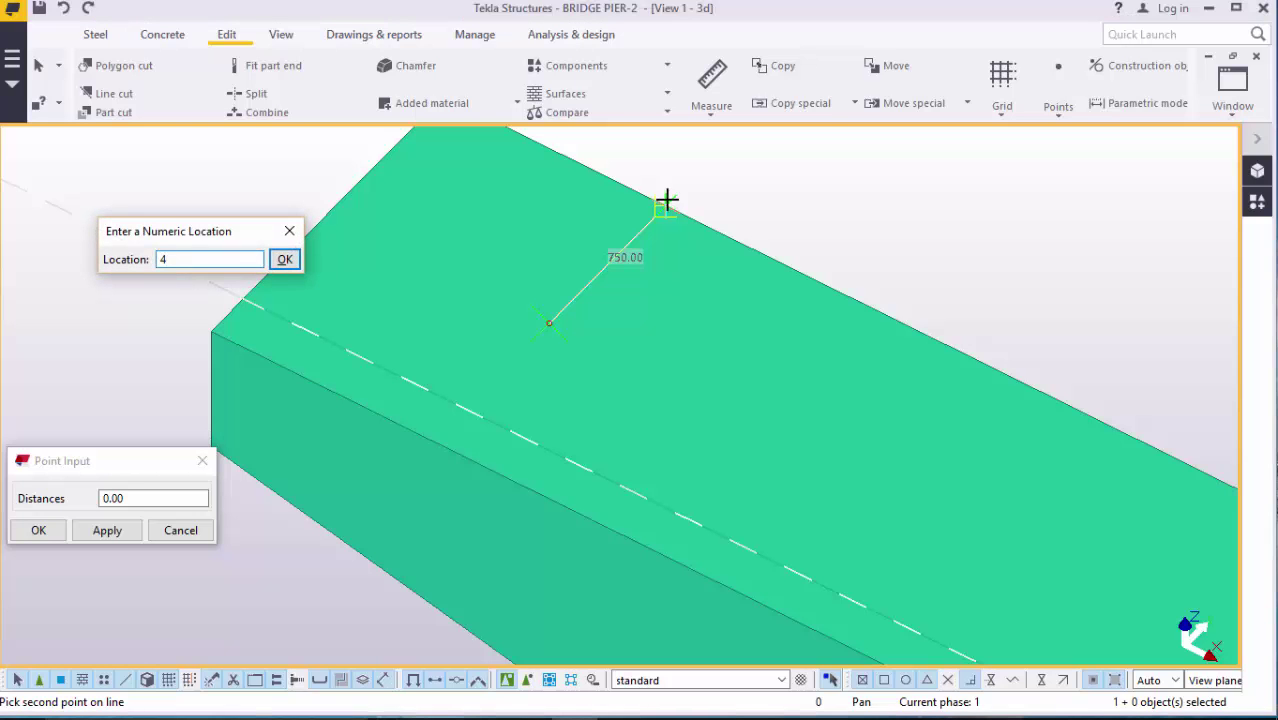
{"action": "type", "text": "00"}
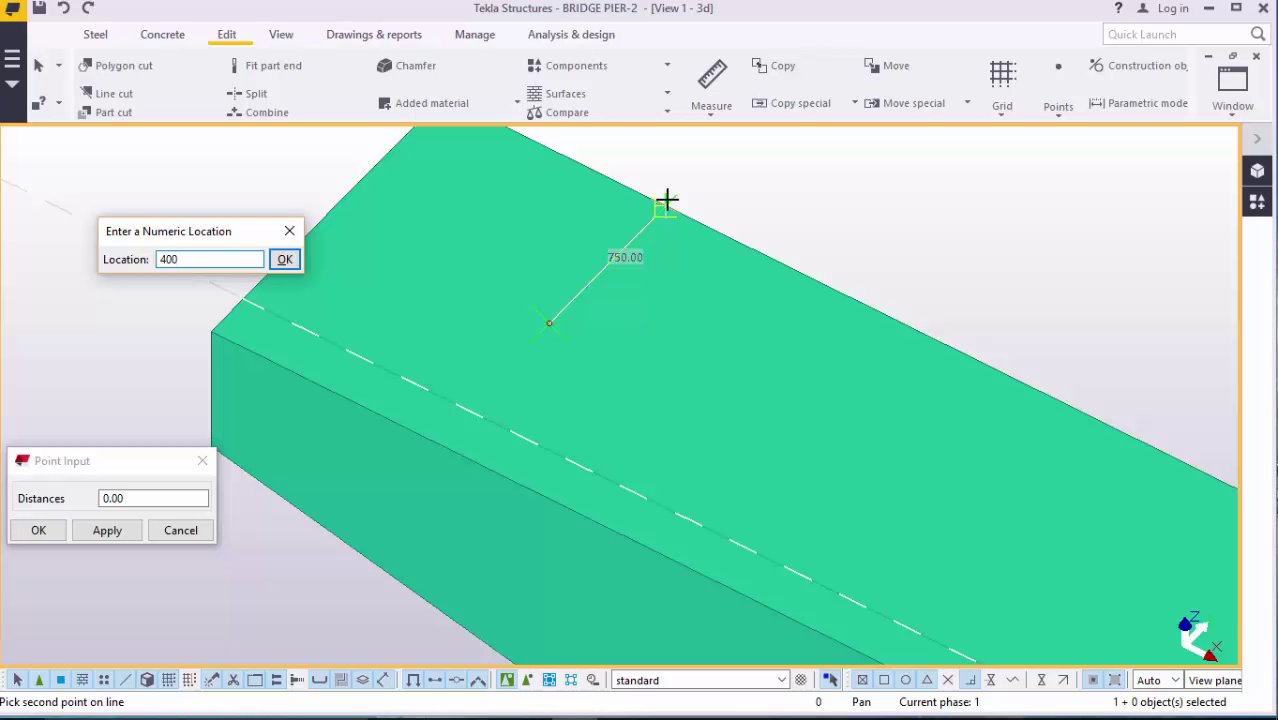
{"action": "left_click", "coordinate": [209, 259]}
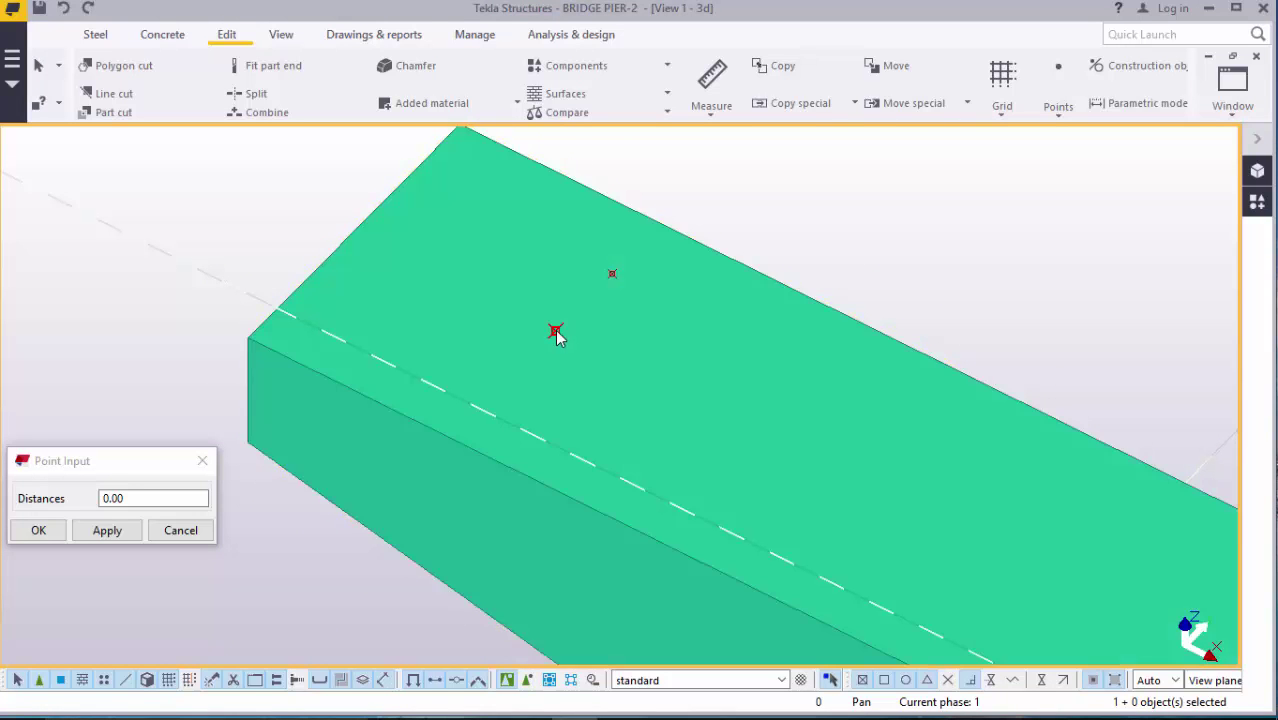
Step: Copy the selected reference point 400 mm across the cap top
{"action": "right_click", "coordinate": [555, 332]}
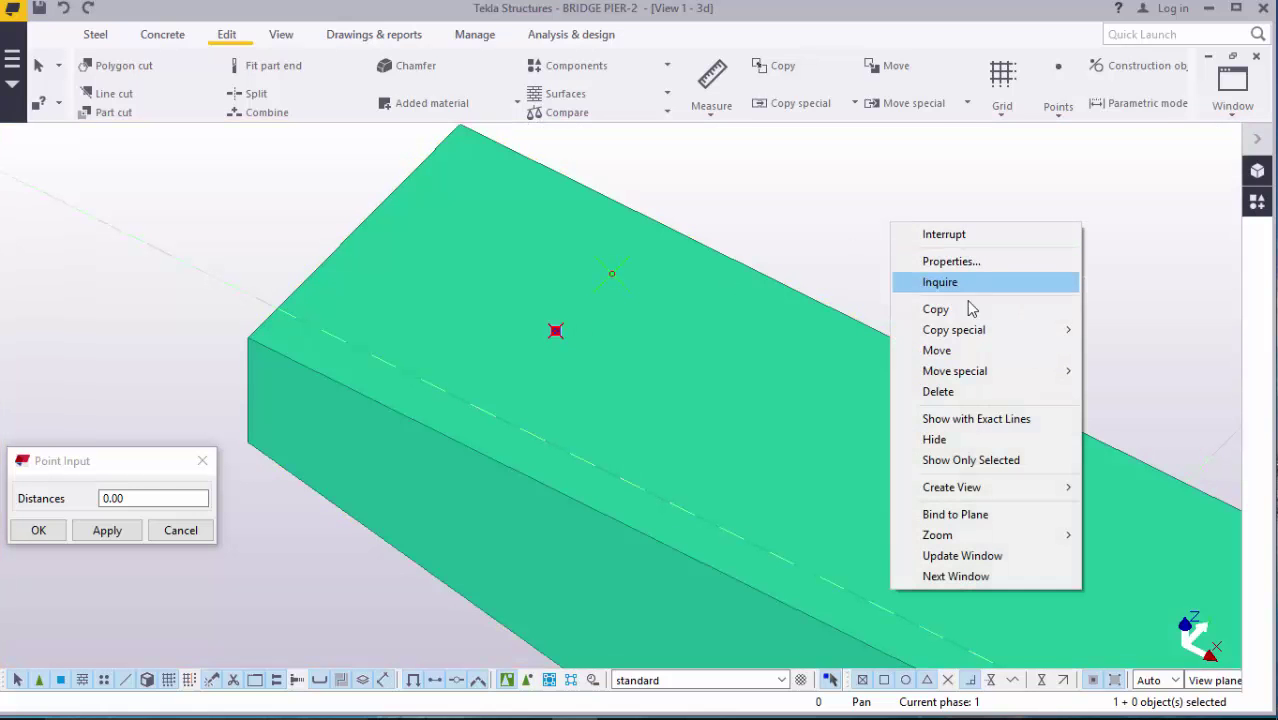
{"action": "left_click", "coordinate": [935, 308]}
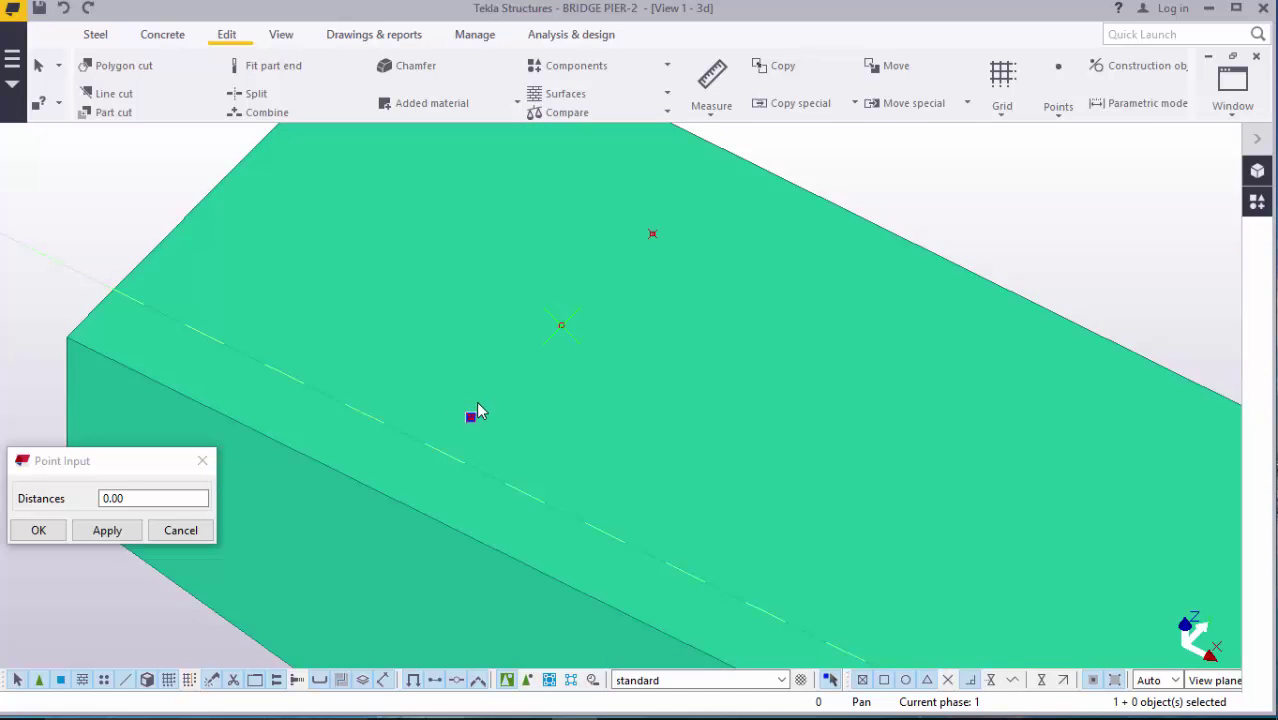
{"action": "left_click", "coordinate": [470, 415]}
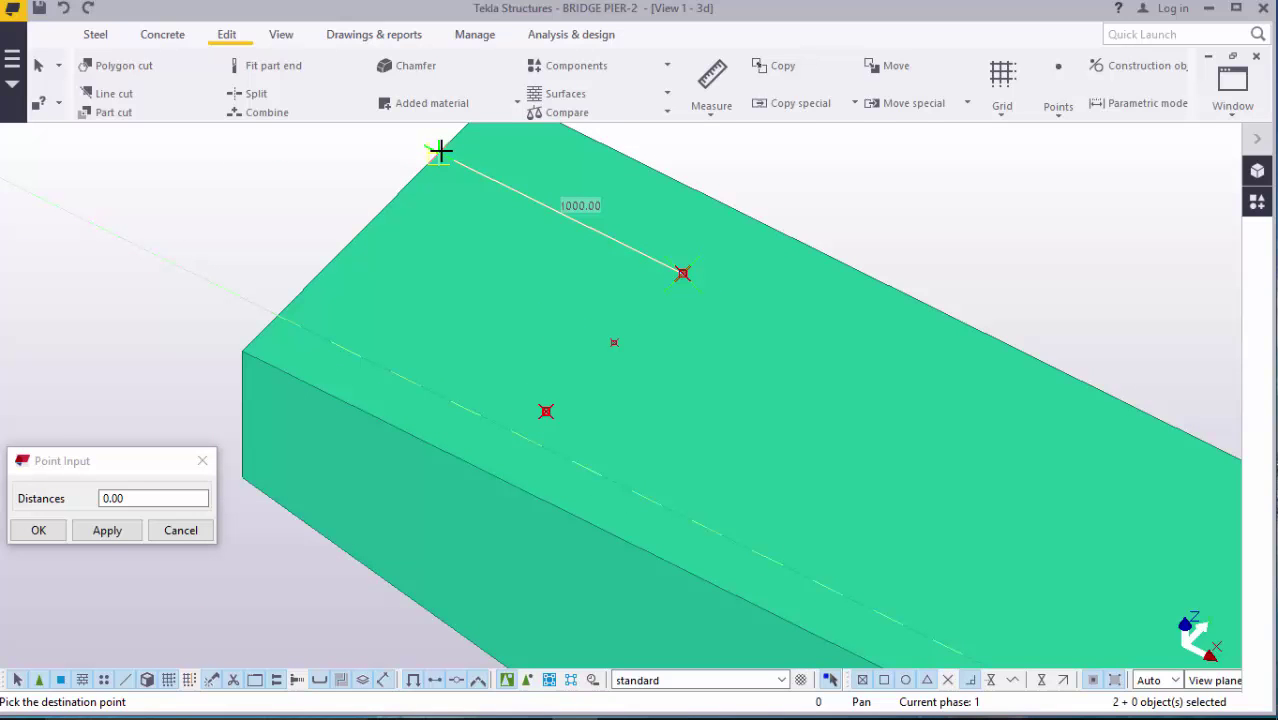
{"action": "type", "text": "400"}
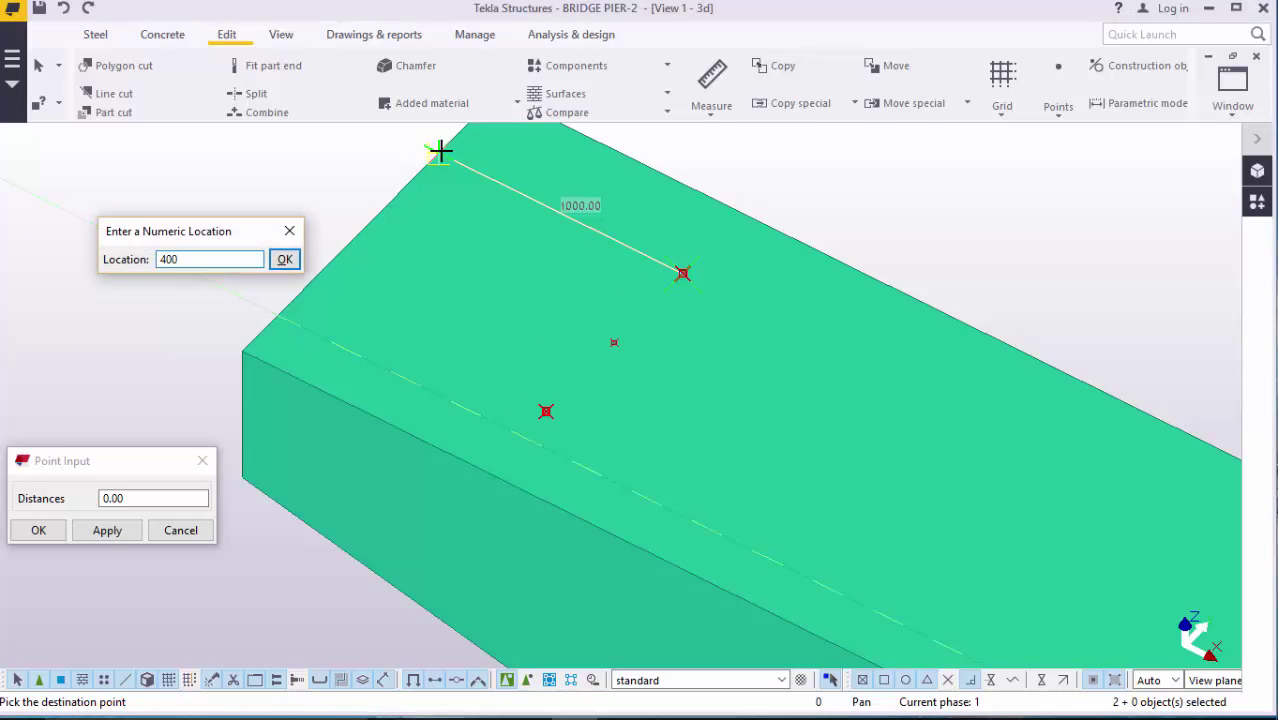
{"action": "left_click", "coordinate": [285, 259]}
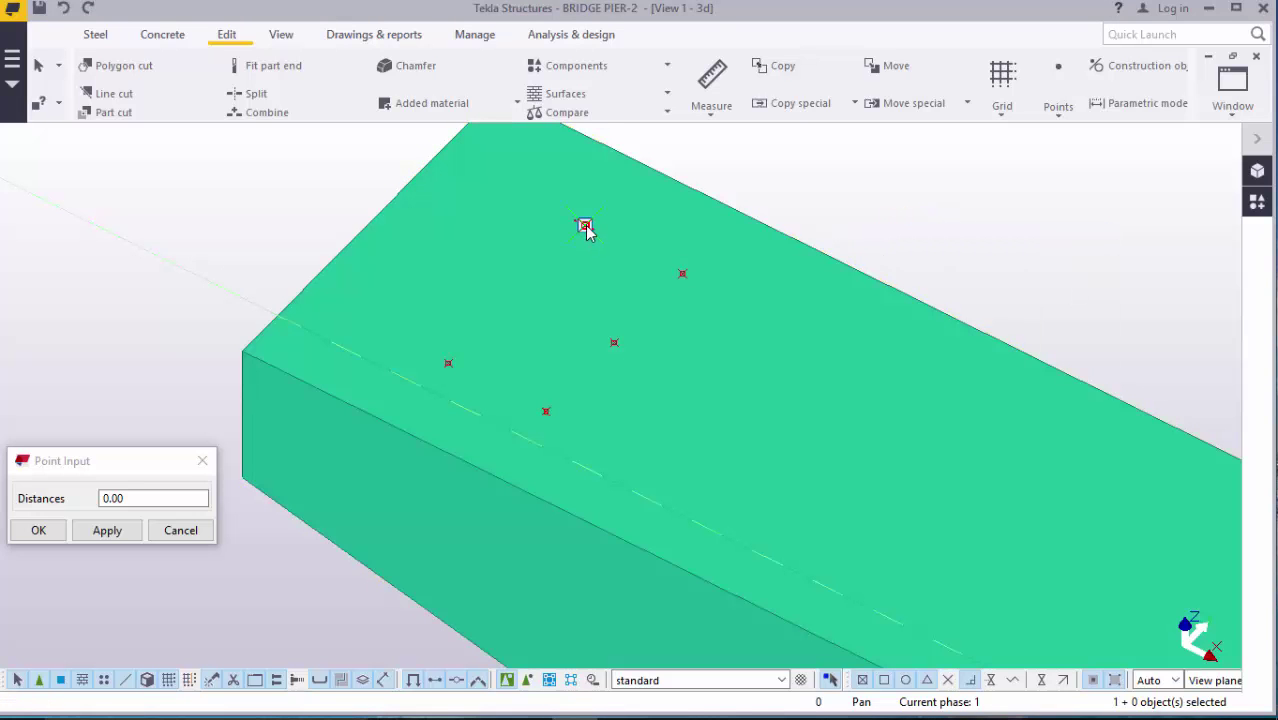
Step: Select the new point to copy again and choose a snap option
{"action": "left_click", "coordinate": [585, 226]}
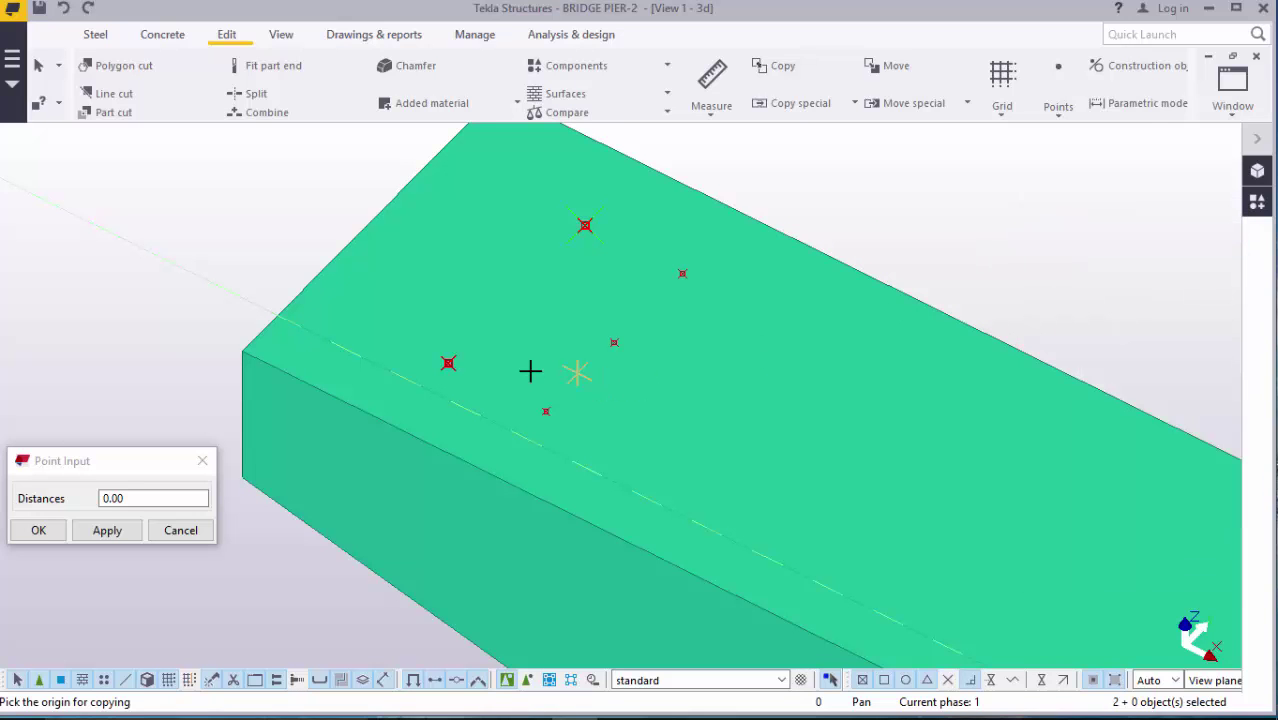
{"action": "mouse_move", "coordinate": [879, 254]}
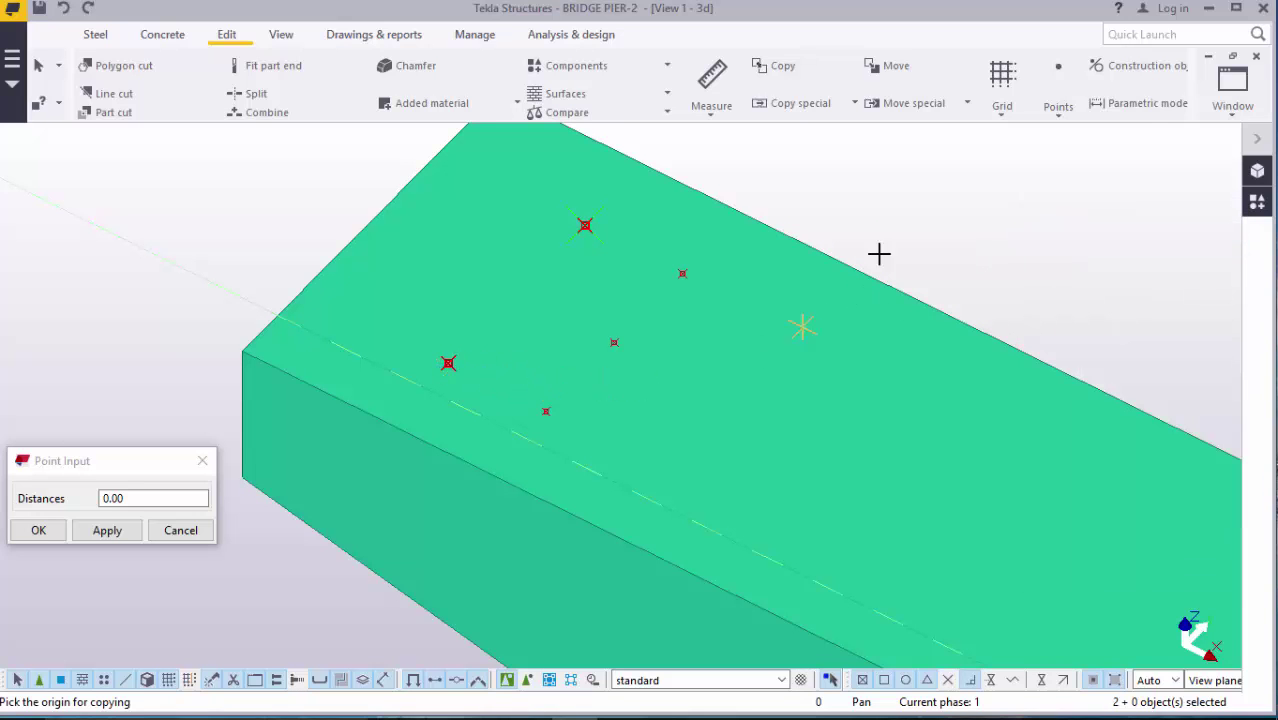
{"action": "right_click", "coordinate": [953, 207]}
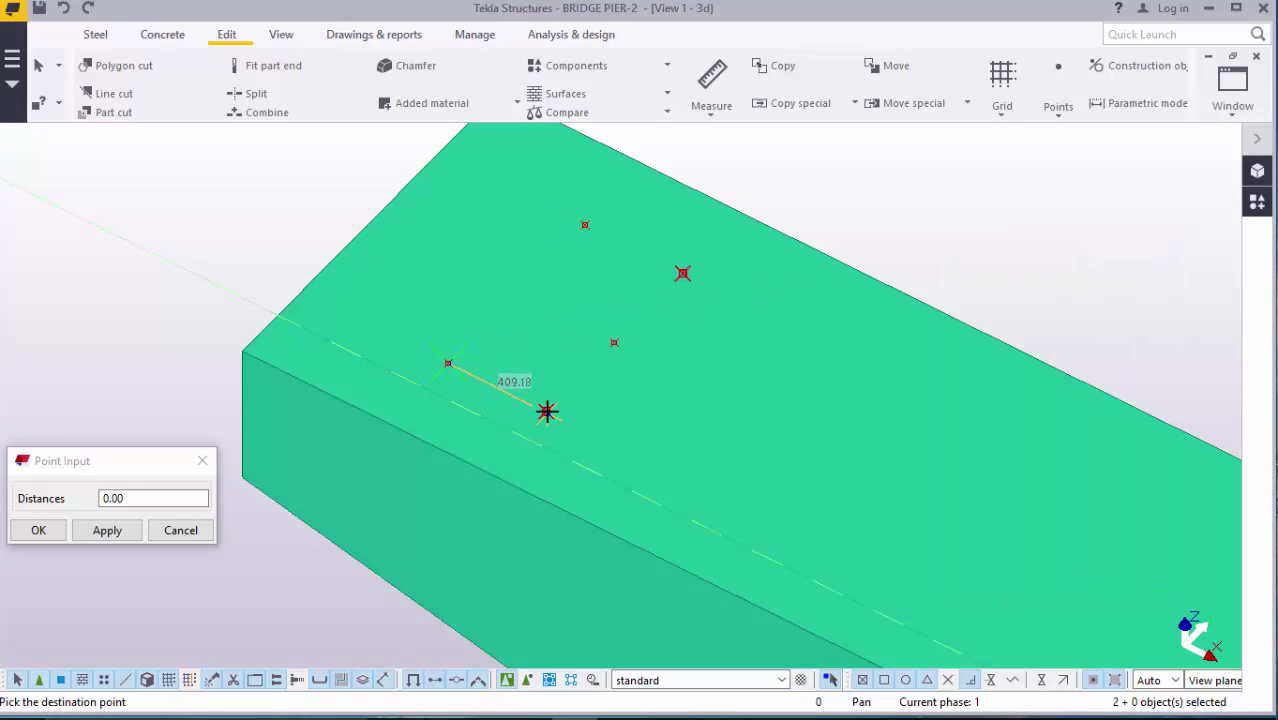
{"action": "right_click", "coordinate": [888, 217]}
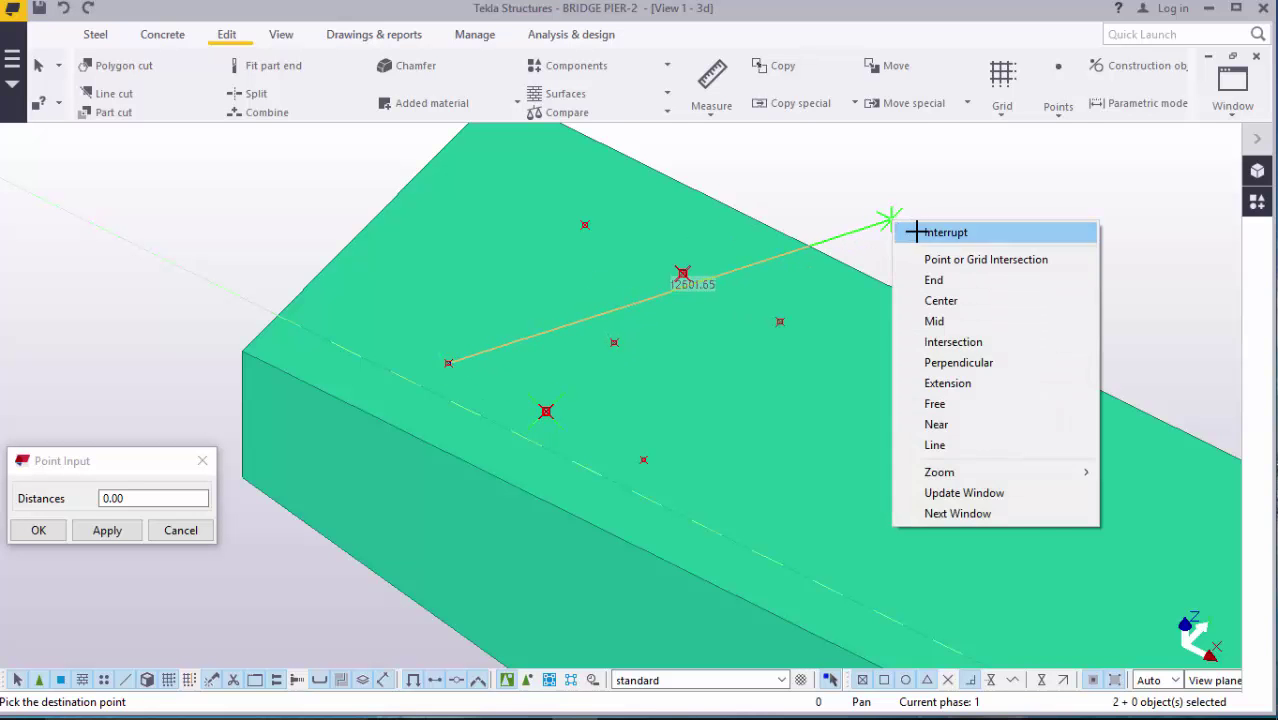
Step: Model a small square concrete pedestal block on the cap top at the layout points
{"action": "left_click", "coordinate": [941, 231]}
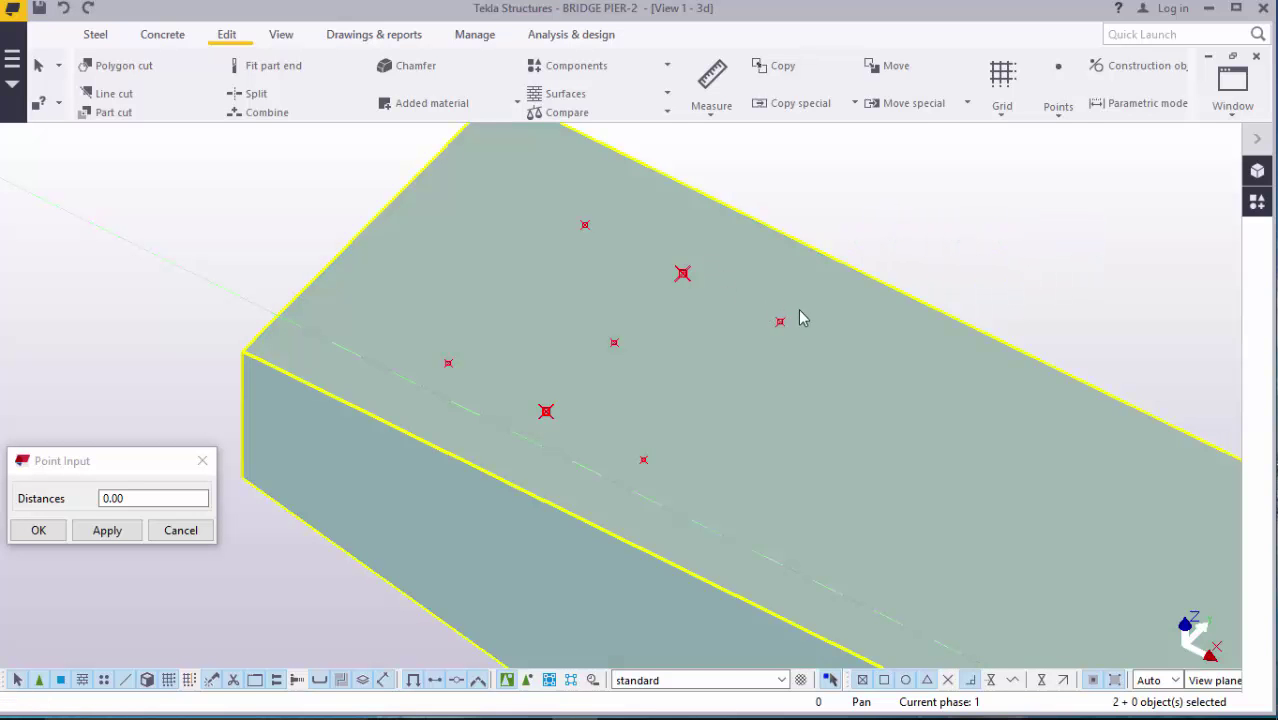
{"action": "mouse_move", "coordinate": [688, 318]}
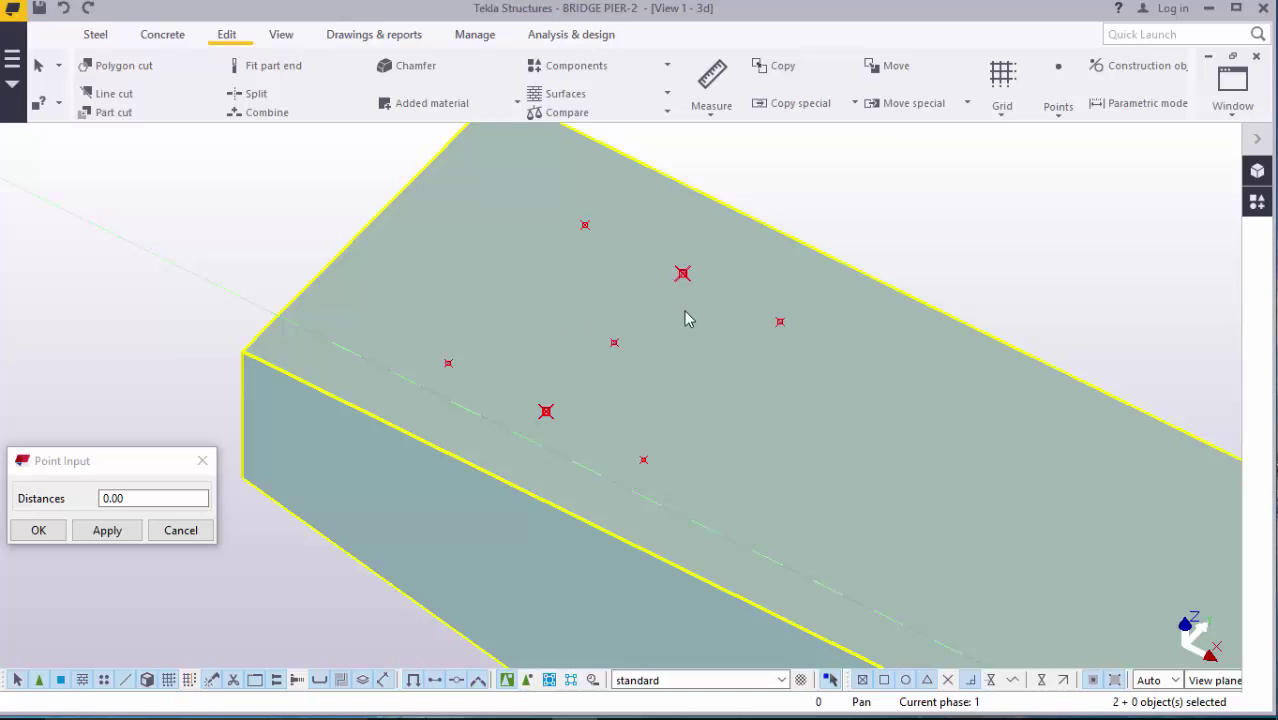
{"action": "mouse_move", "coordinate": [697, 307]}
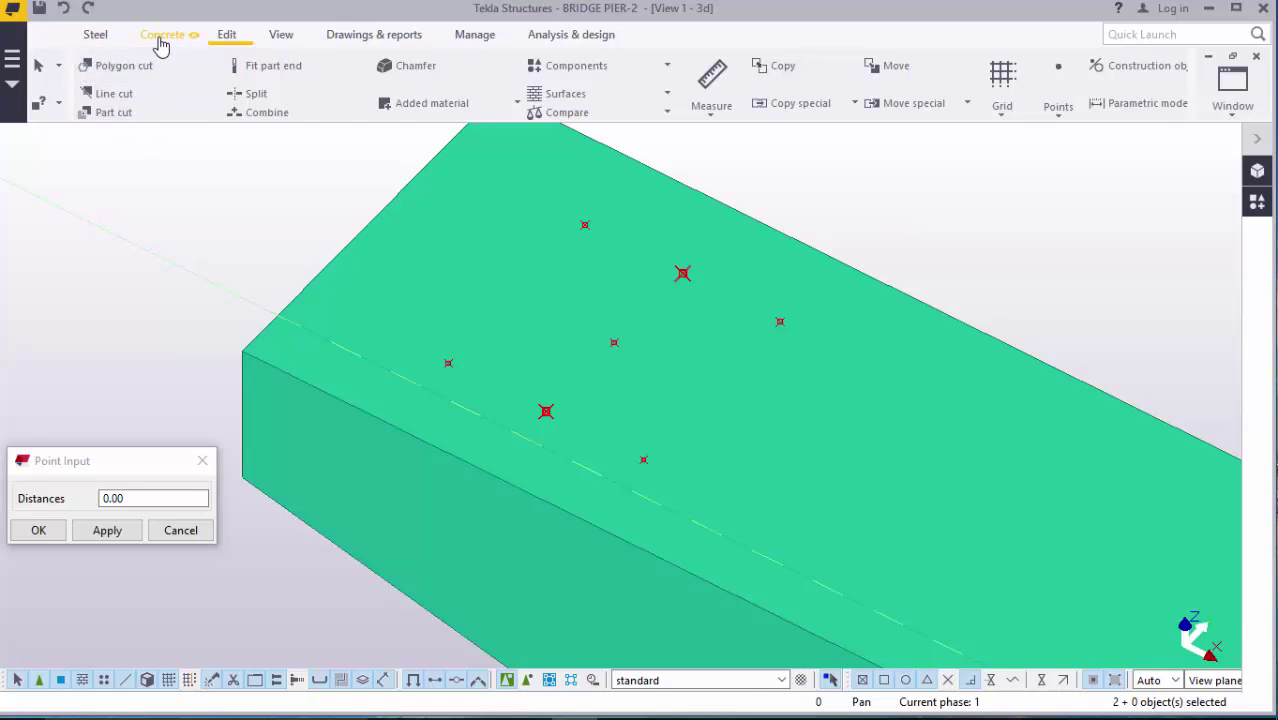
{"action": "left_click", "coordinate": [162, 34]}
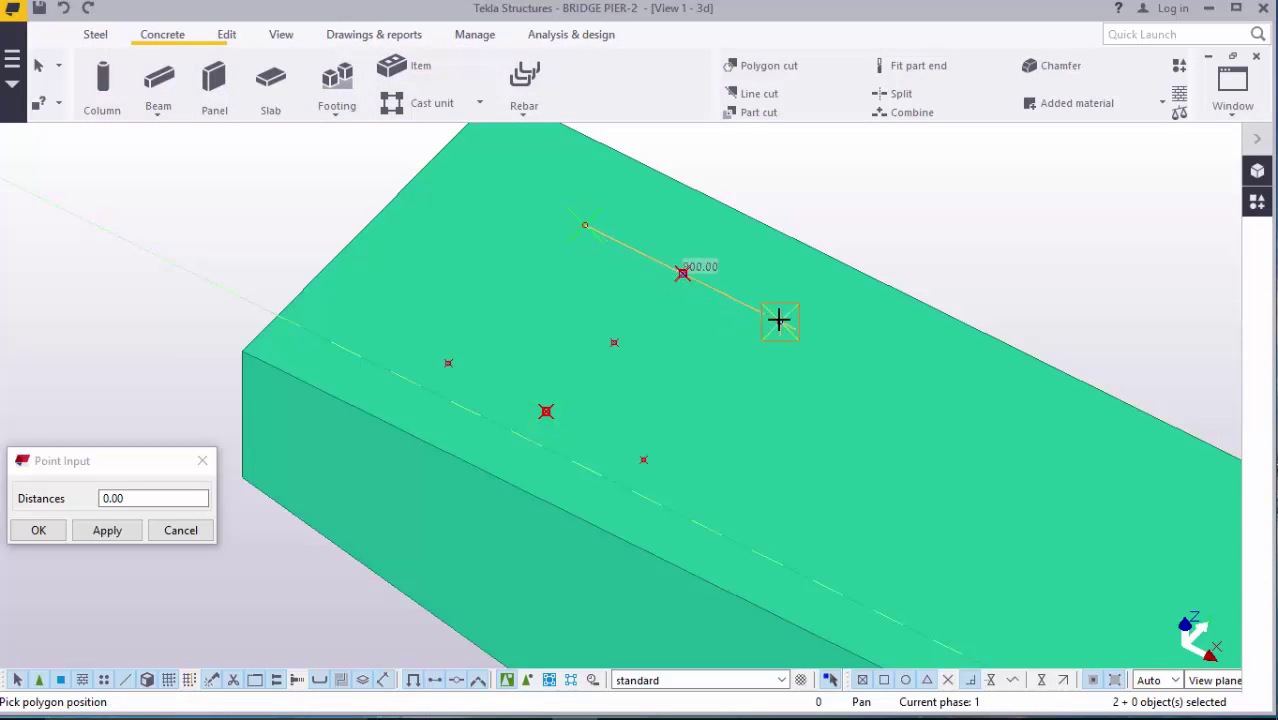
{"action": "left_click", "coordinate": [780, 321]}
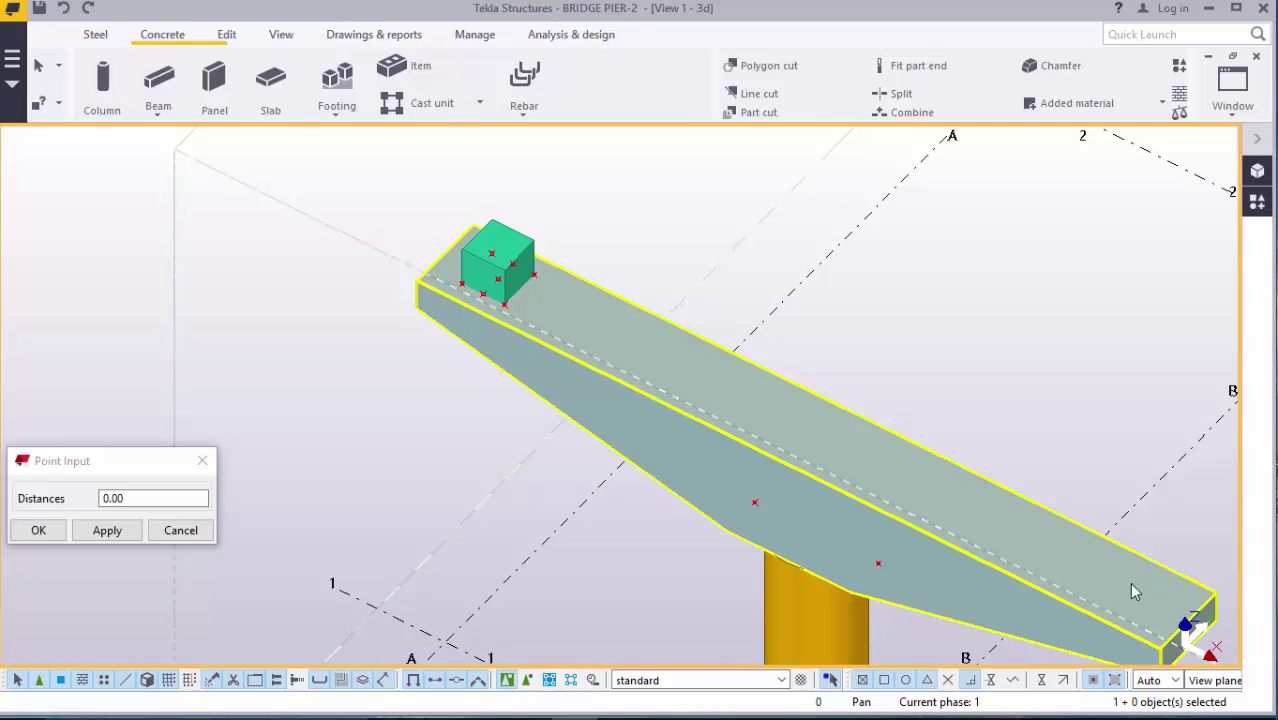
{"action": "left_click", "coordinate": [500, 250]}
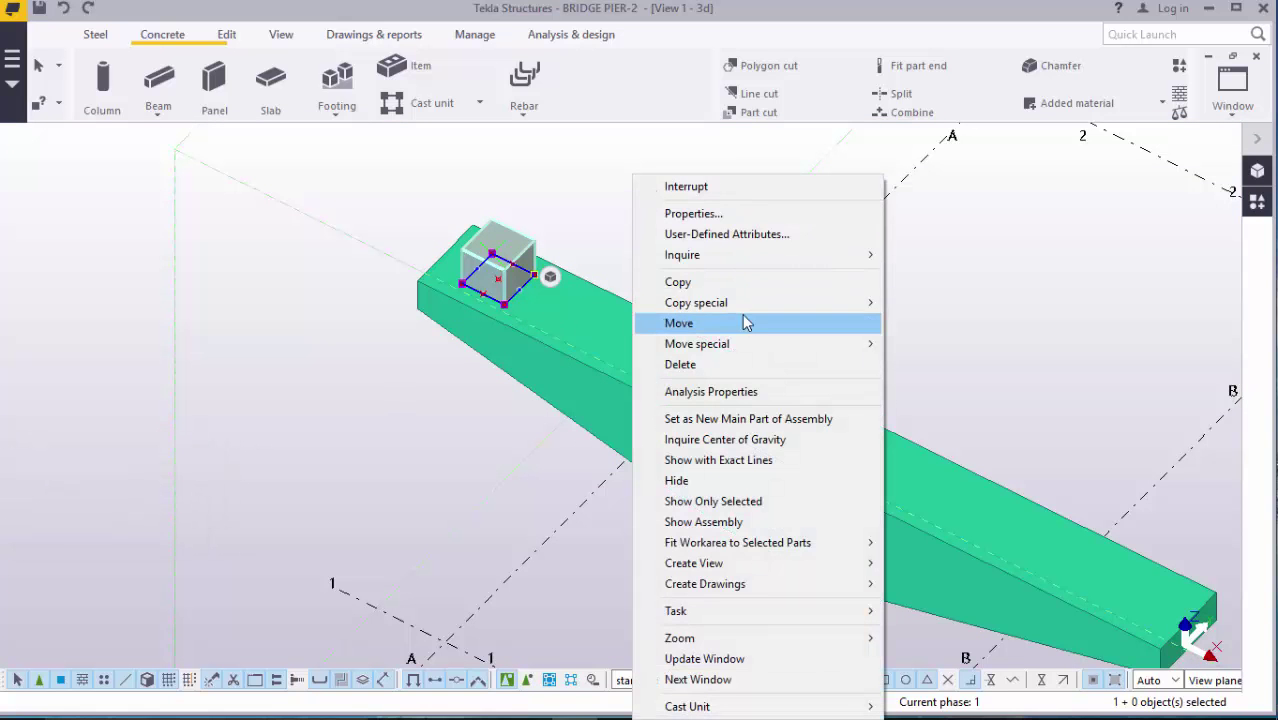
{"action": "mouse_move", "coordinate": [696, 302]}
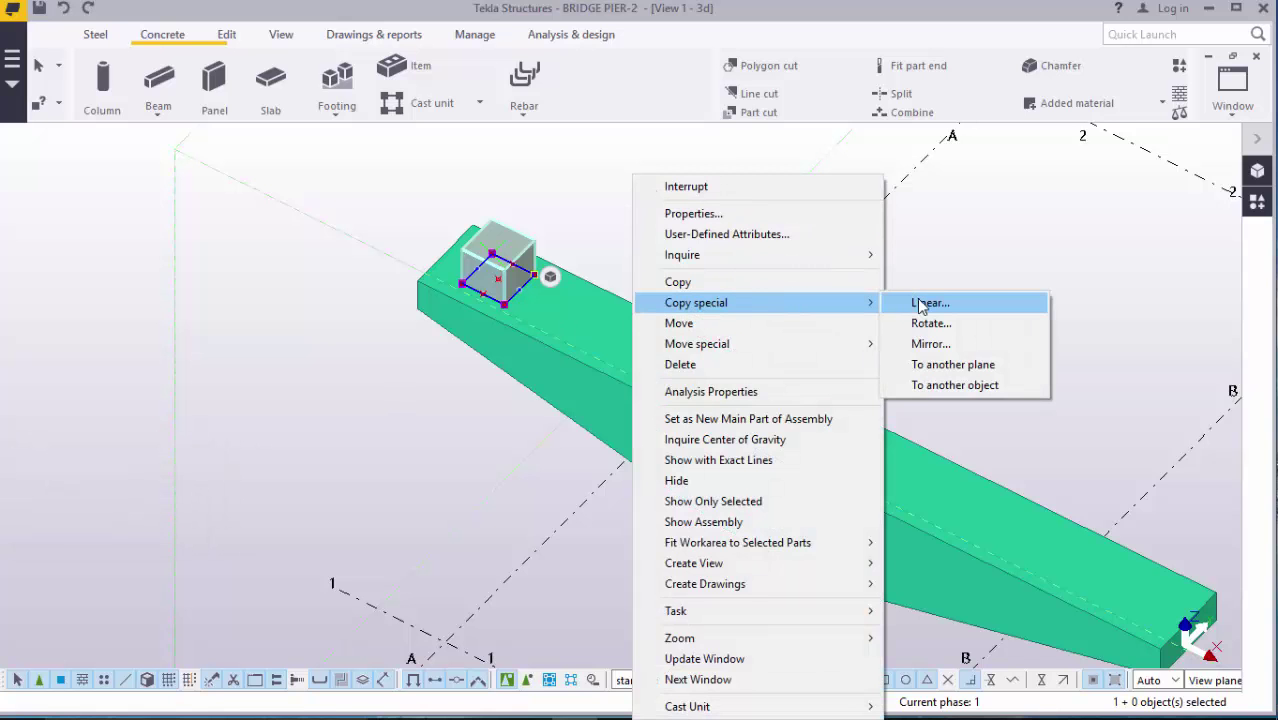
Step: Linearly copy the pedestal five times along the cap at 2000 spacing
{"action": "left_click", "coordinate": [928, 302]}
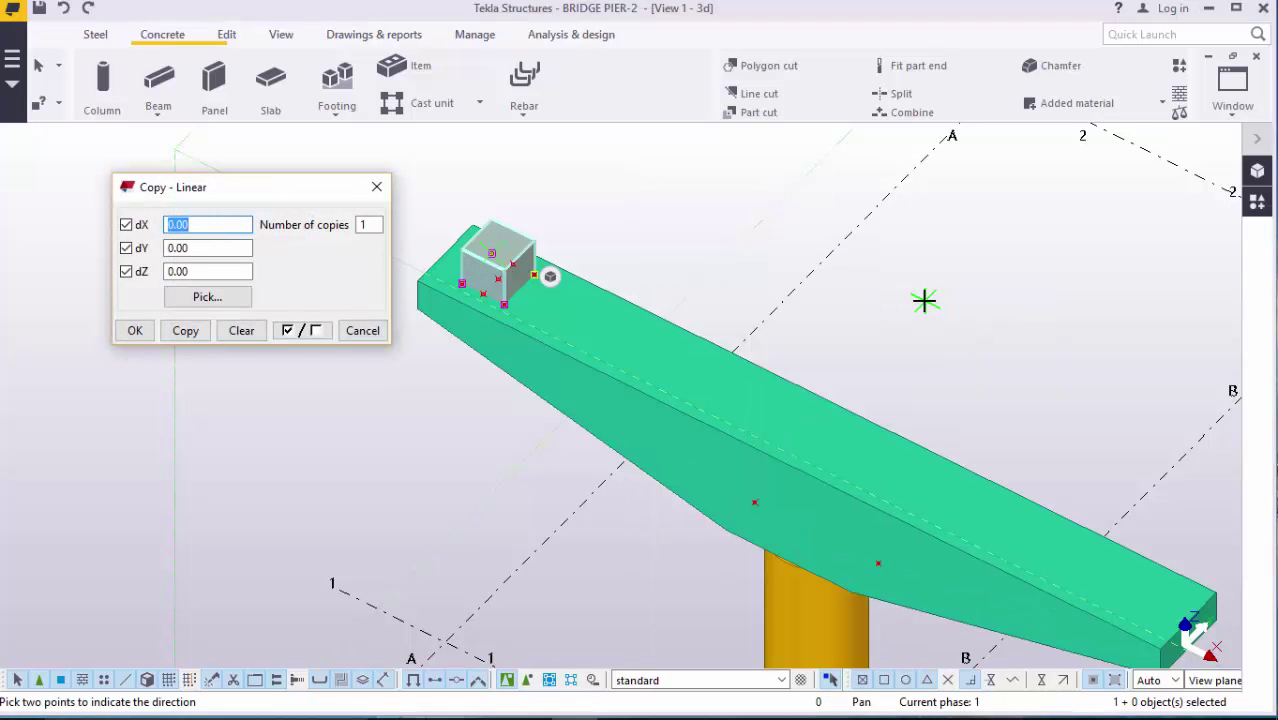
{"action": "mouse_move", "coordinate": [848, 321]}
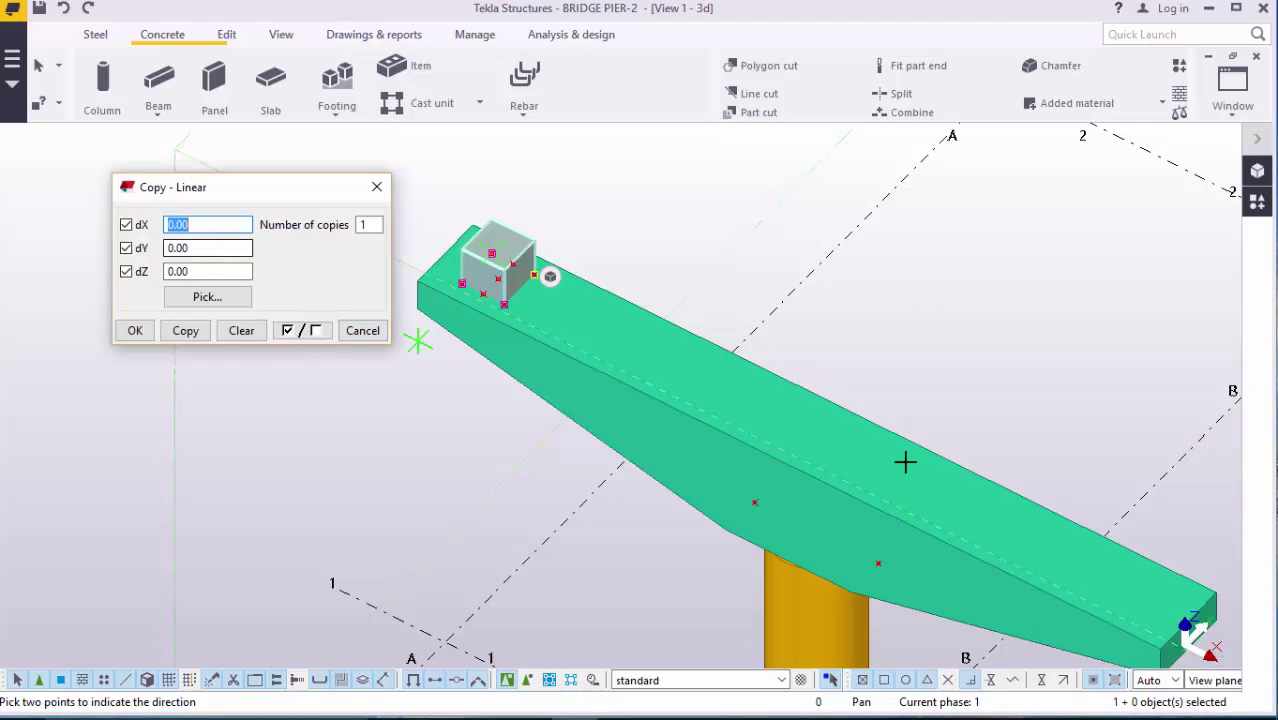
{"action": "mouse_move", "coordinate": [1043, 546]}
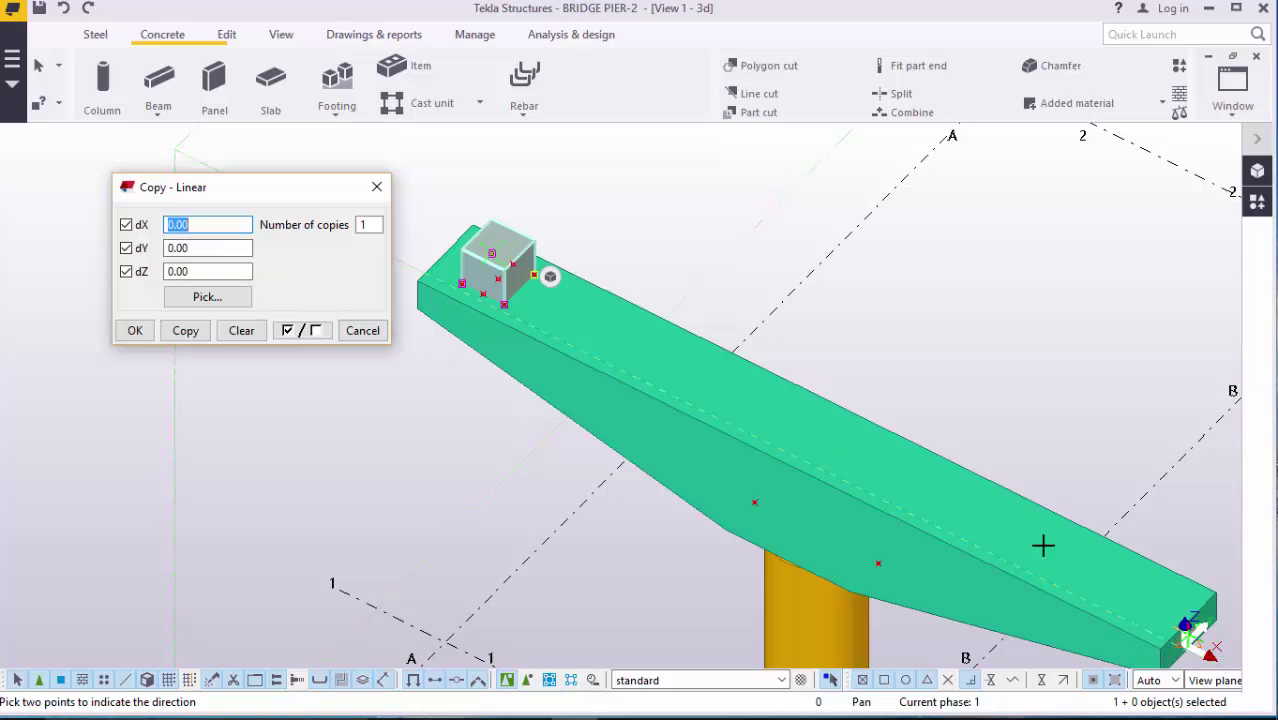
{"action": "mouse_move", "coordinate": [600, 300]}
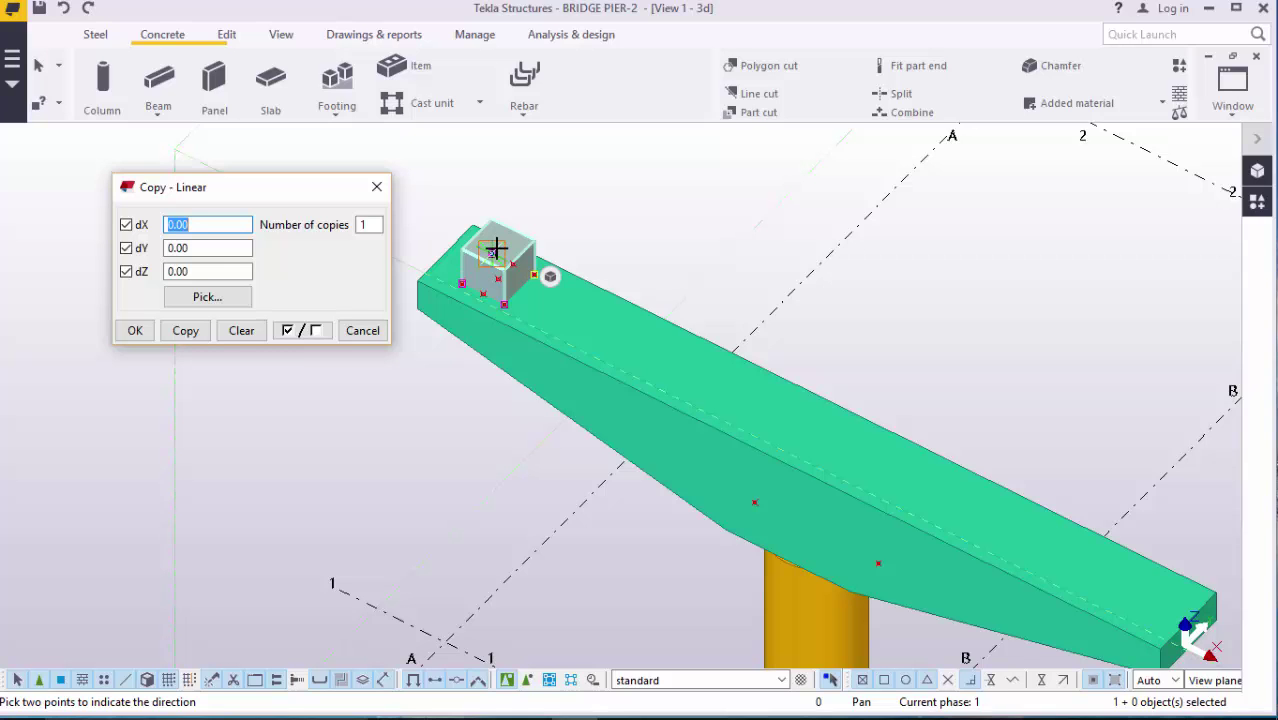
{"action": "mouse_move", "coordinate": [567, 241]}
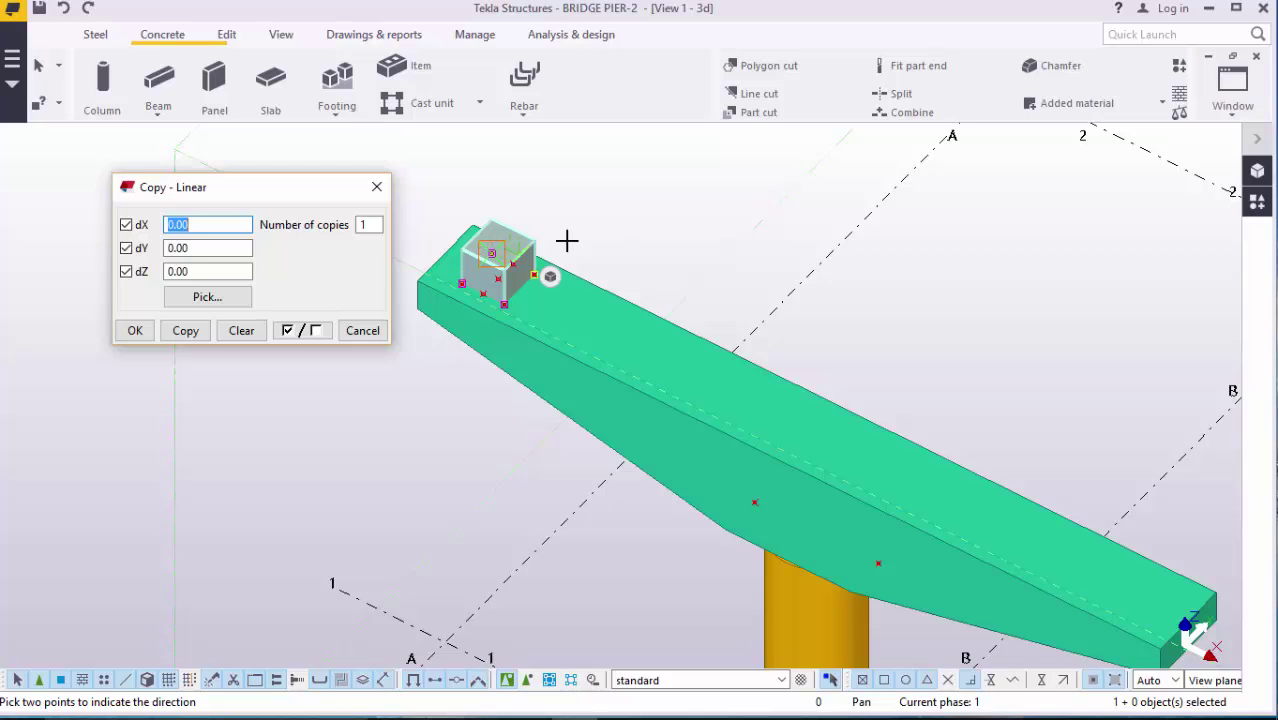
{"action": "left_click", "coordinate": [207, 224]}
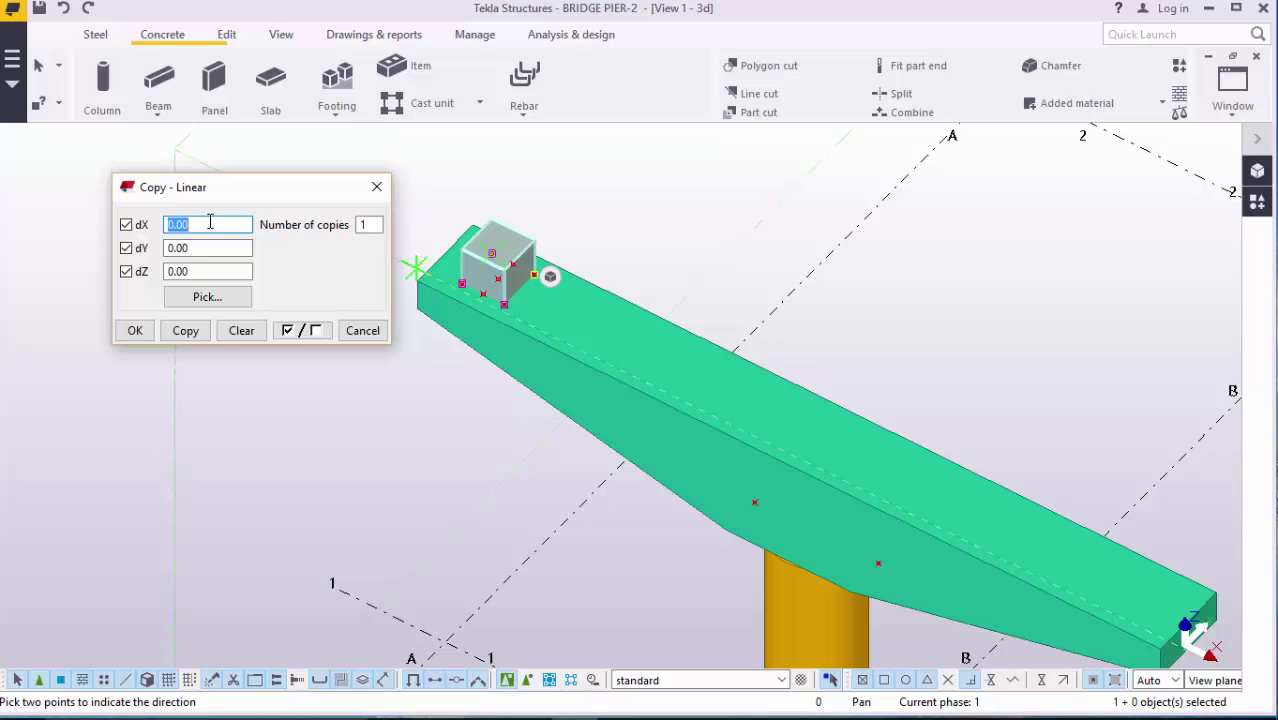
{"action": "type", "text": "2000"}
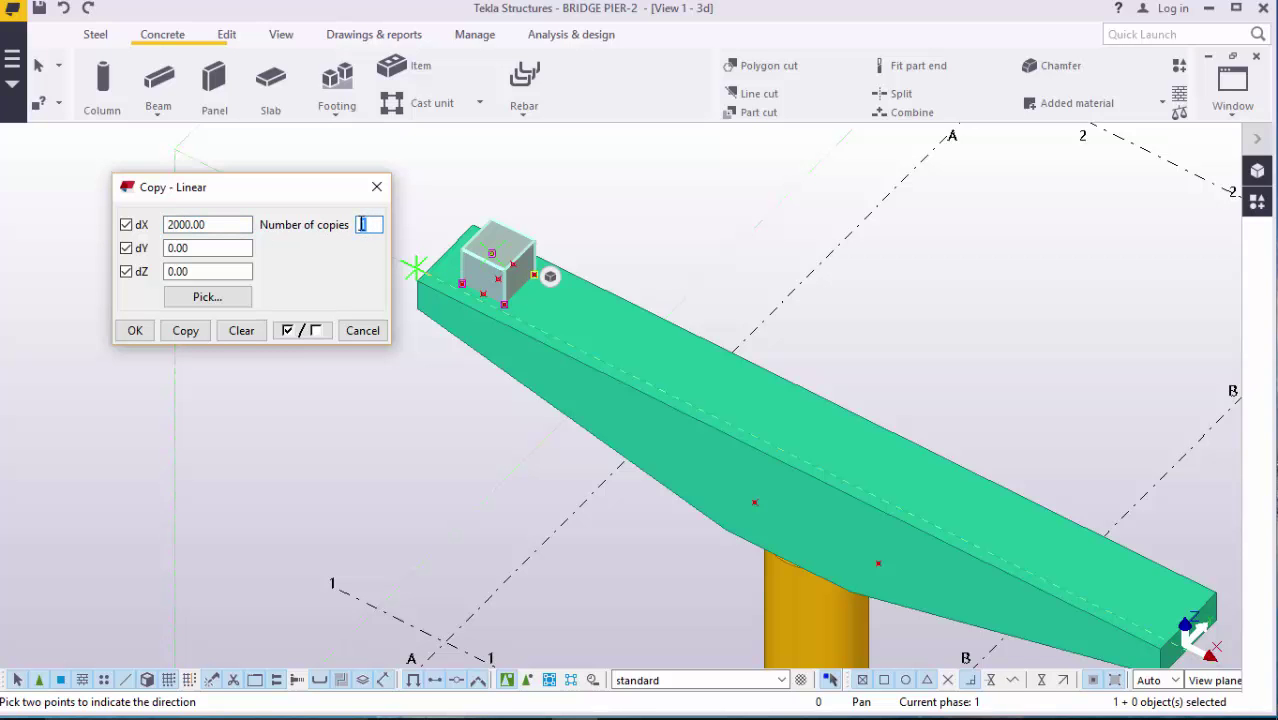
{"action": "type", "text": "5"}
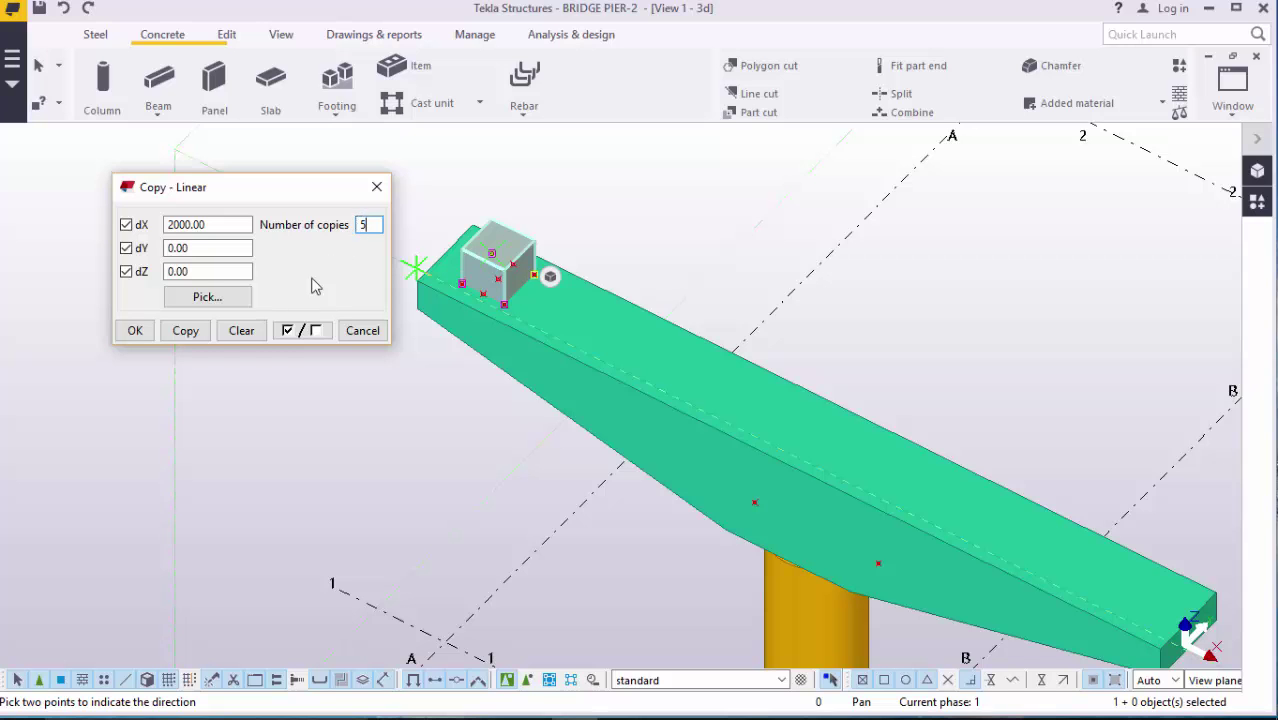
{"action": "left_click", "coordinate": [185, 330]}
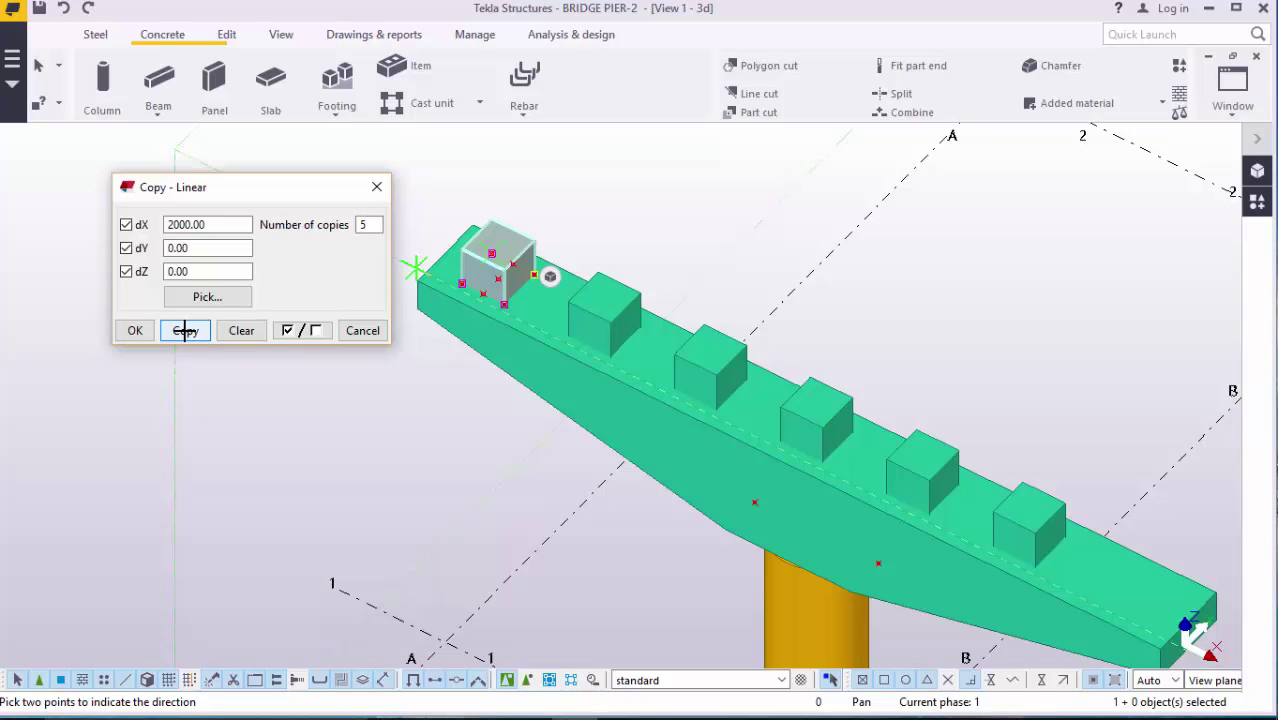
{"action": "mouse_move", "coordinate": [185, 330]}
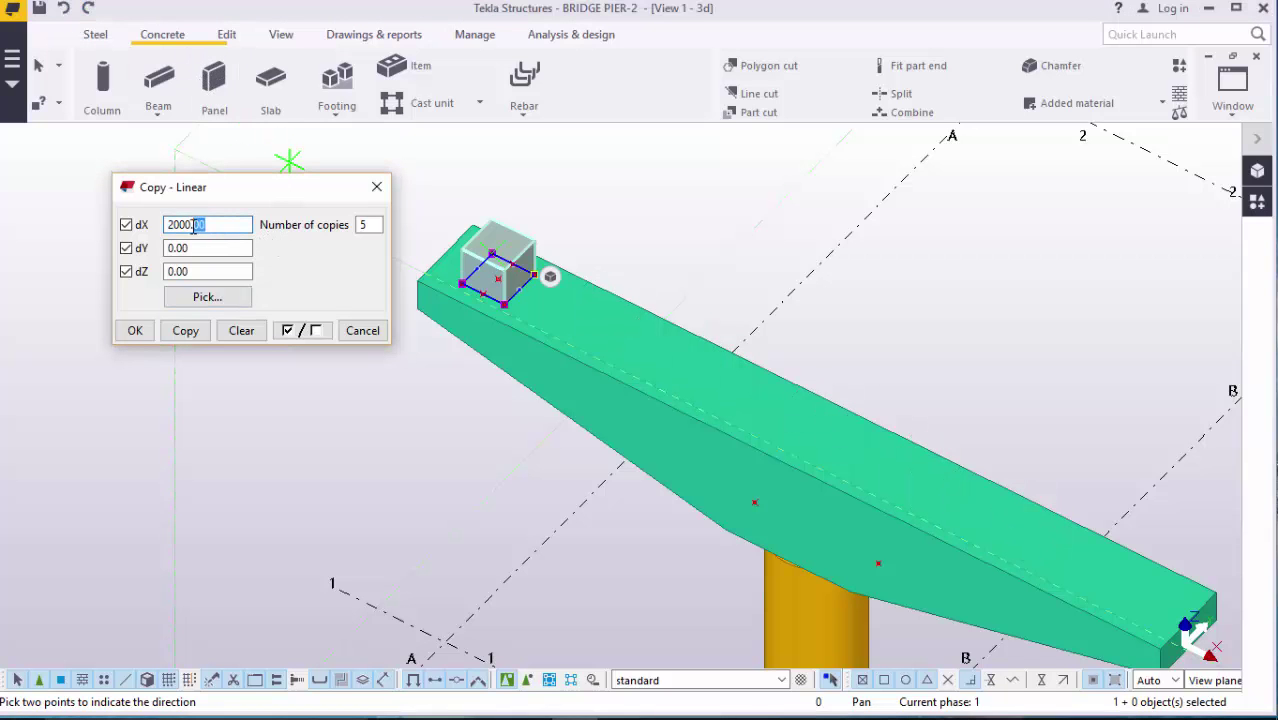
Step: Try 160 spacing, then restore 2000 and copy the pedestal six times
{"action": "triple_click", "coordinate": [208, 224]}
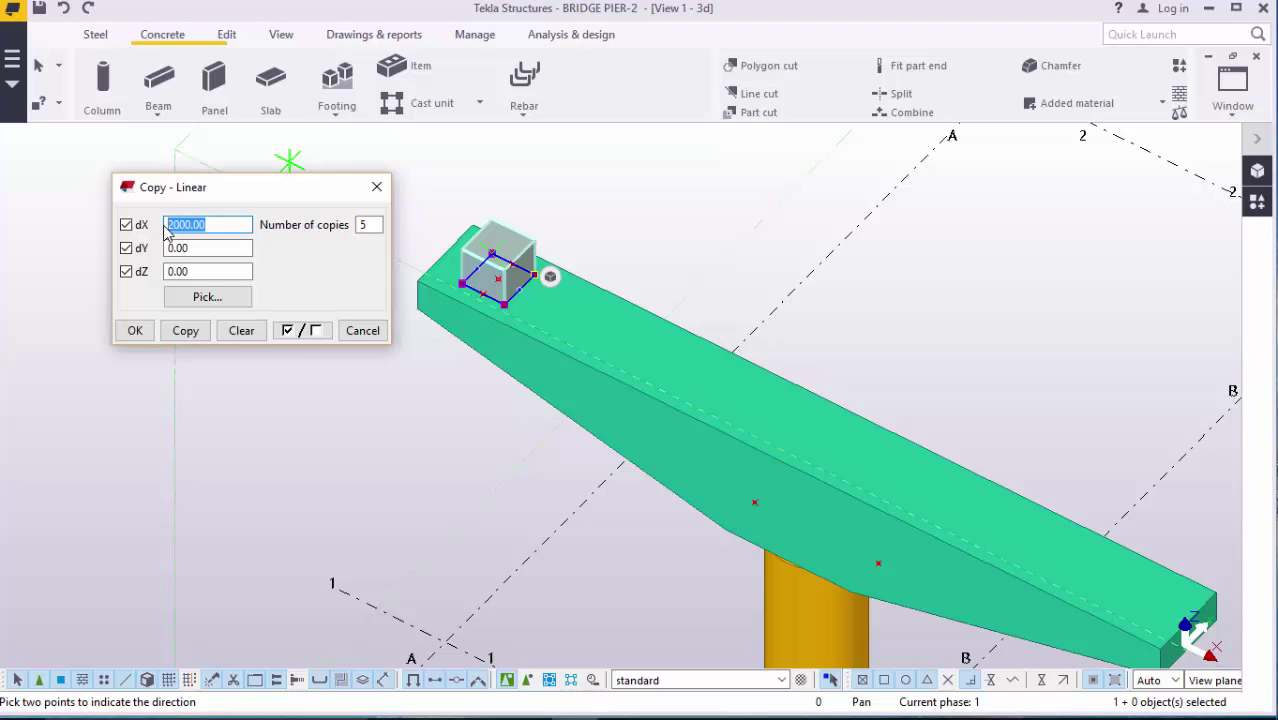
{"action": "type", "text": "1600"}
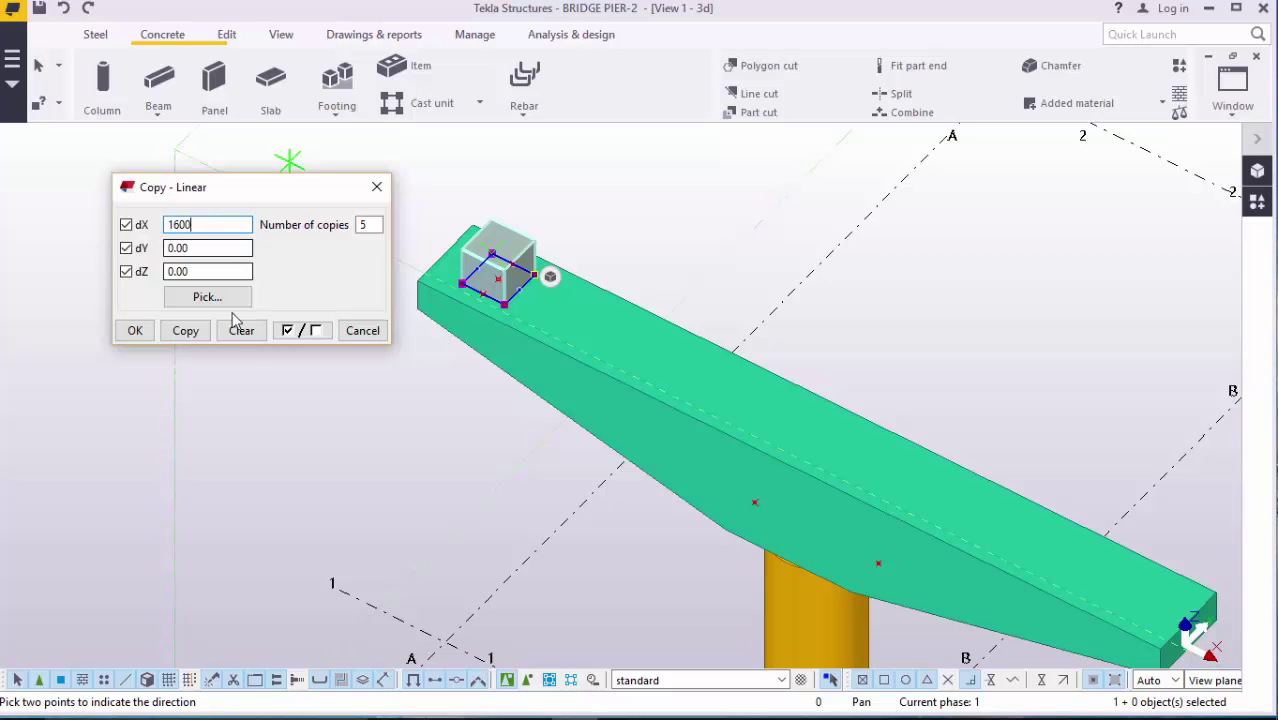
{"action": "left_click", "coordinate": [184, 330]}
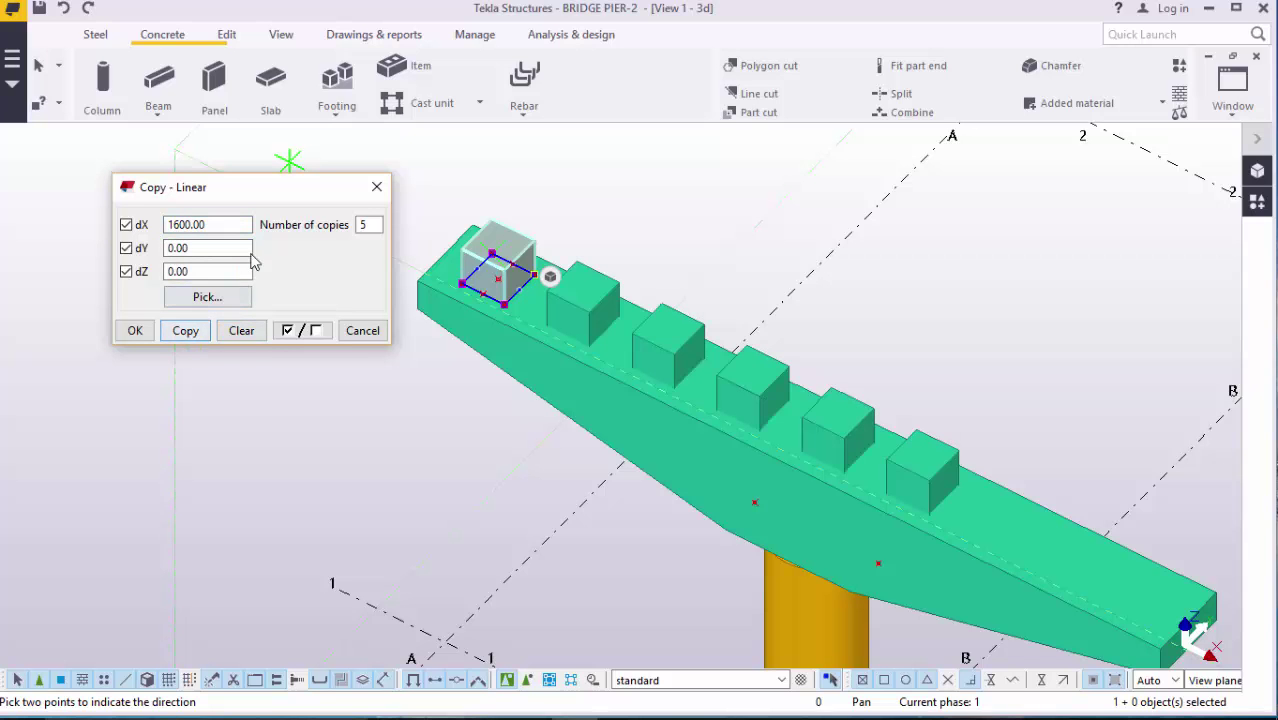
{"action": "left_click", "coordinate": [207, 224]}
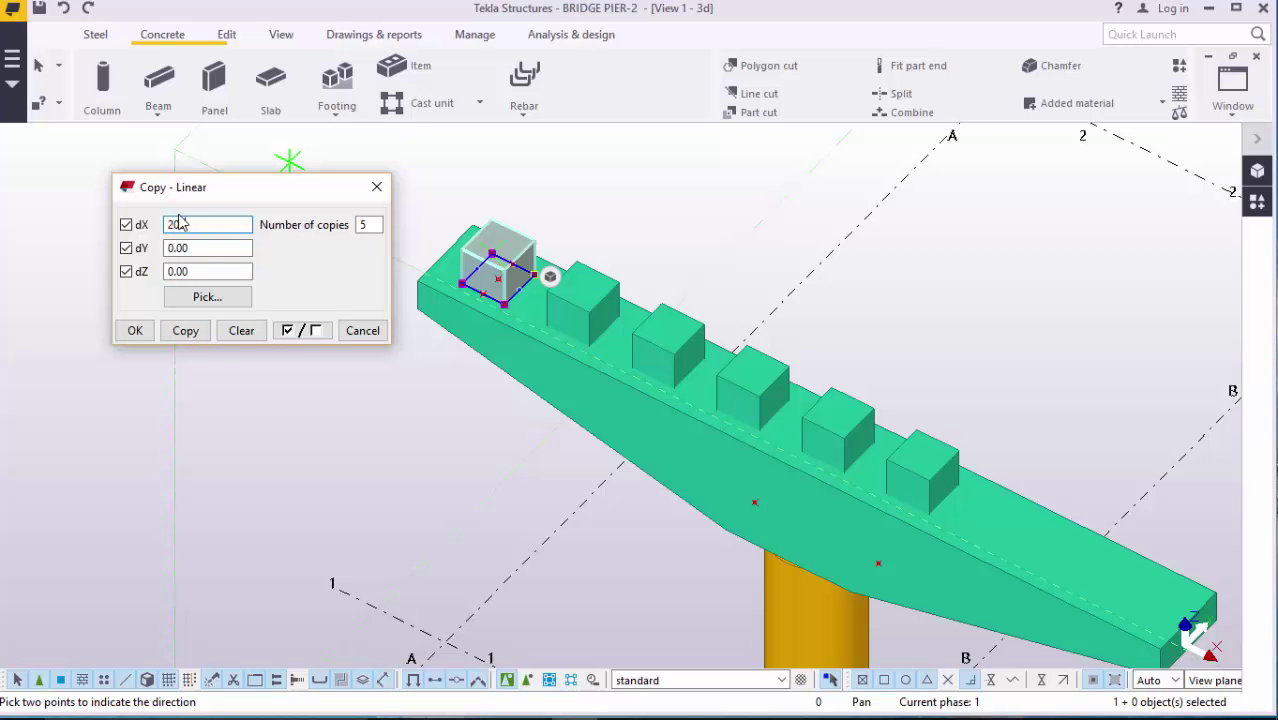
{"action": "type", "text": "2000.00"}
{"action": "left_click", "coordinate": [369, 224]}
{"action": "type", "text": "6"}
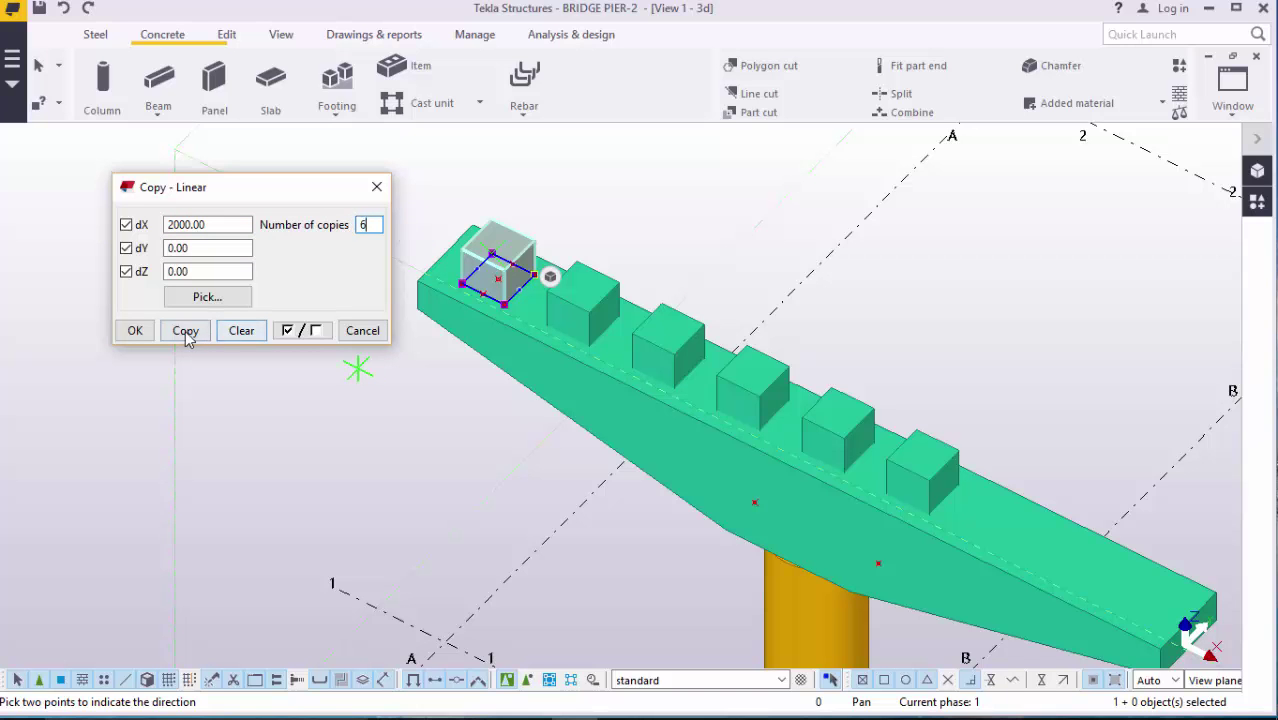
{"action": "left_click", "coordinate": [185, 330]}
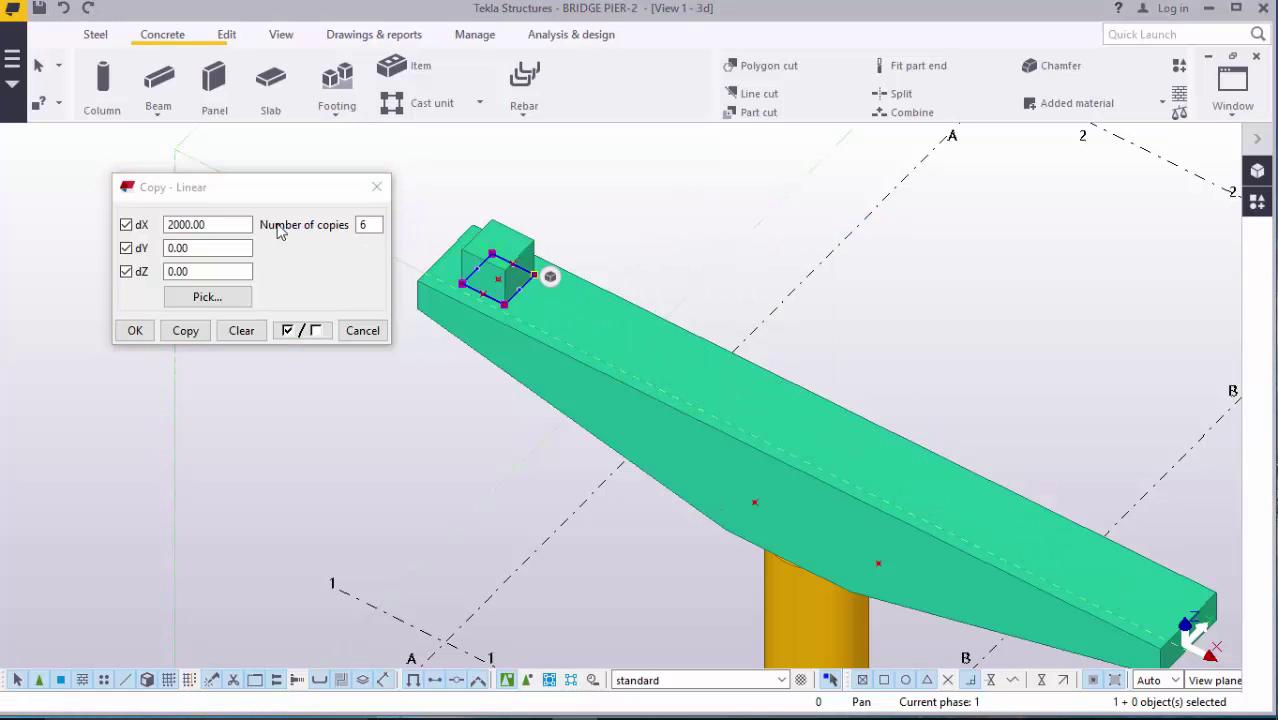
{"action": "left_click", "coordinate": [184, 330]}
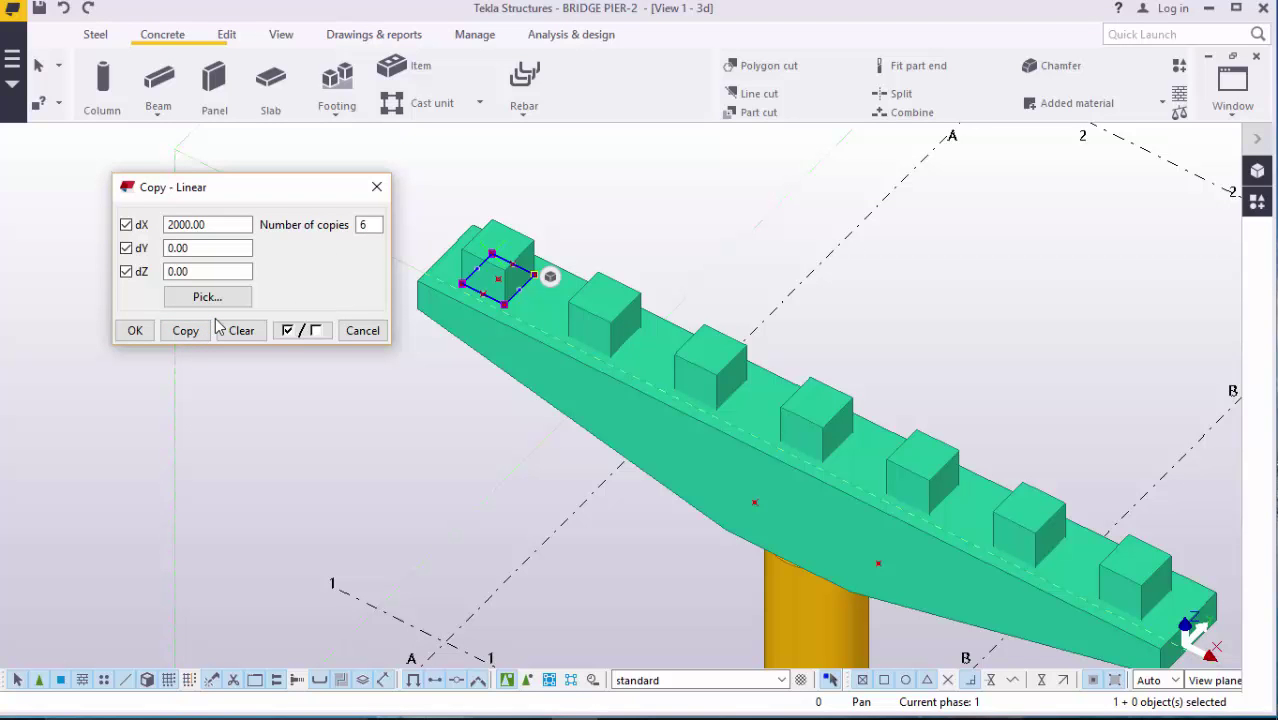
{"action": "mouse_move", "coordinate": [210, 330]}
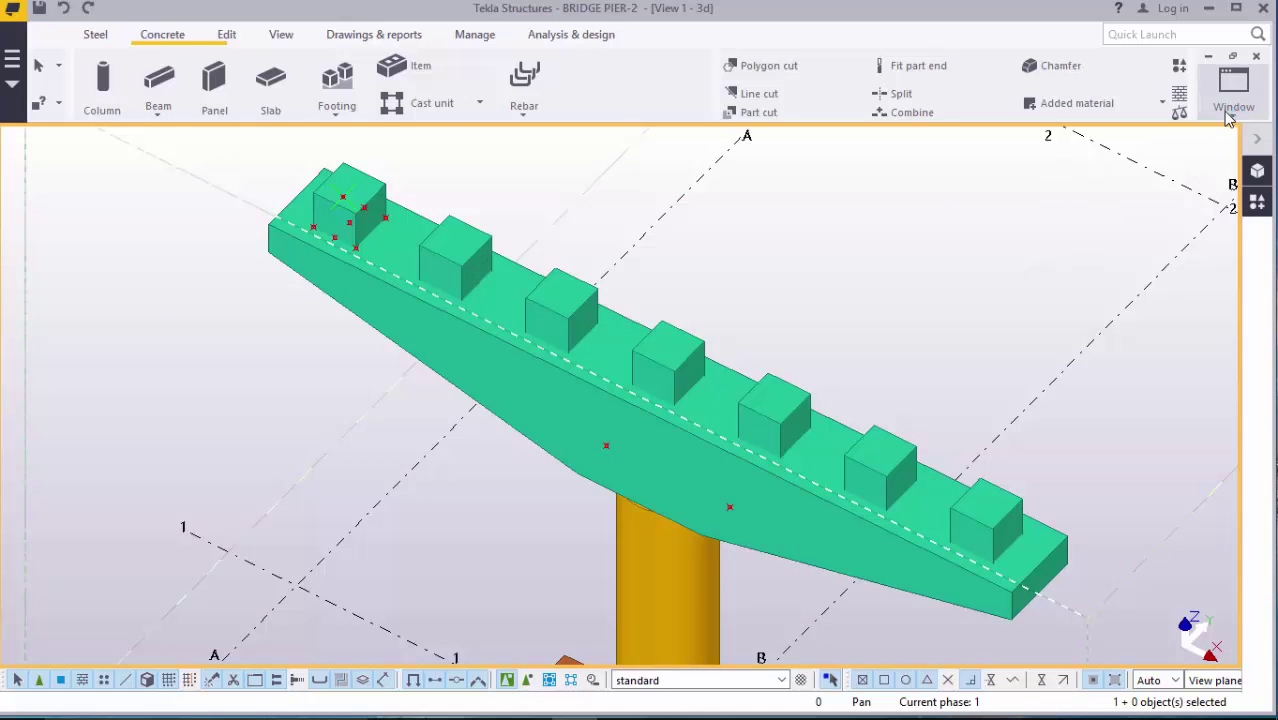
Step: In the Grid 1 elevation, lower the pad footing's bottom level to -1900
{"action": "left_click", "coordinate": [1232, 85]}
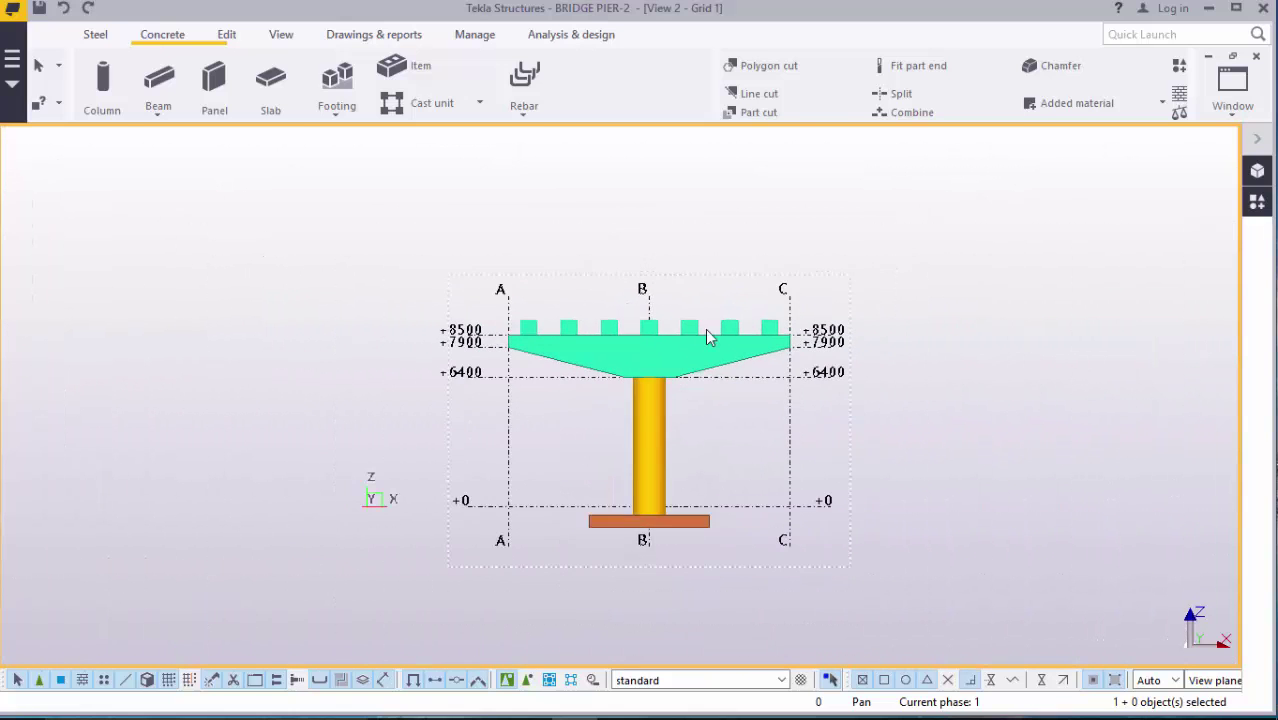
{"action": "scroll", "scroll_direction": "up", "scroll_amount": 3}
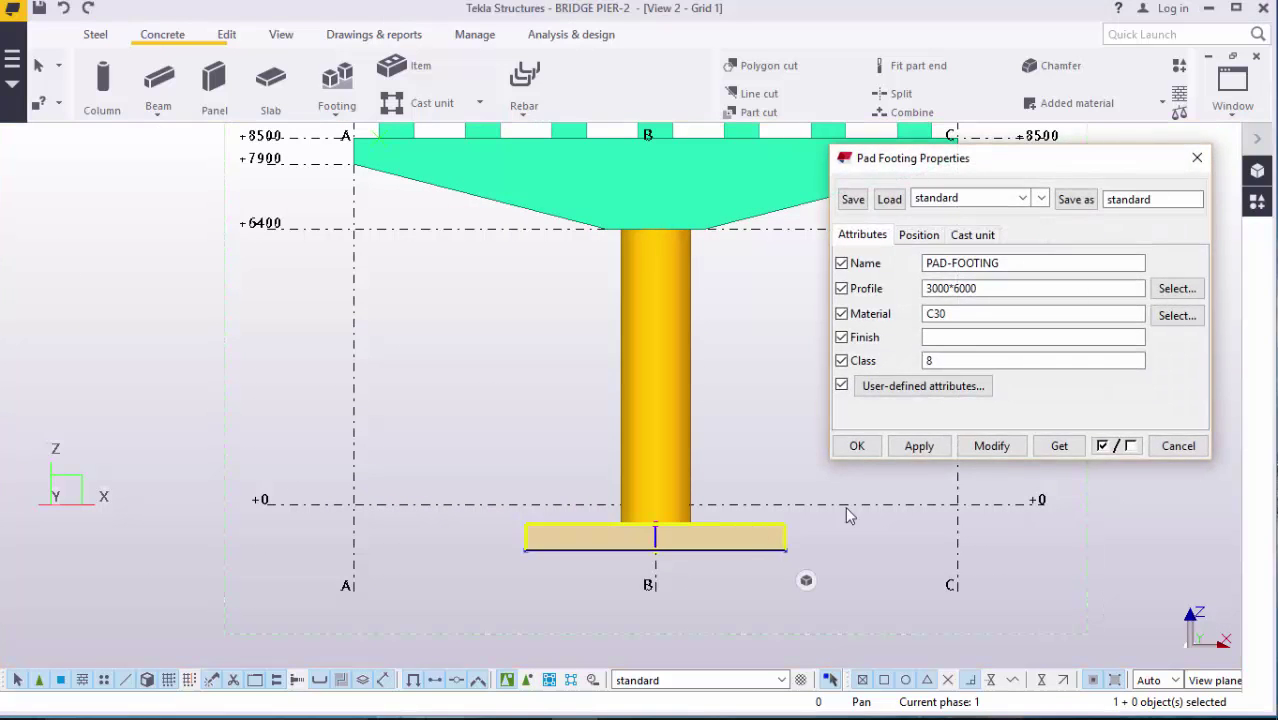
{"action": "left_click", "coordinate": [918, 234]}
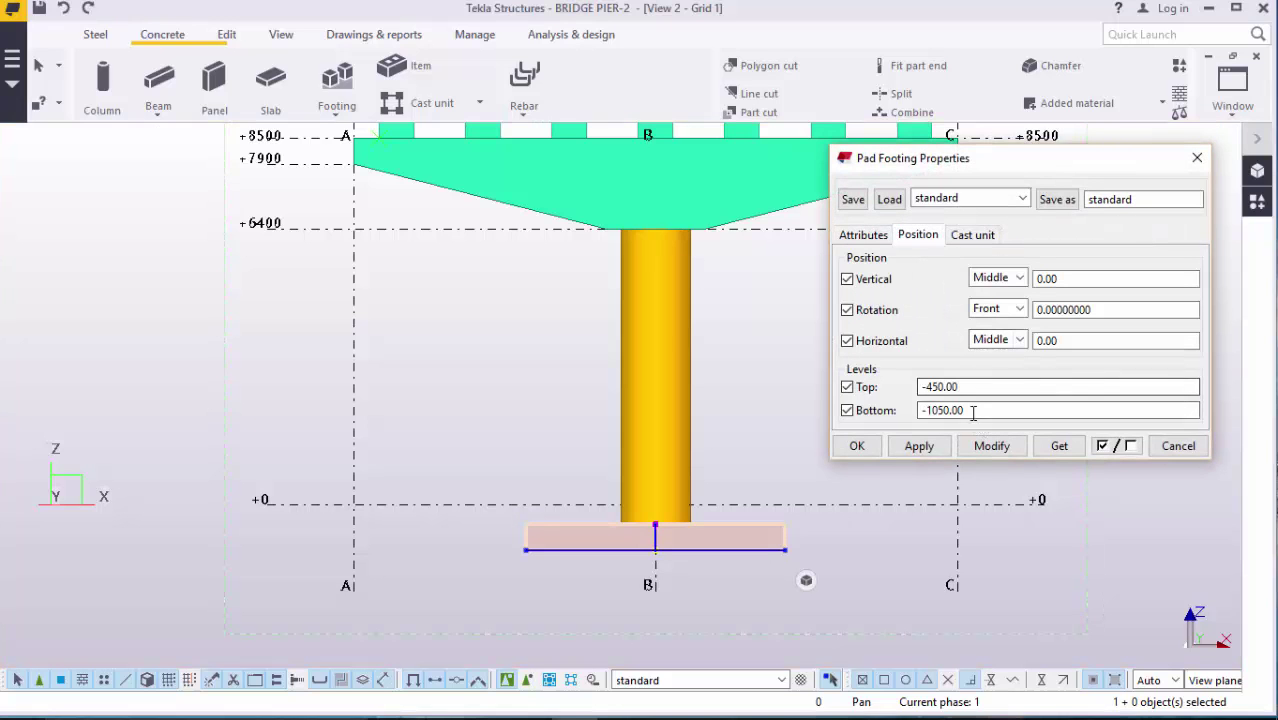
{"action": "double_click", "coordinate": [945, 410]}
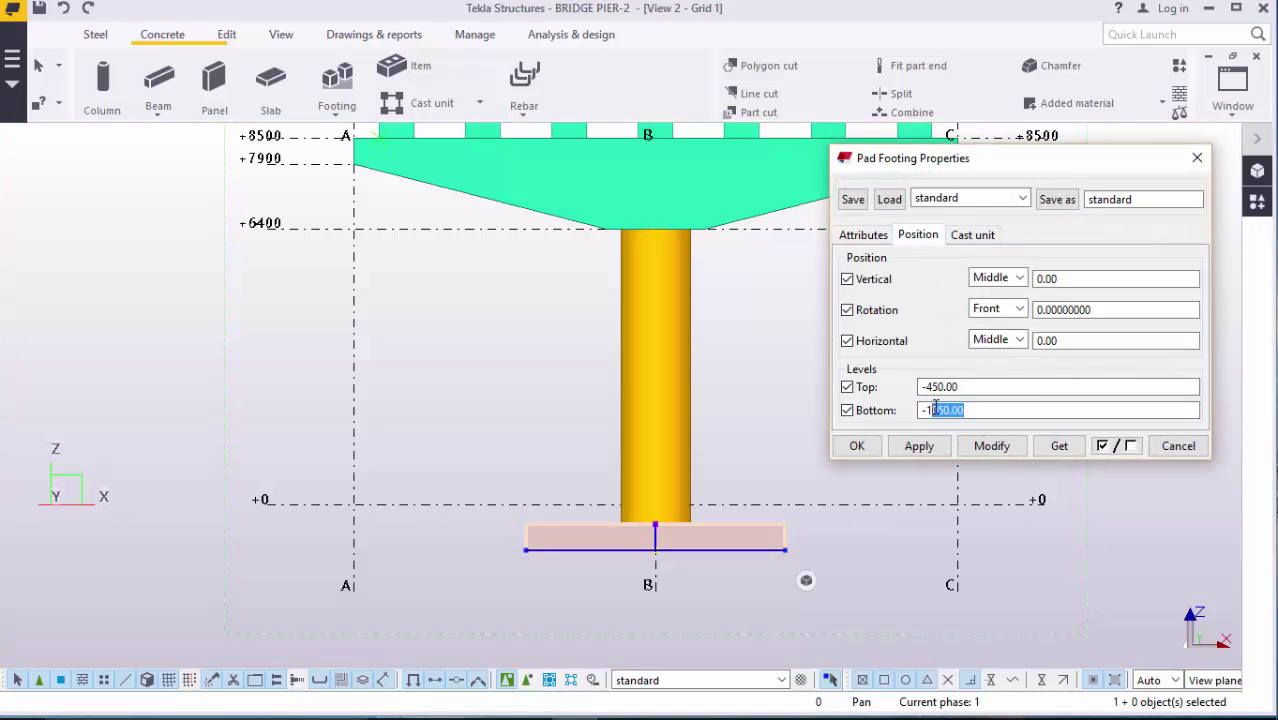
{"action": "type", "text": "-1900"}
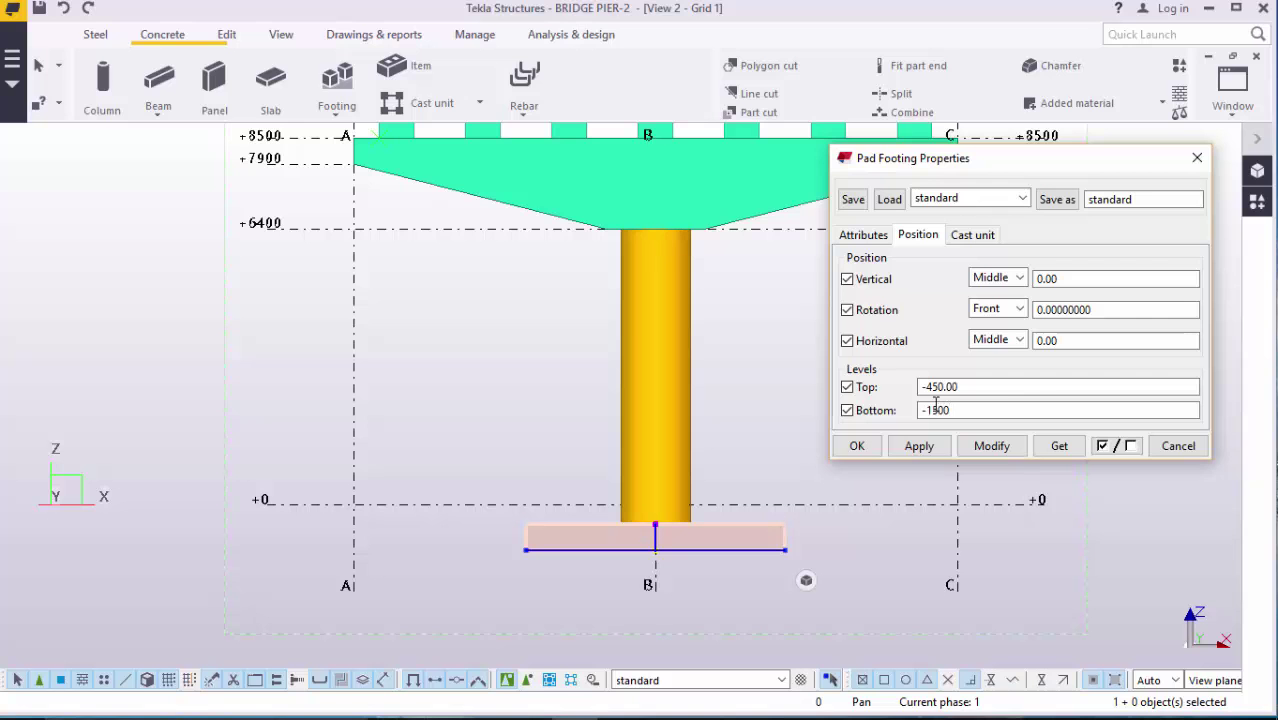
{"action": "left_click", "coordinate": [991, 445]}
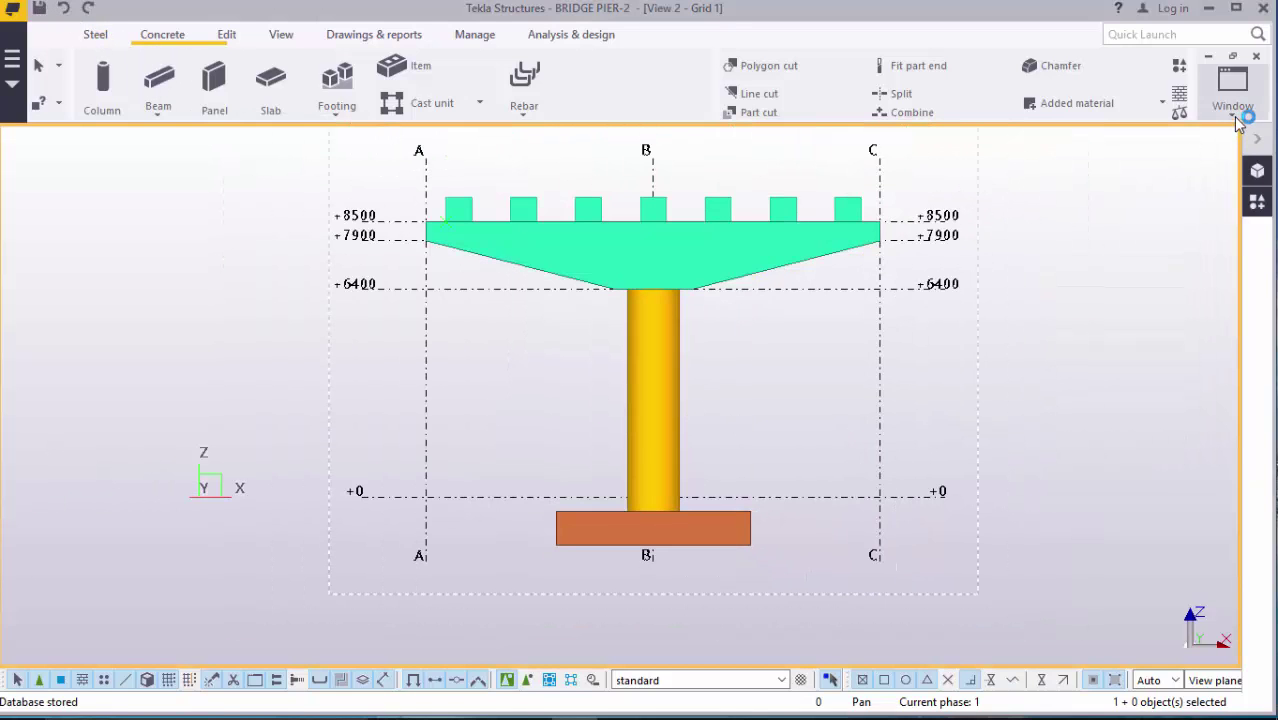
{"action": "left_click", "coordinate": [1232, 90]}
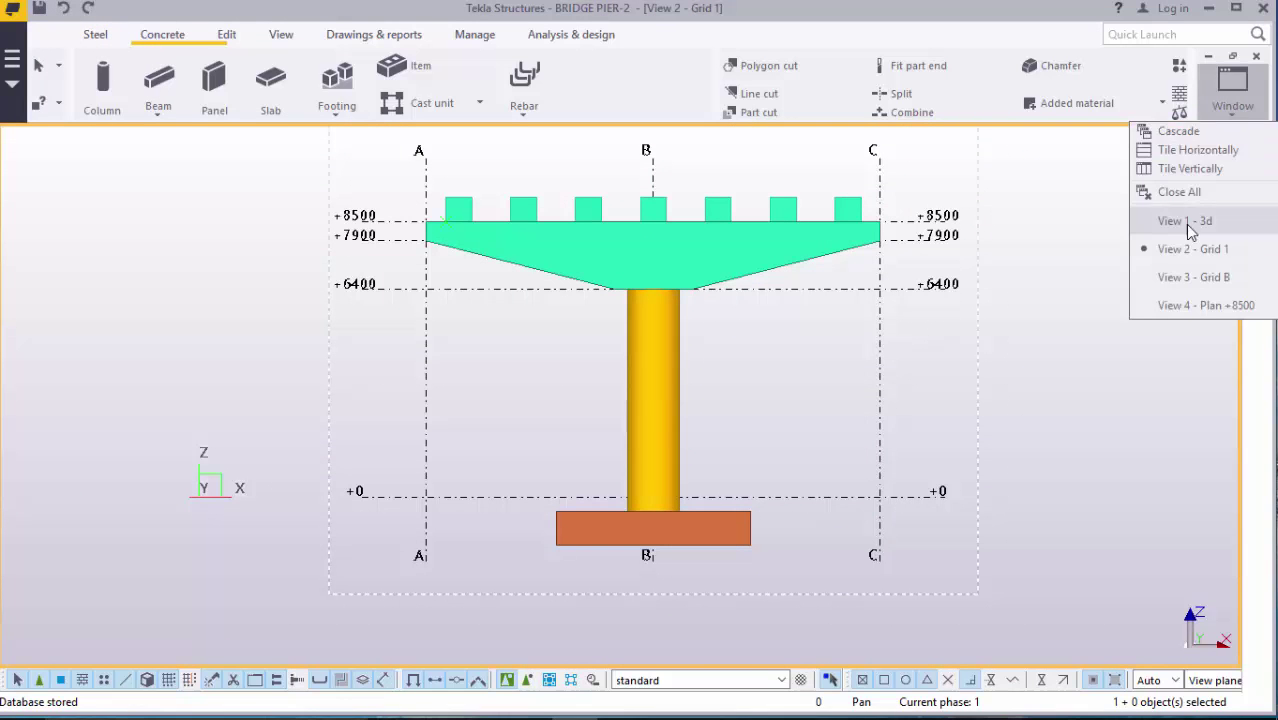
Step: In the 3d view, copy the pier five times at 15000 spacing and expand view depth
{"action": "left_click", "coordinate": [1183, 220]}
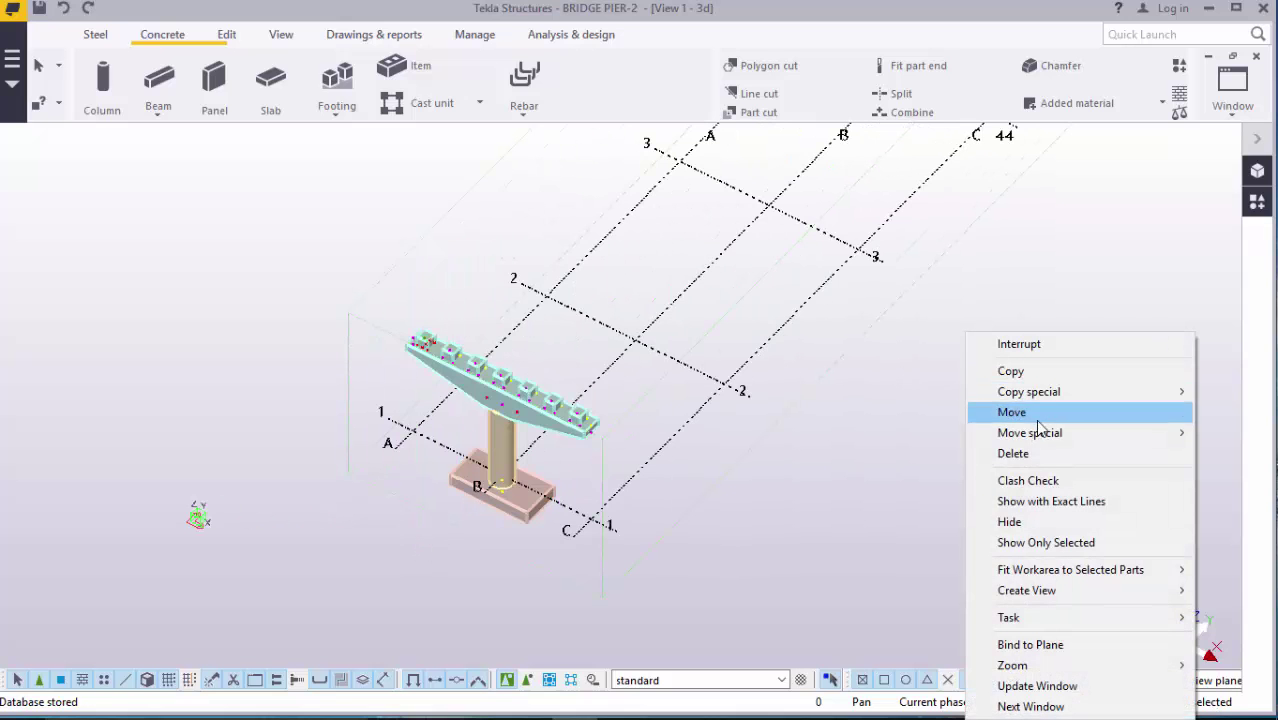
{"action": "mouse_move", "coordinate": [1028, 391]}
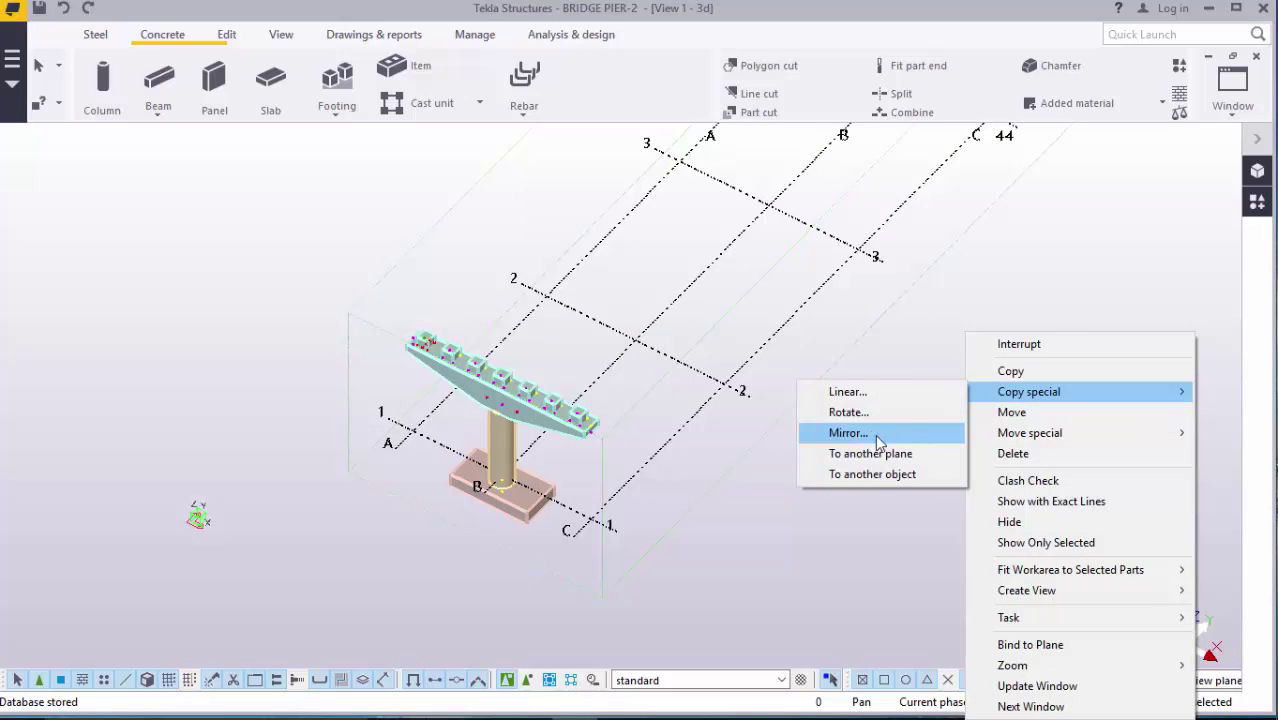
{"action": "left_click", "coordinate": [847, 391]}
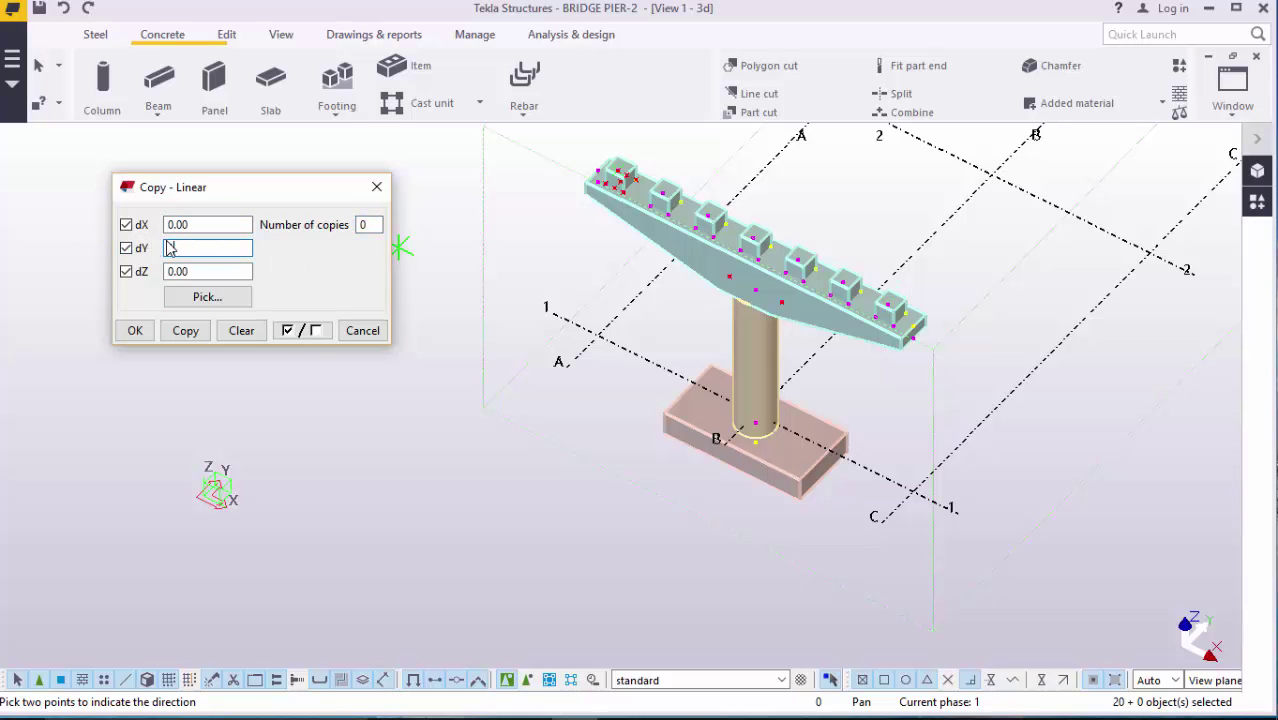
{"action": "type", "text": "15000.00"}
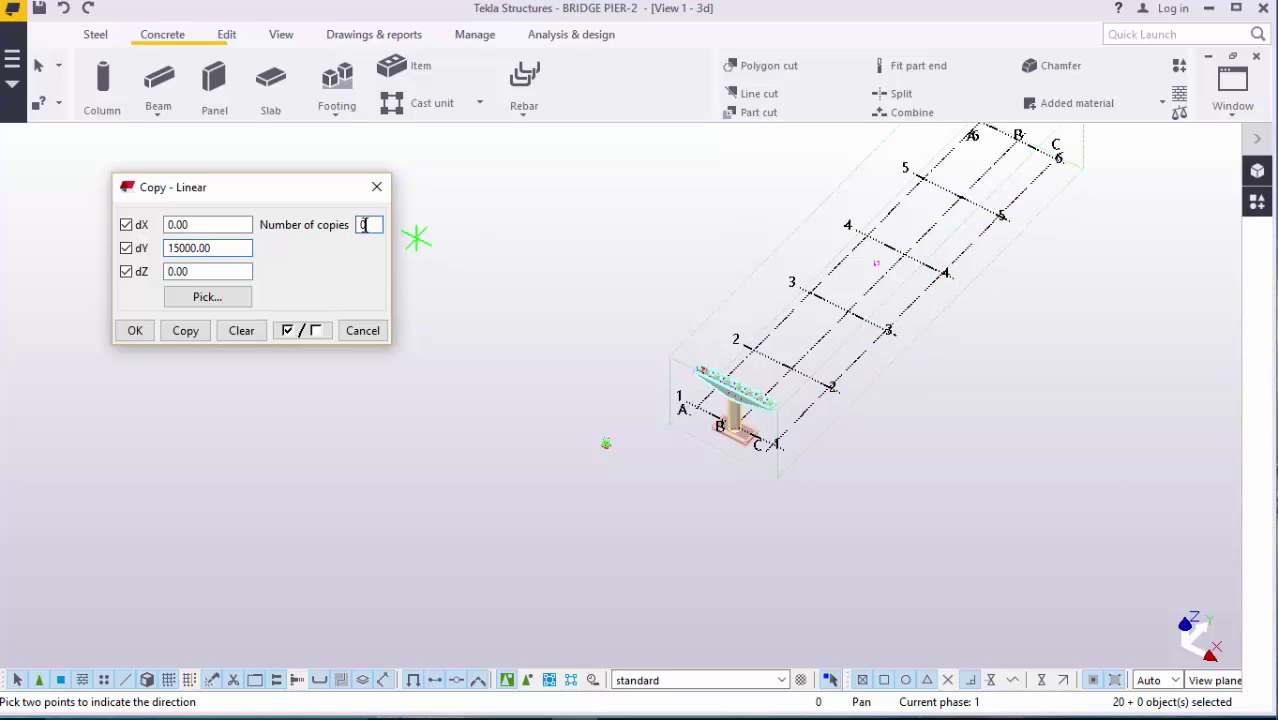
{"action": "type", "text": "5"}
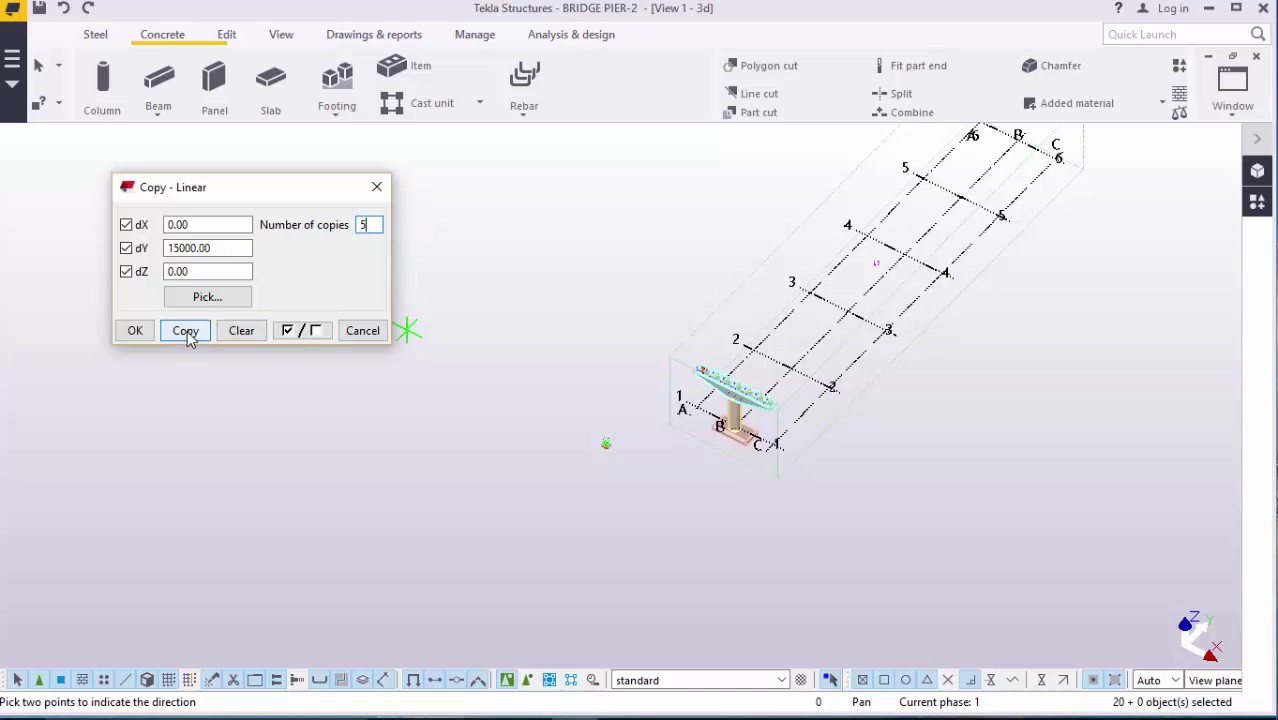
{"action": "left_click", "coordinate": [185, 330]}
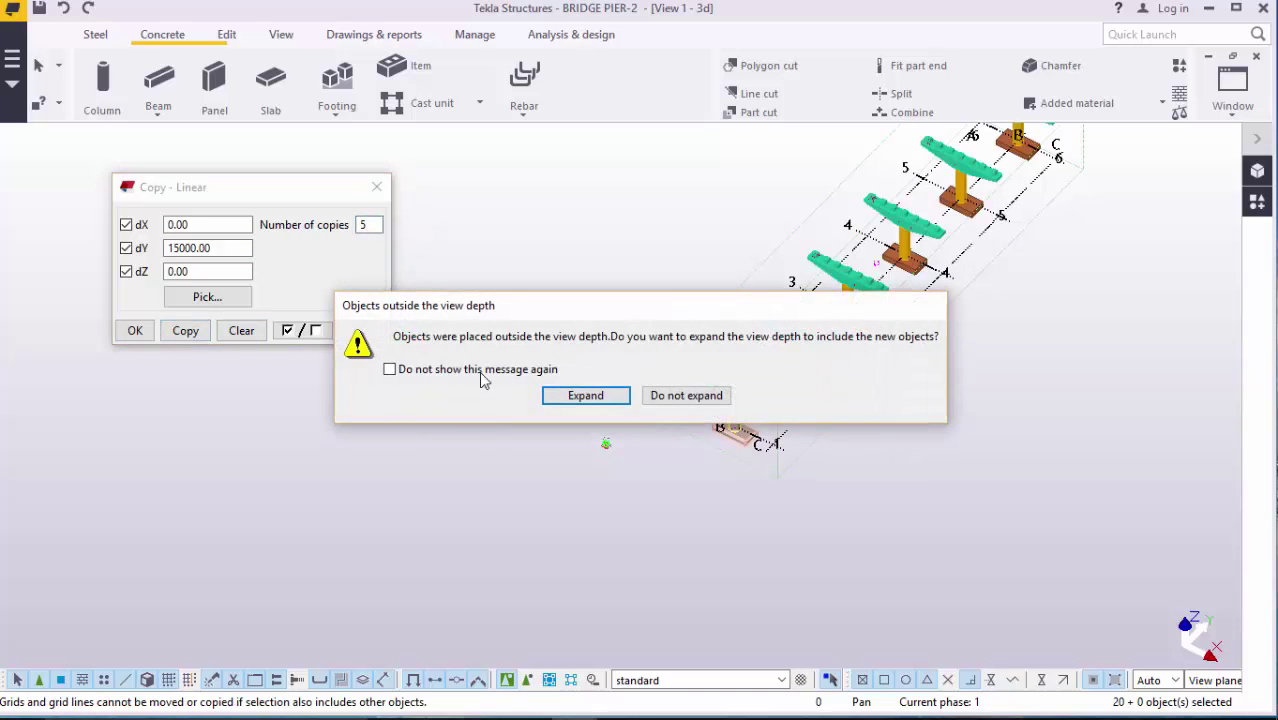
{"action": "left_click", "coordinate": [585, 395]}
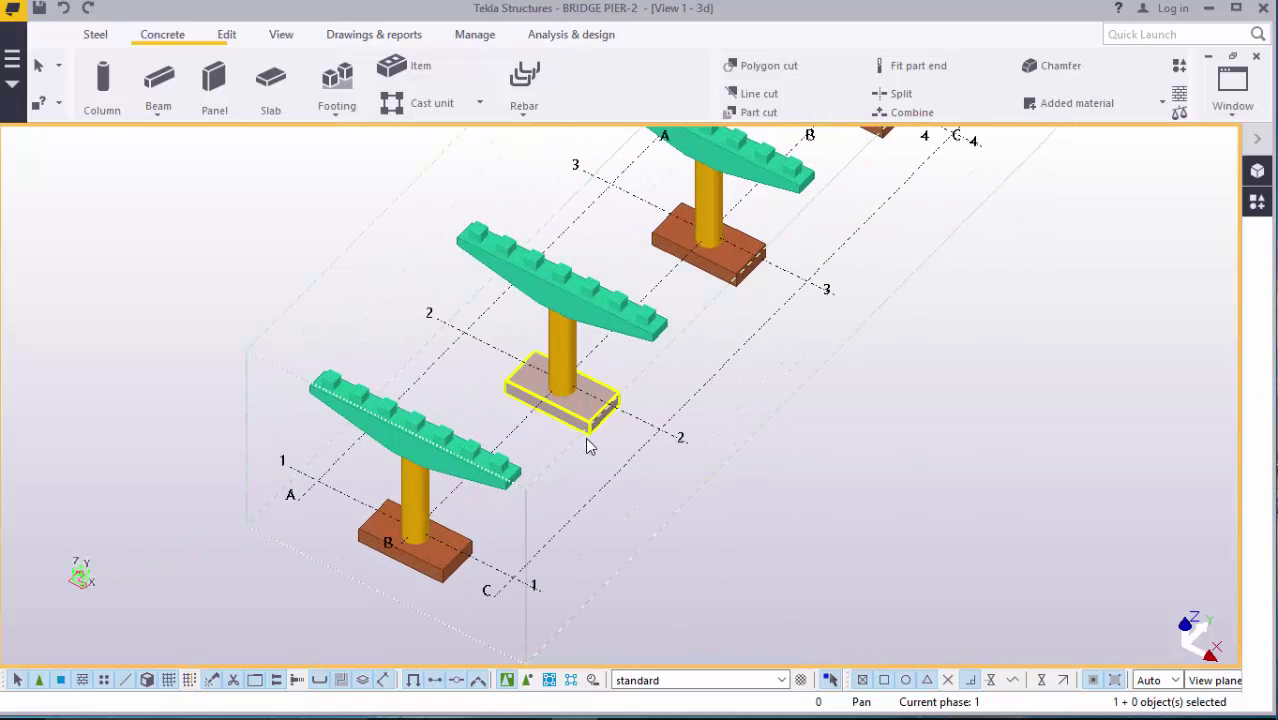
{"action": "scroll", "scroll_direction": "down", "scroll_amount": 3}
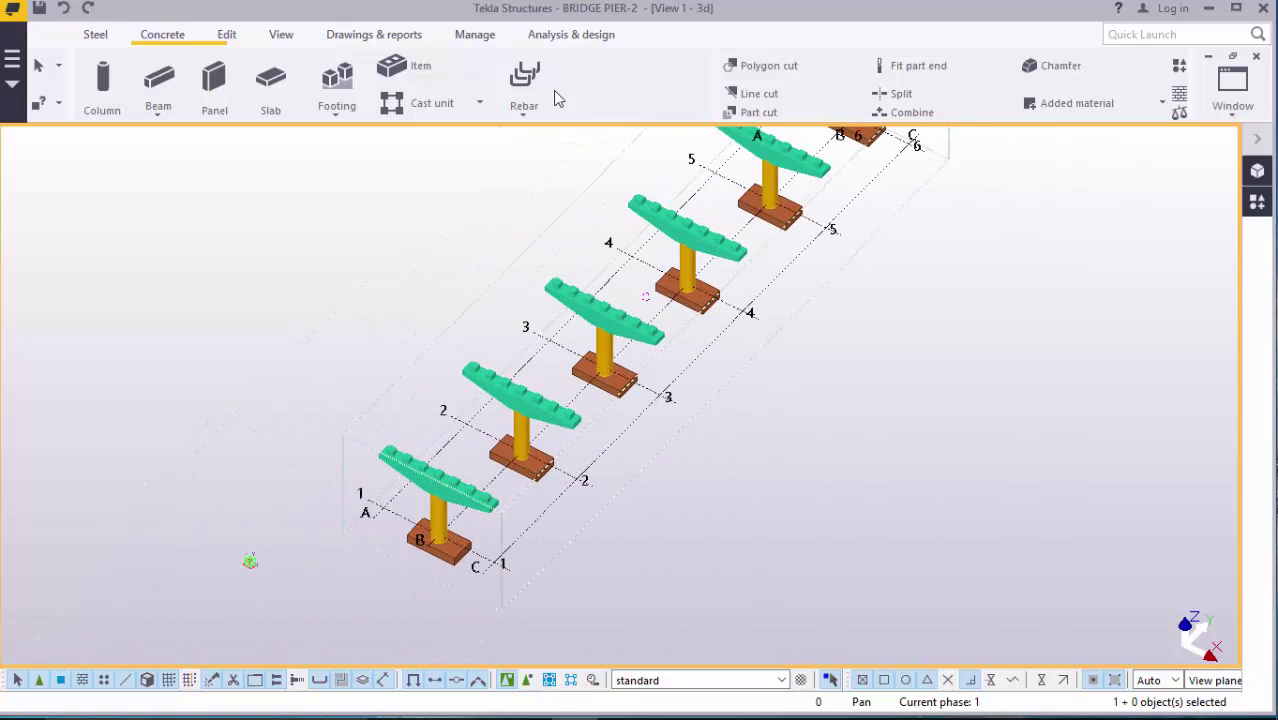
{"action": "left_click", "coordinate": [281, 34]}
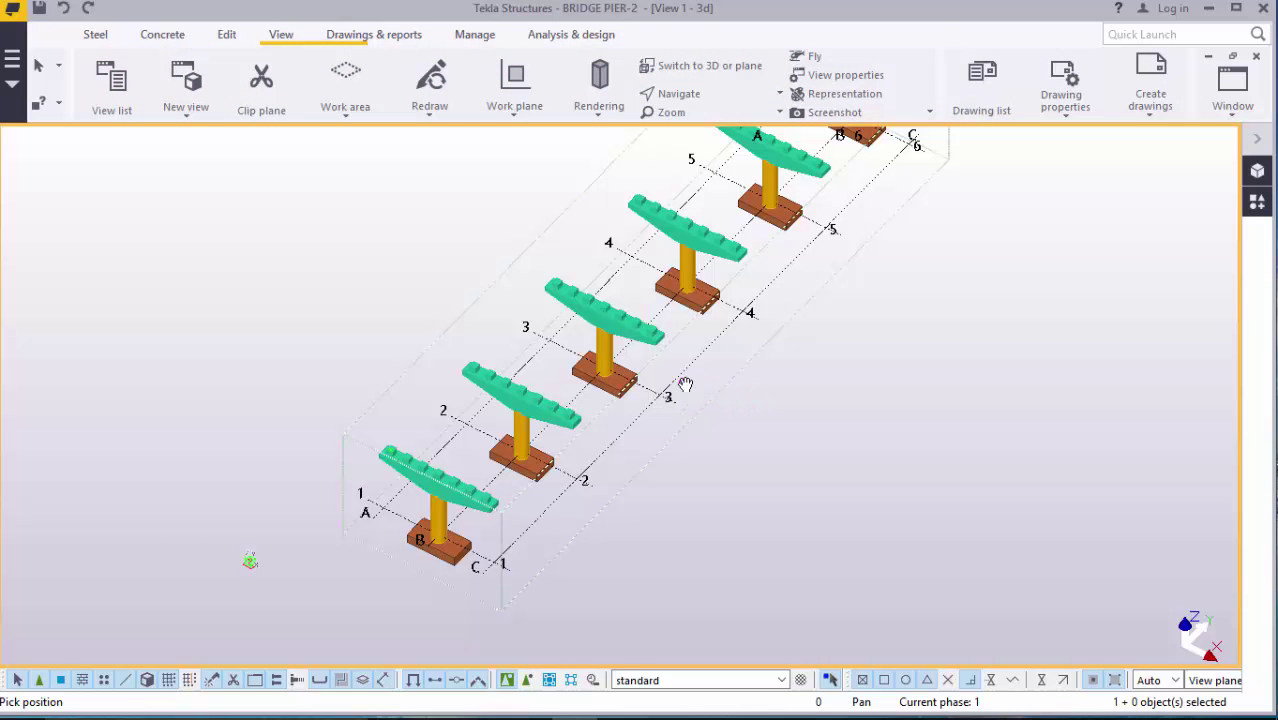
{"action": "mouse_move", "coordinate": [675, 383]}
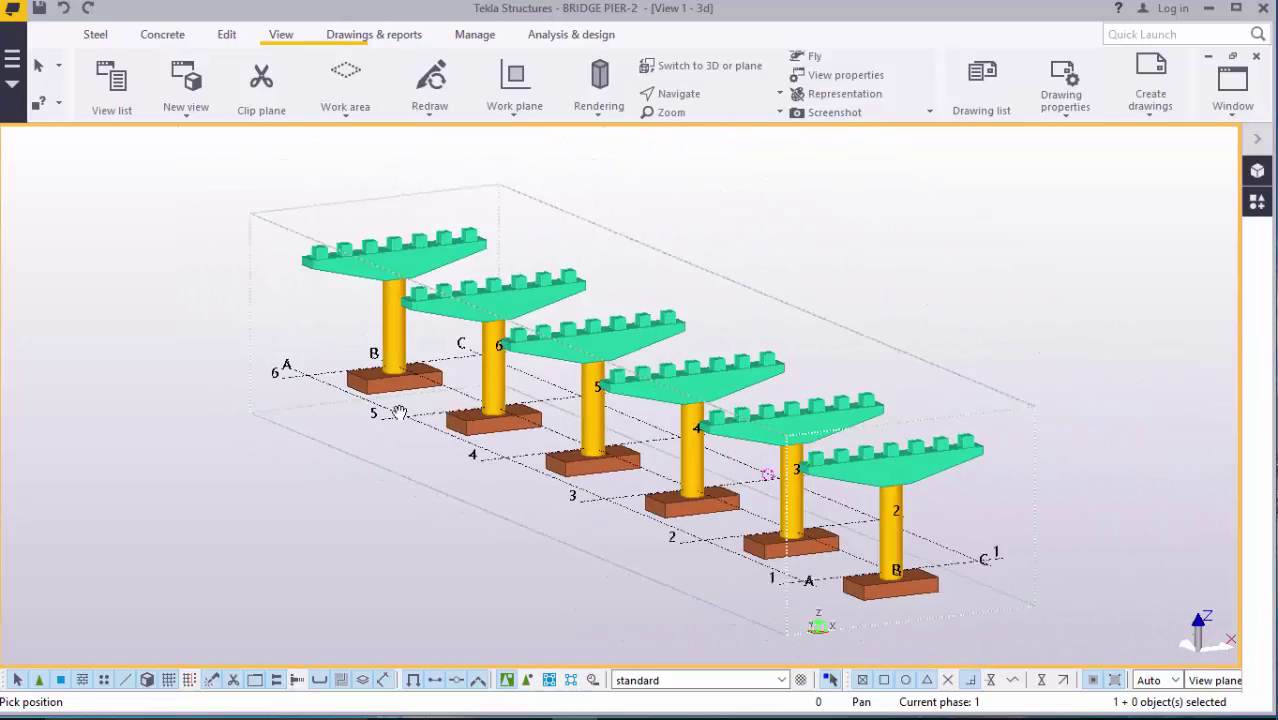
{"action": "left_click_drag", "start_coordinate": [400, 413], "coordinate": [770, 478]}
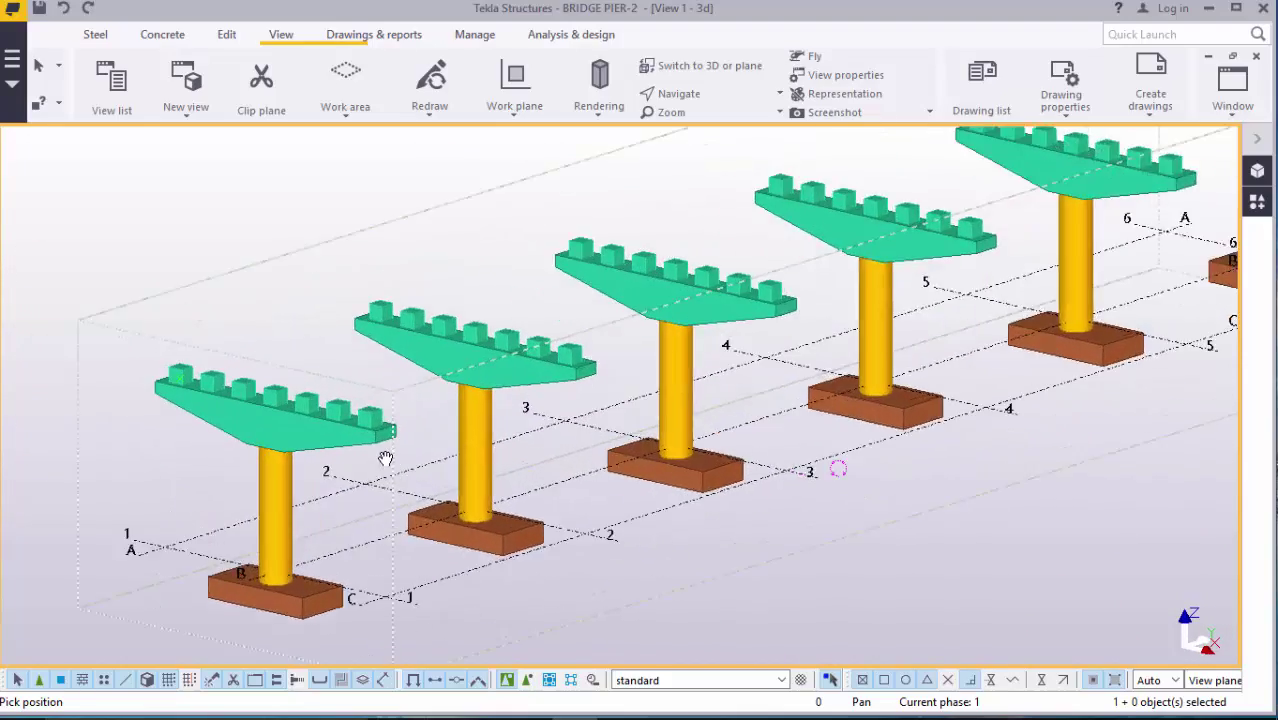
{"action": "left_click_drag", "start_coordinate": [385, 459], "coordinate": [405, 451]}
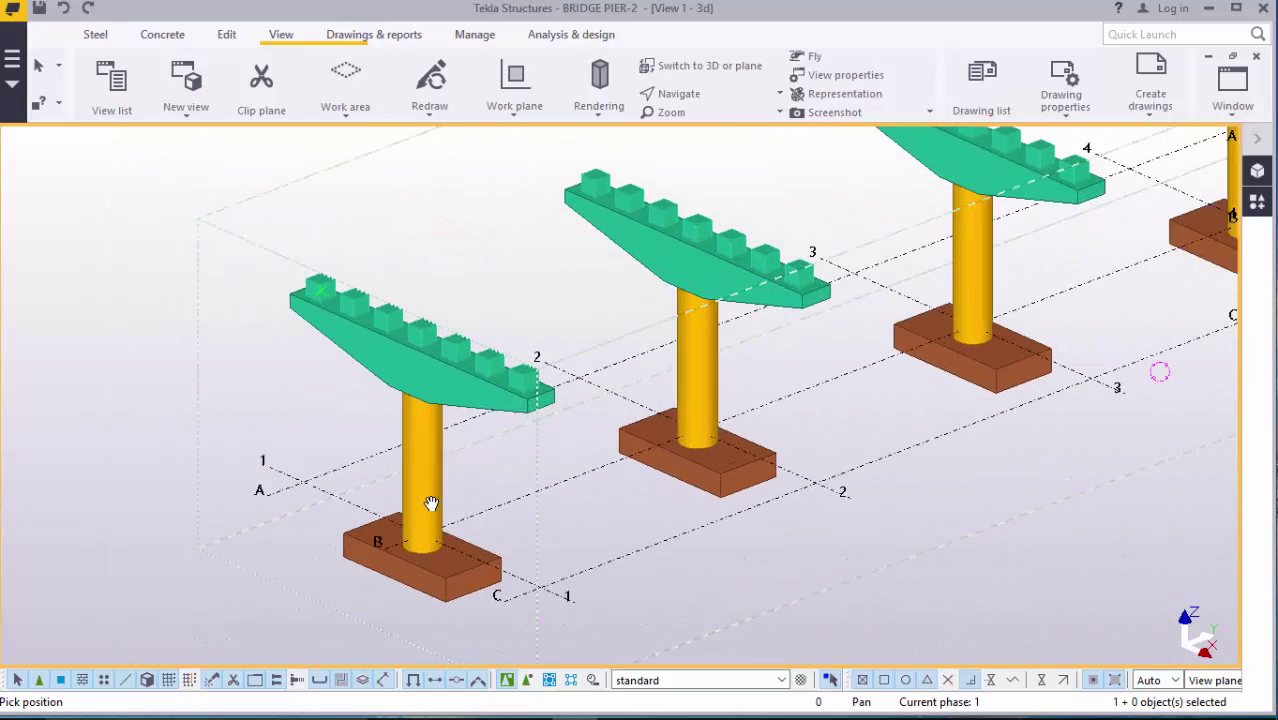
{"action": "left_click_drag", "start_coordinate": [430, 503], "coordinate": [435, 491]}
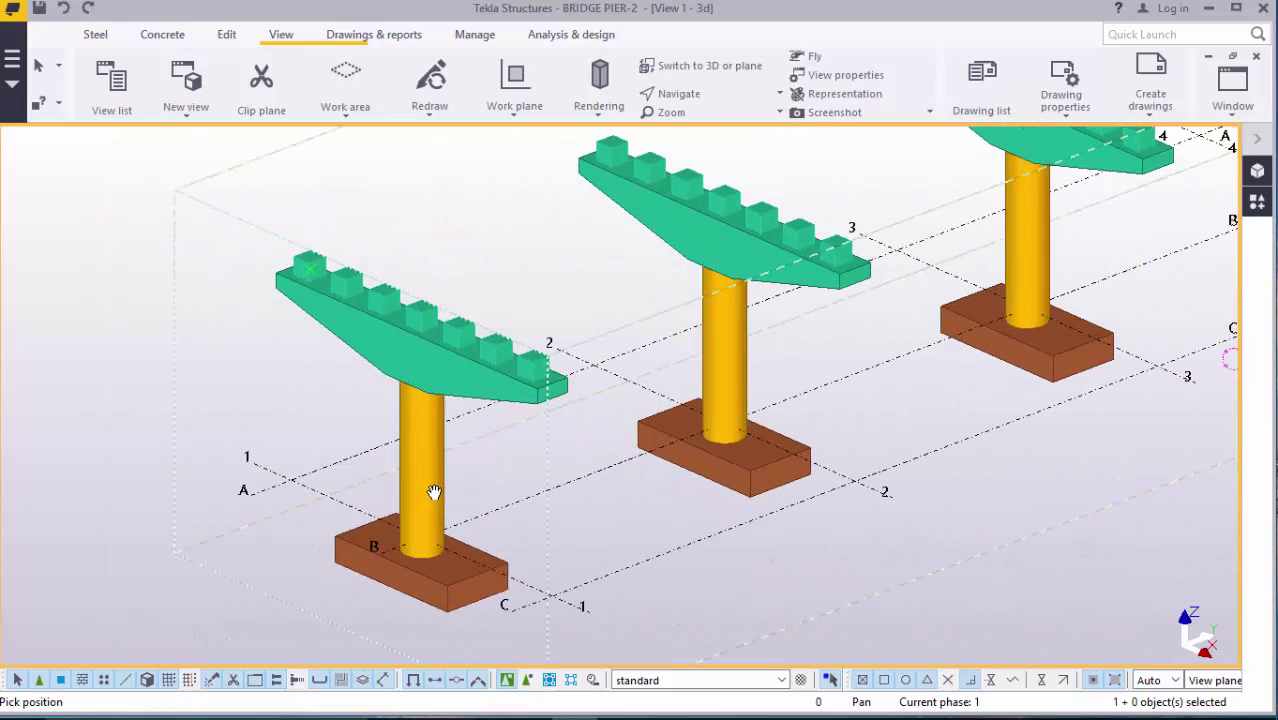
{"action": "right_click", "coordinate": [435, 491]}
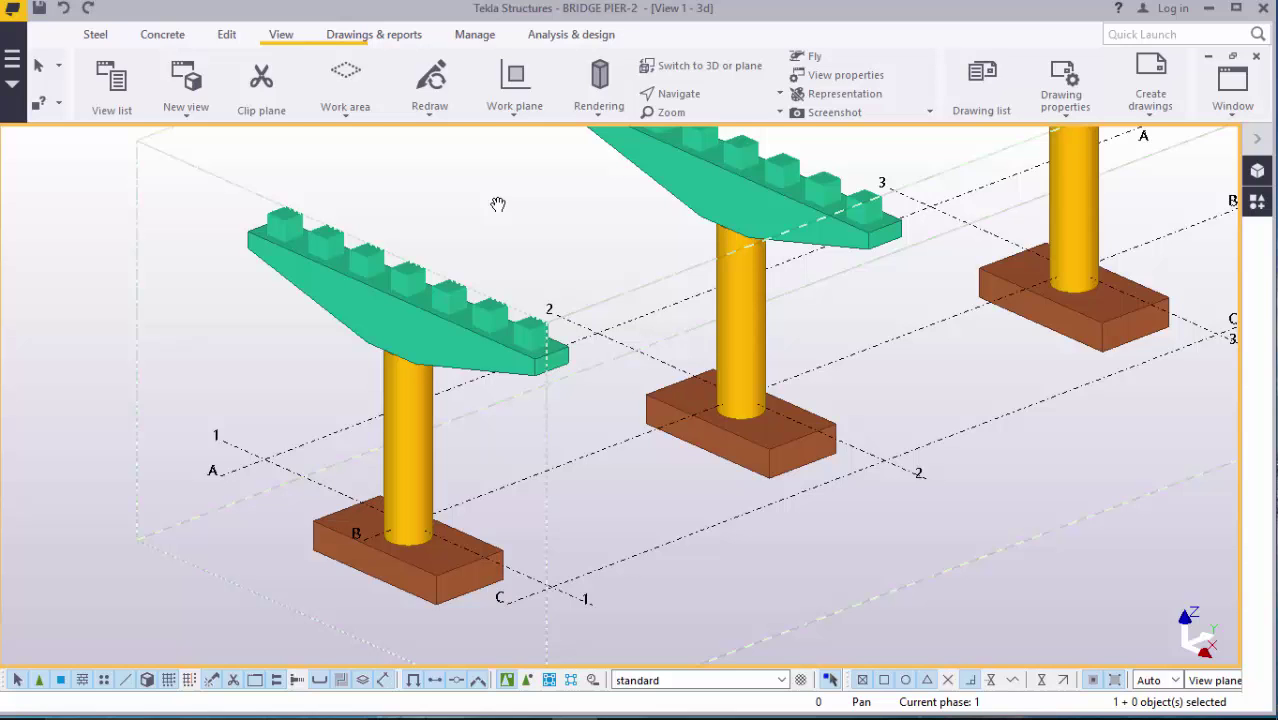
{"action": "mouse_move", "coordinate": [500, 211]}
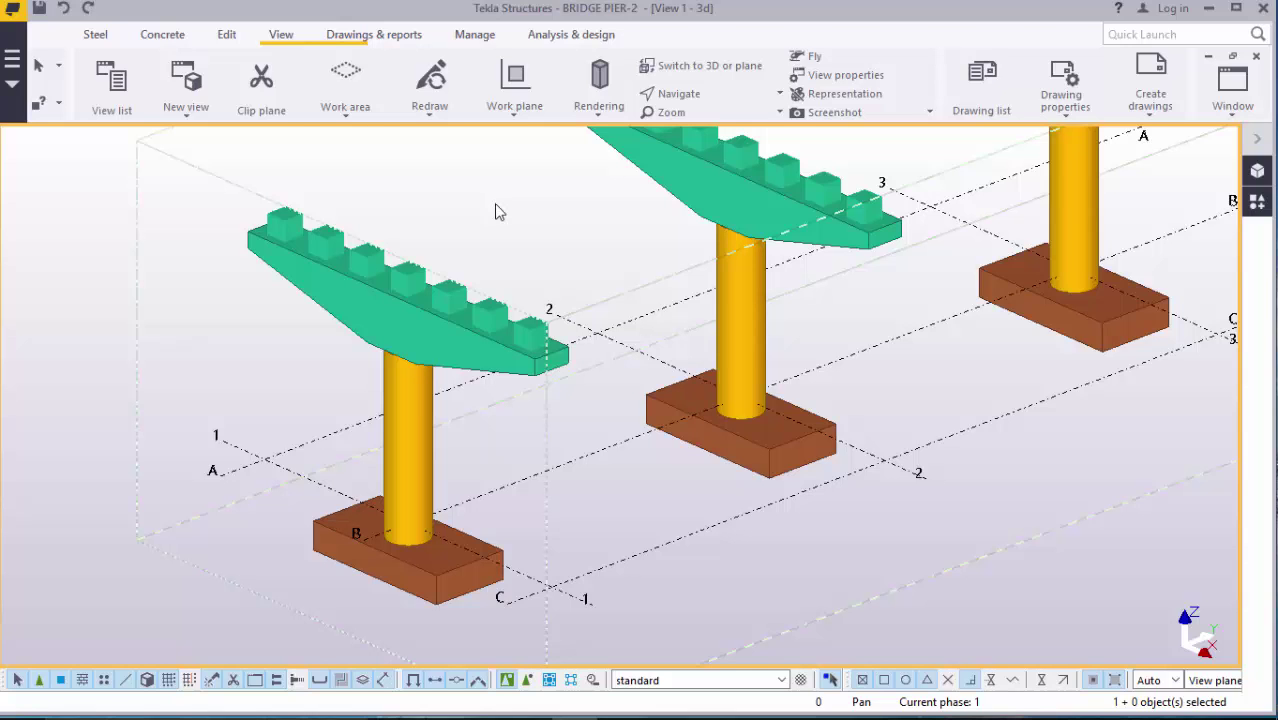